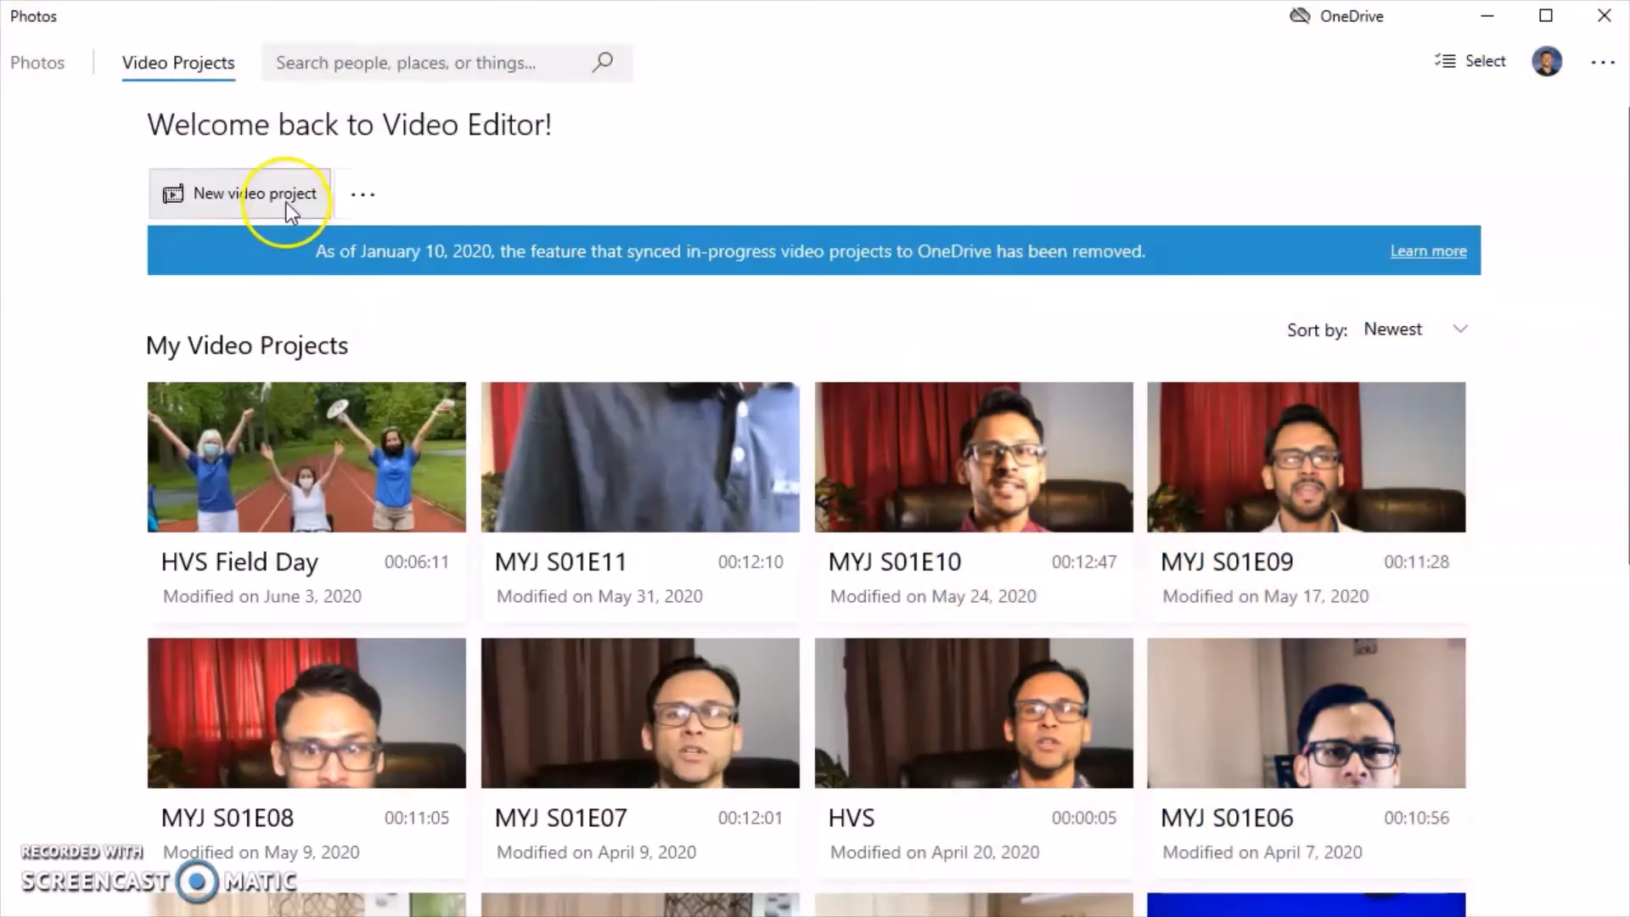
{"action": "mouse_move", "coordinate": [254, 193]}
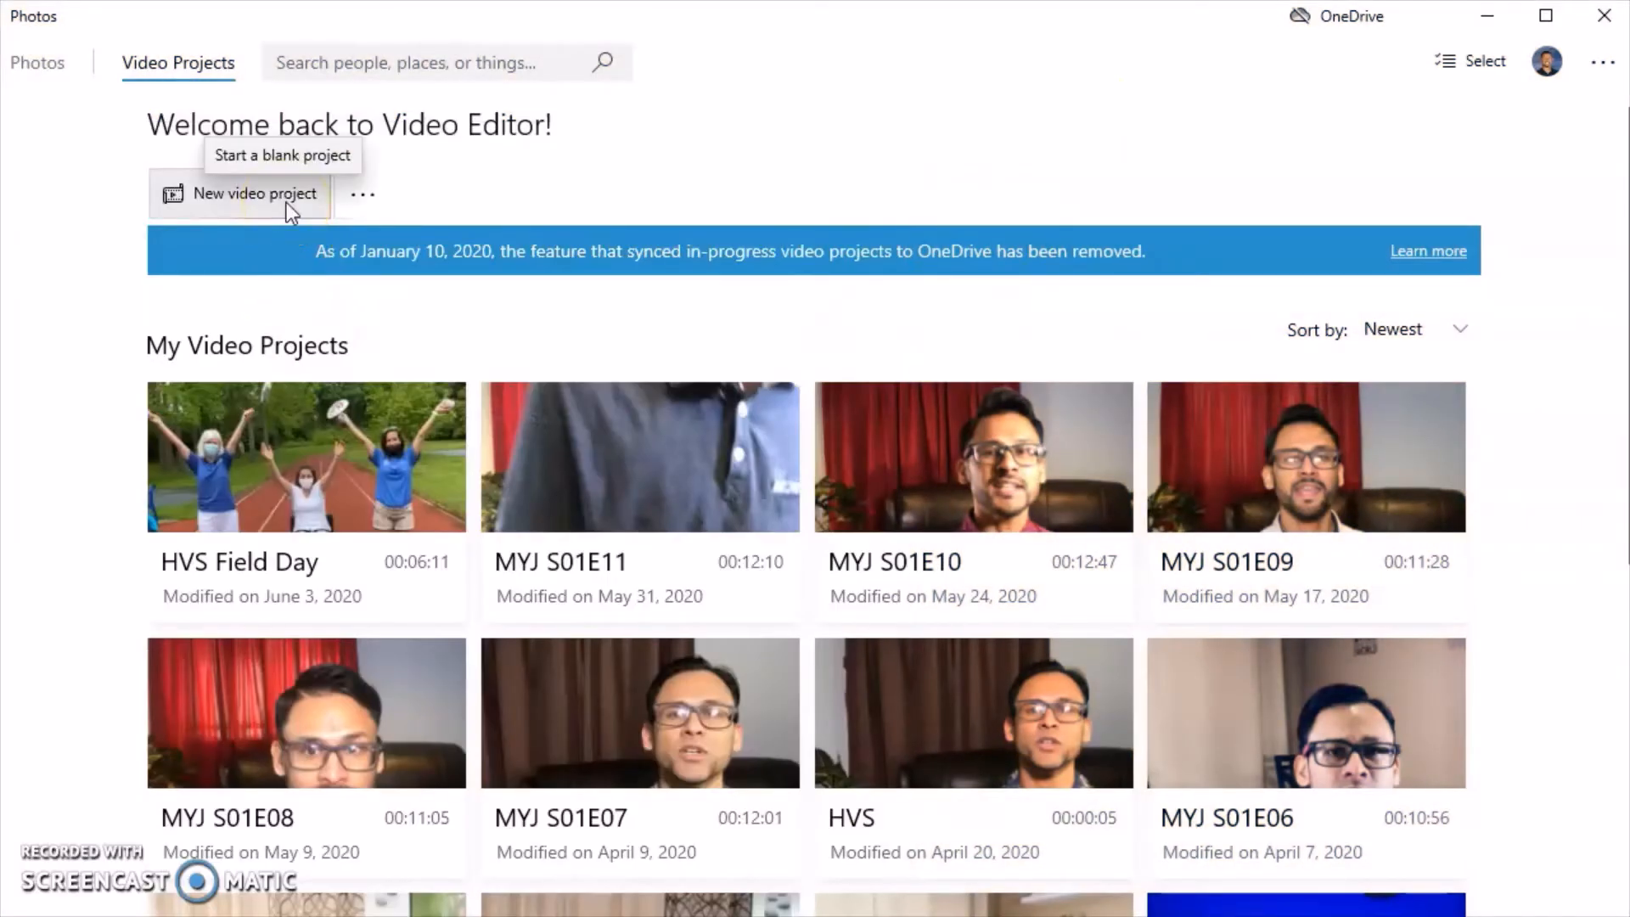
- Create a blank video project and name it 'MYJS01E00 Trailer'
{"action": "left_click", "coordinate": [251, 193]}
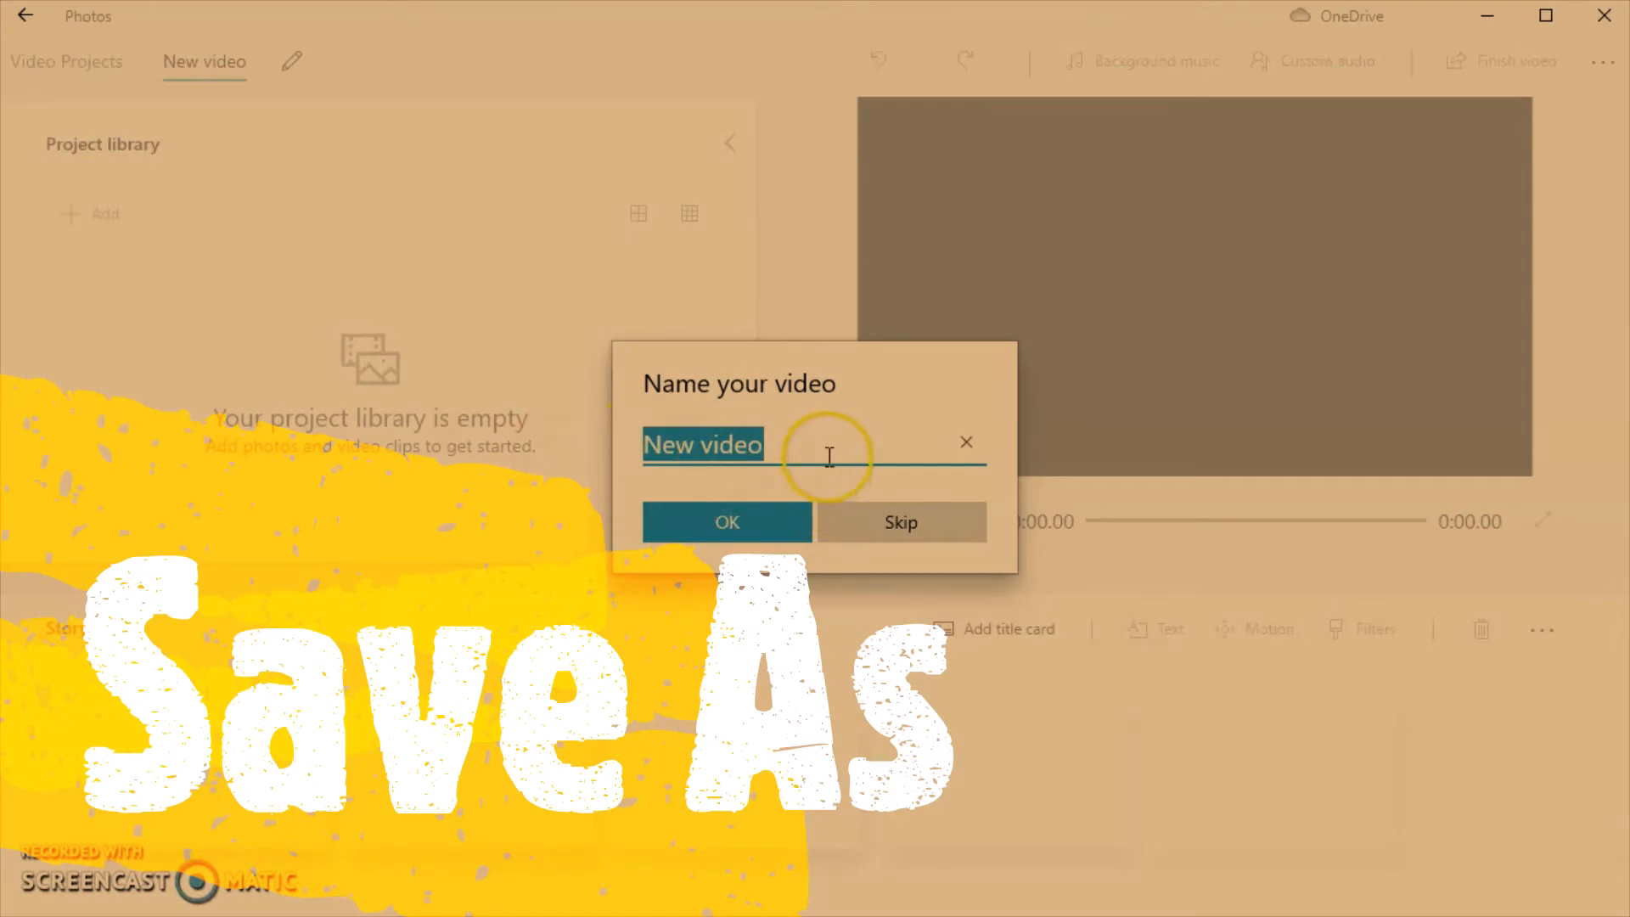
{"action": "mouse_move", "coordinate": [879, 426]}
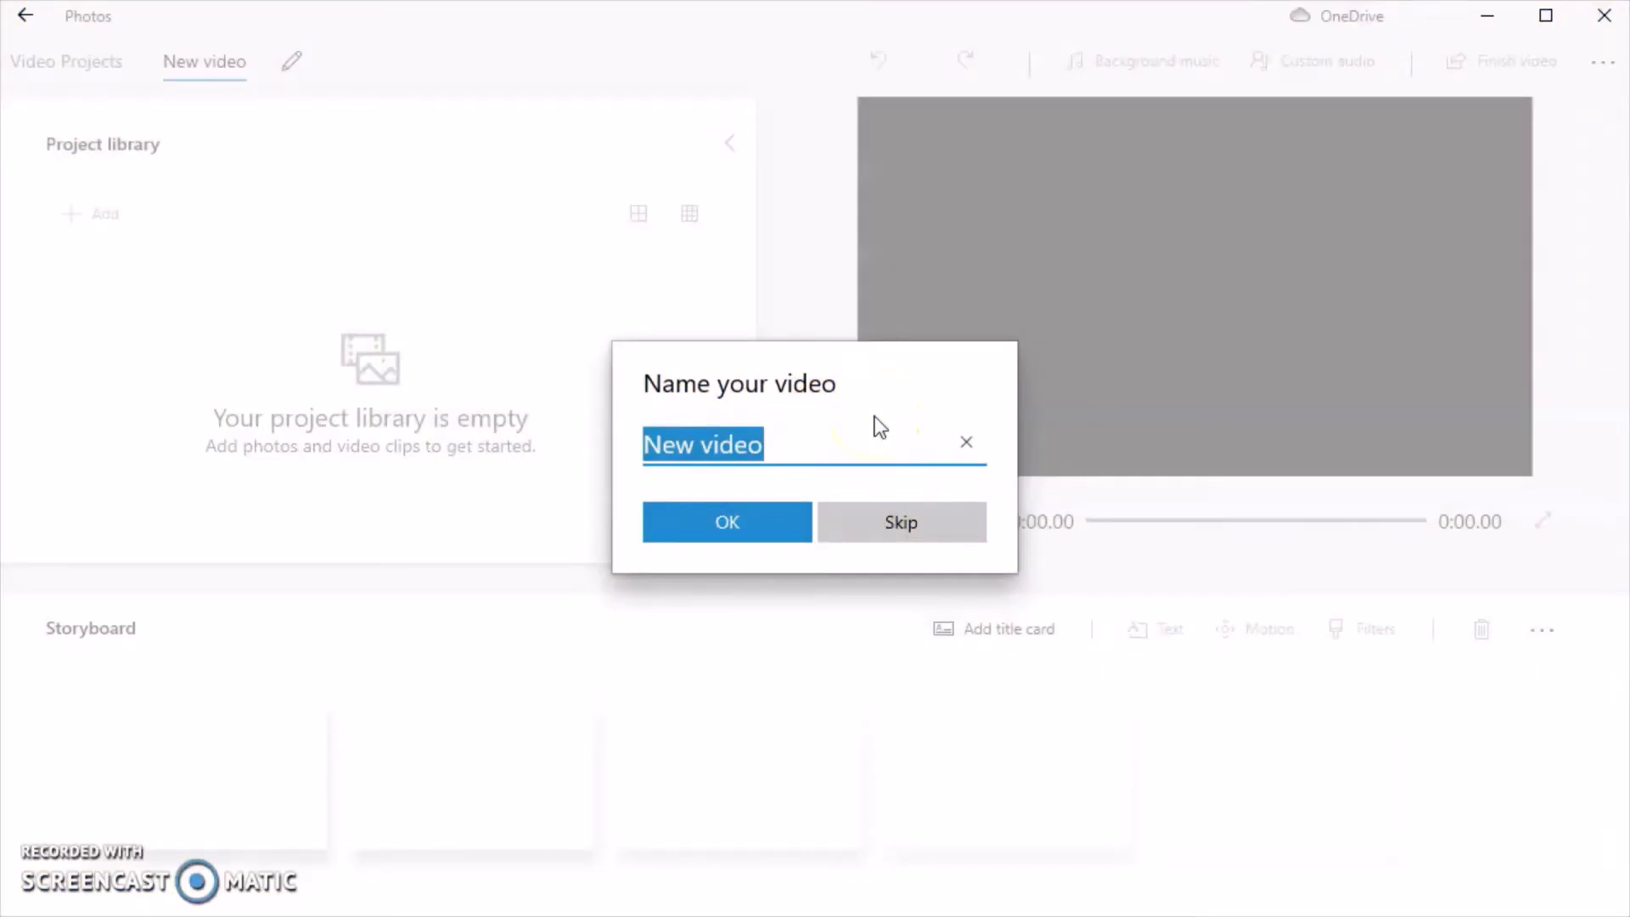
{"action": "type", "text": "MYJ"}
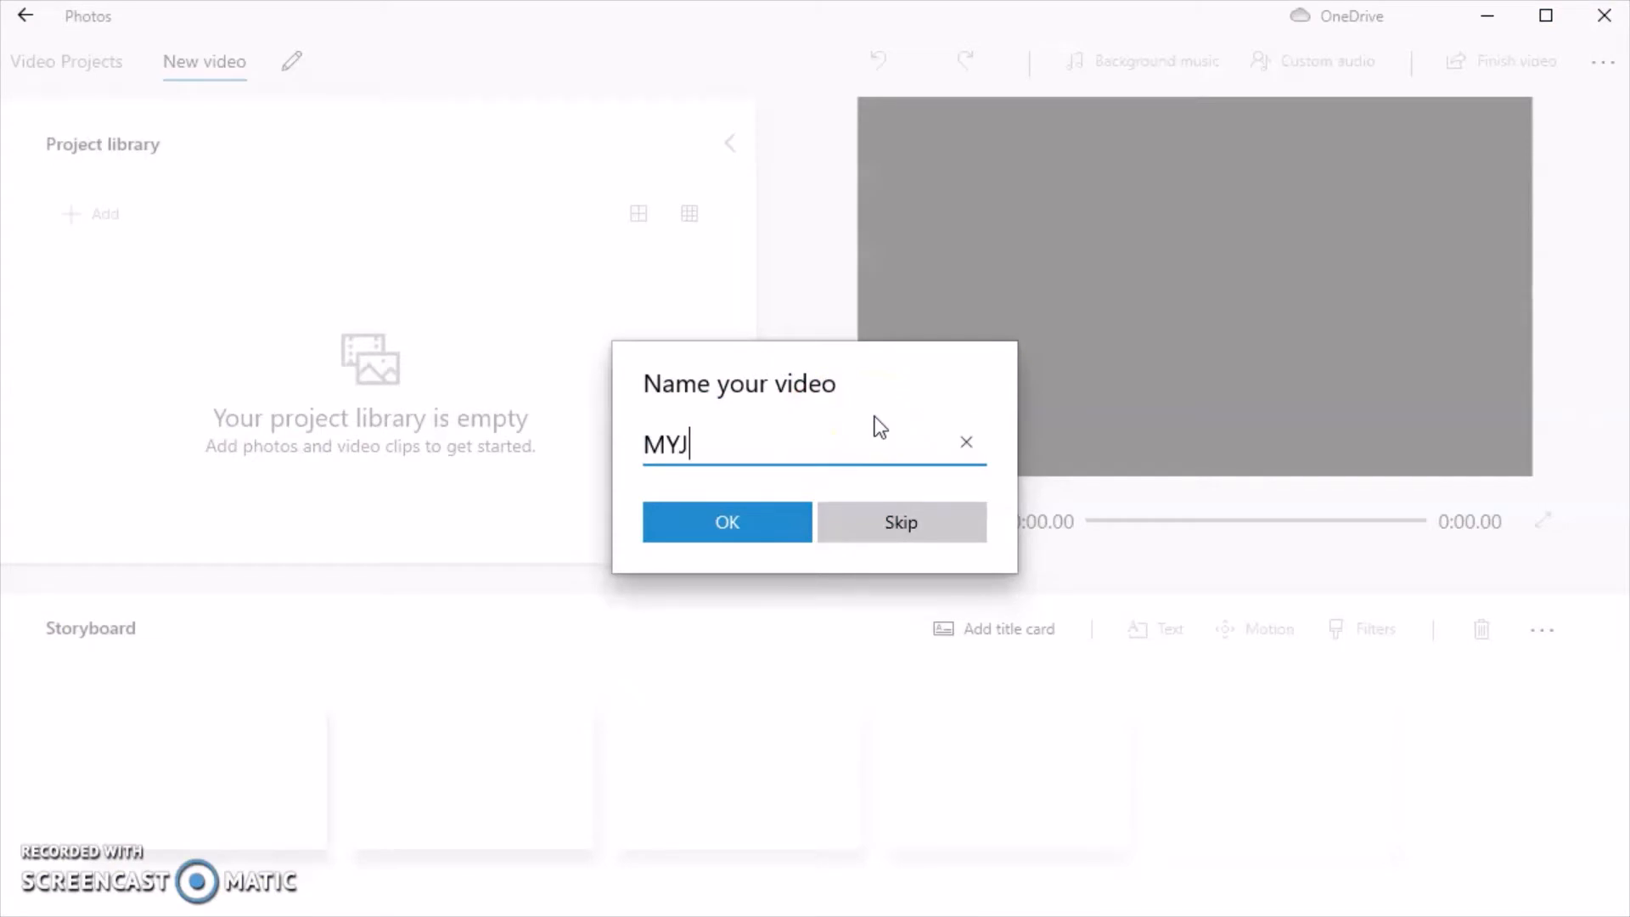
{"action": "type", "text": "S01E"}
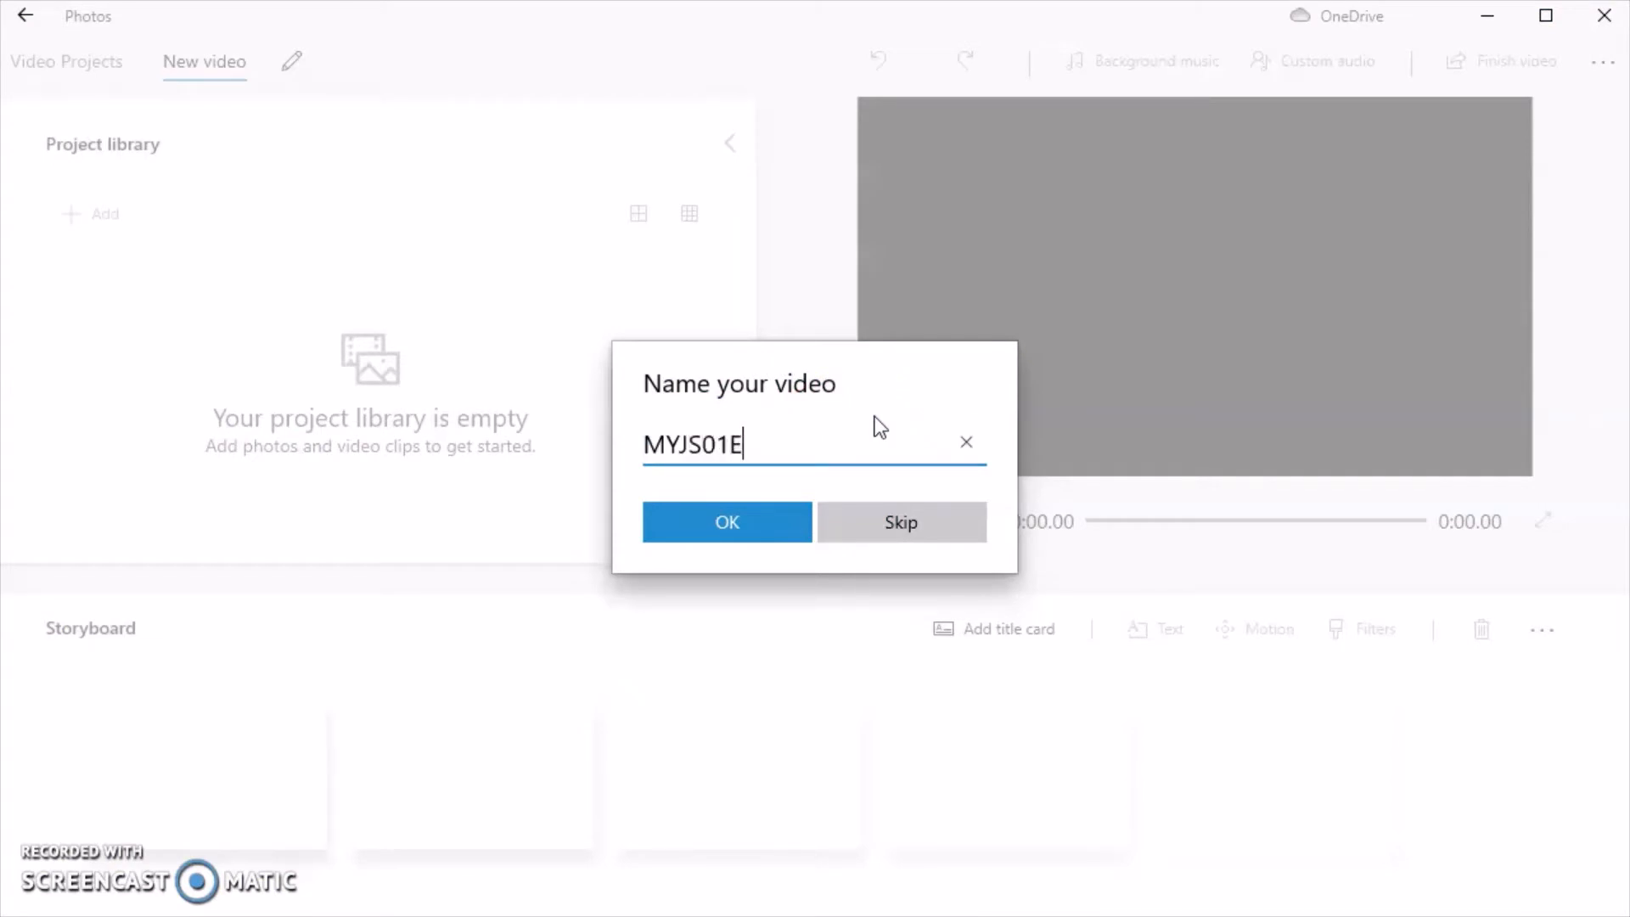
{"action": "type", "text": "00"}
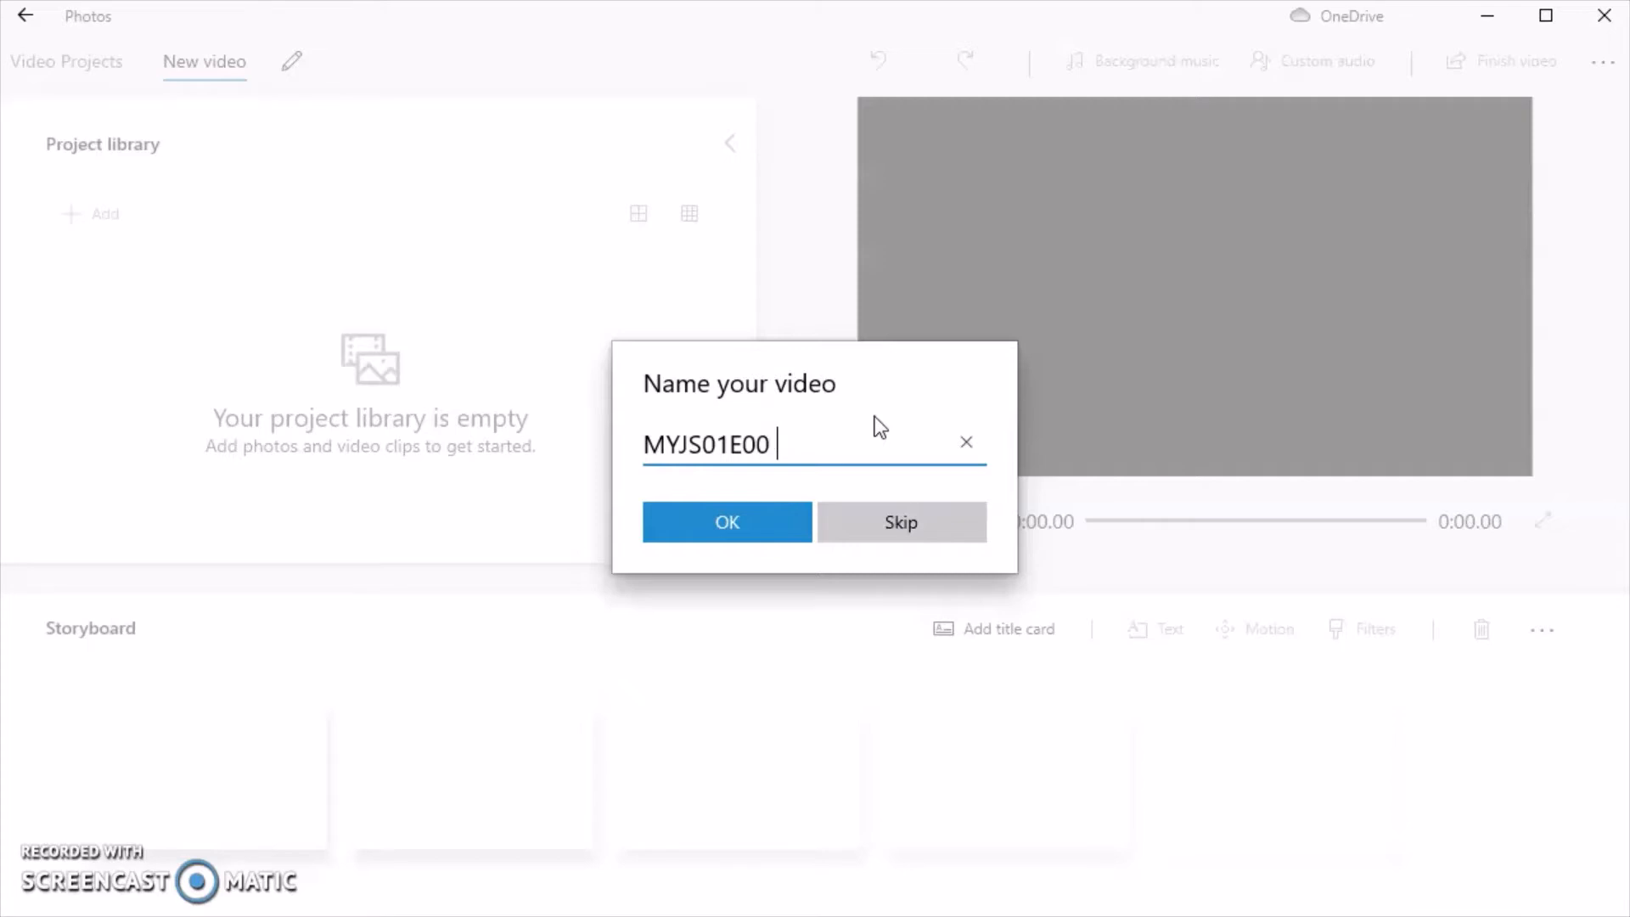
{"action": "type", "text": "Trailer"}
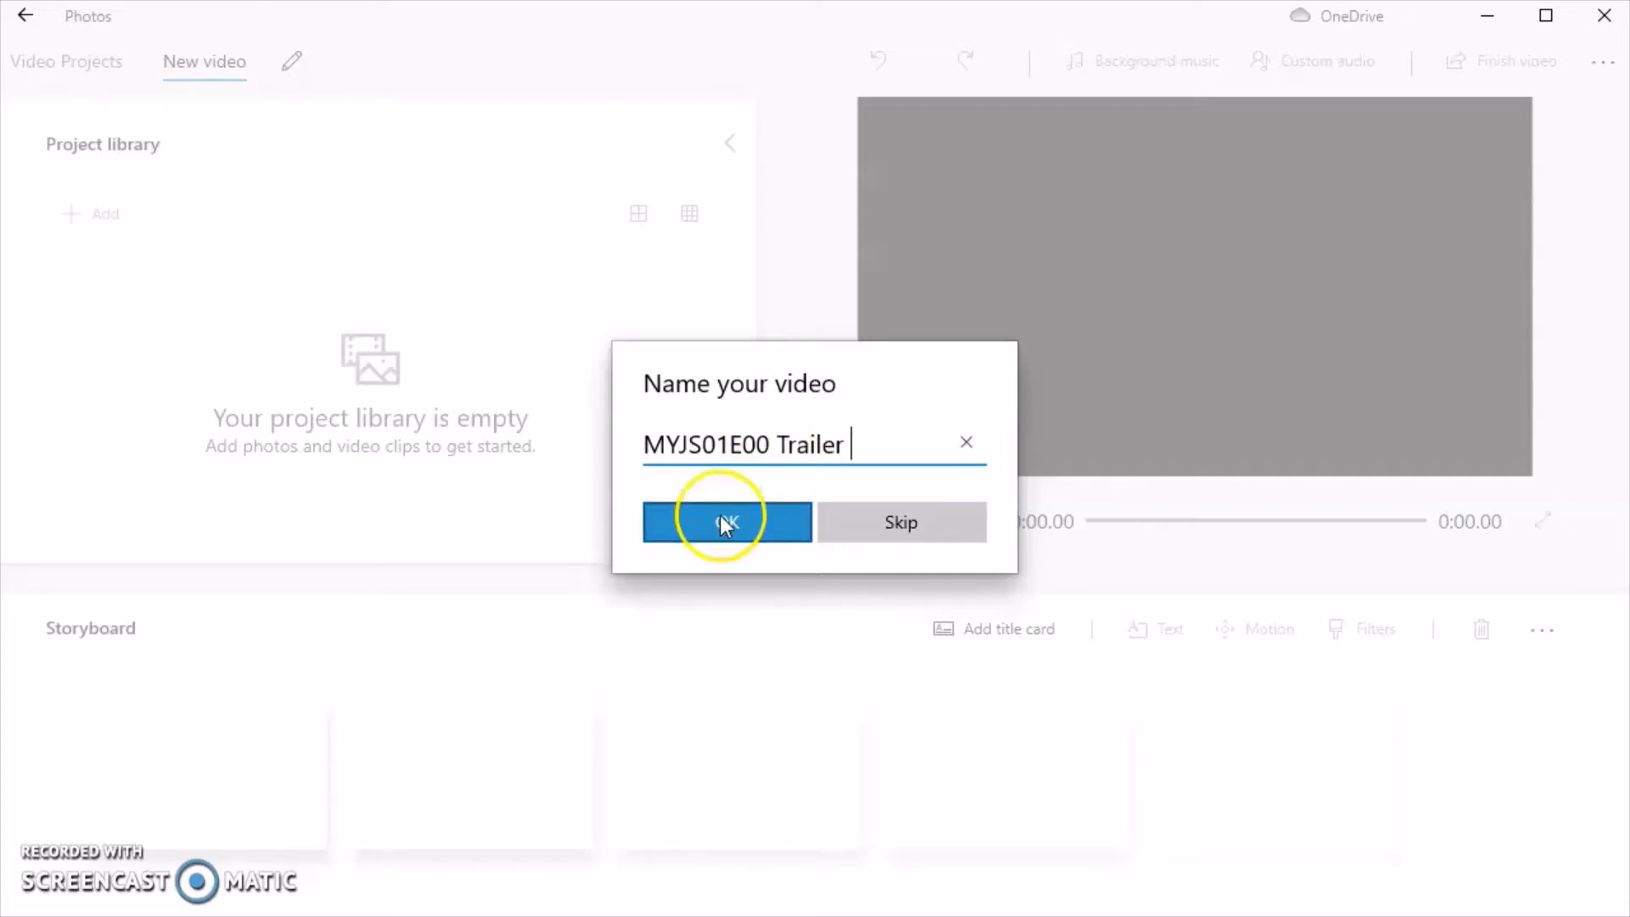
{"action": "left_click", "coordinate": [726, 522]}
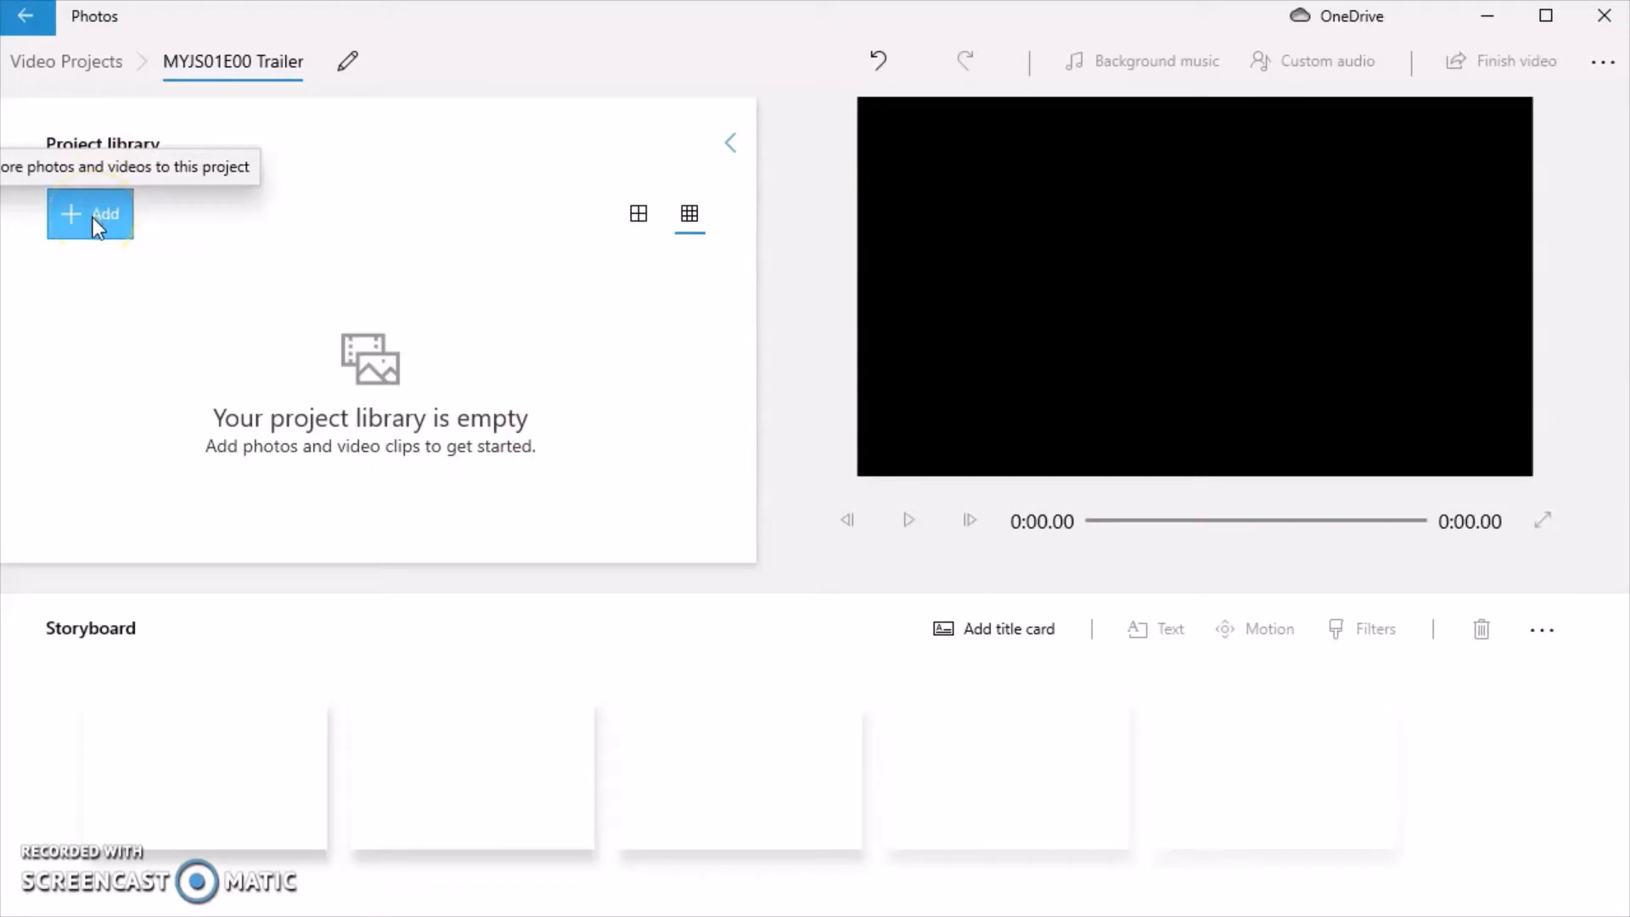
- Import IMG_1892 from the MYJ S01E00 Trailer folder via Add > From this PC
{"action": "left_click", "coordinate": [89, 213]}
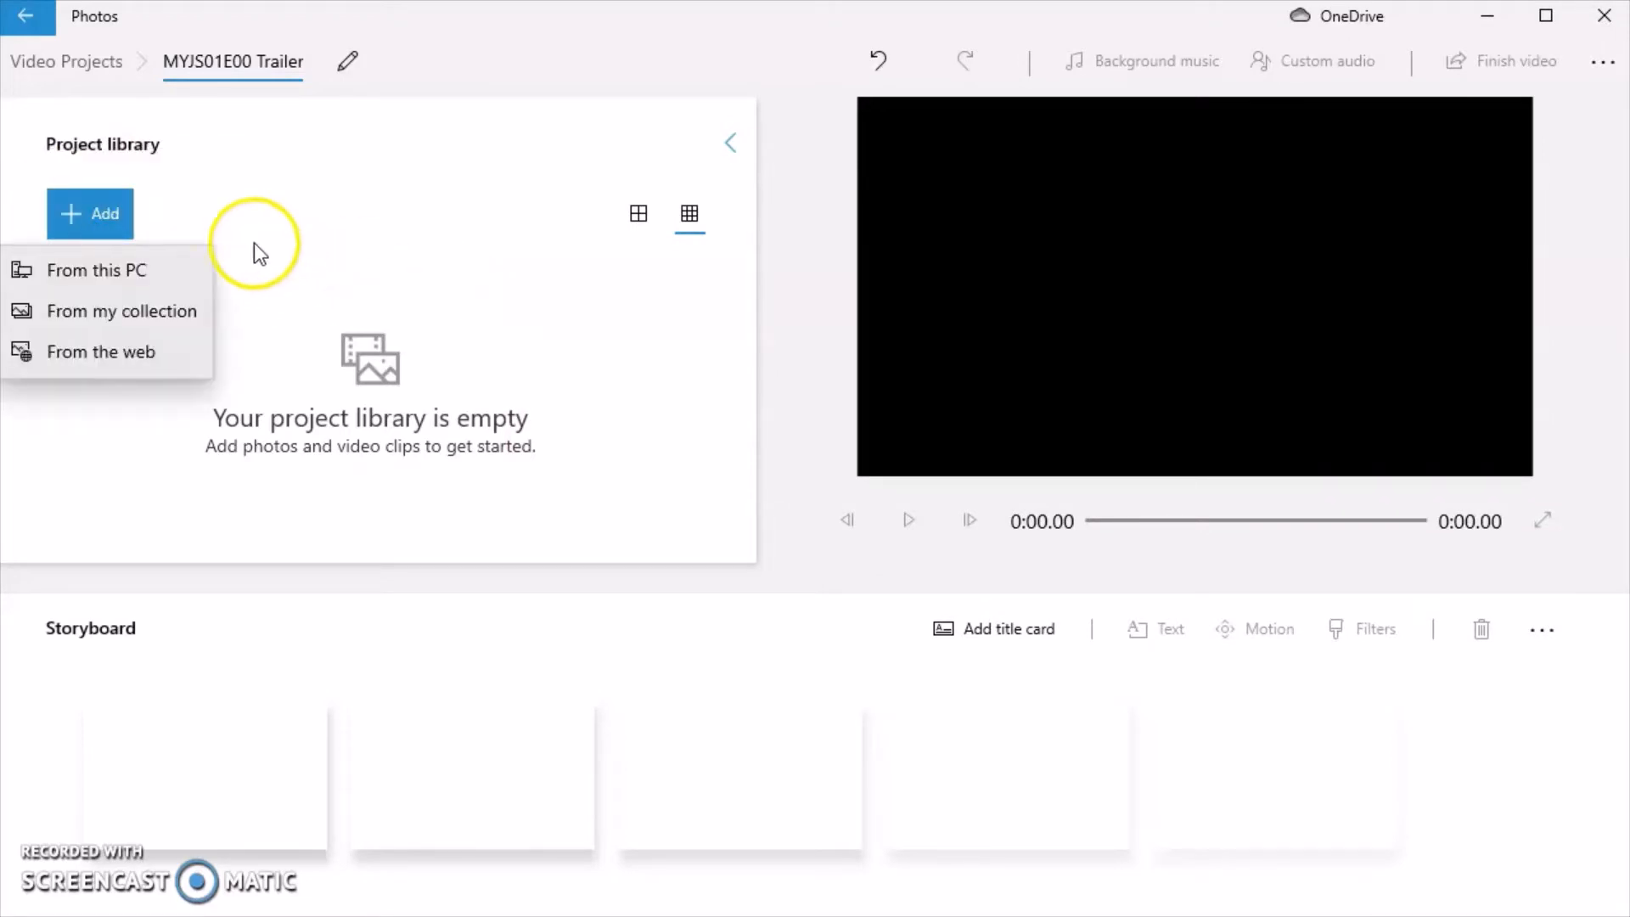
{"action": "mouse_move", "coordinate": [164, 281]}
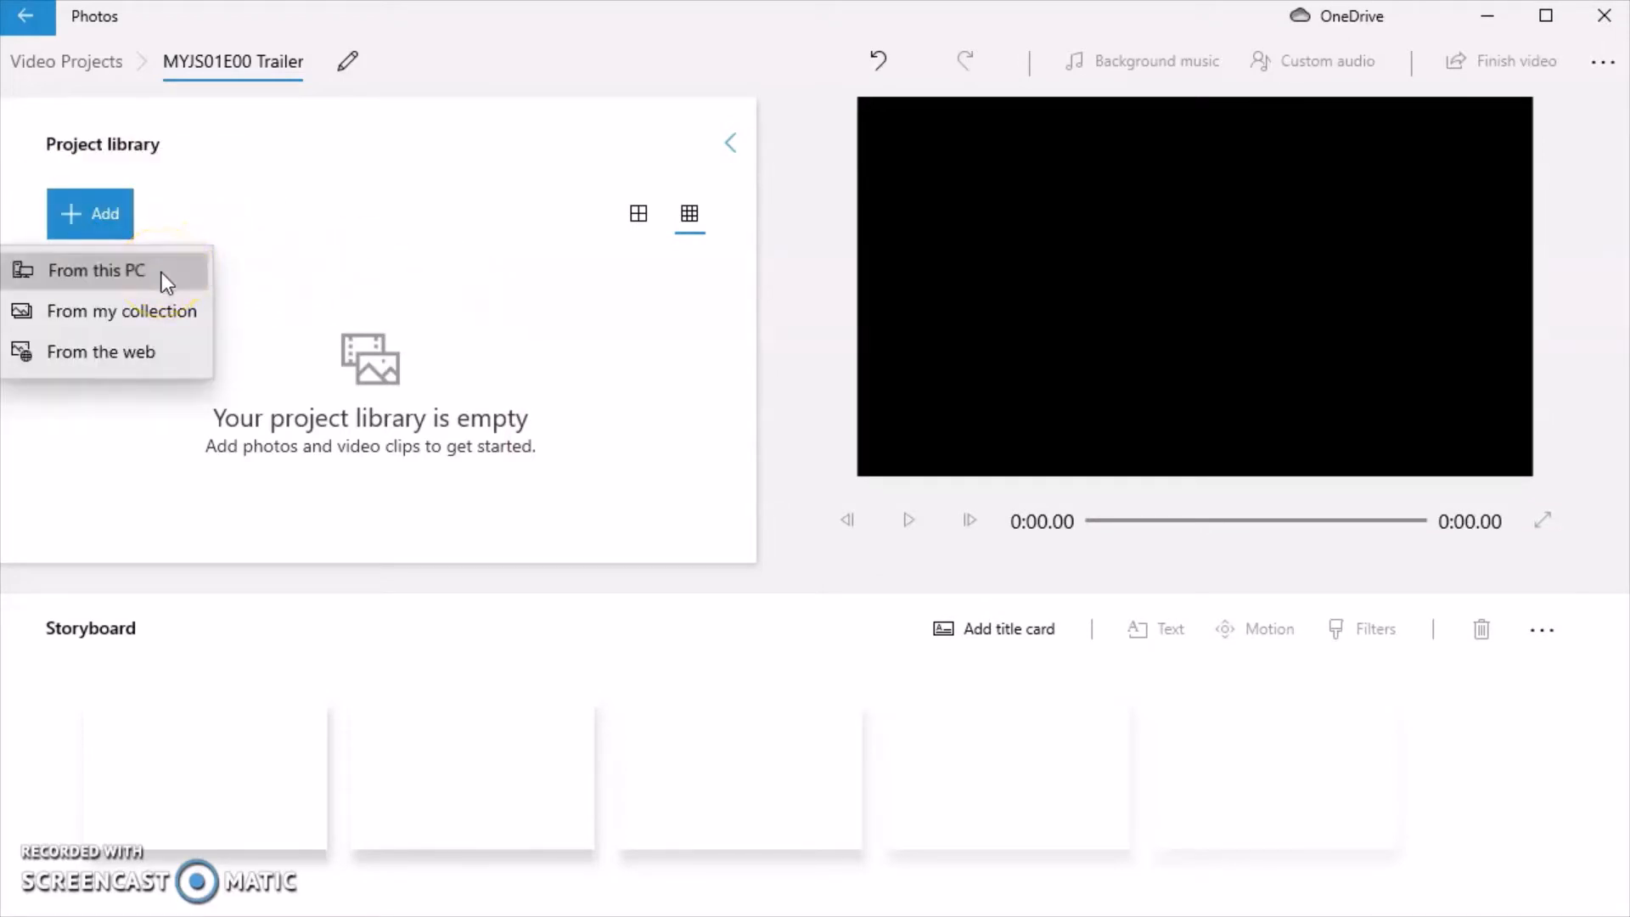
{"action": "left_click", "coordinate": [94, 269]}
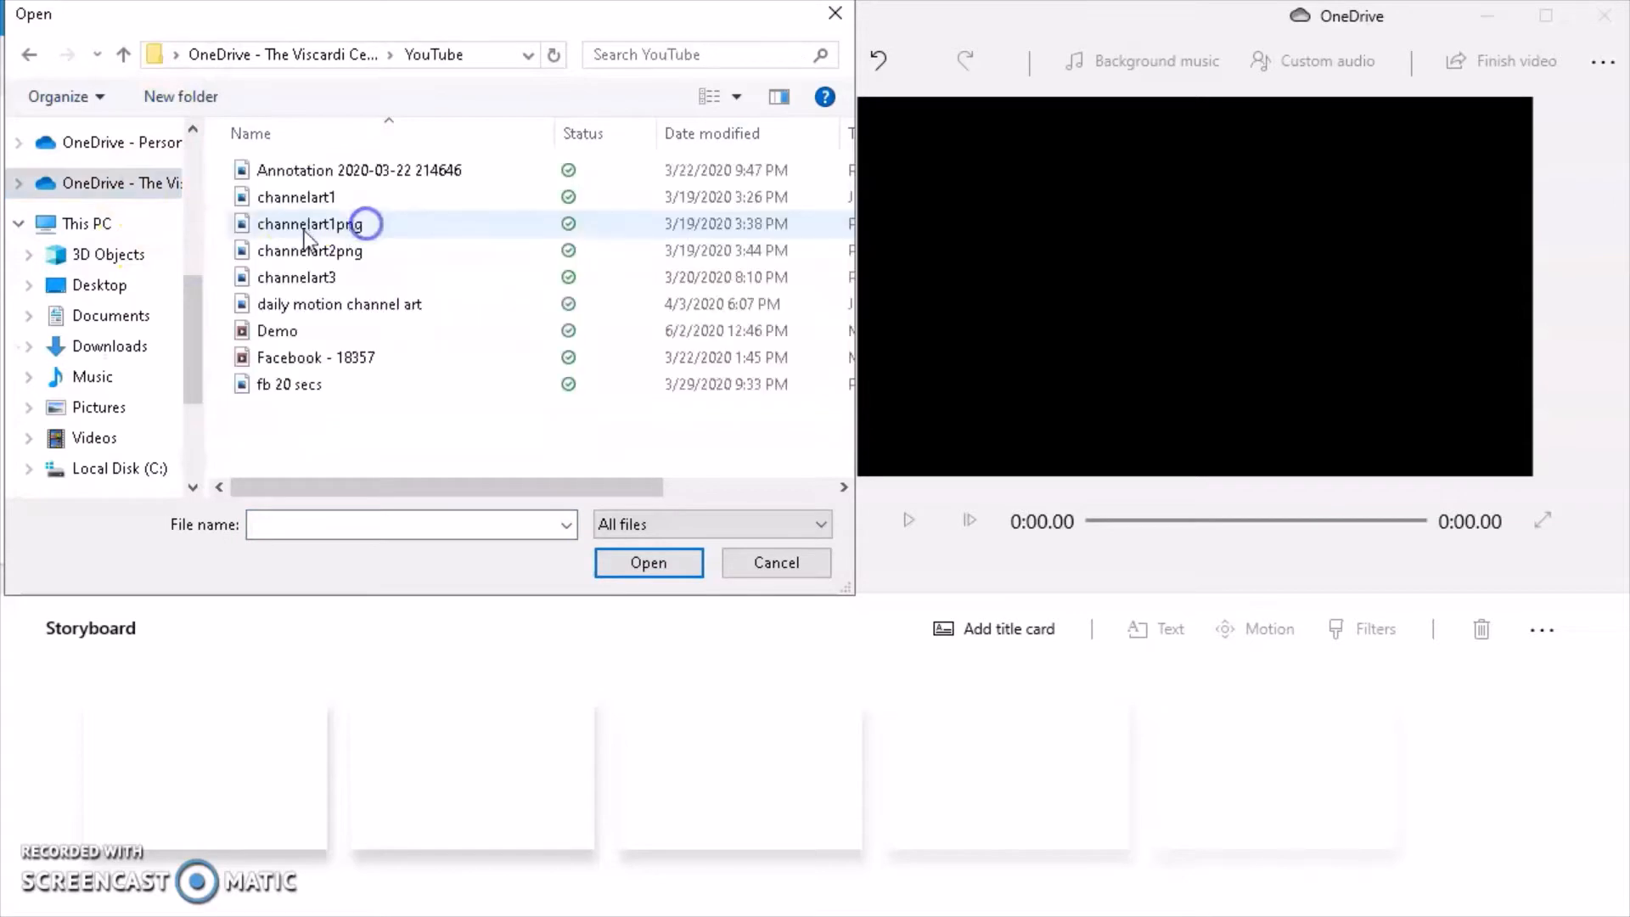
{"action": "left_click", "coordinate": [710, 96]}
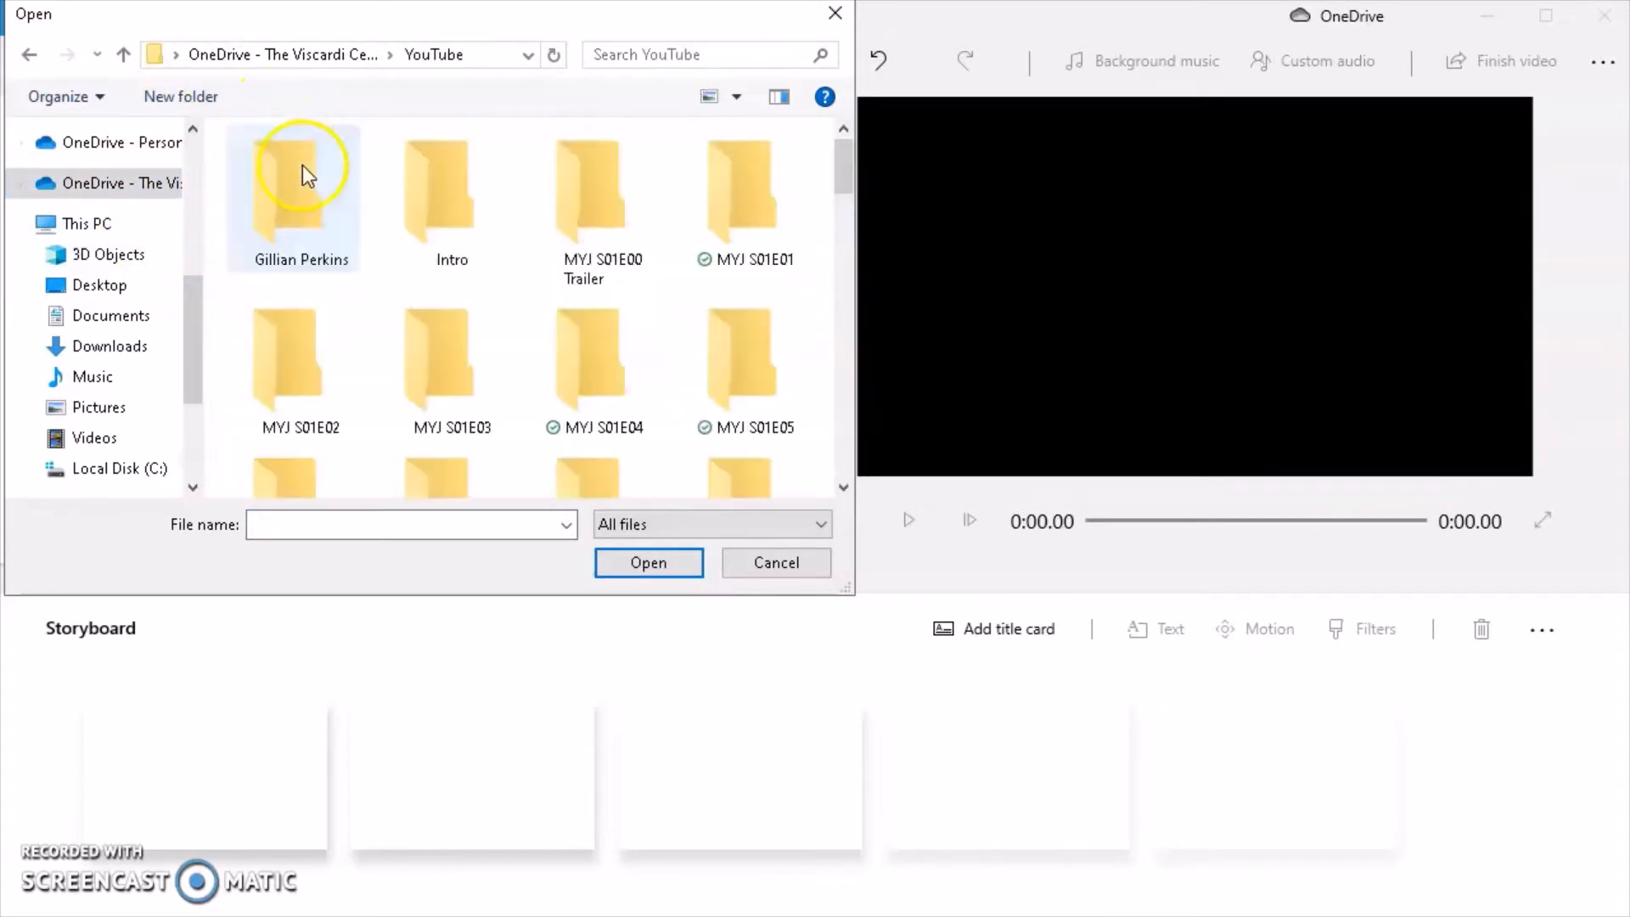
{"action": "double_click", "coordinate": [589, 181]}
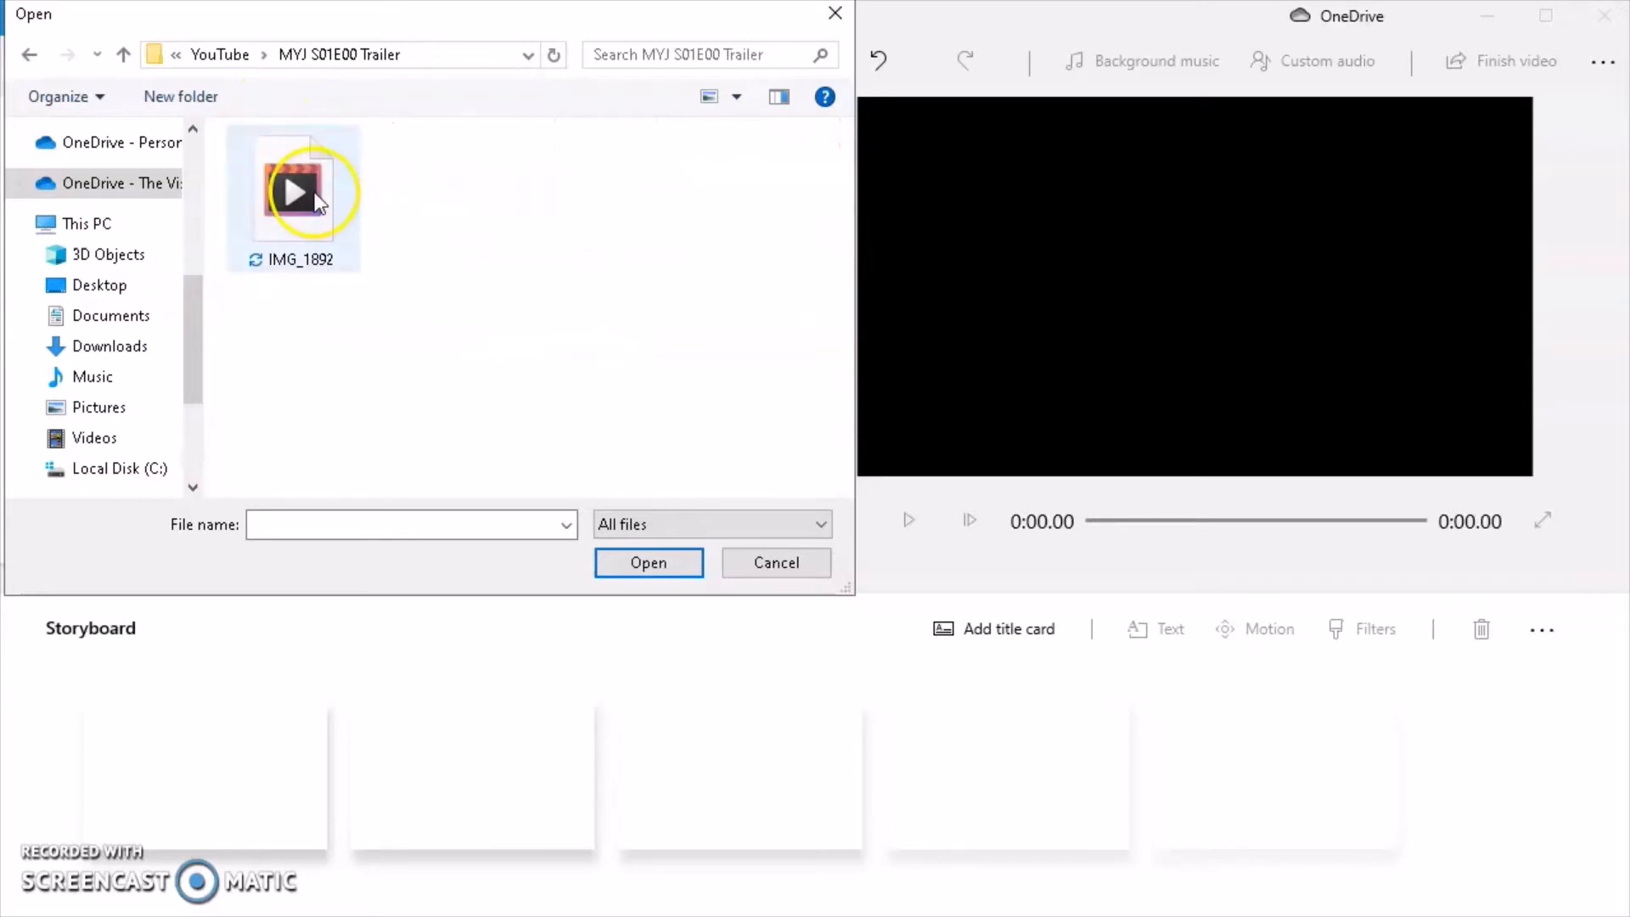
{"action": "left_click", "coordinate": [776, 562]}
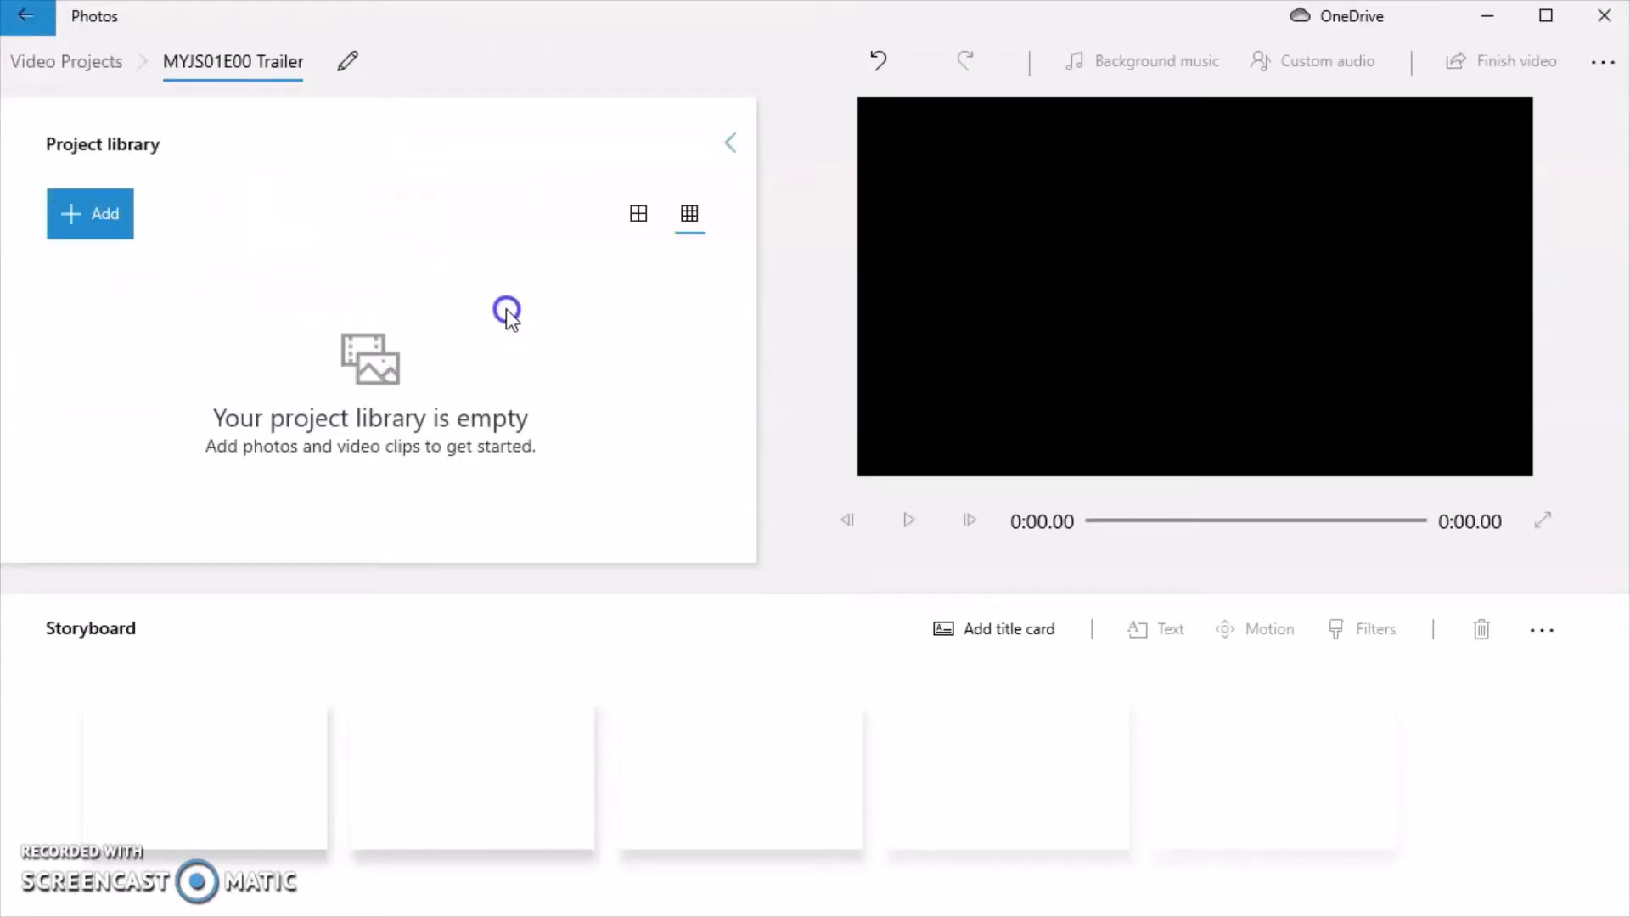
{"action": "left_click", "coordinate": [89, 213]}
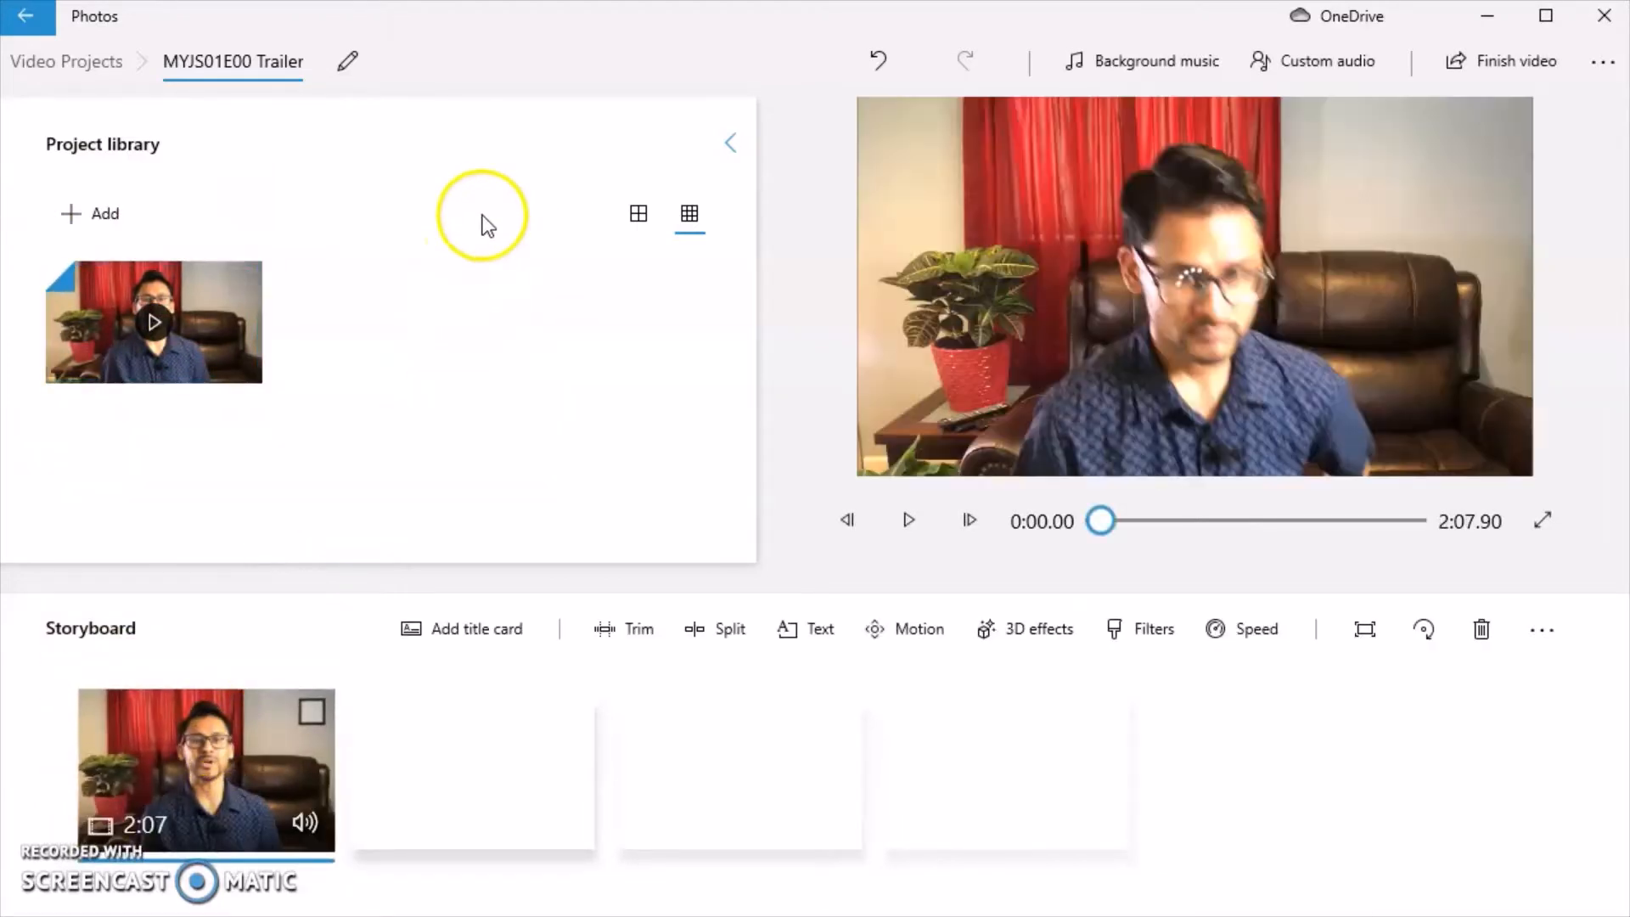
{"action": "mouse_move", "coordinate": [723, 603]}
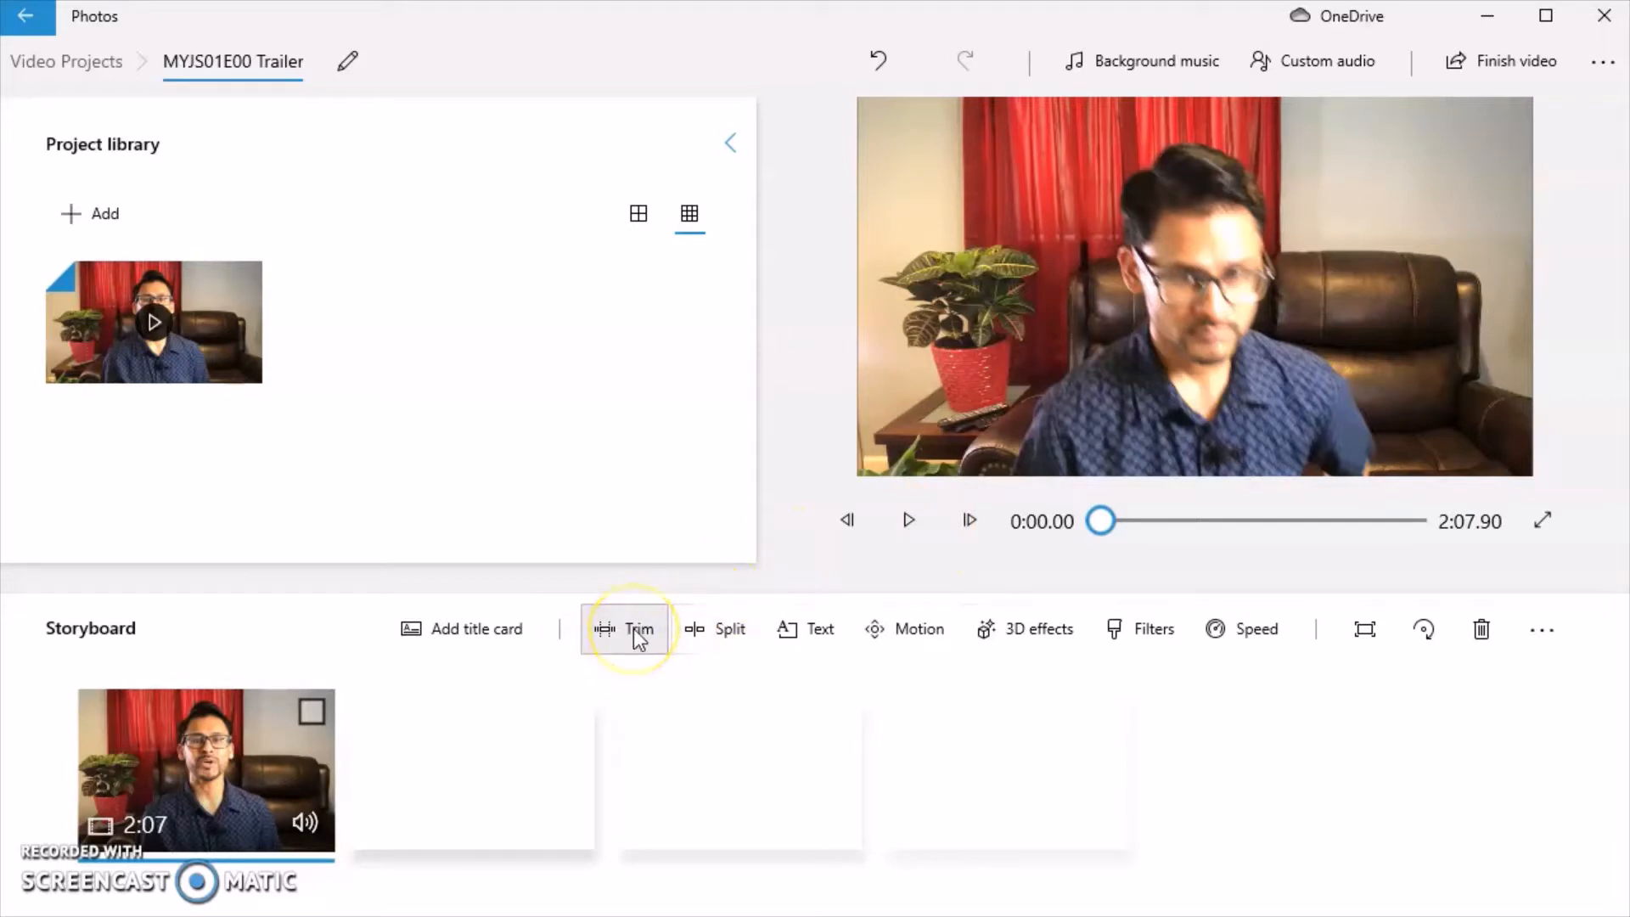
- Open Trim and play the clip to find the 0:04.83 start point
{"action": "left_click", "coordinate": [624, 629]}
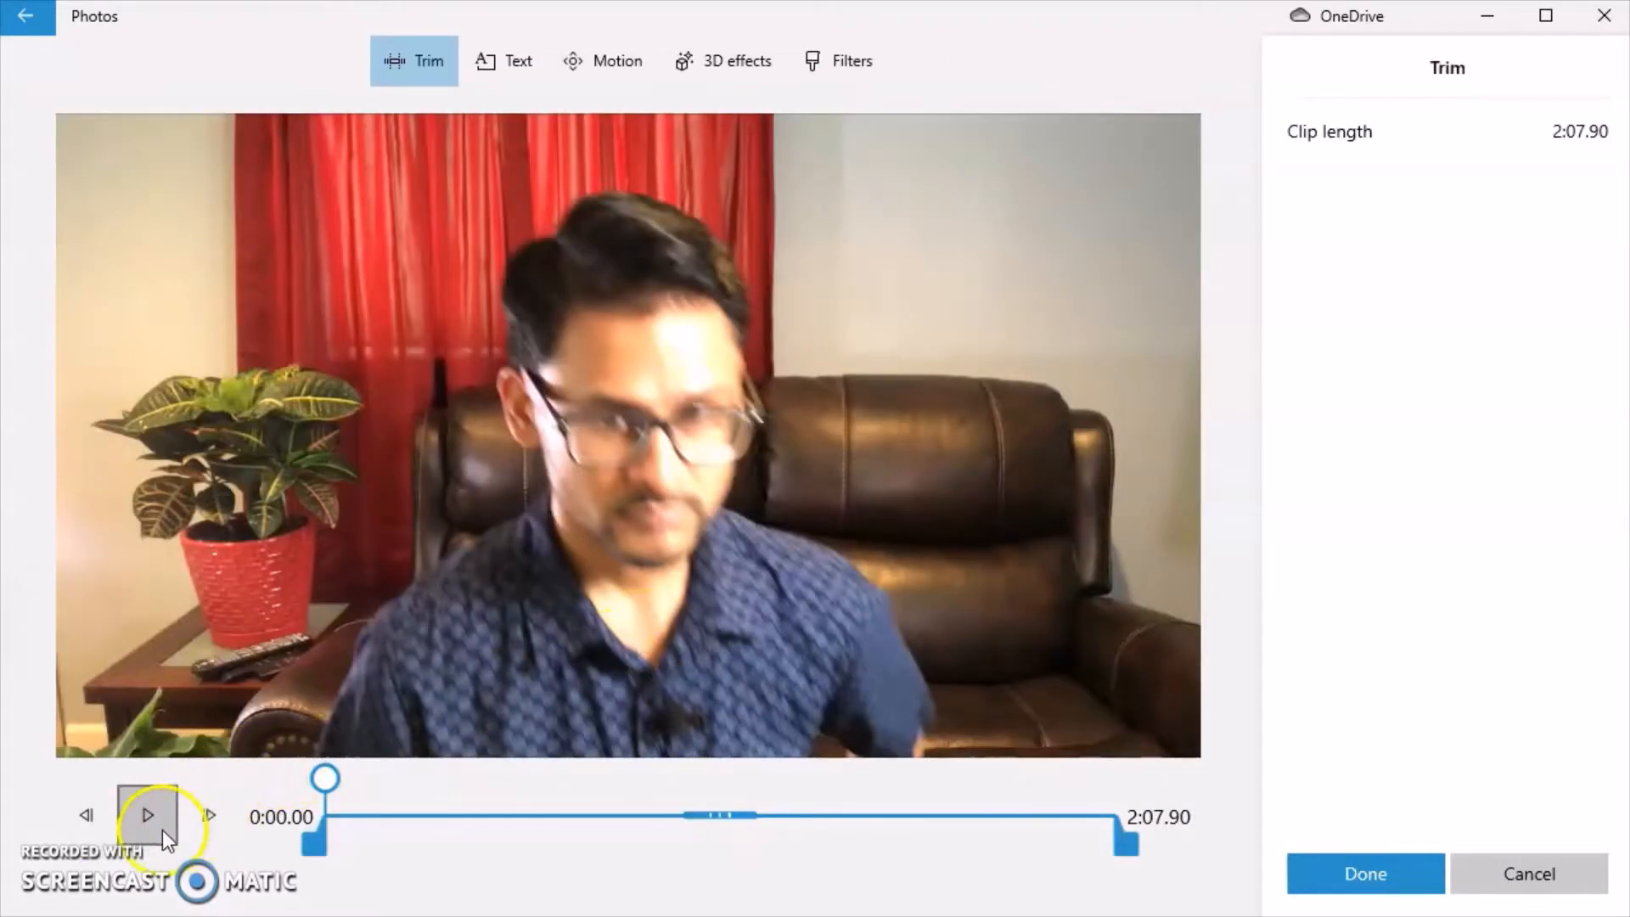
{"action": "left_click", "coordinate": [147, 815]}
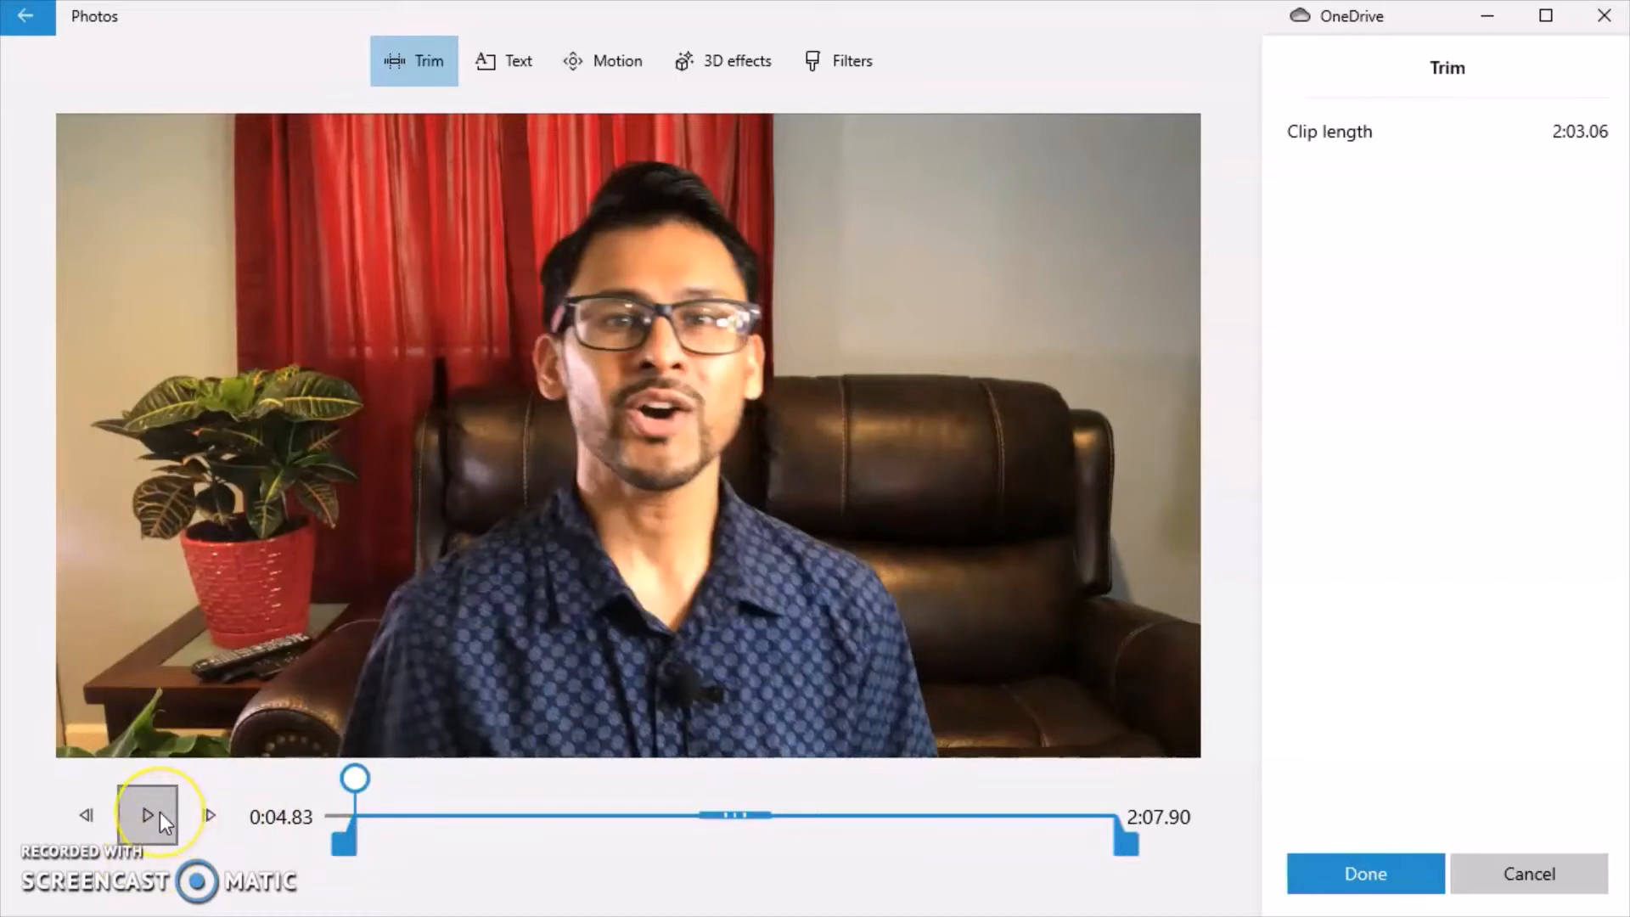
{"action": "left_click", "coordinate": [146, 815]}
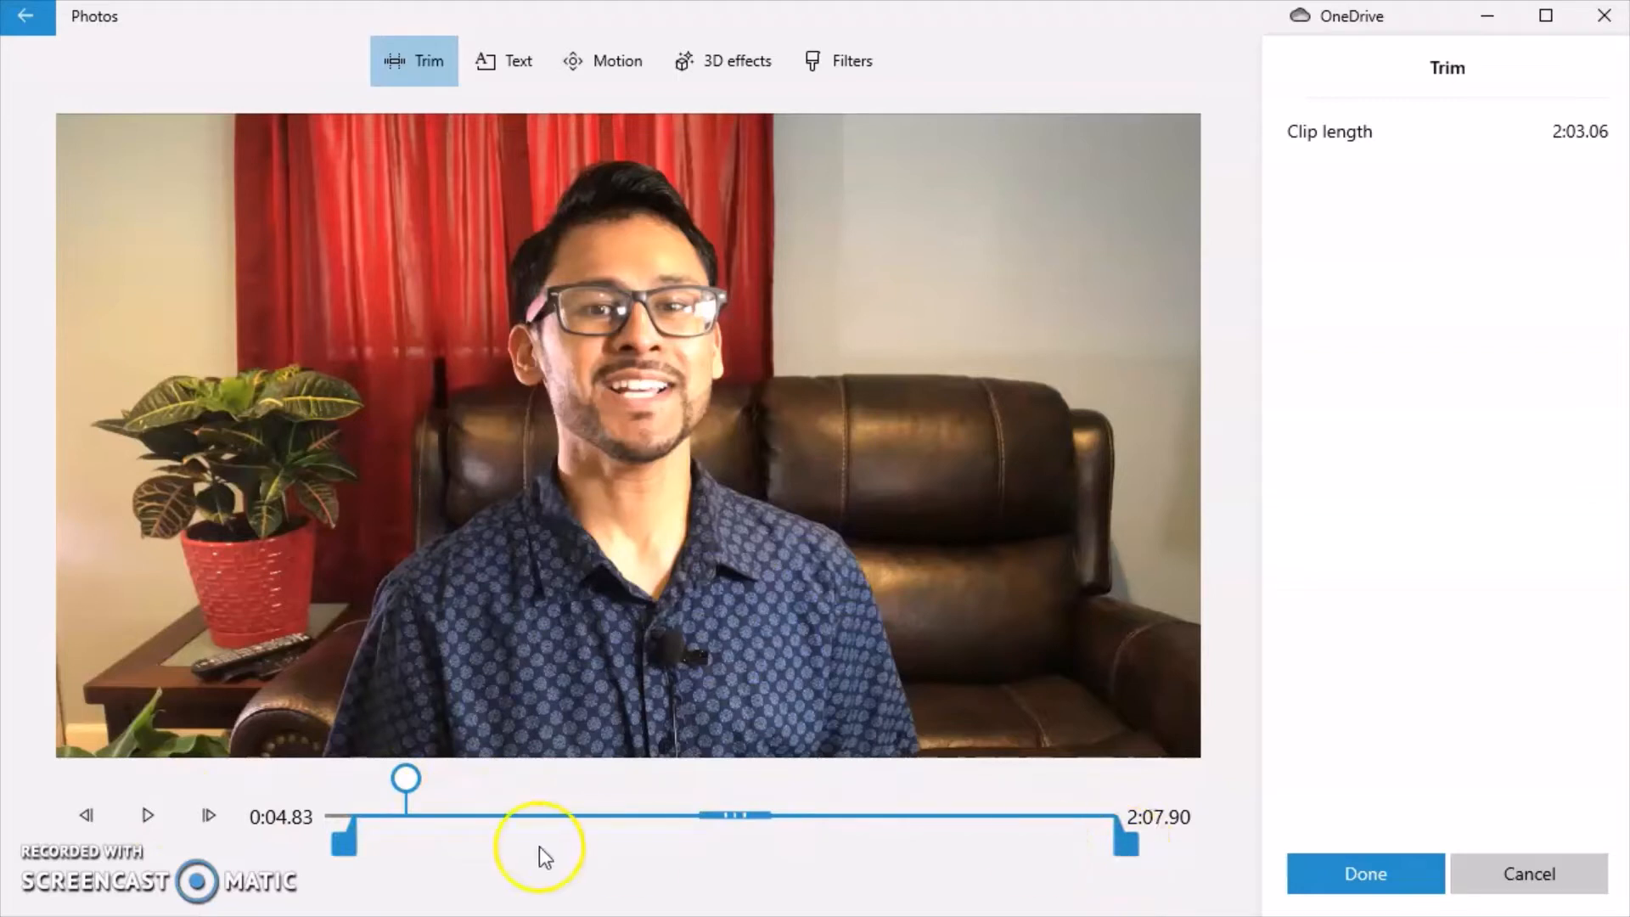
{"action": "mouse_move", "coordinate": [1232, 861]}
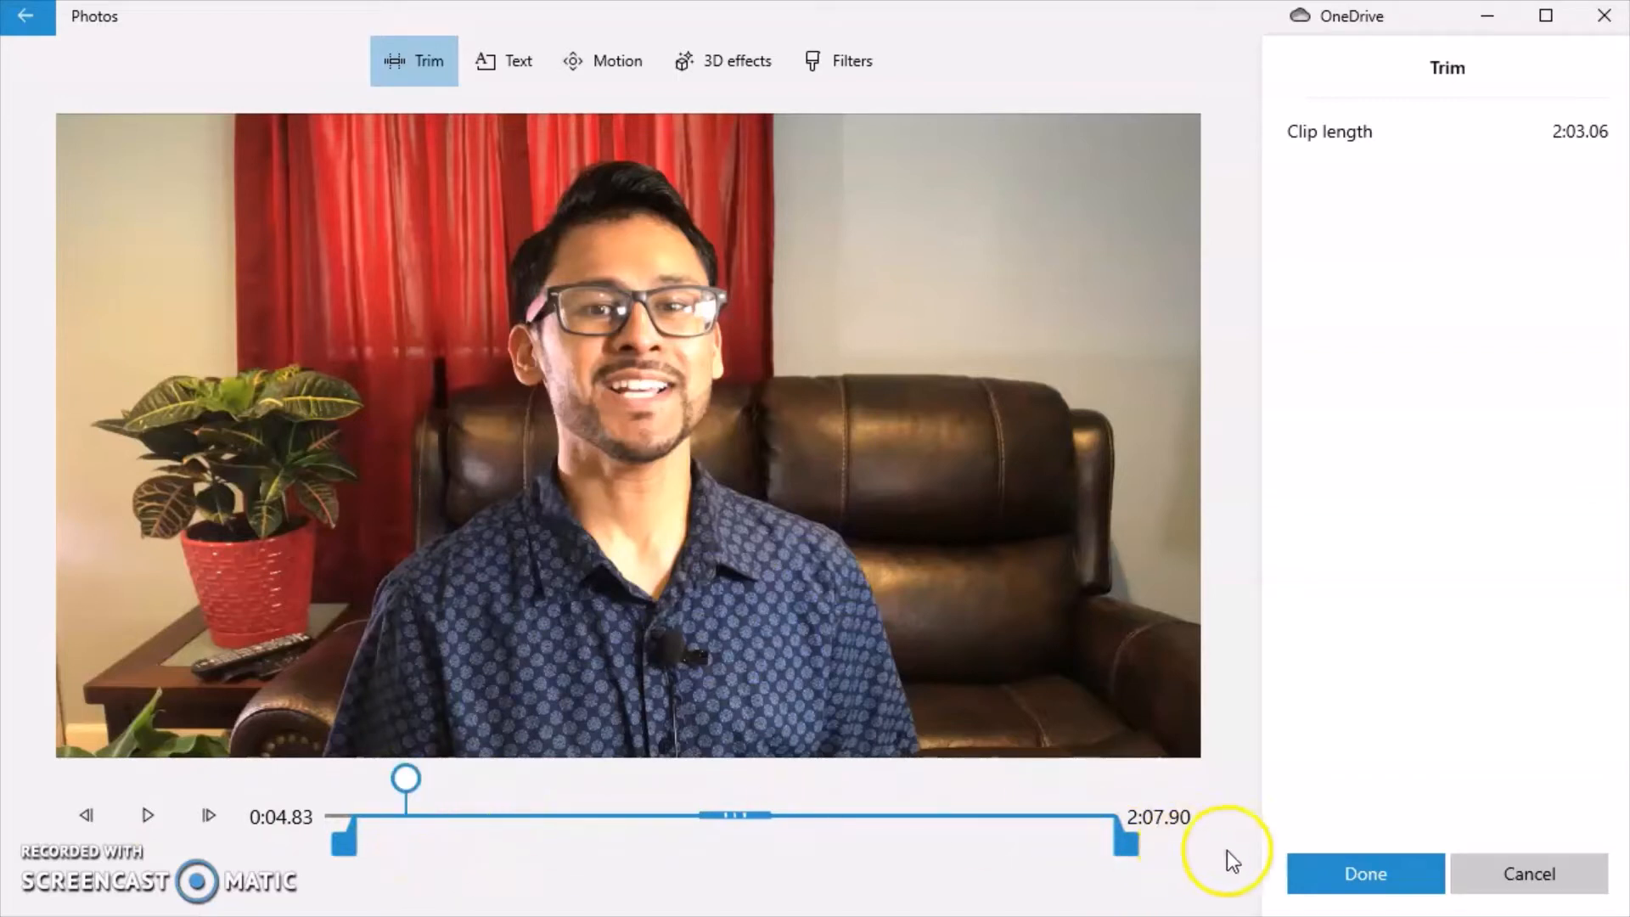
{"action": "mouse_move", "coordinate": [1365, 873]}
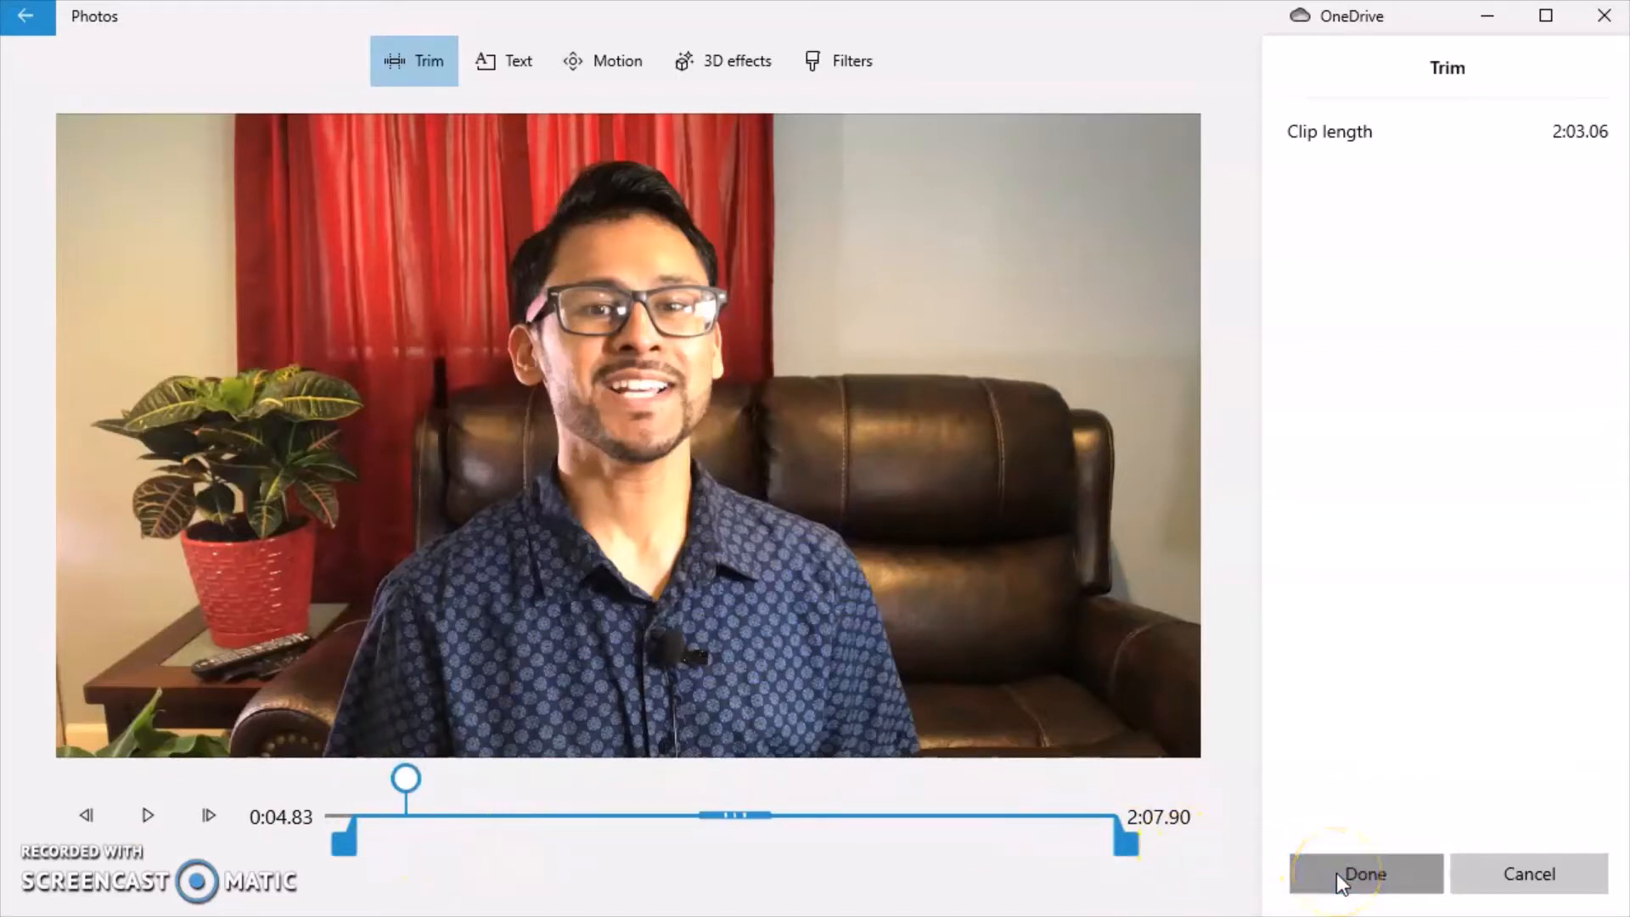
- Confirm the 0:04.83 trim, then split the clip at 0:08.23
{"action": "left_click", "coordinate": [1366, 874]}
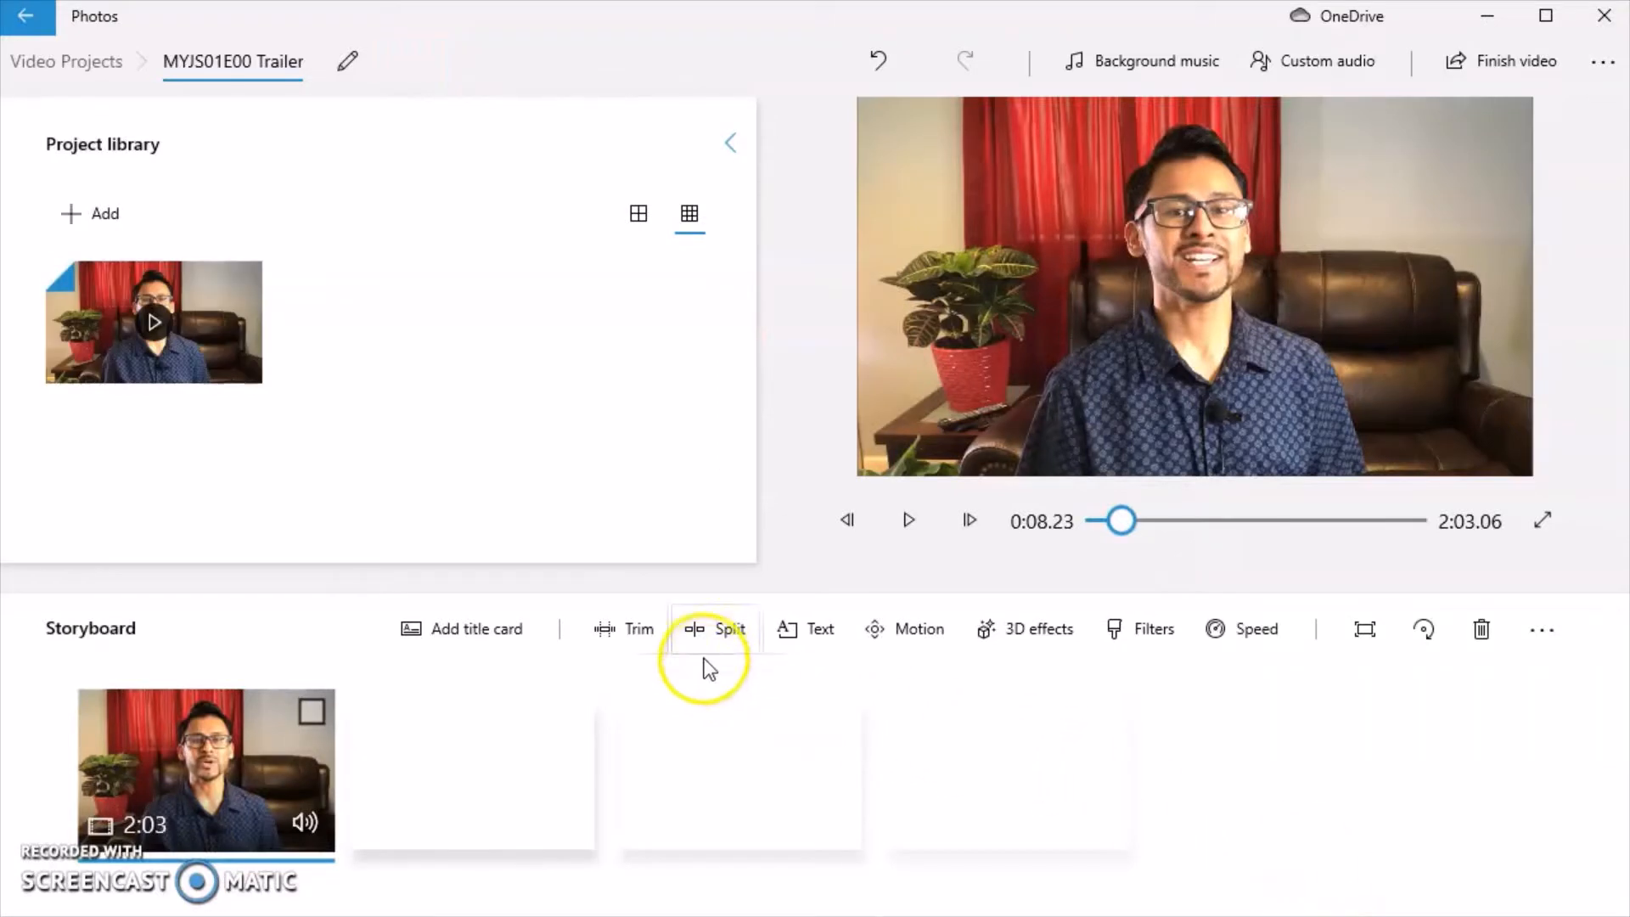
{"action": "left_click", "coordinate": [729, 628]}
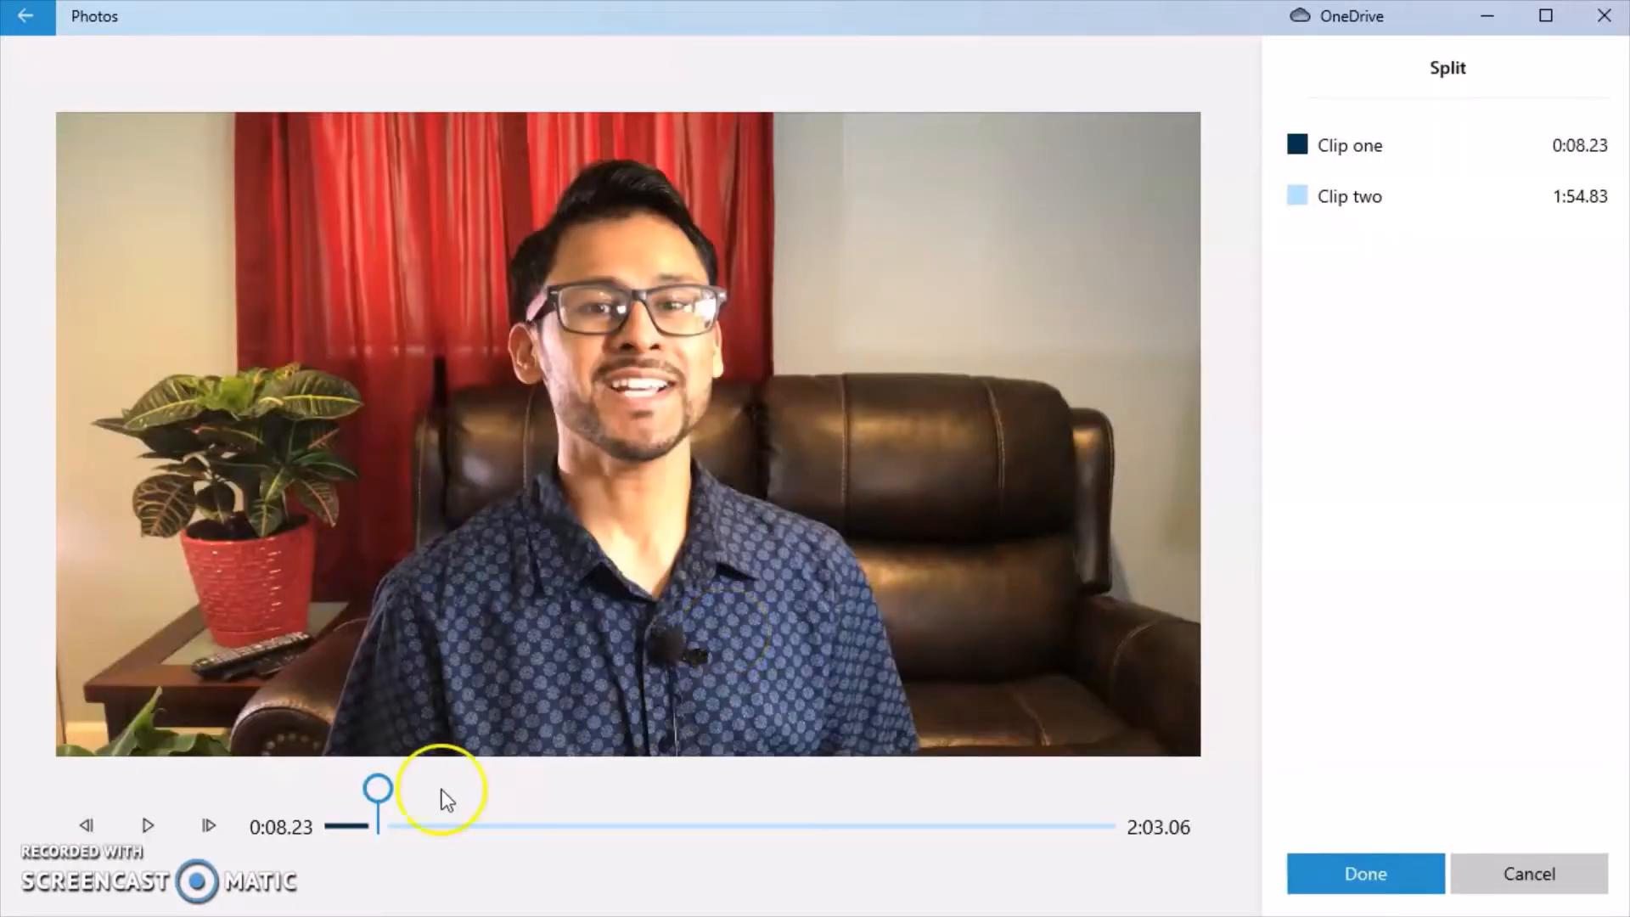
{"action": "mouse_move", "coordinate": [377, 826]}
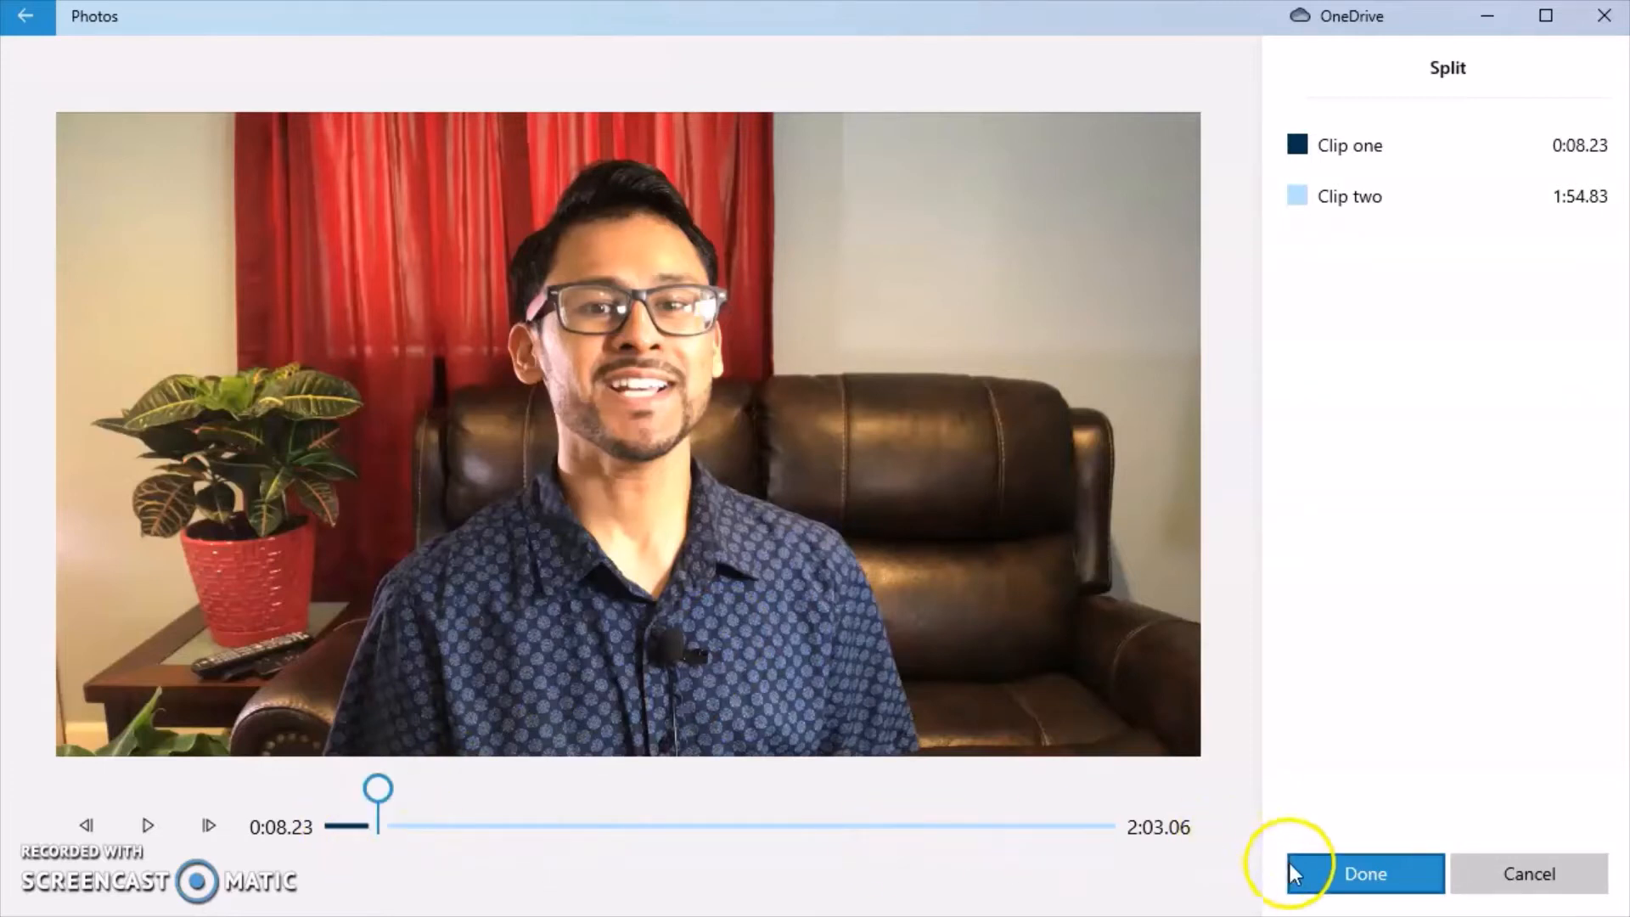
{"action": "left_click", "coordinate": [1366, 874]}
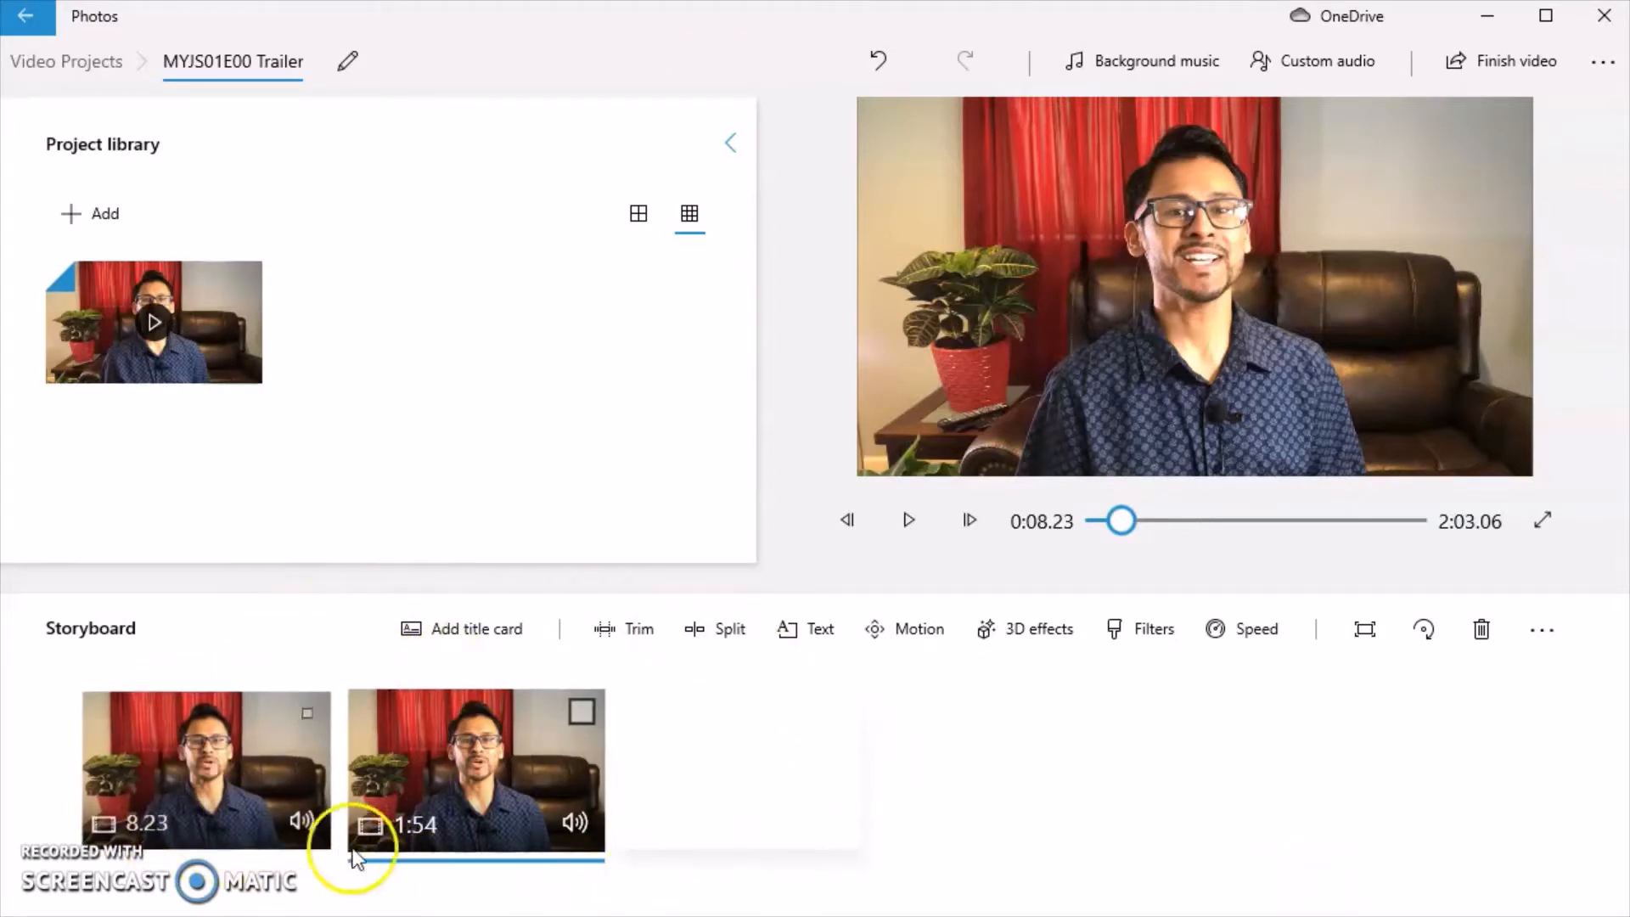
{"action": "mouse_move", "coordinate": [432, 842]}
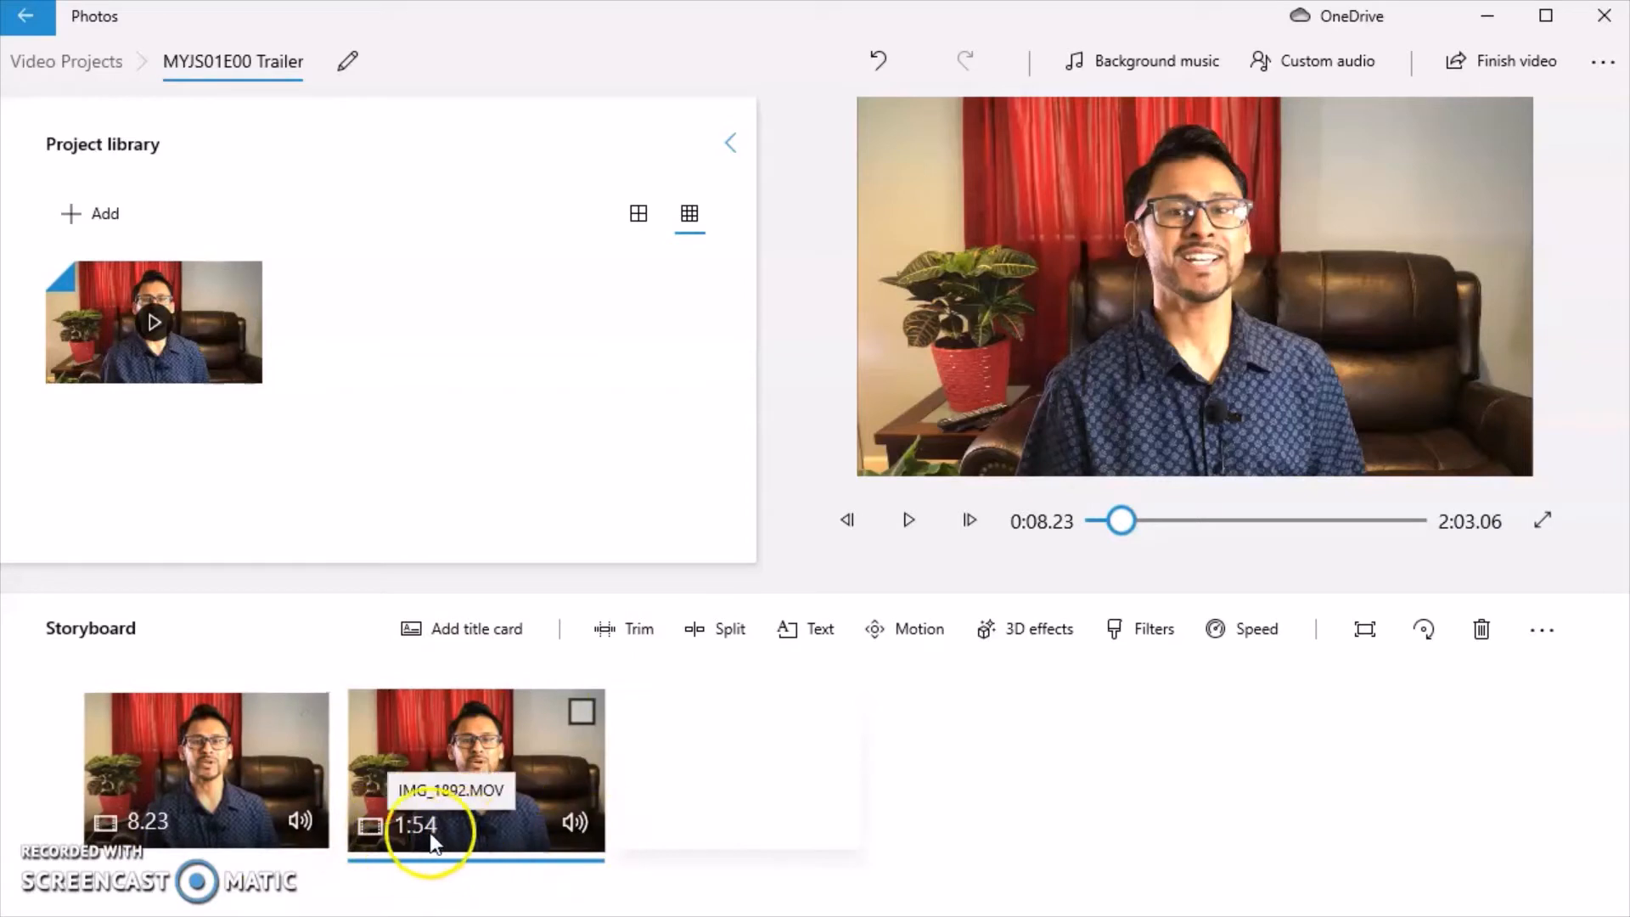
{"action": "mouse_move", "coordinate": [639, 628]}
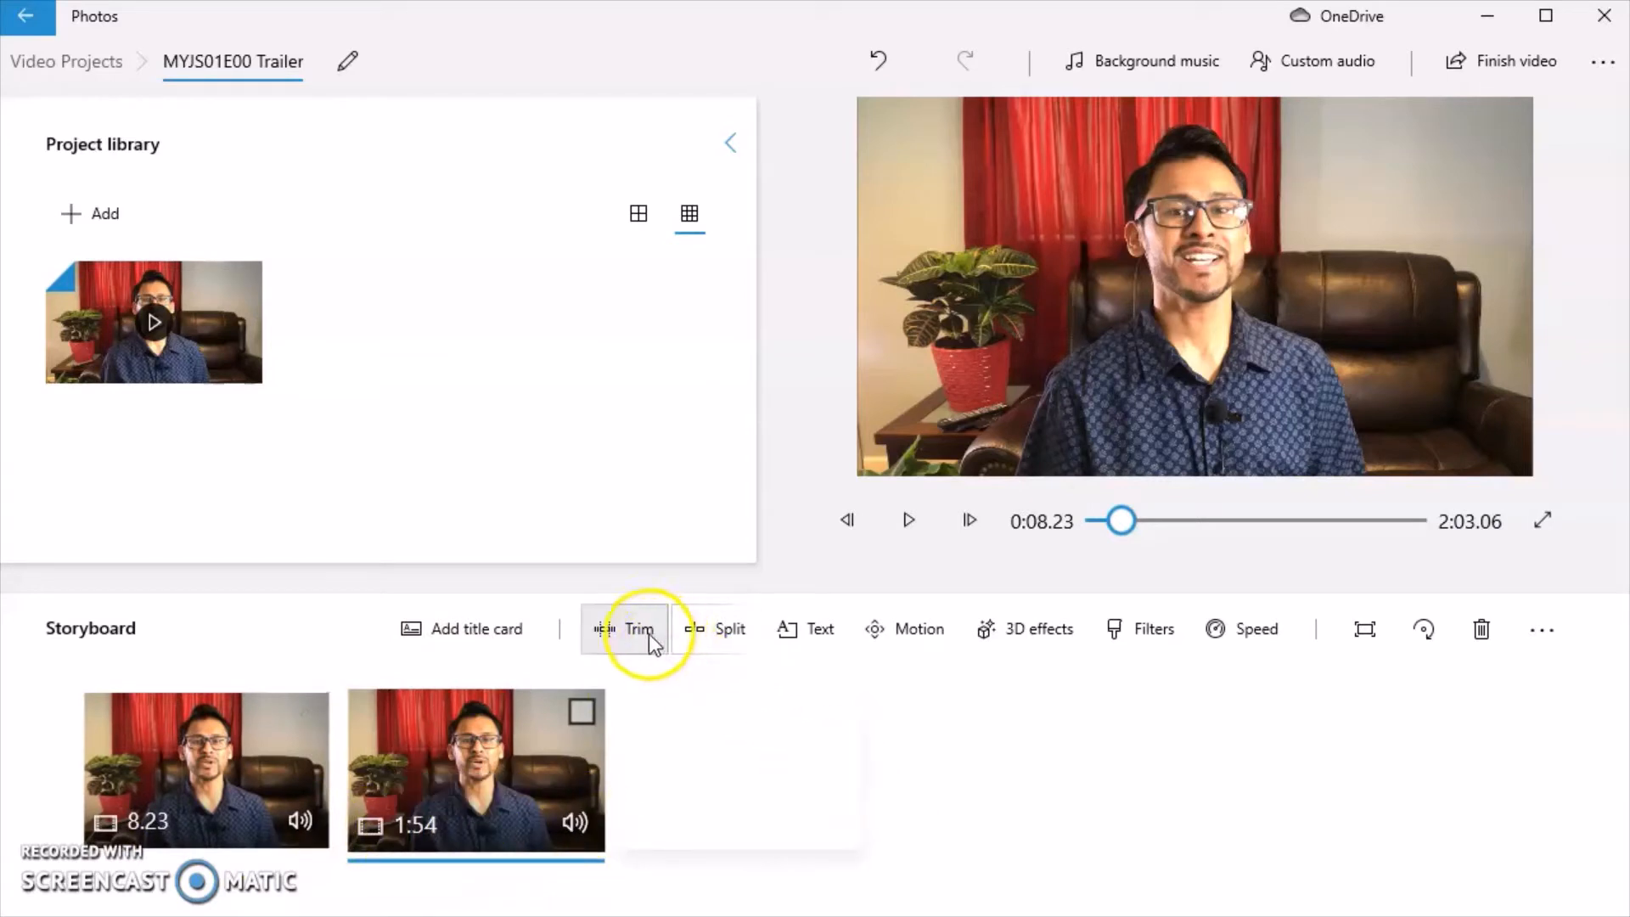
{"action": "mouse_move", "coordinate": [712, 694]}
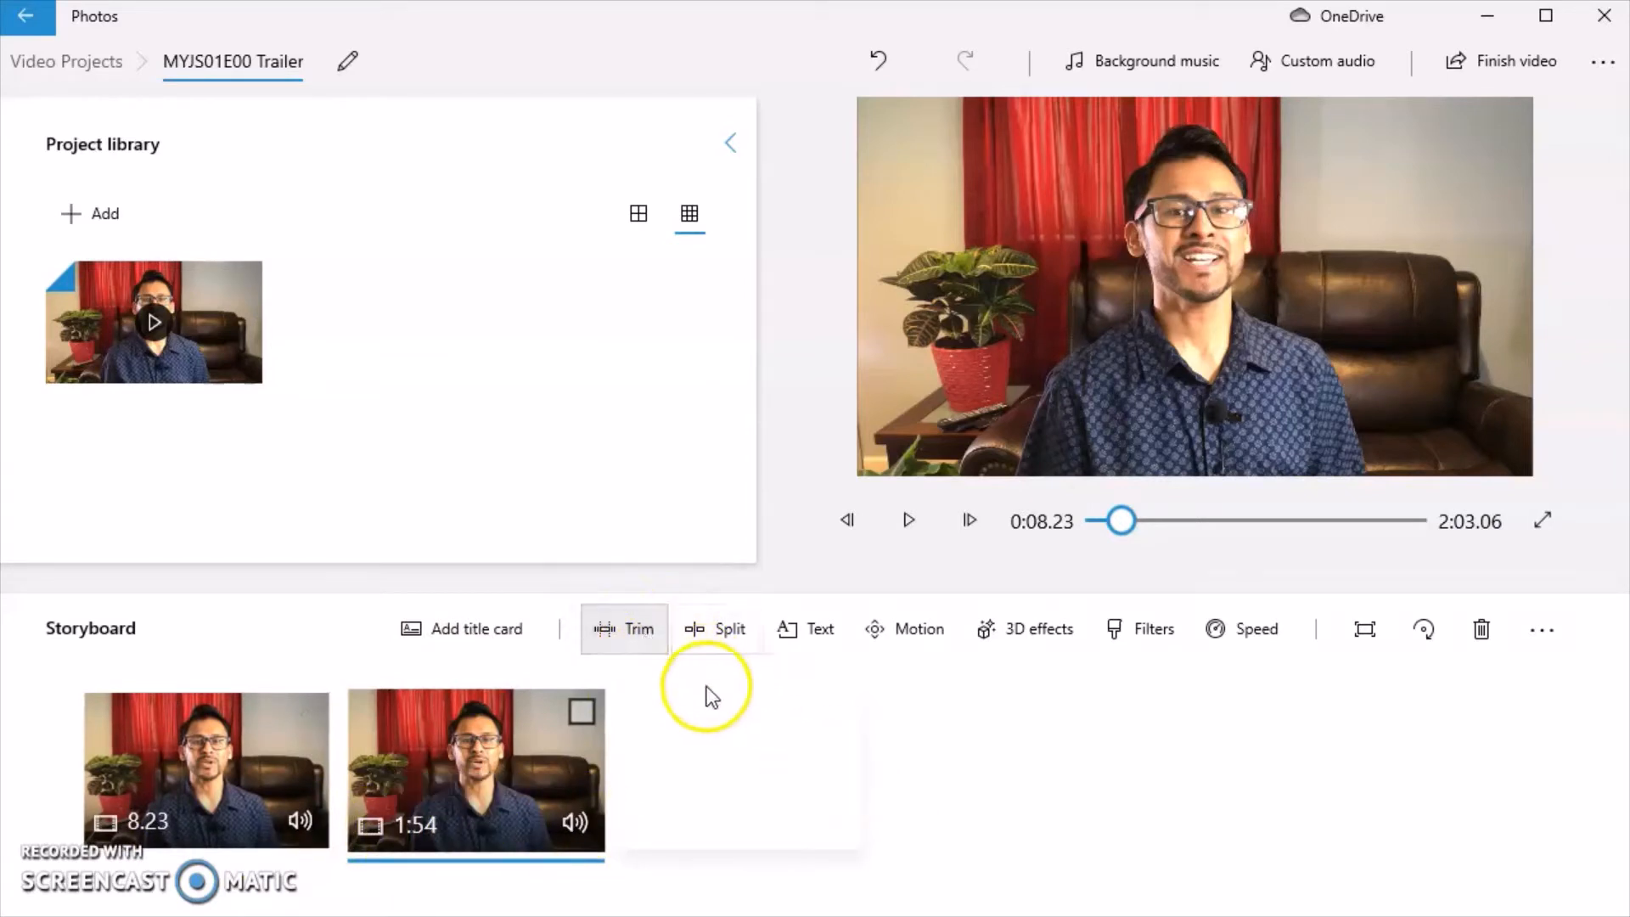
- Trim the second scene to 0:31.46–1:29.90 and preview the result
{"action": "left_click", "coordinate": [624, 629]}
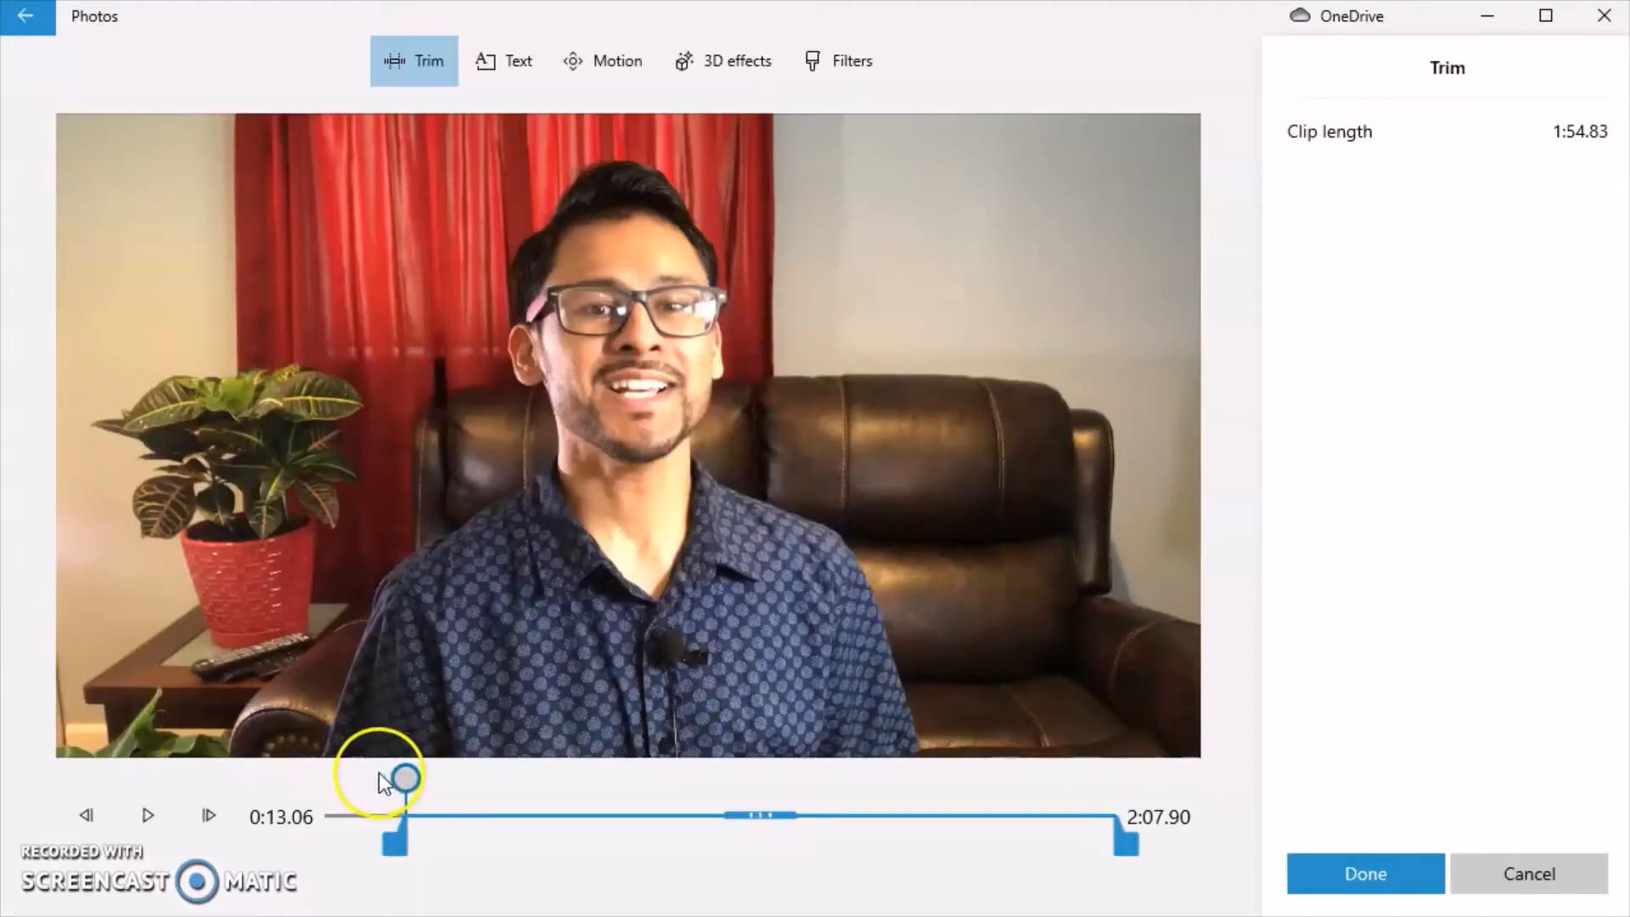
{"action": "mouse_move", "coordinate": [145, 816]}
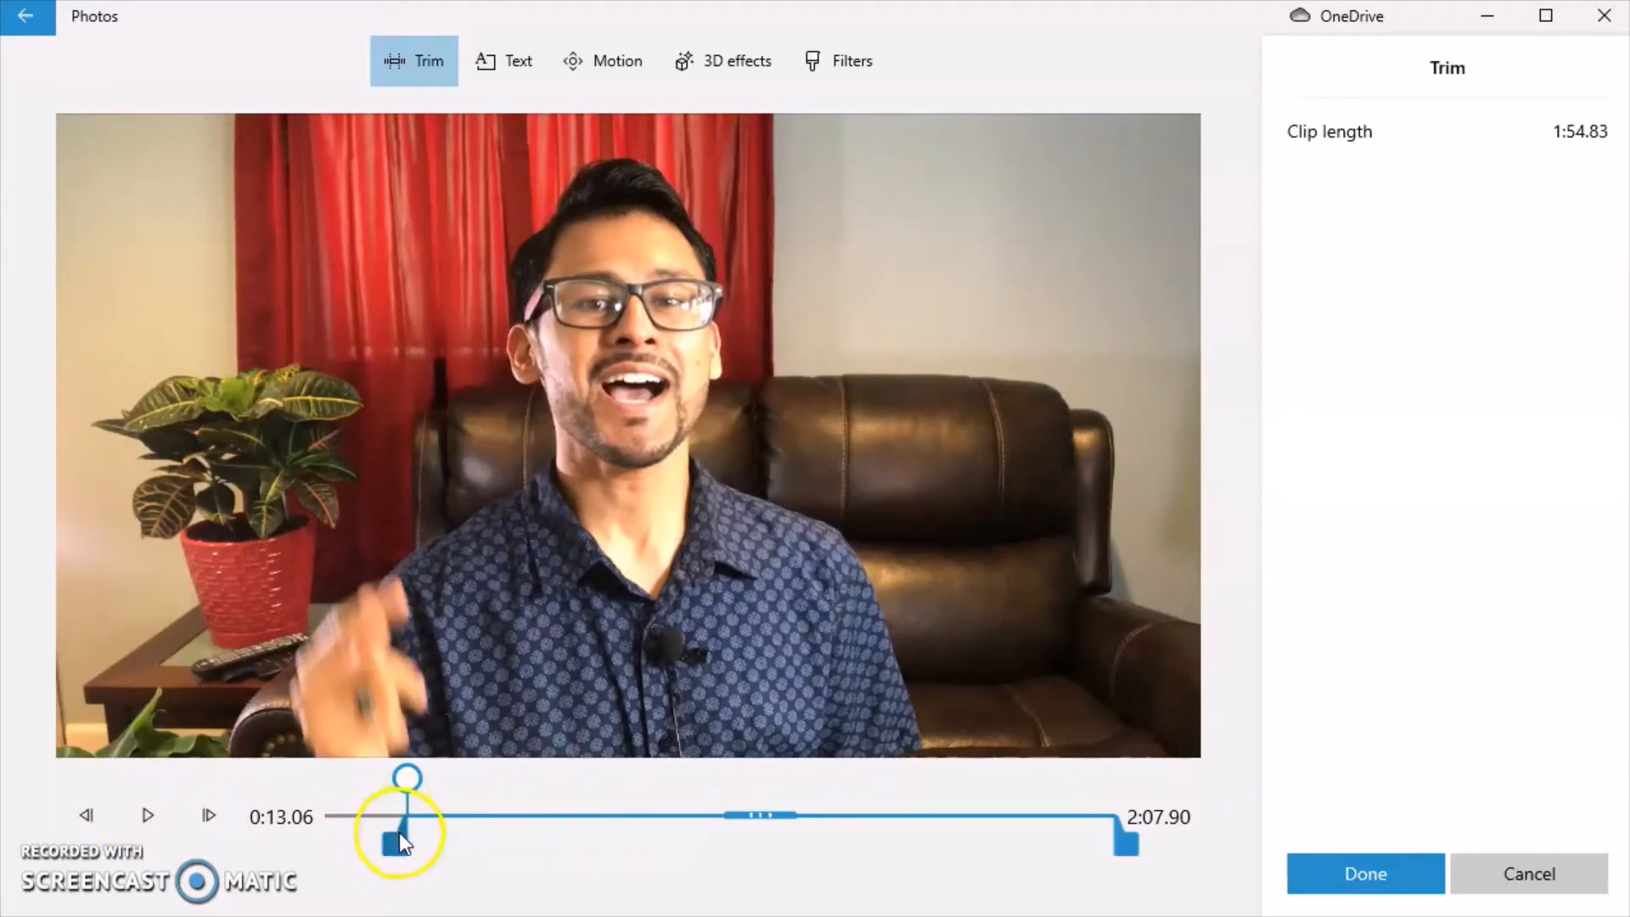
{"action": "mouse_move", "coordinate": [404, 839]}
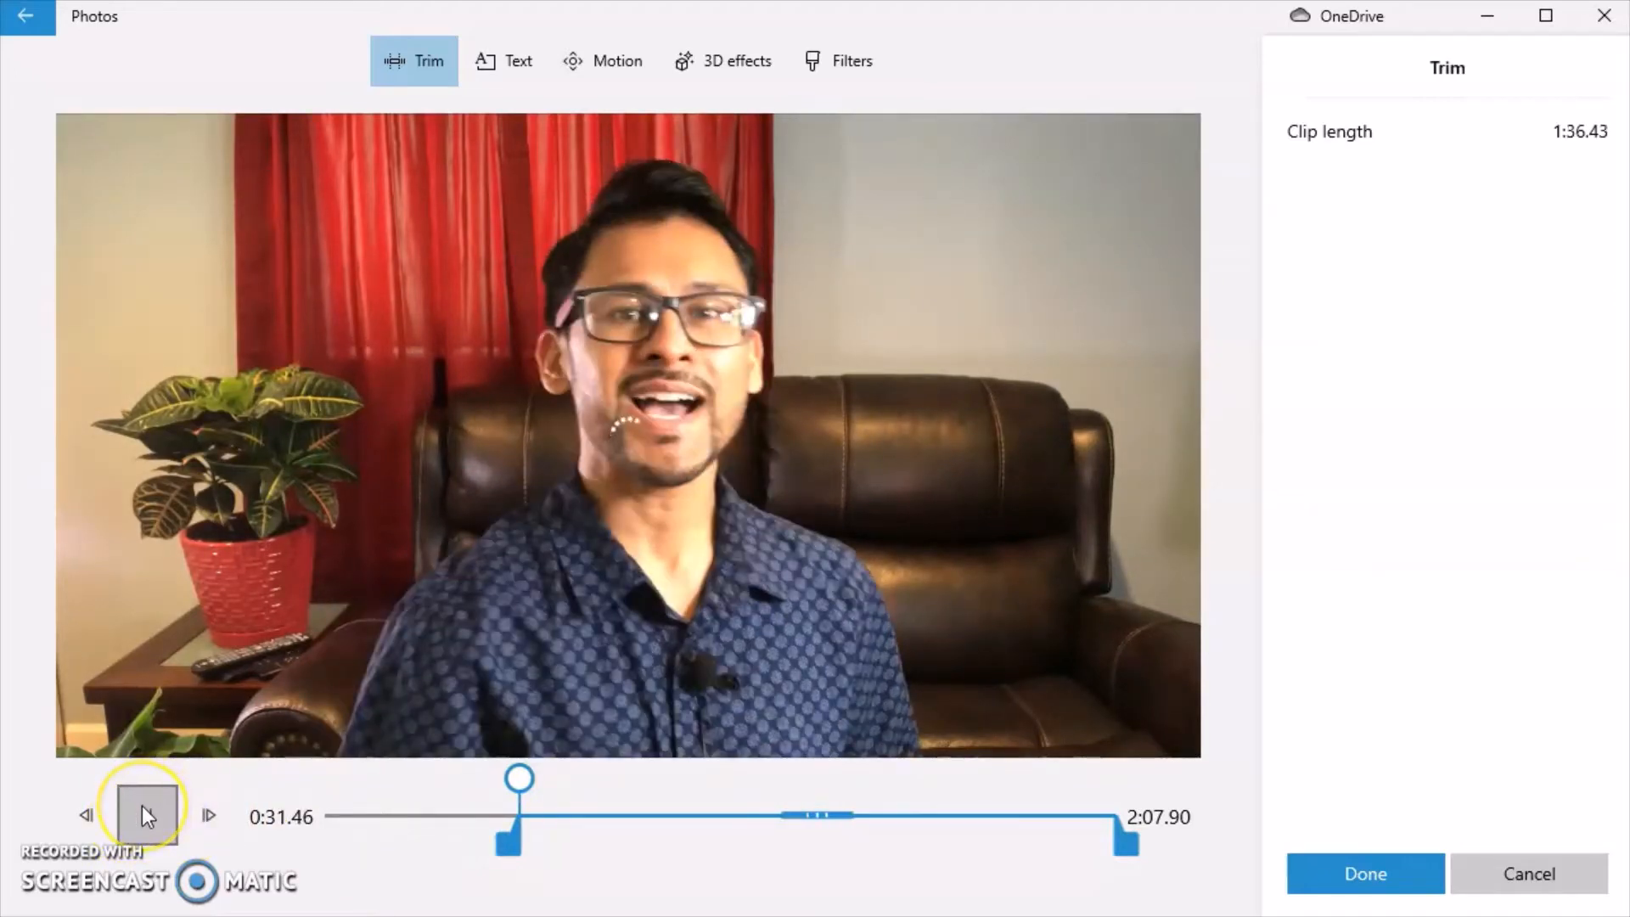
{"action": "left_click", "coordinate": [145, 814]}
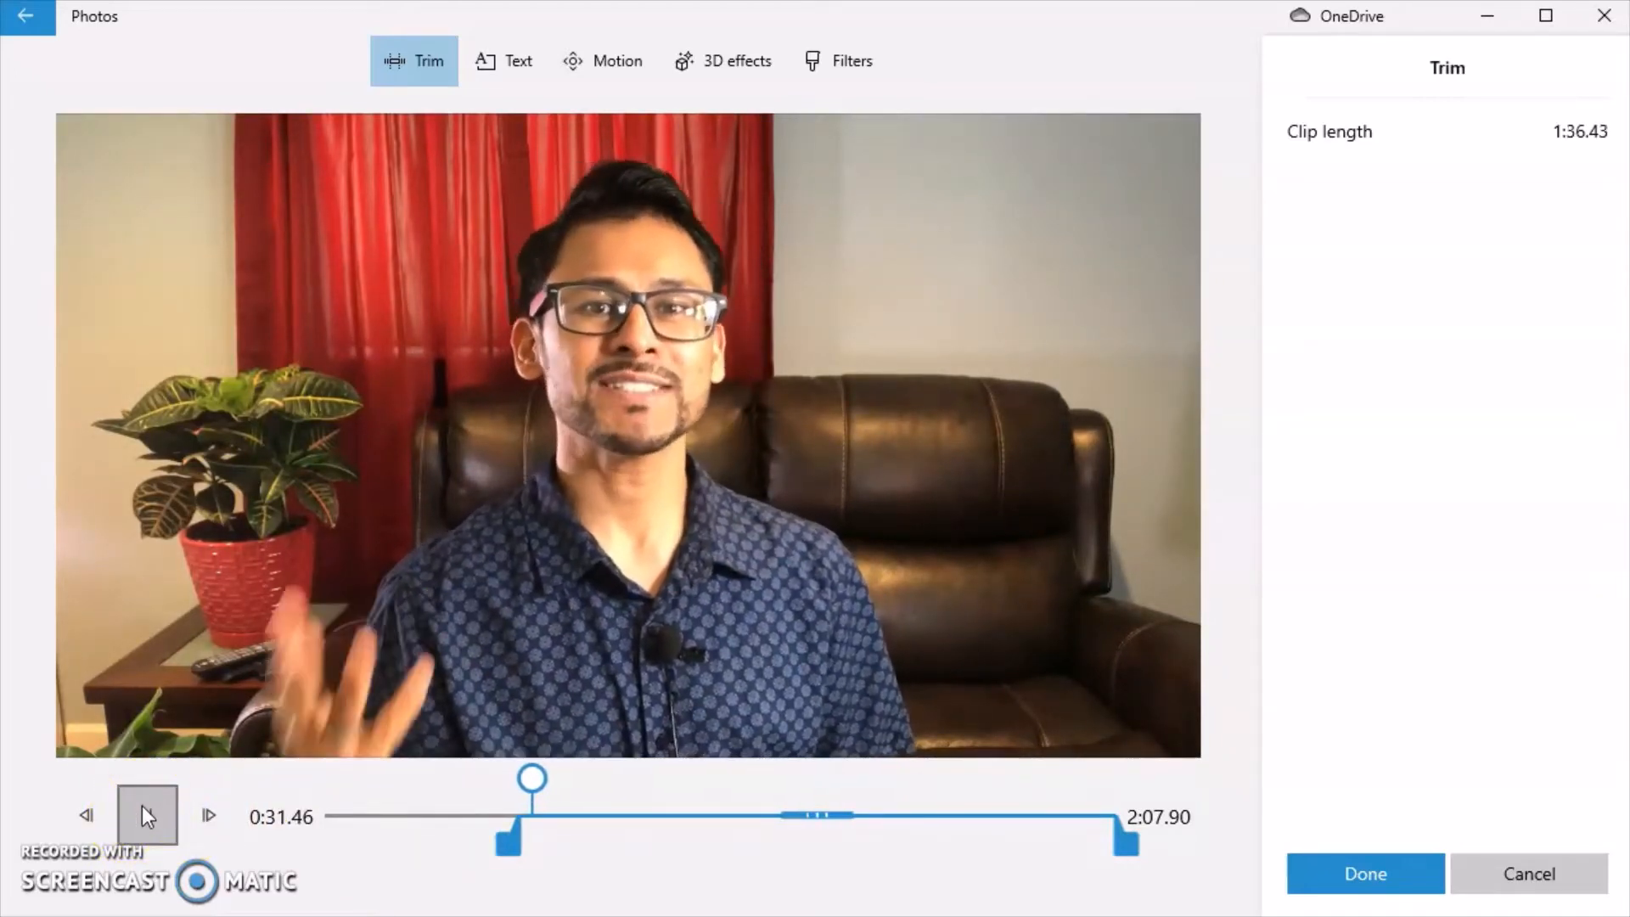
{"action": "left_click", "coordinate": [147, 815]}
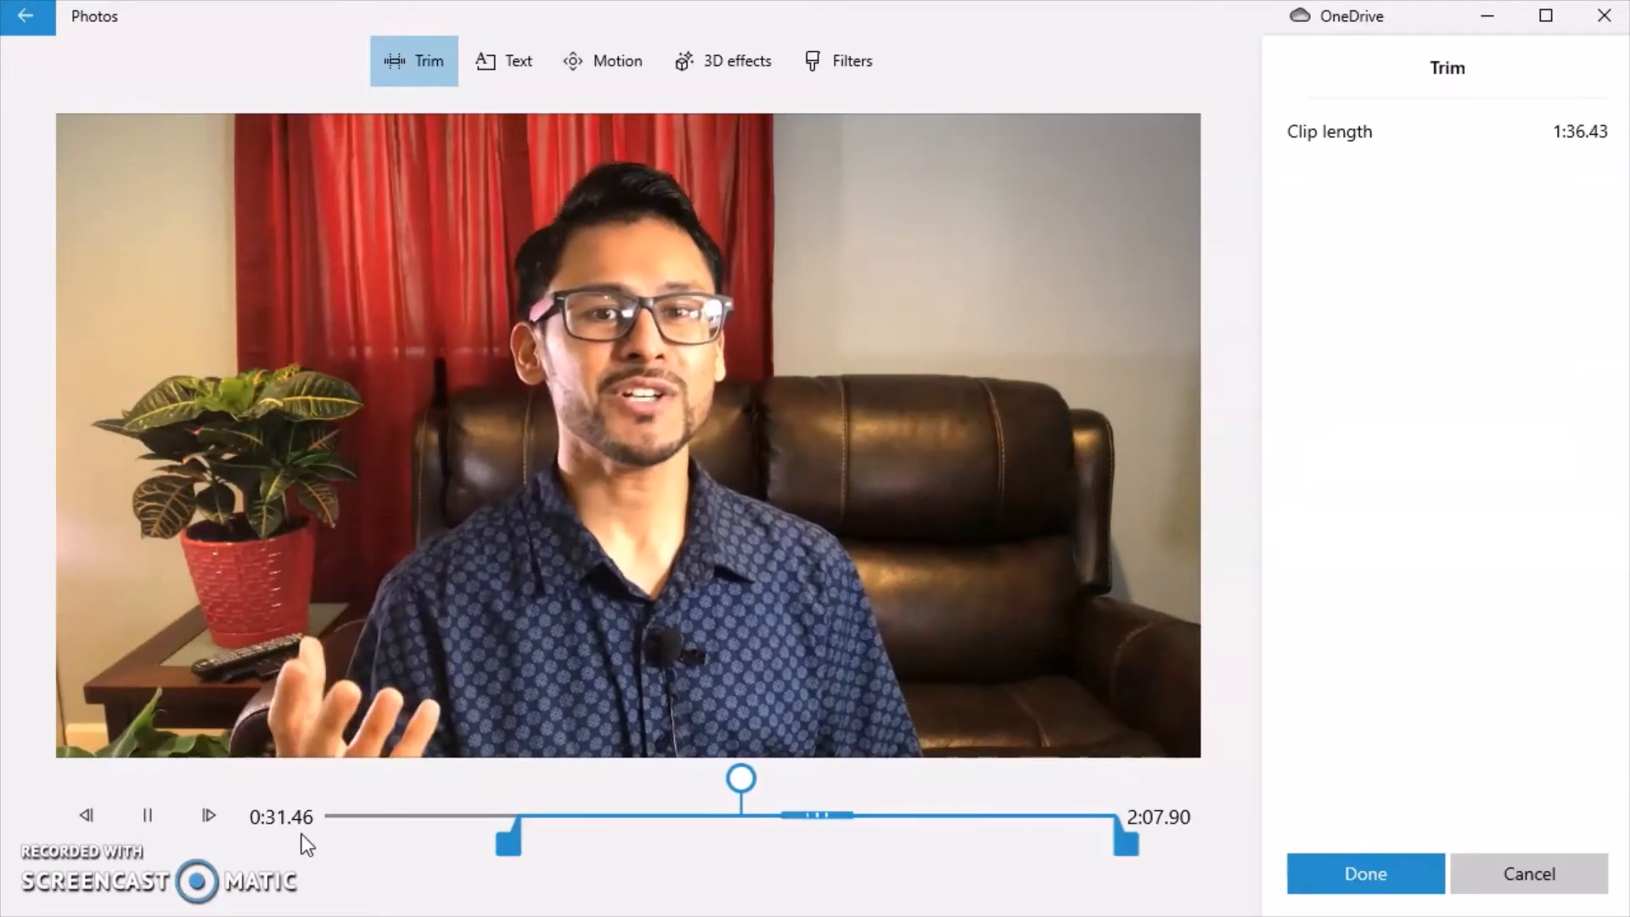
{"action": "left_click", "coordinate": [147, 815]}
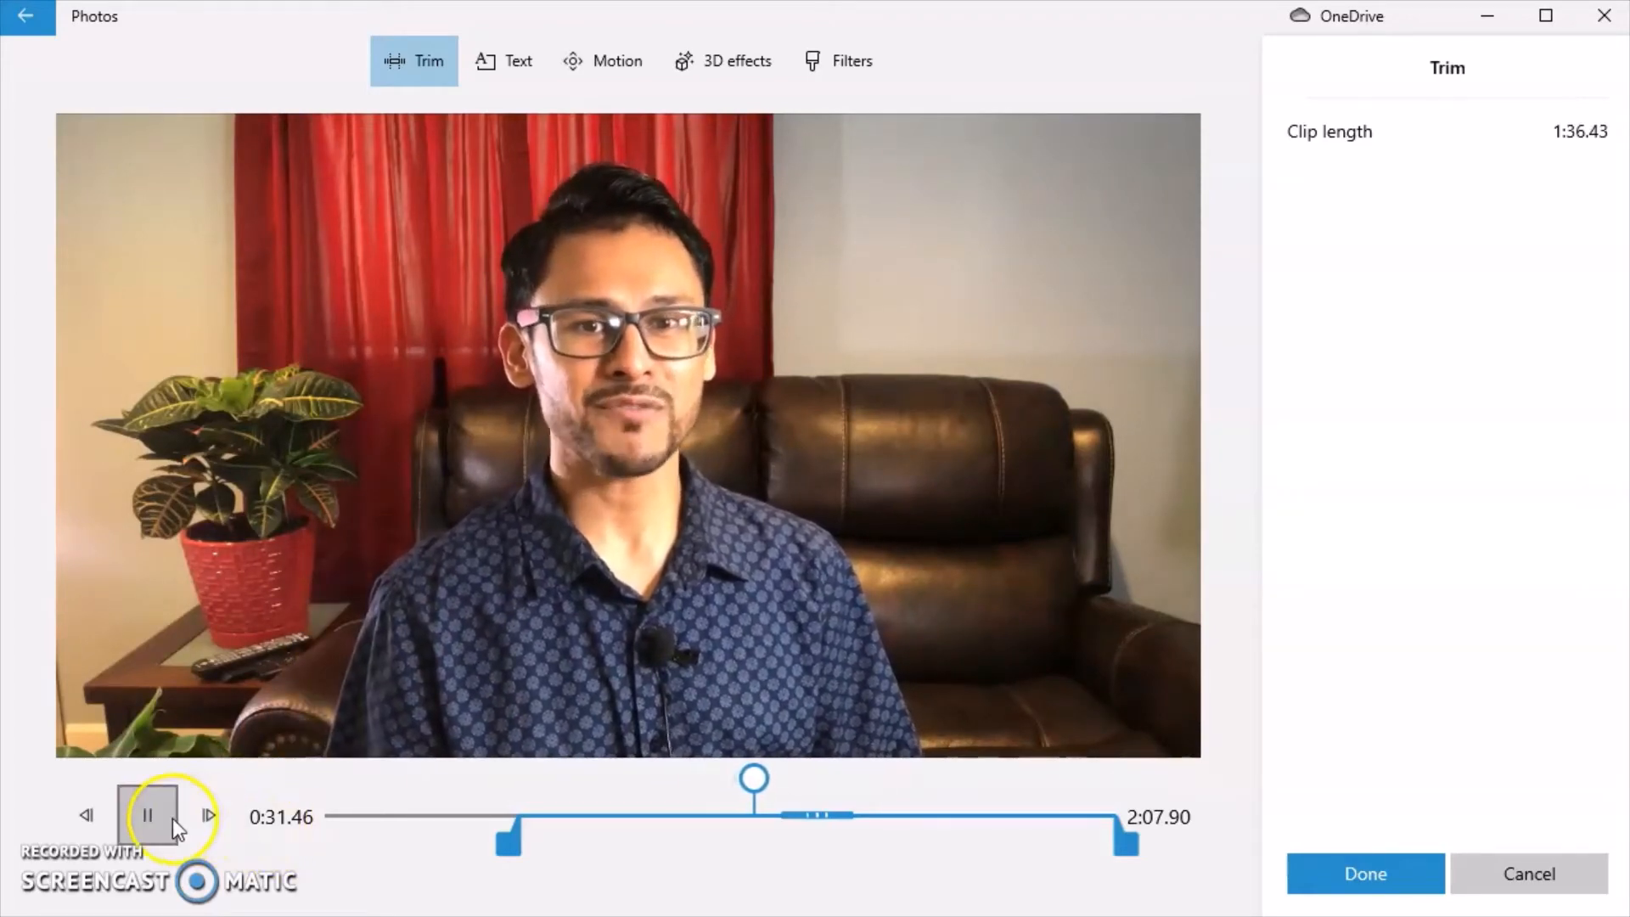
{"action": "mouse_move", "coordinate": [147, 814]}
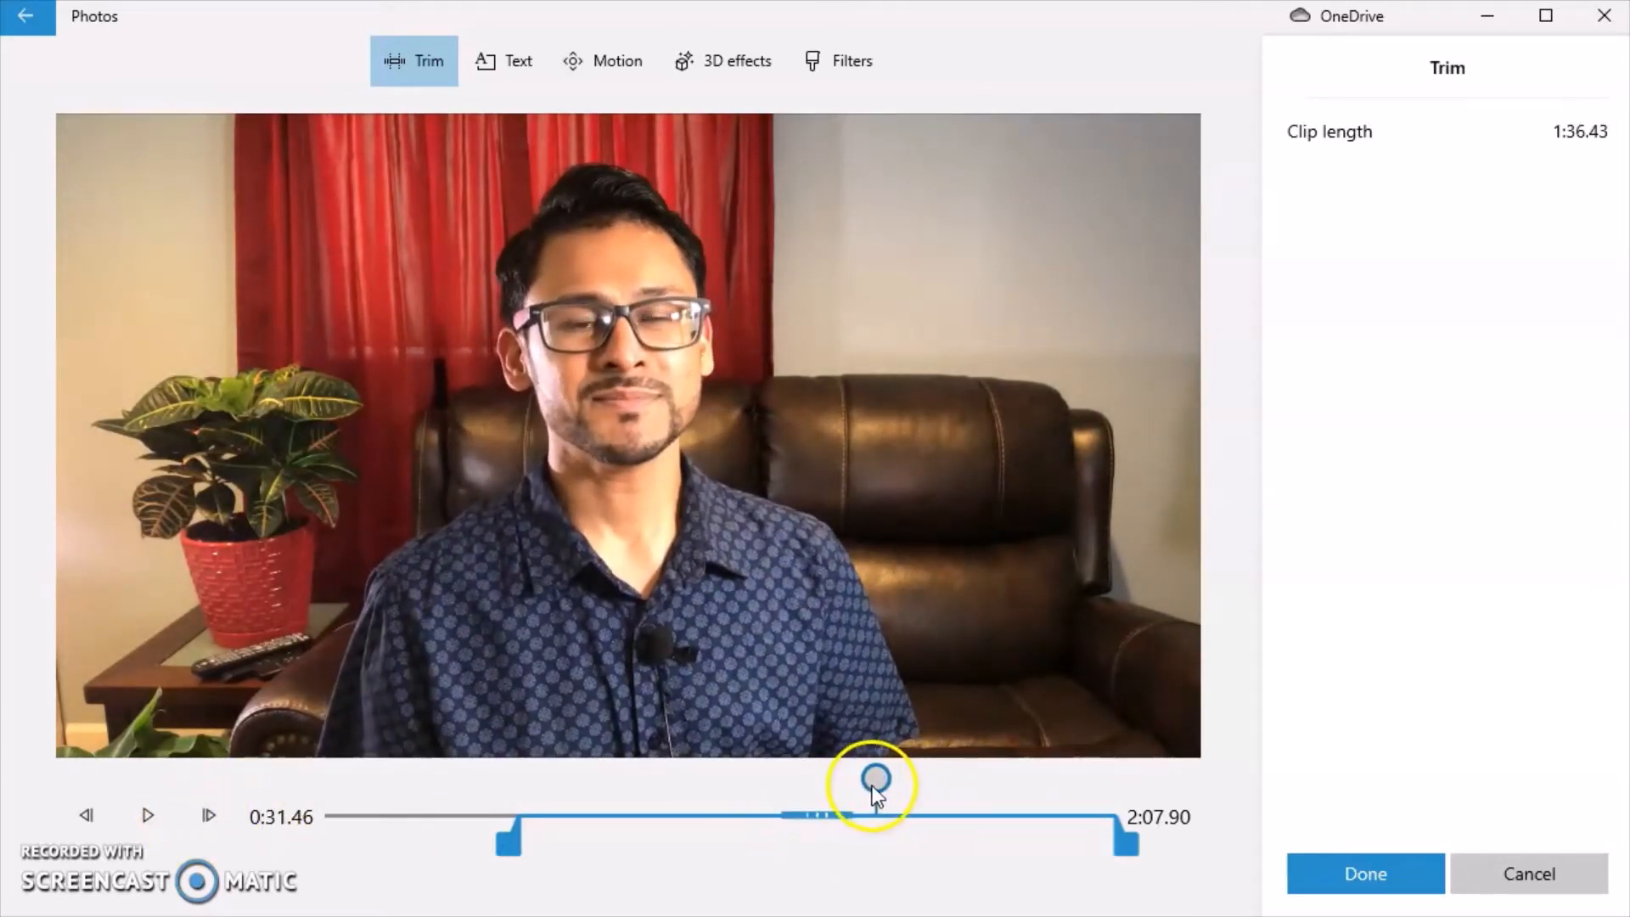
{"action": "left_click", "coordinate": [148, 815]}
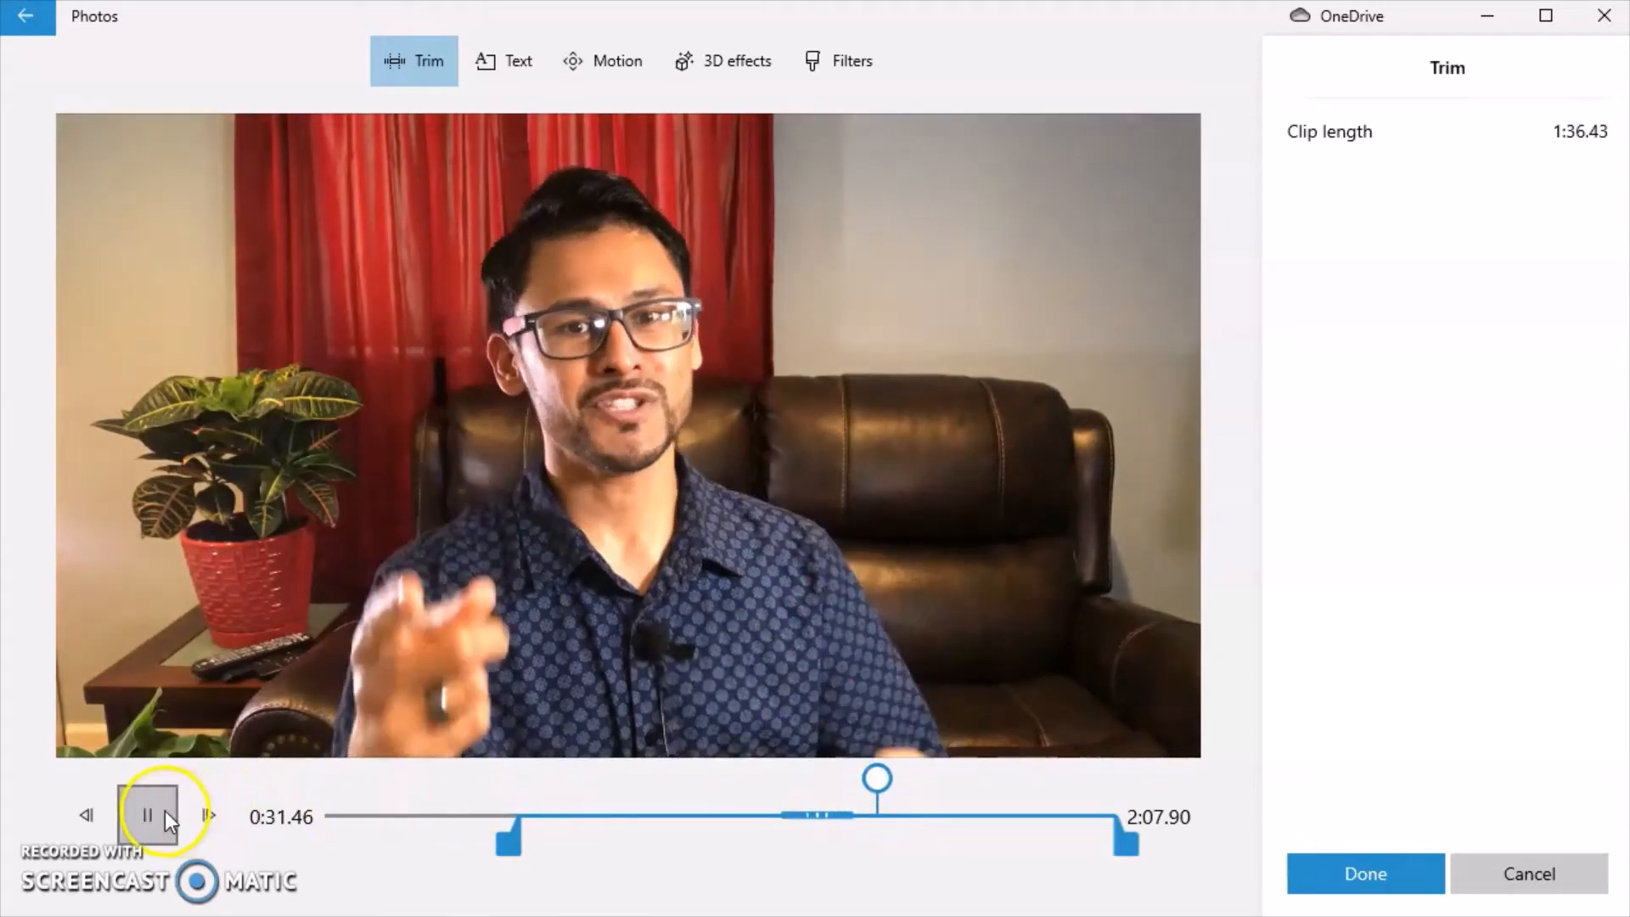
{"action": "left_click", "coordinate": [147, 816]}
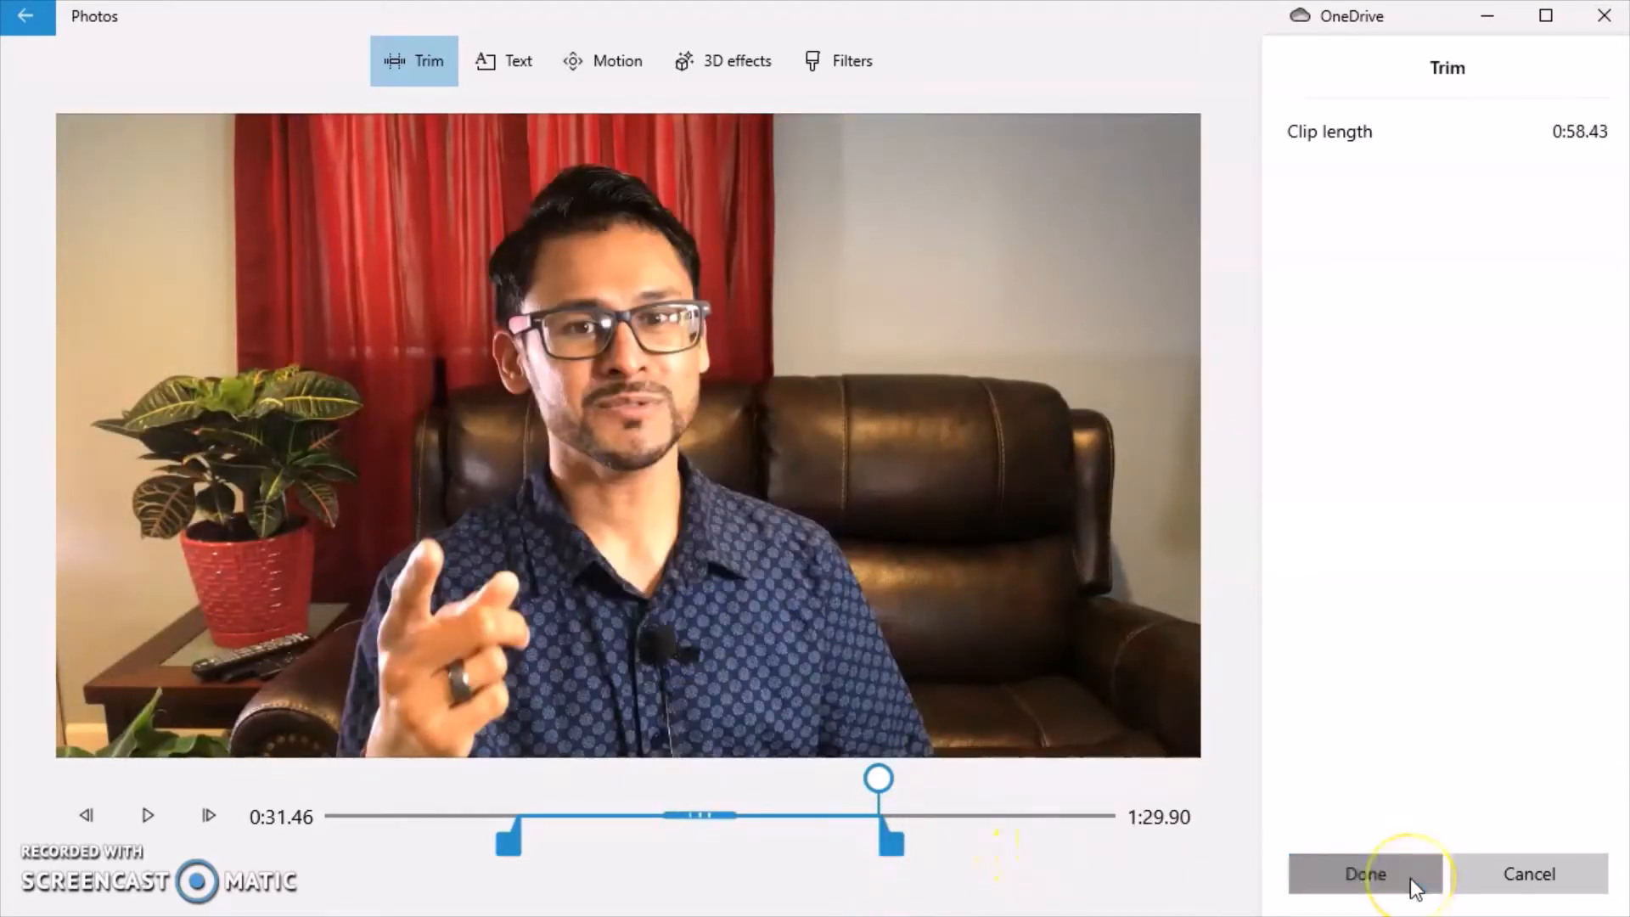
- Confirm the second clip's trim and delete the extra duplicate fourth clip
{"action": "left_click", "coordinate": [1366, 873]}
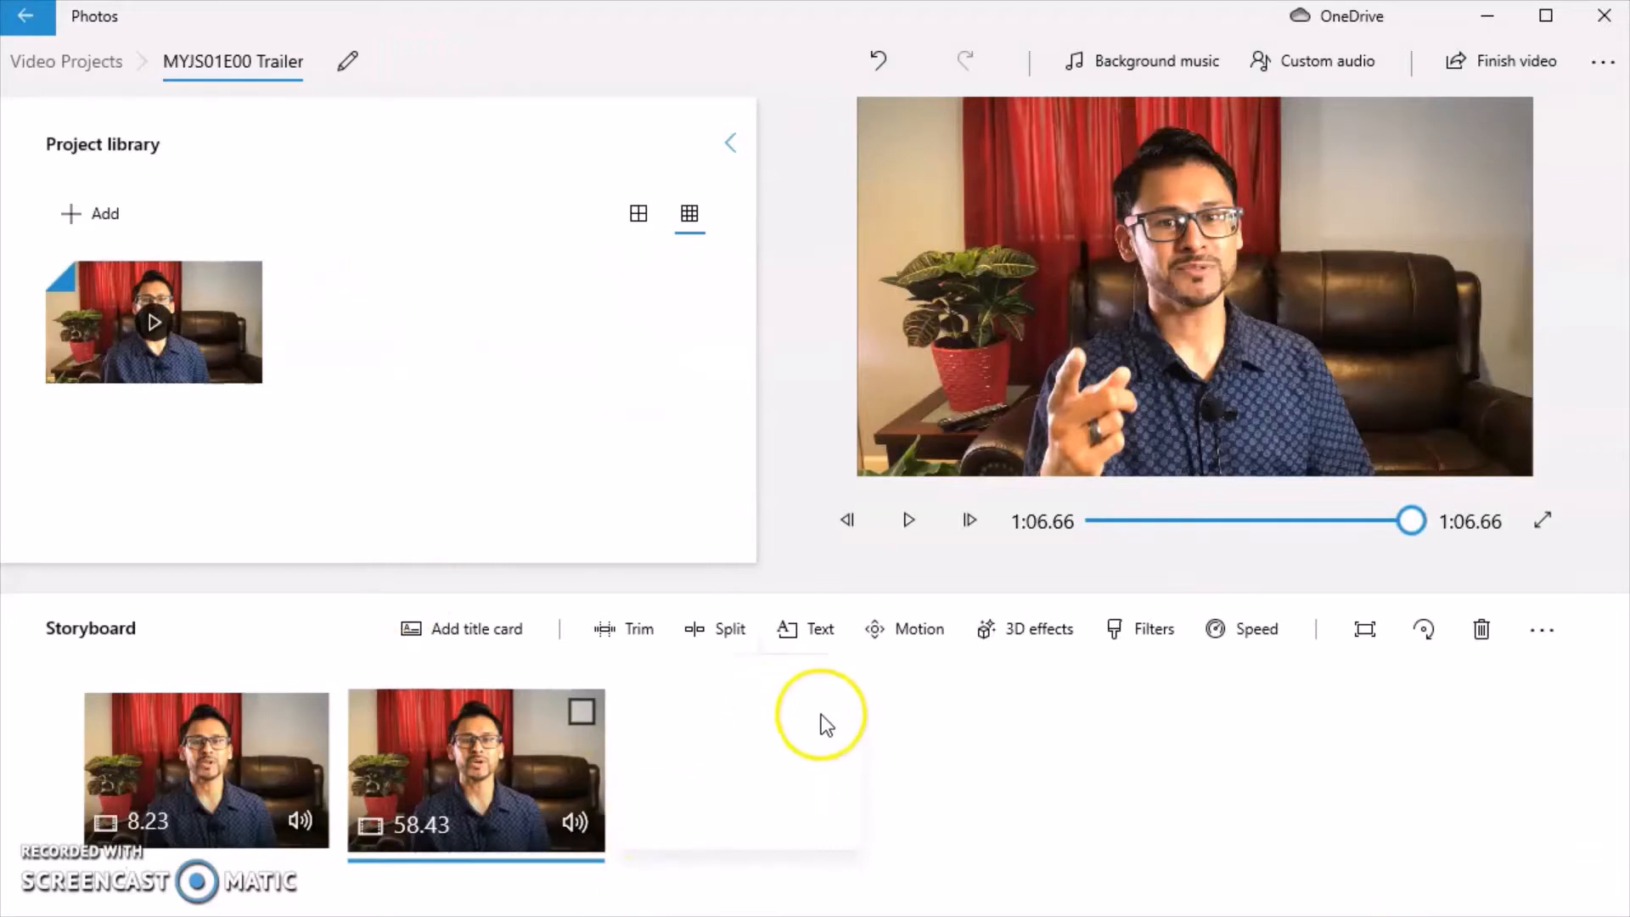
{"action": "mouse_move", "coordinate": [212, 277]}
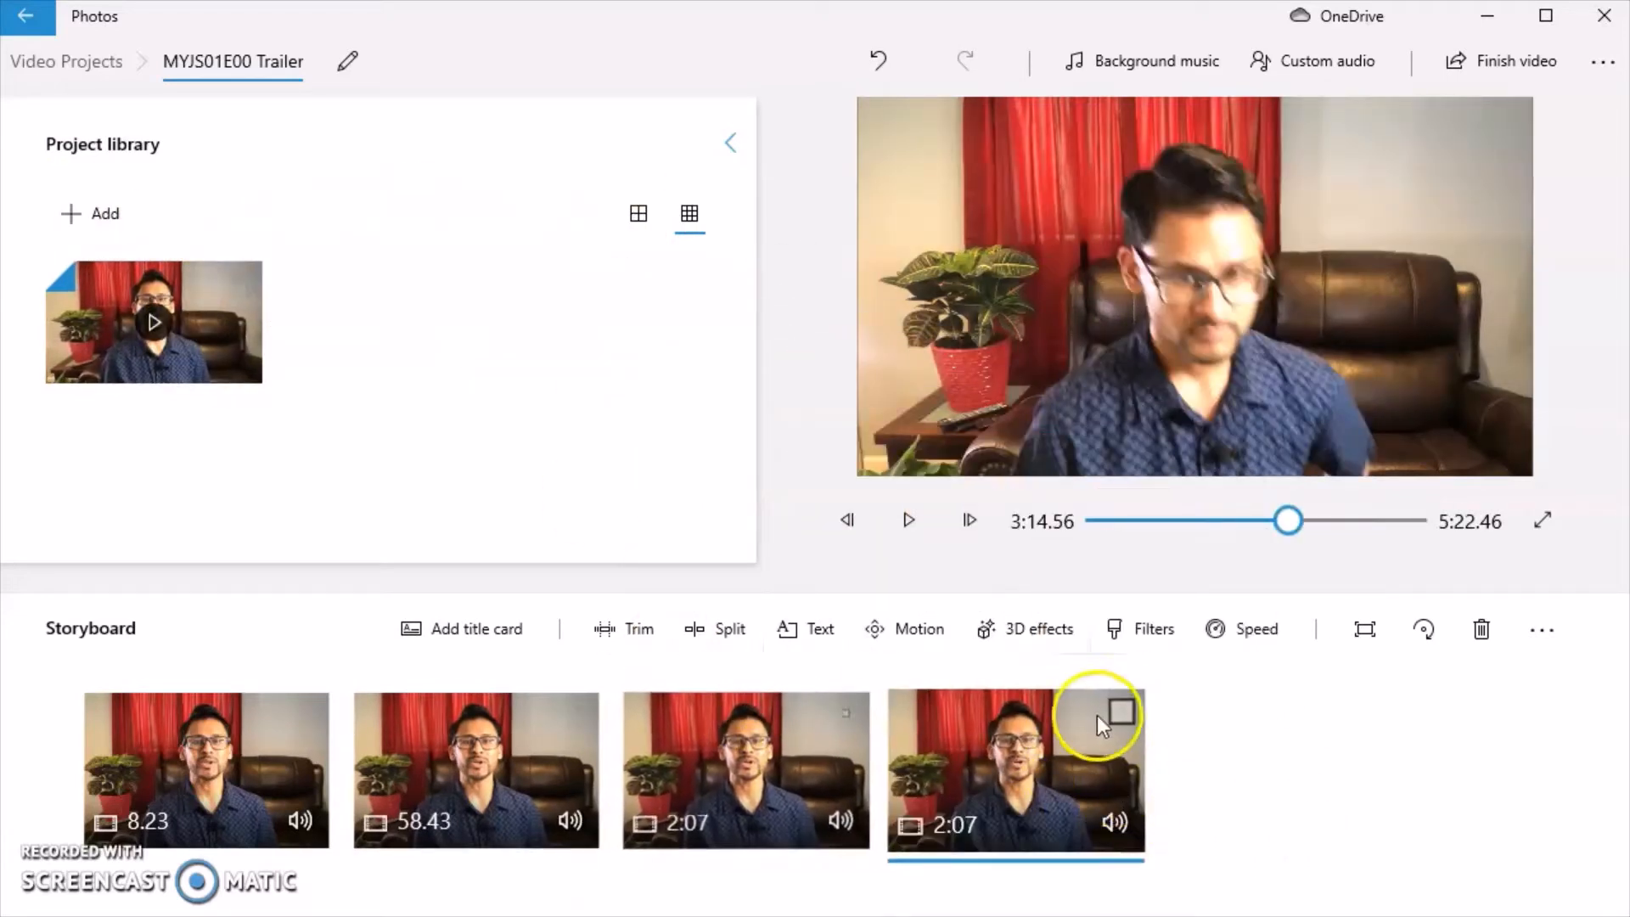
{"action": "mouse_move", "coordinate": [1122, 721]}
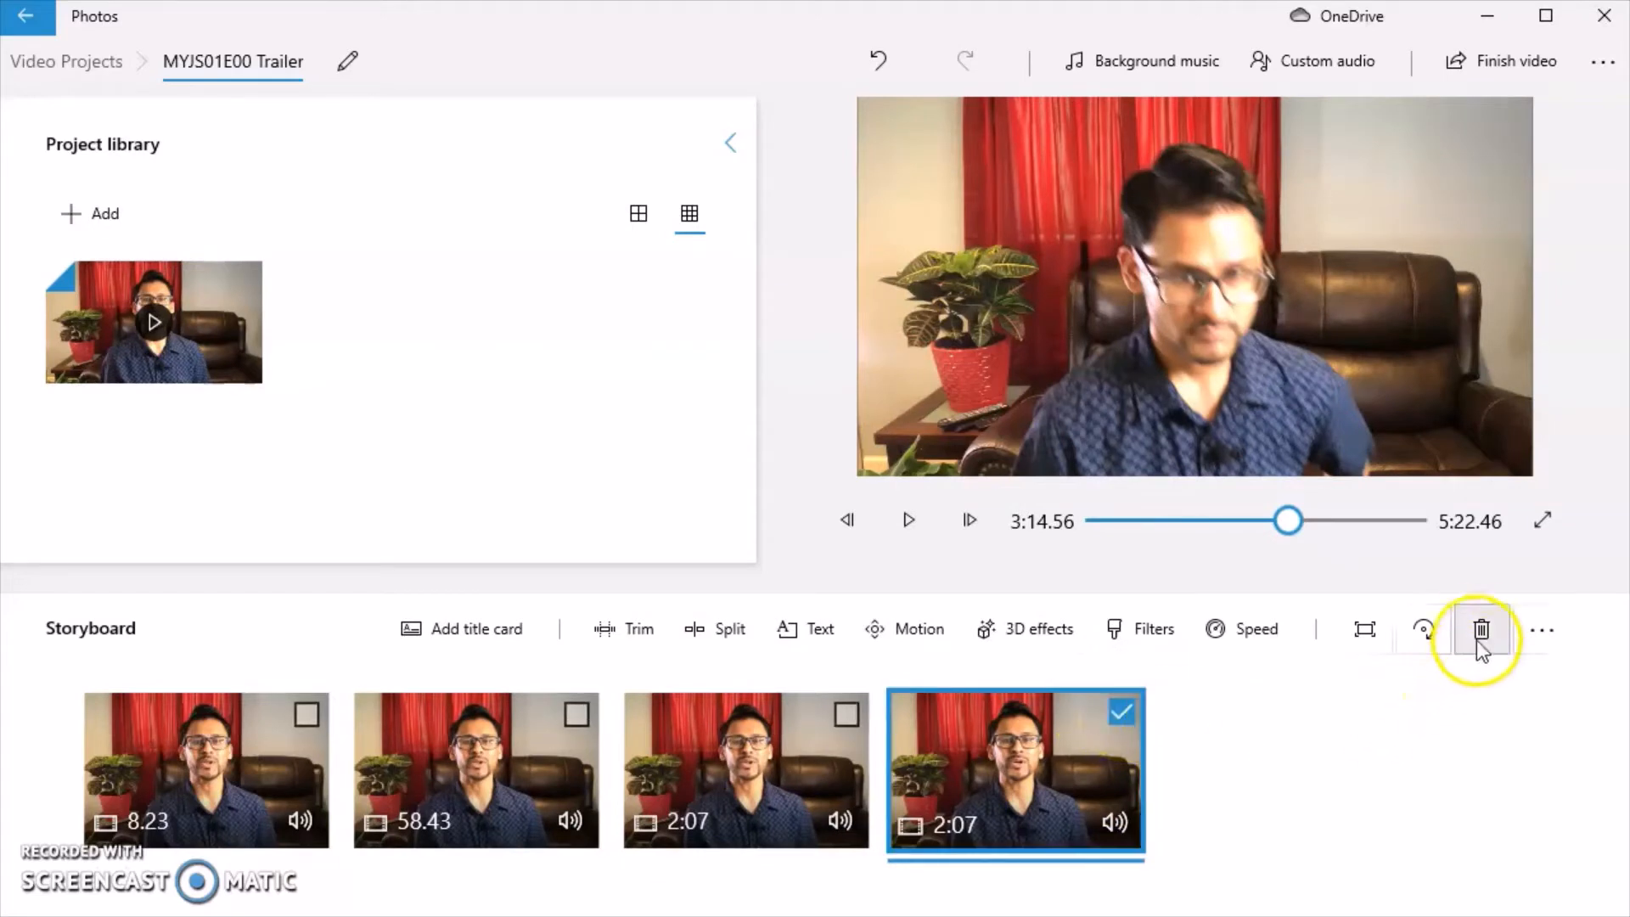
{"action": "left_click", "coordinate": [1480, 629]}
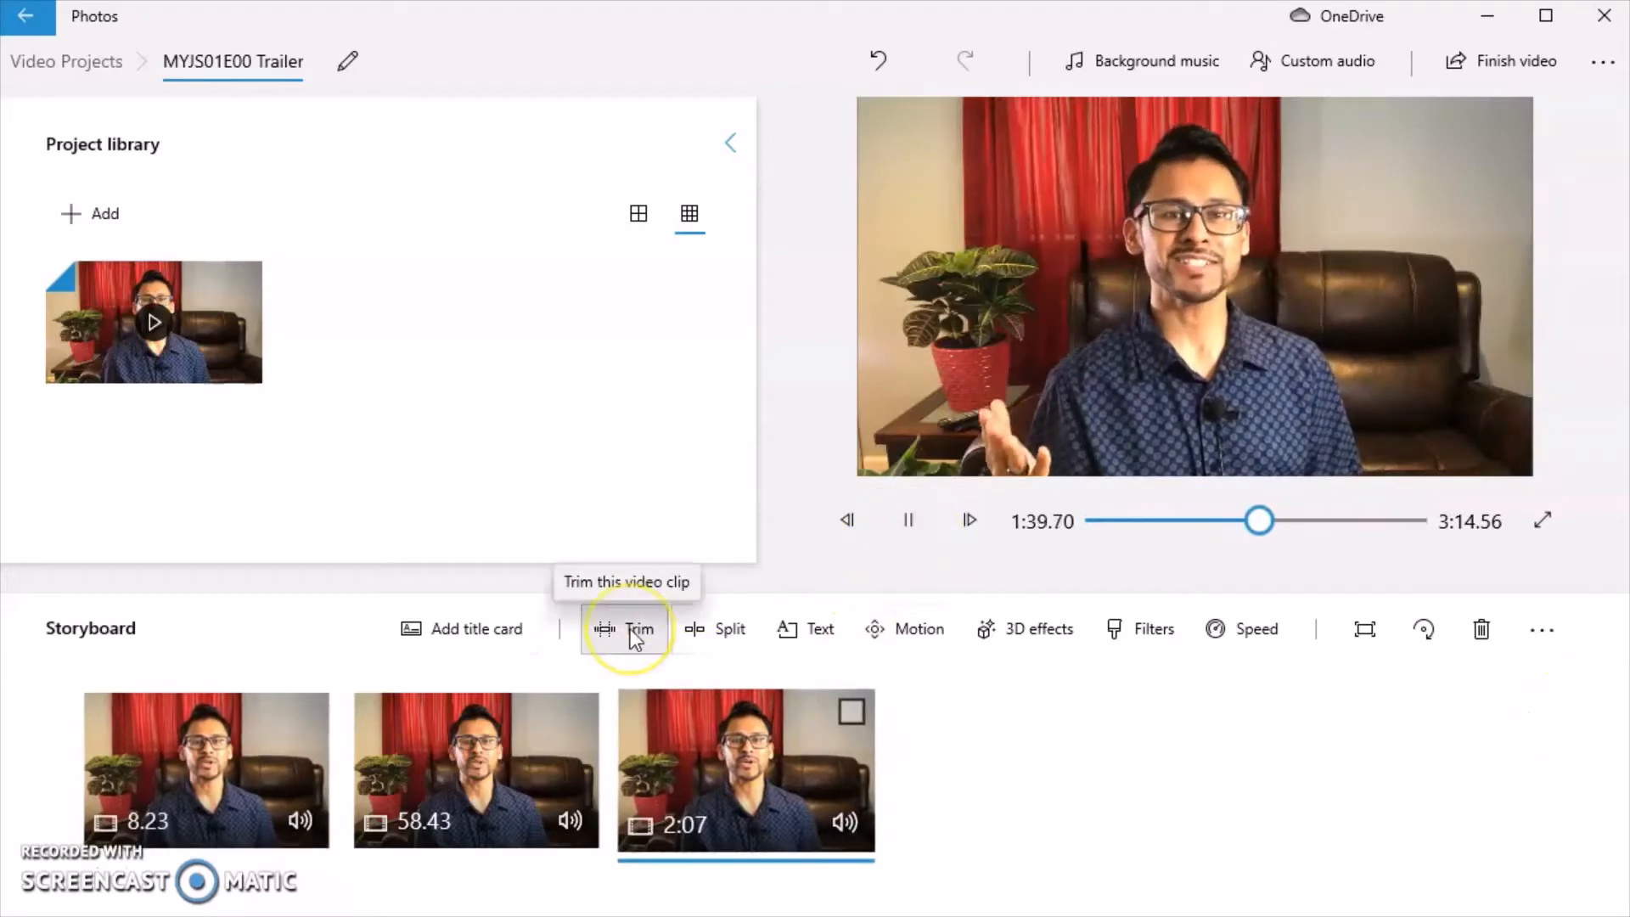
- Trim the third scene to about 1:31.73–2:04.80, preview it, and confirm
{"action": "left_click", "coordinate": [627, 628]}
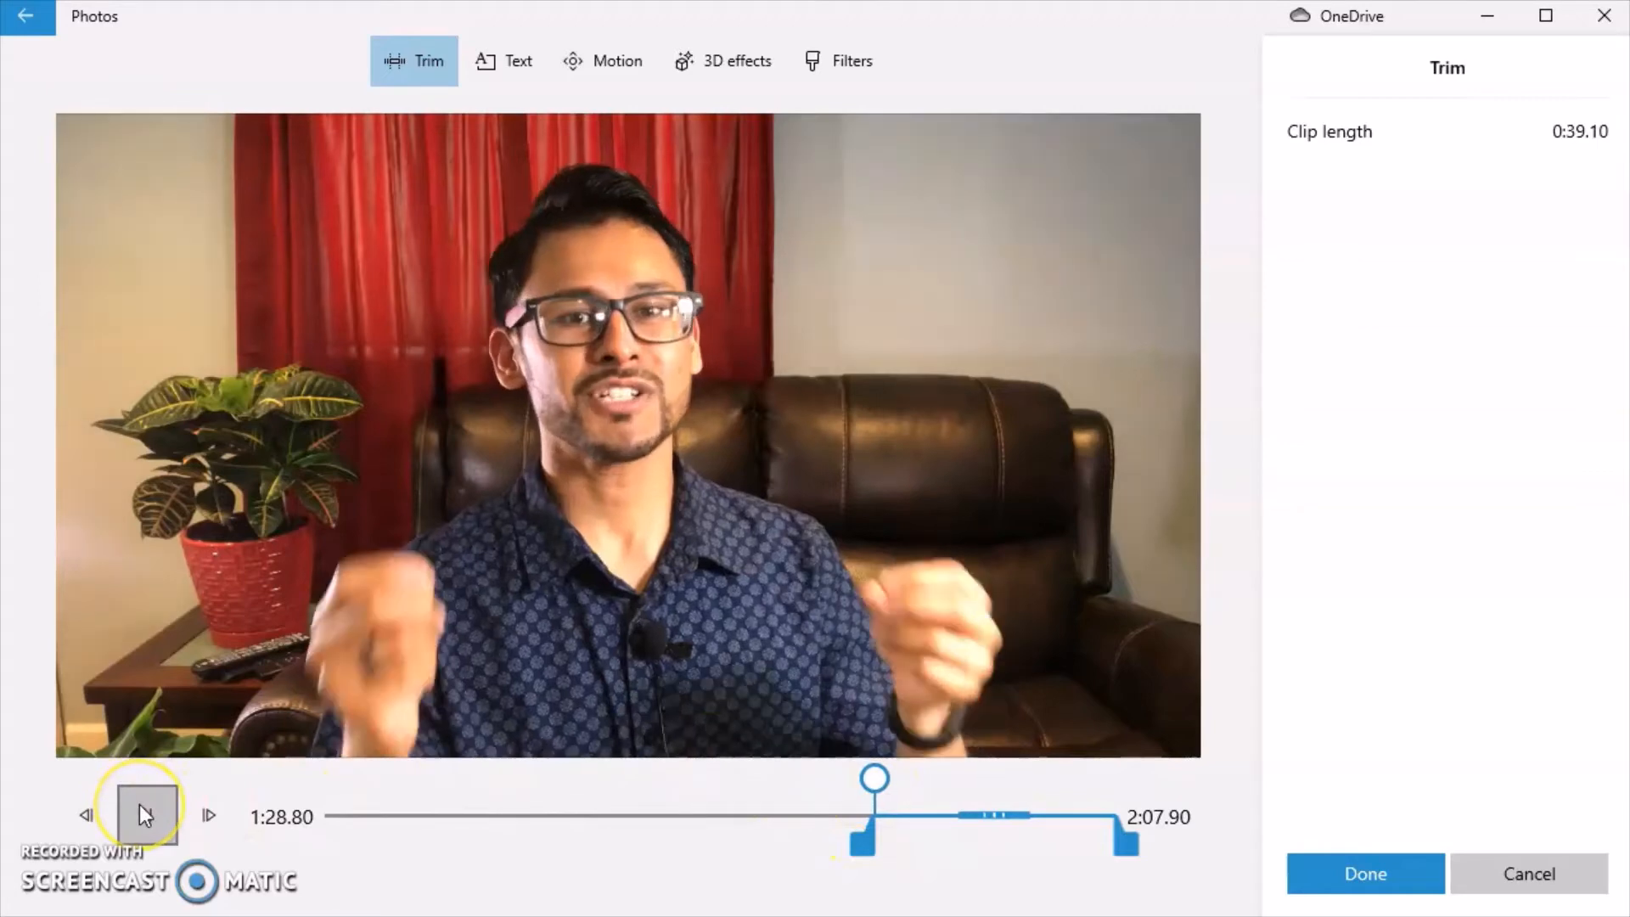
{"action": "left_click", "coordinate": [145, 814]}
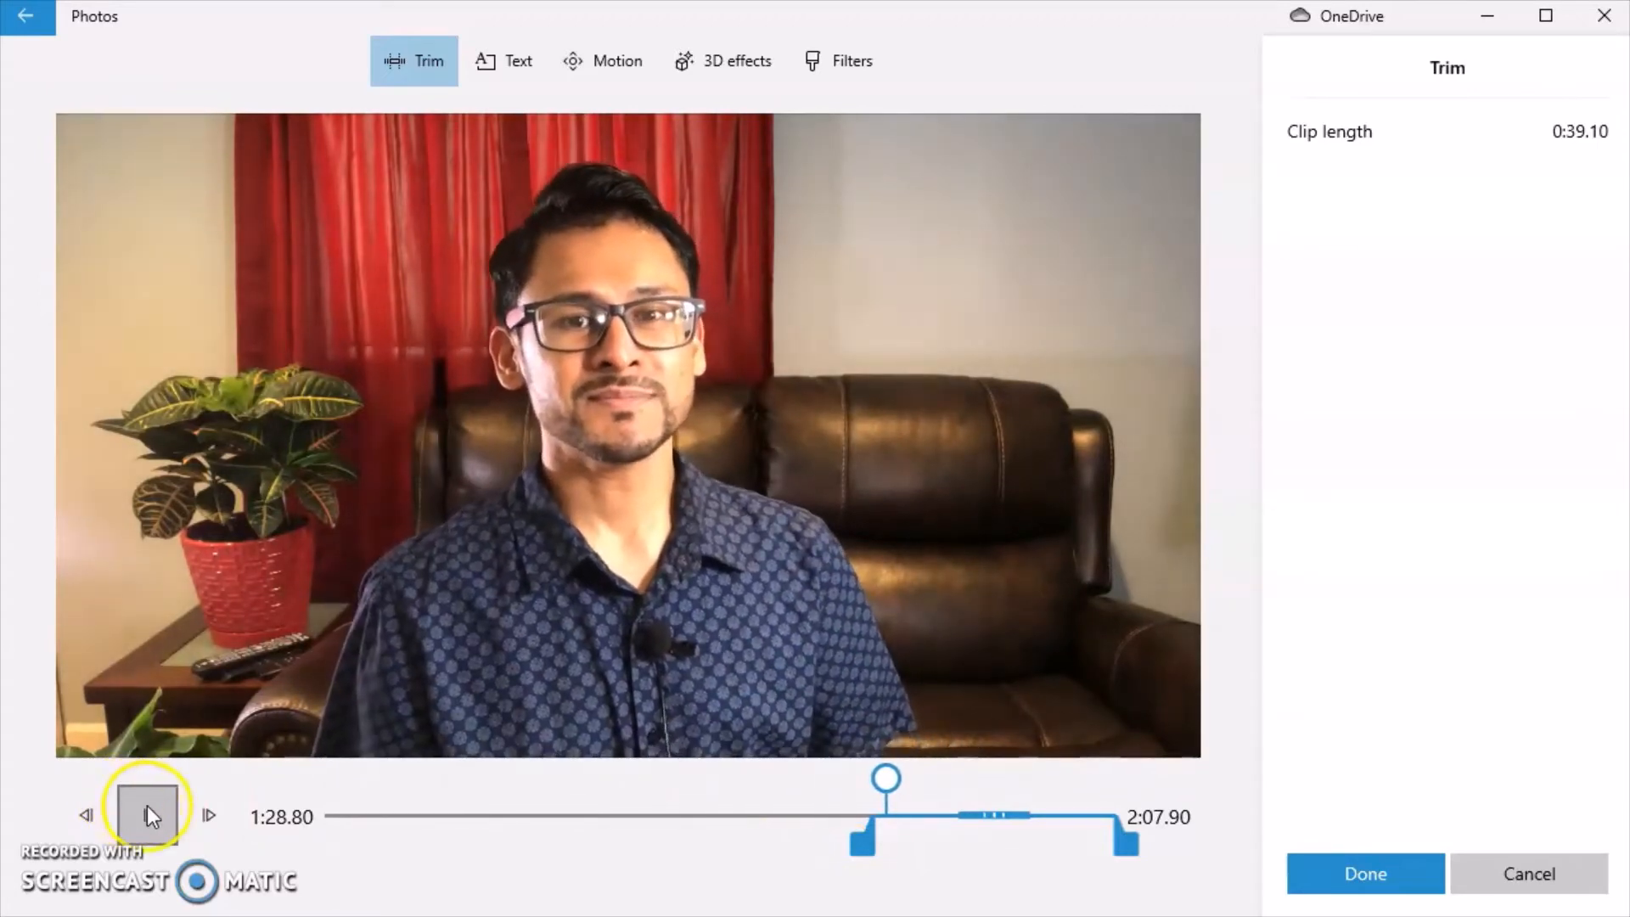
{"action": "left_click", "coordinate": [146, 814]}
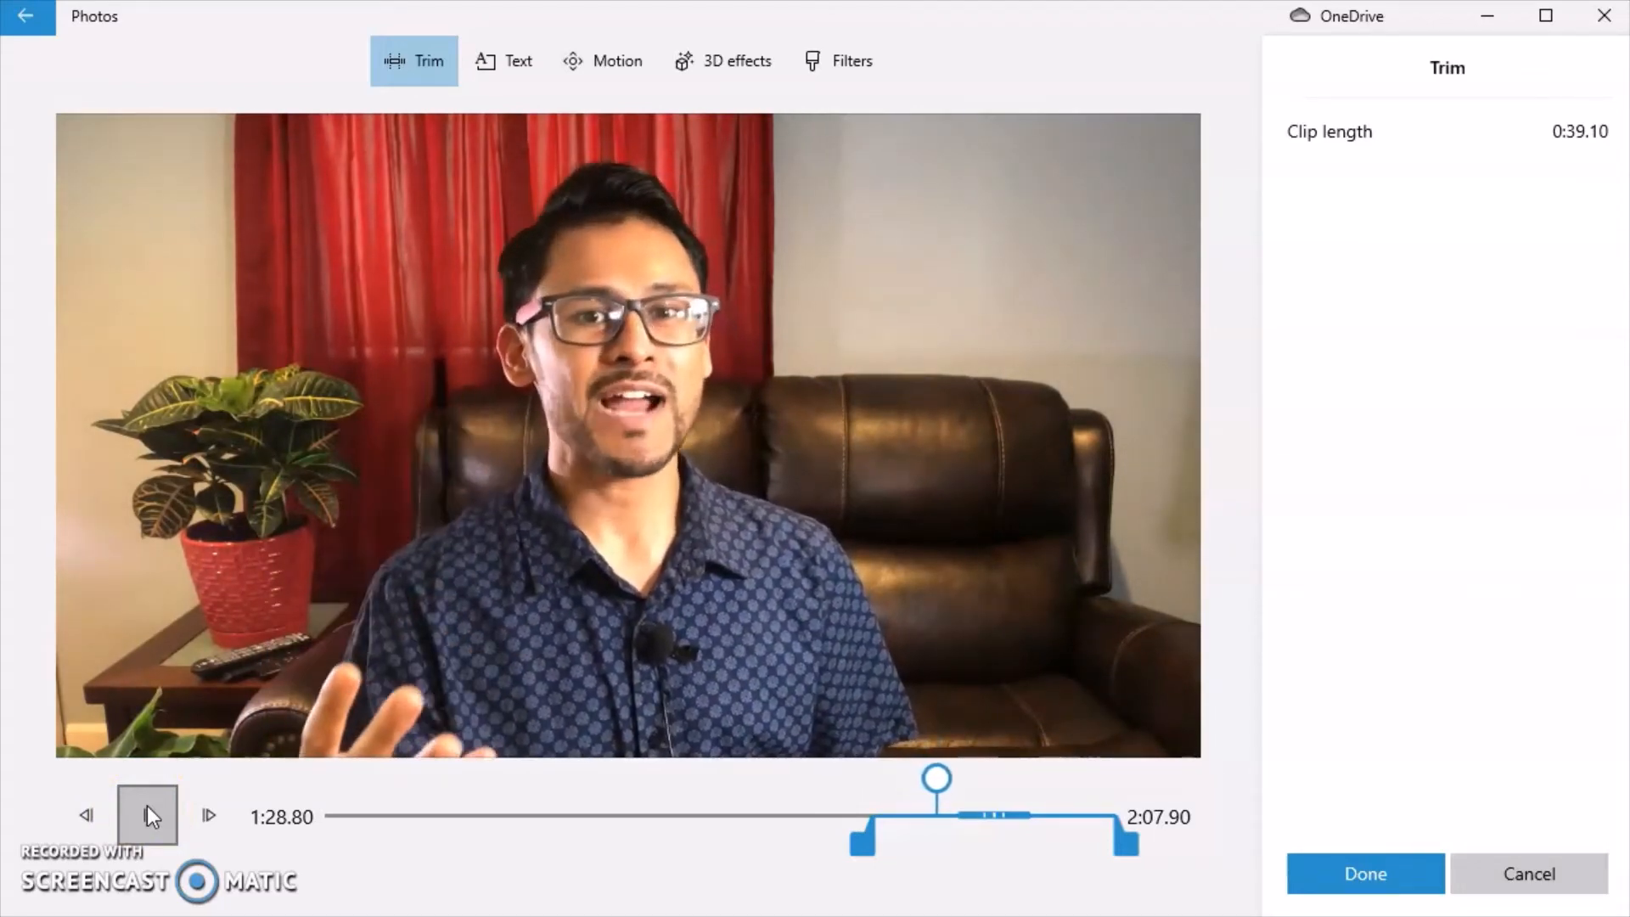
{"action": "left_click", "coordinate": [146, 815]}
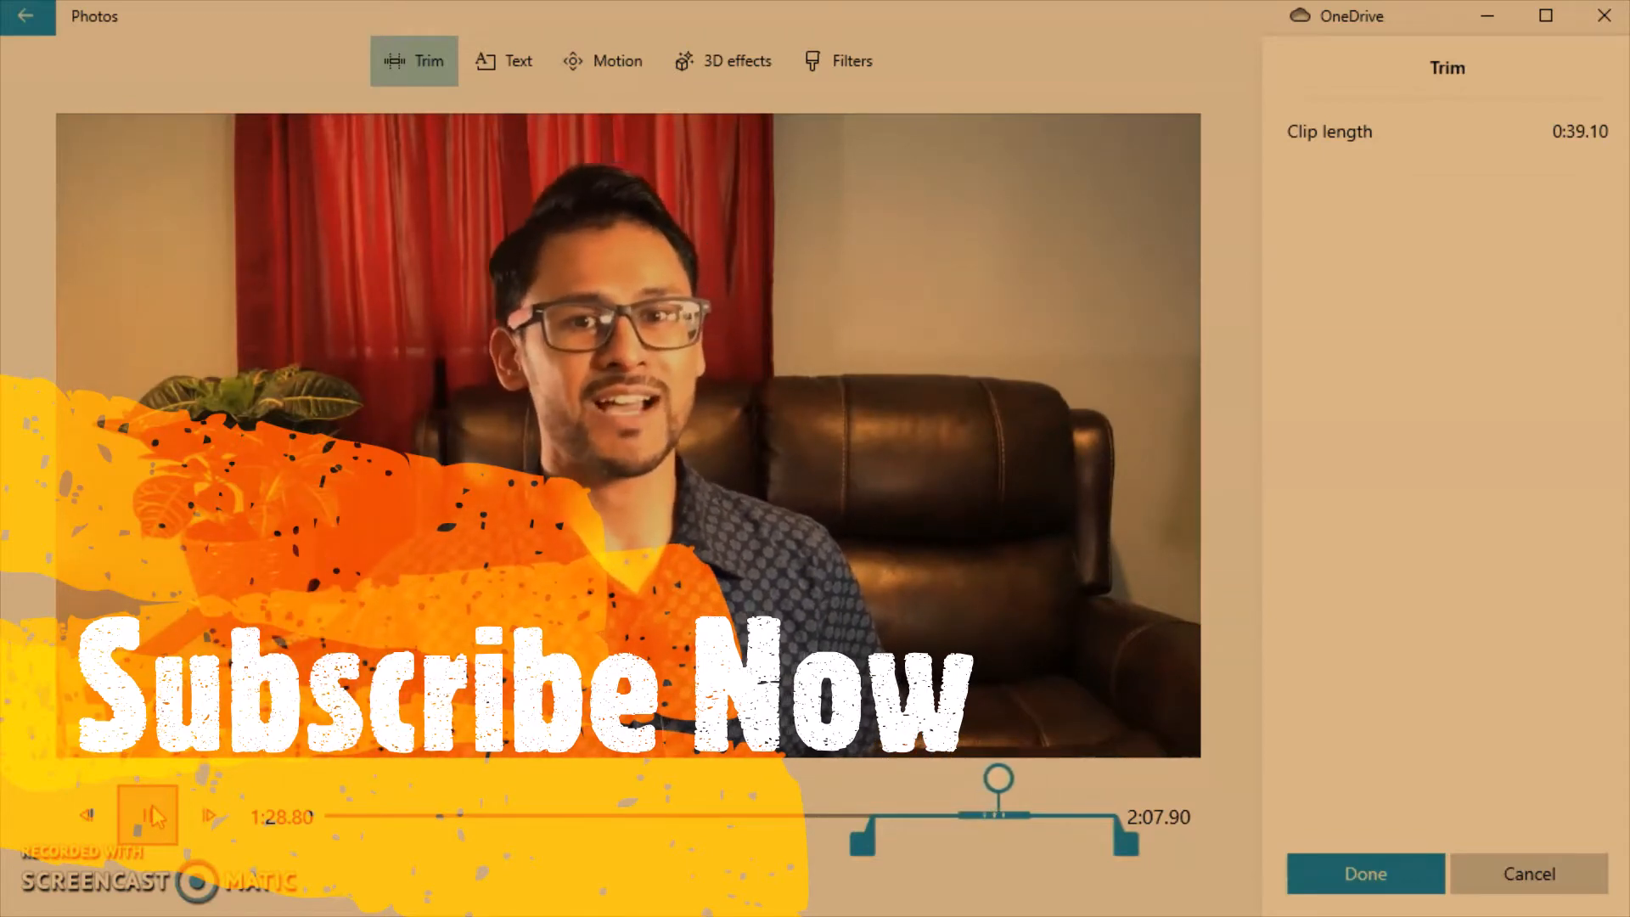
{"action": "left_click", "coordinate": [147, 815]}
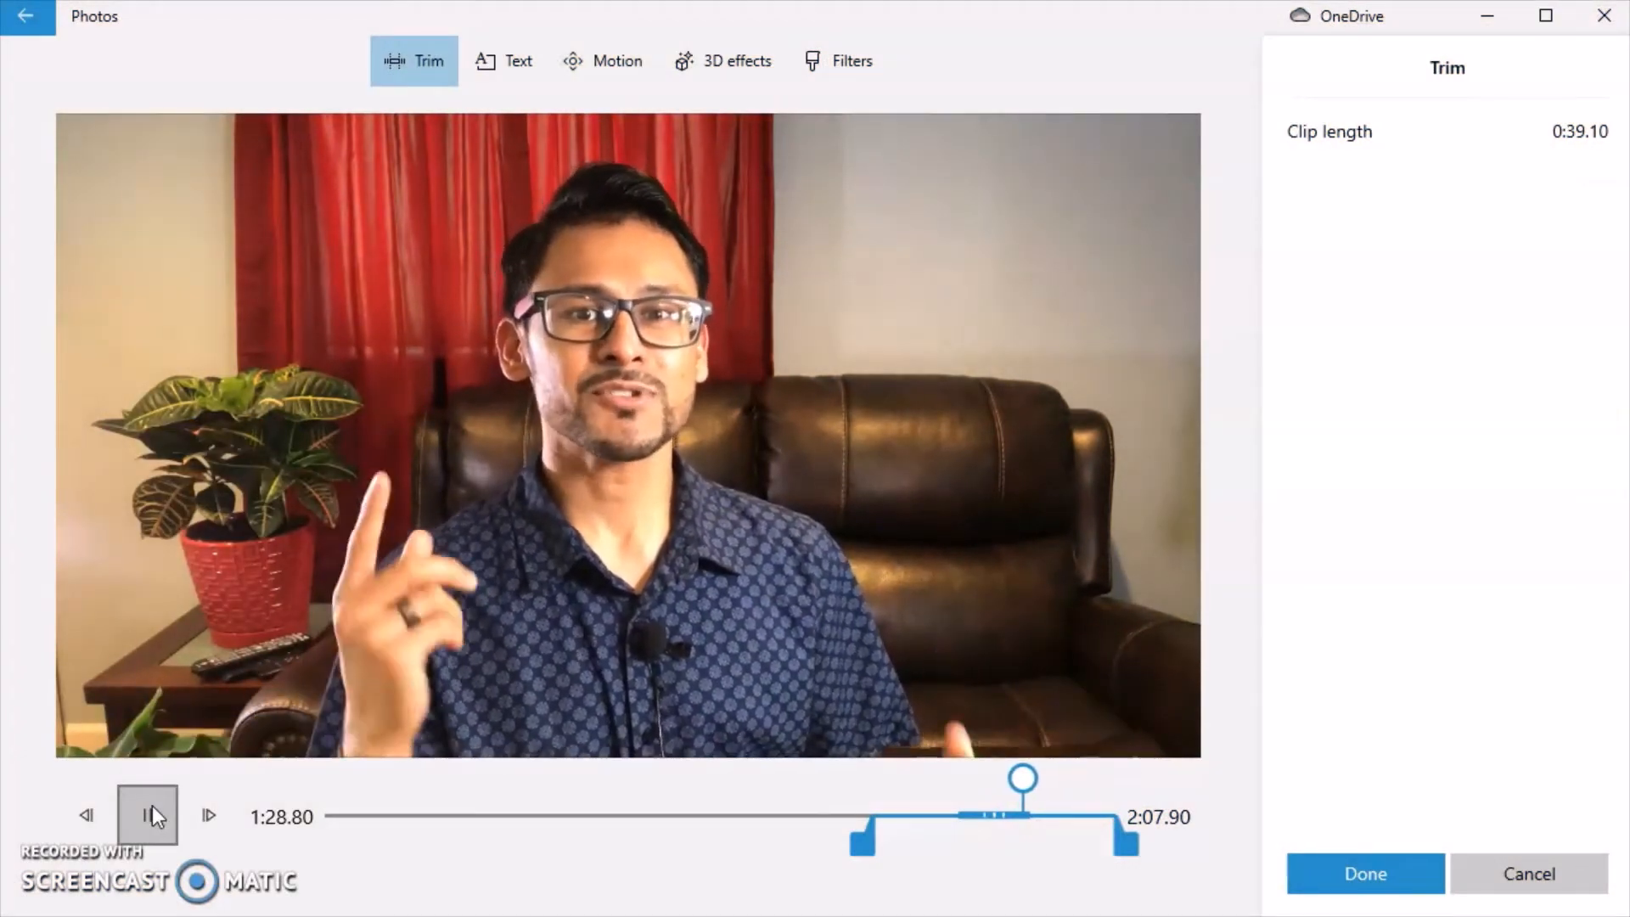
{"action": "left_click", "coordinate": [146, 815]}
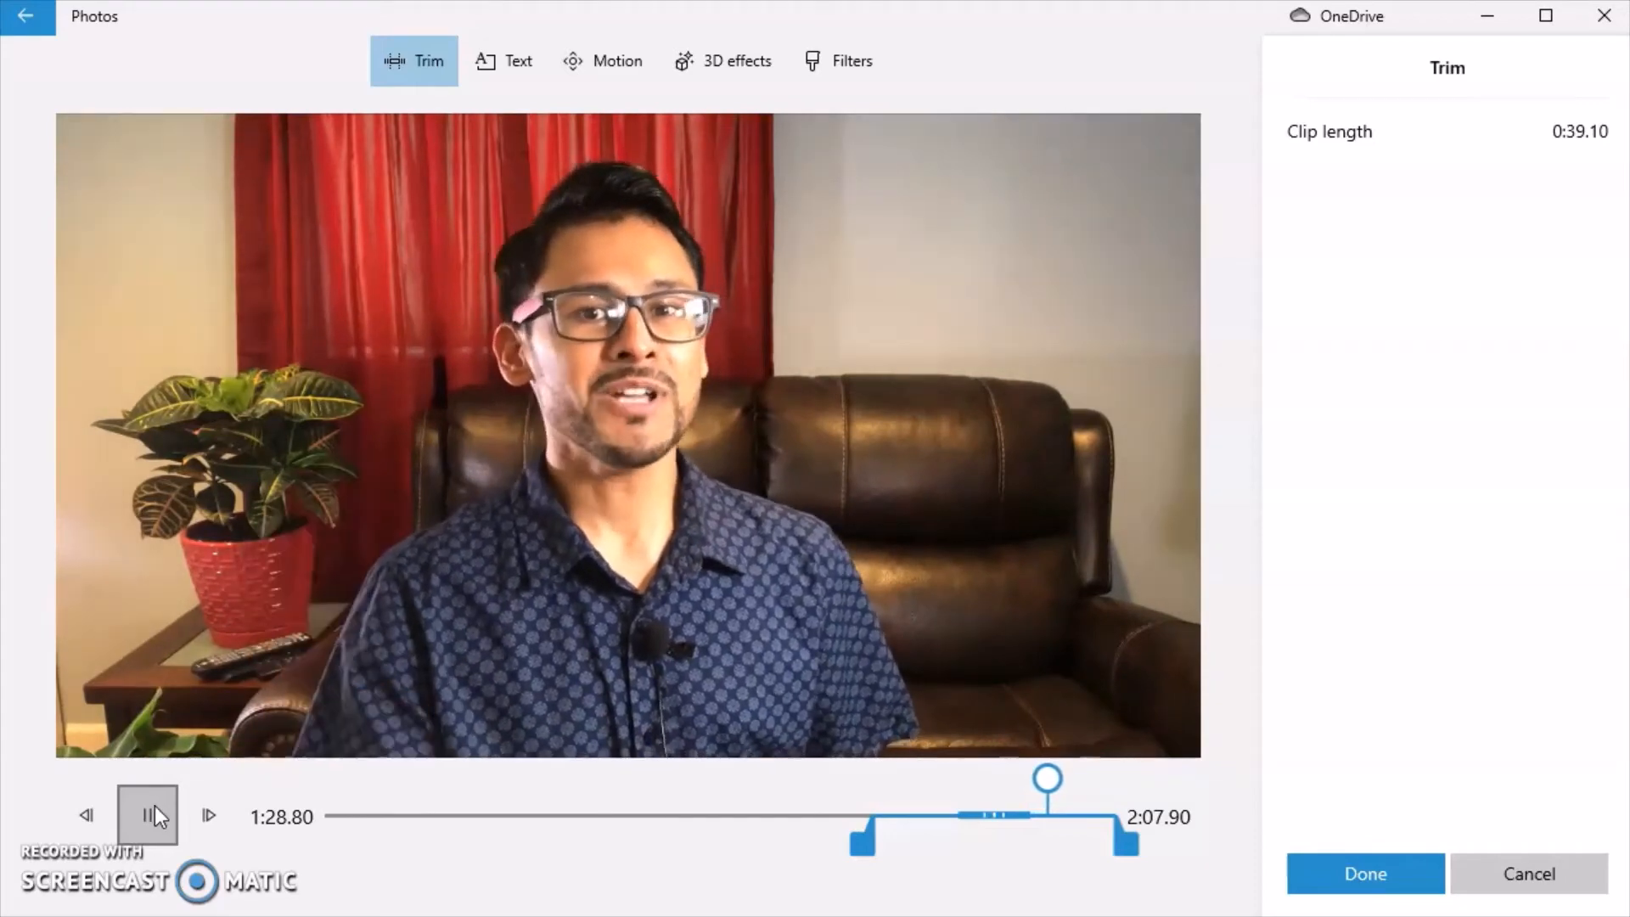
{"action": "left_click", "coordinate": [147, 815]}
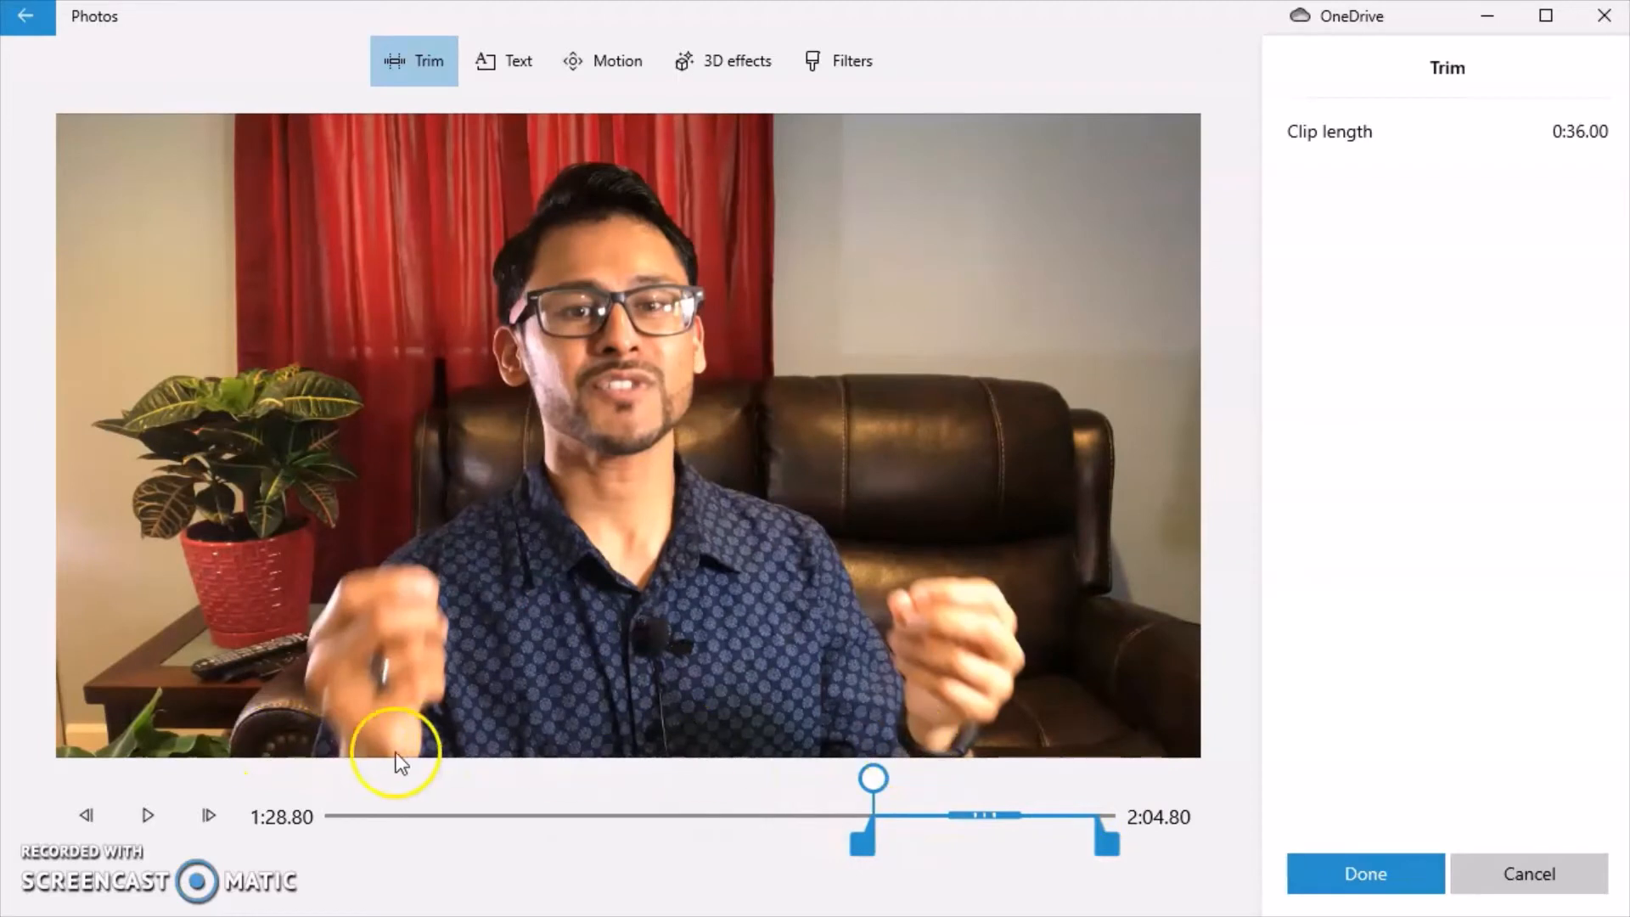
{"action": "left_click", "coordinate": [147, 815]}
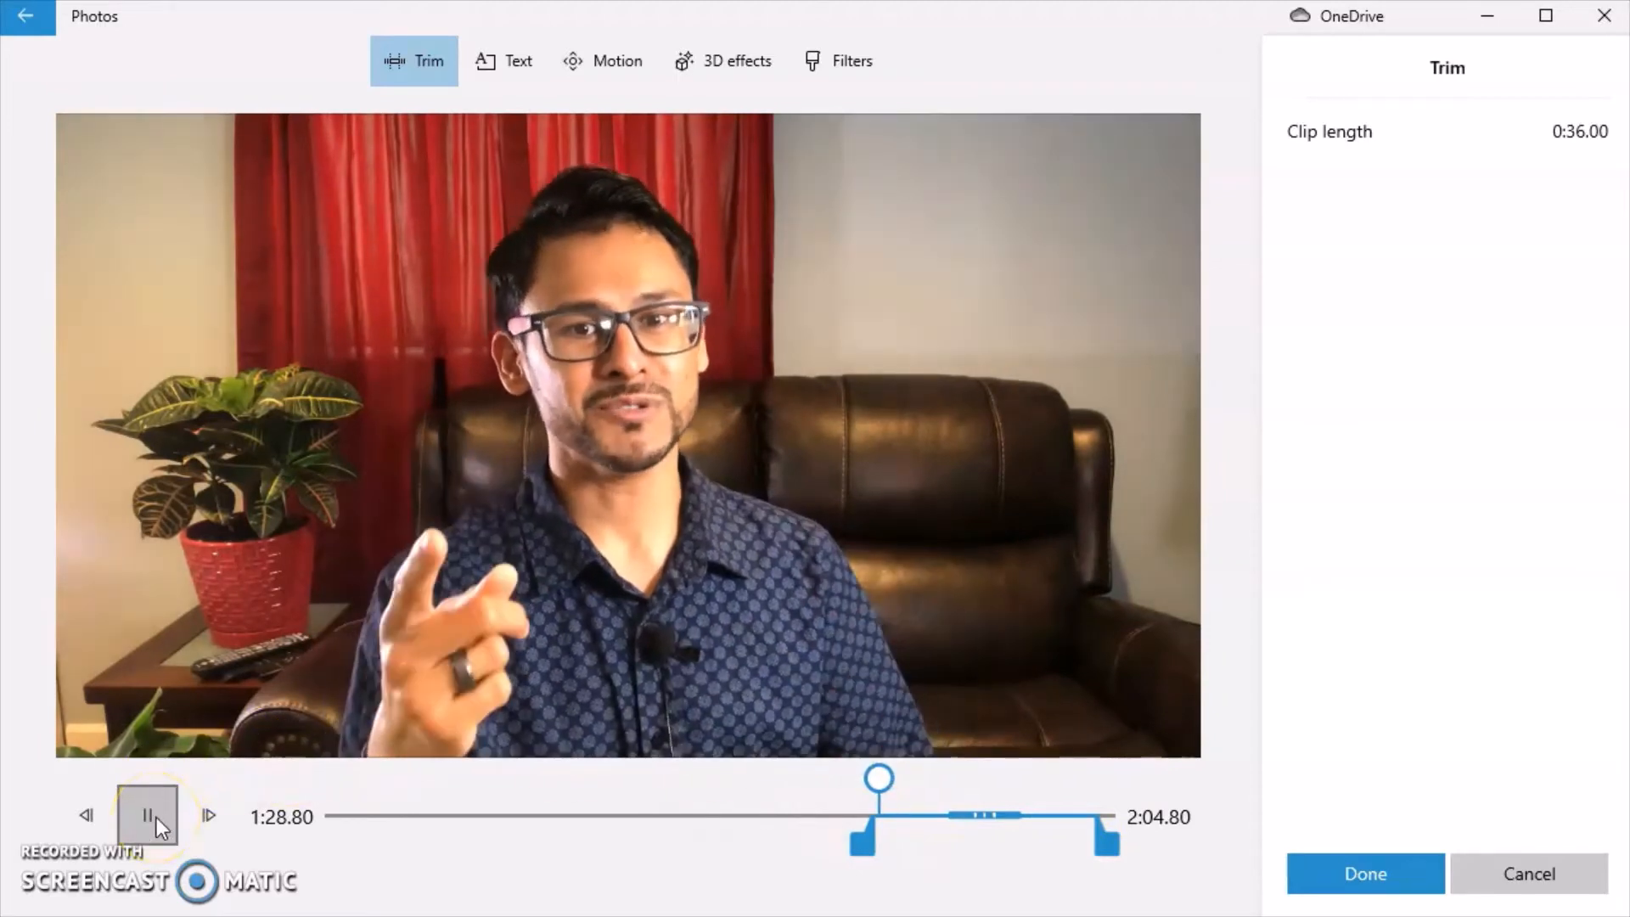
{"action": "left_click", "coordinate": [145, 815]}
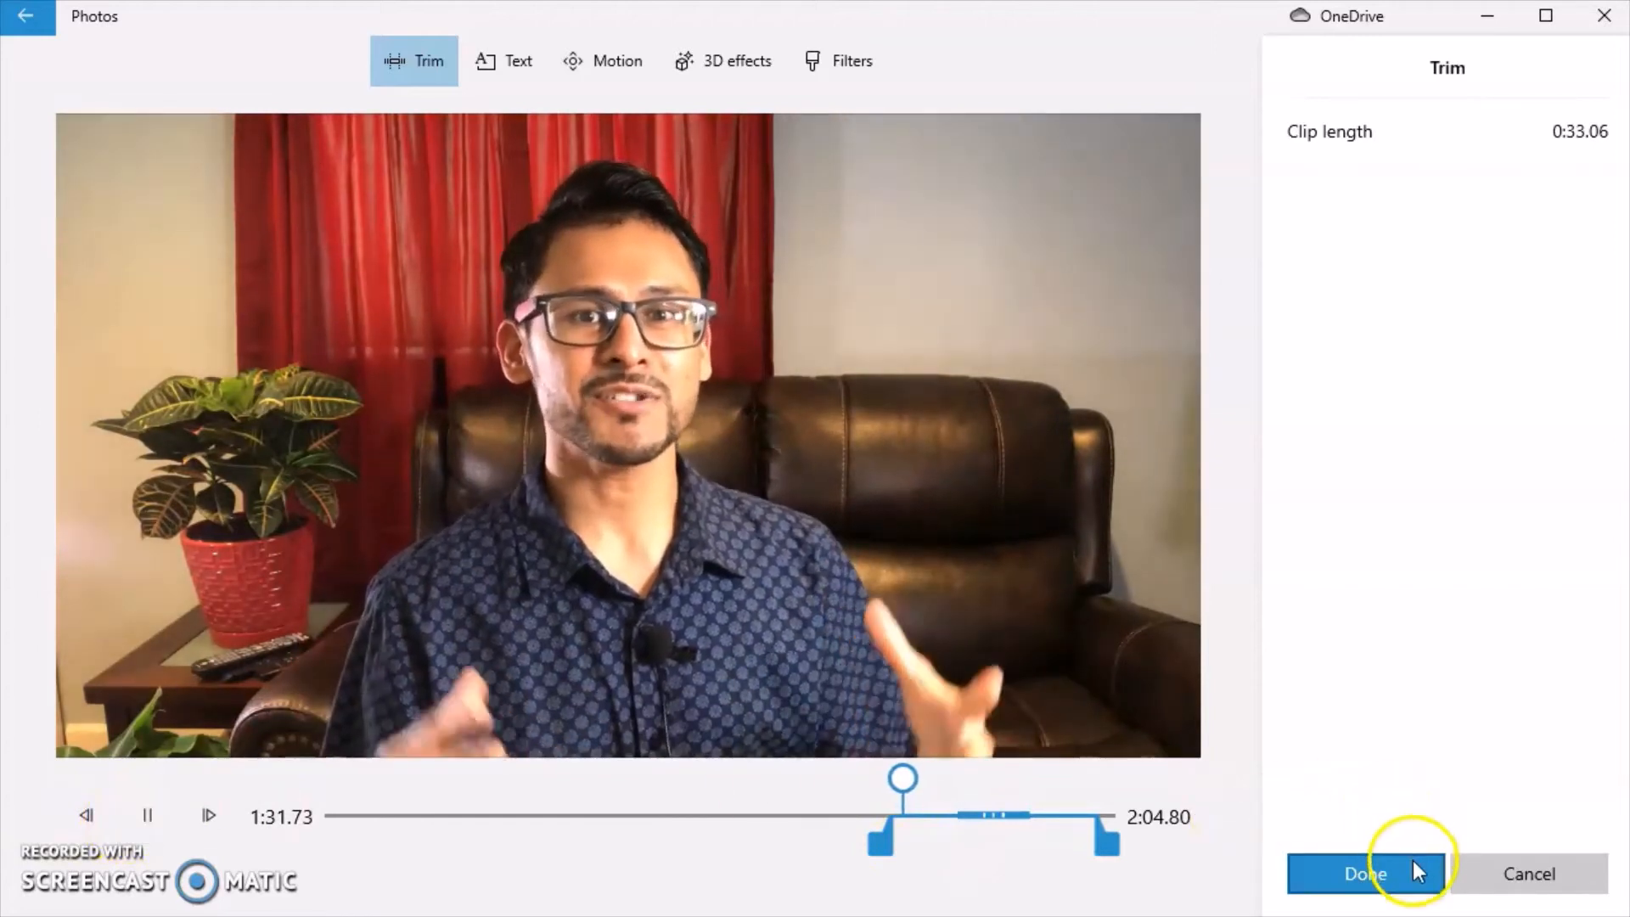
{"action": "left_click", "coordinate": [1364, 873]}
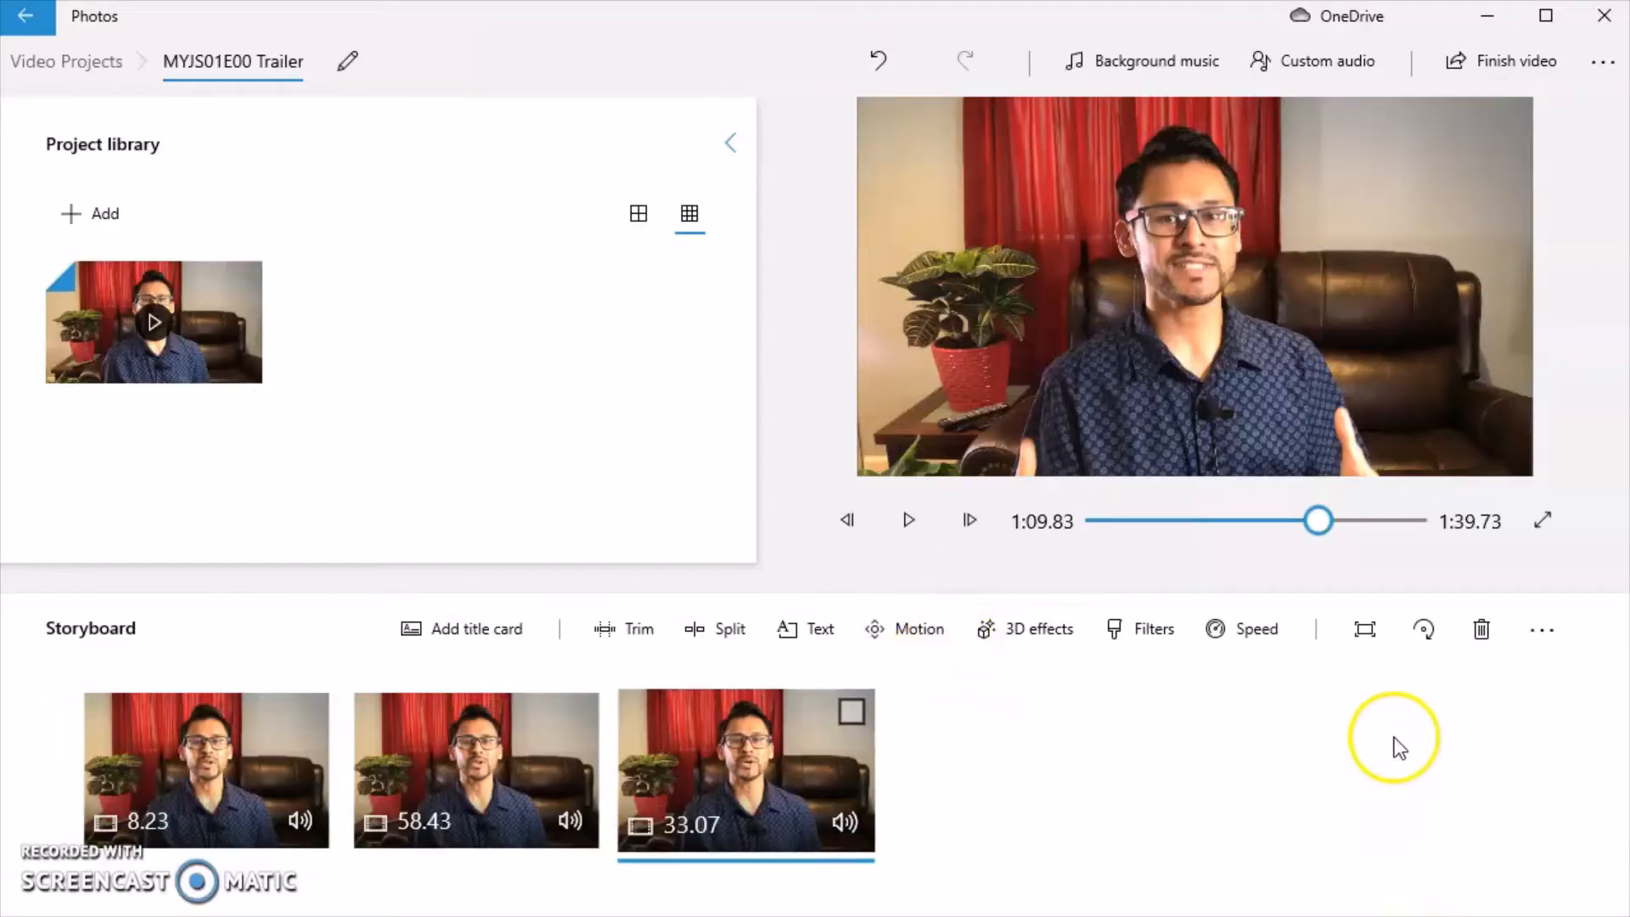
{"action": "mouse_move", "coordinate": [1319, 519]}
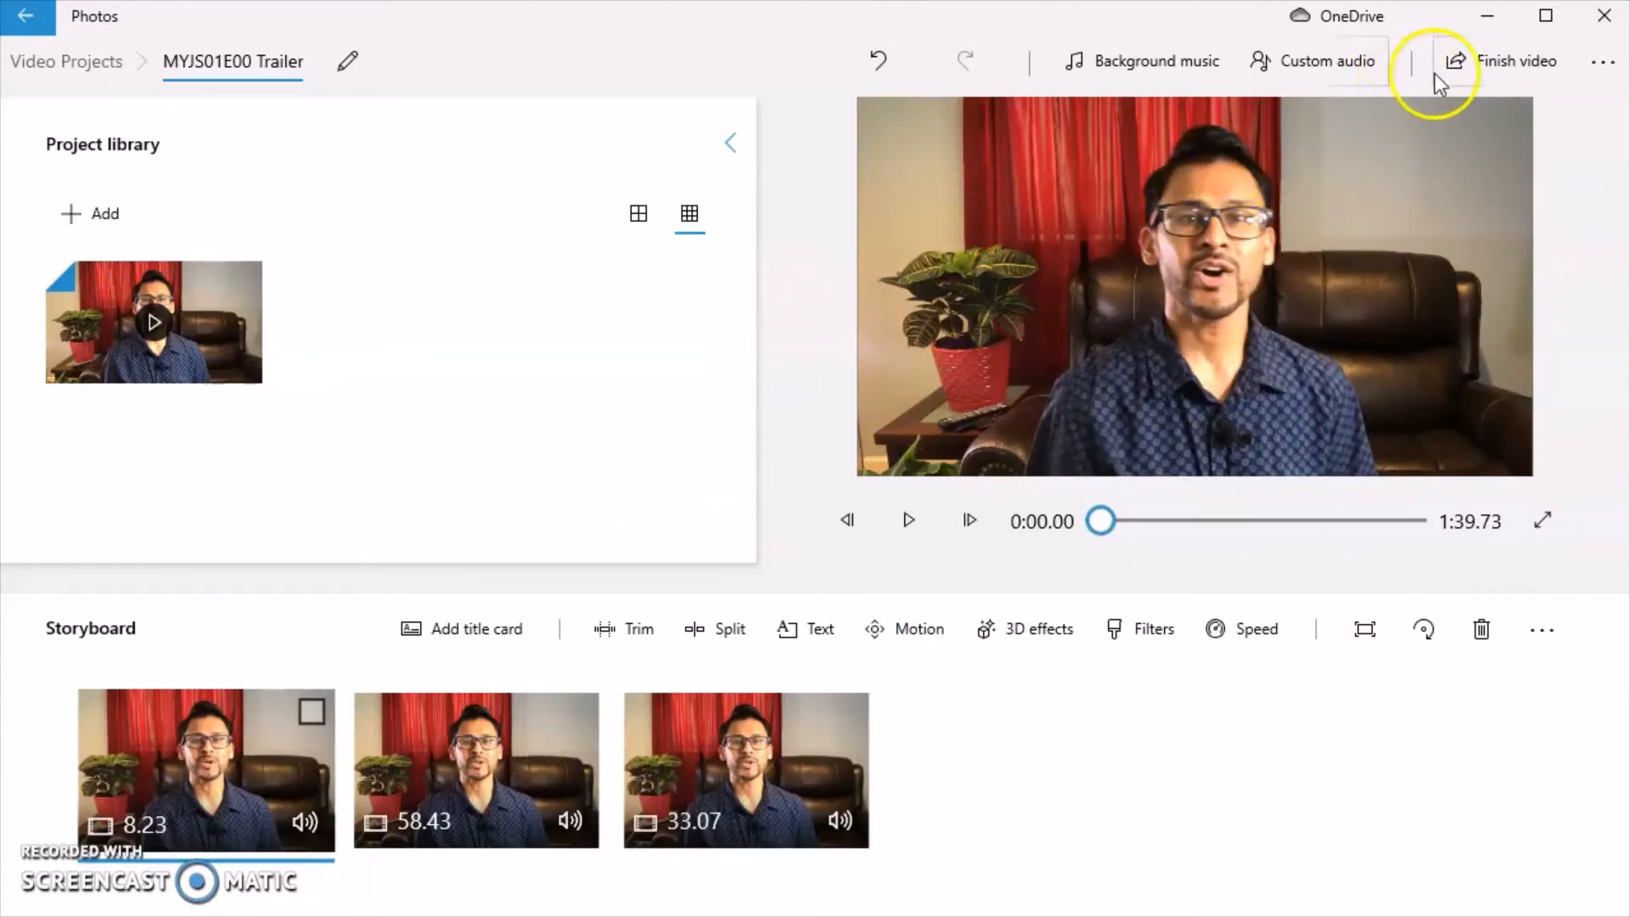
{"action": "mouse_move", "coordinate": [1326, 60]}
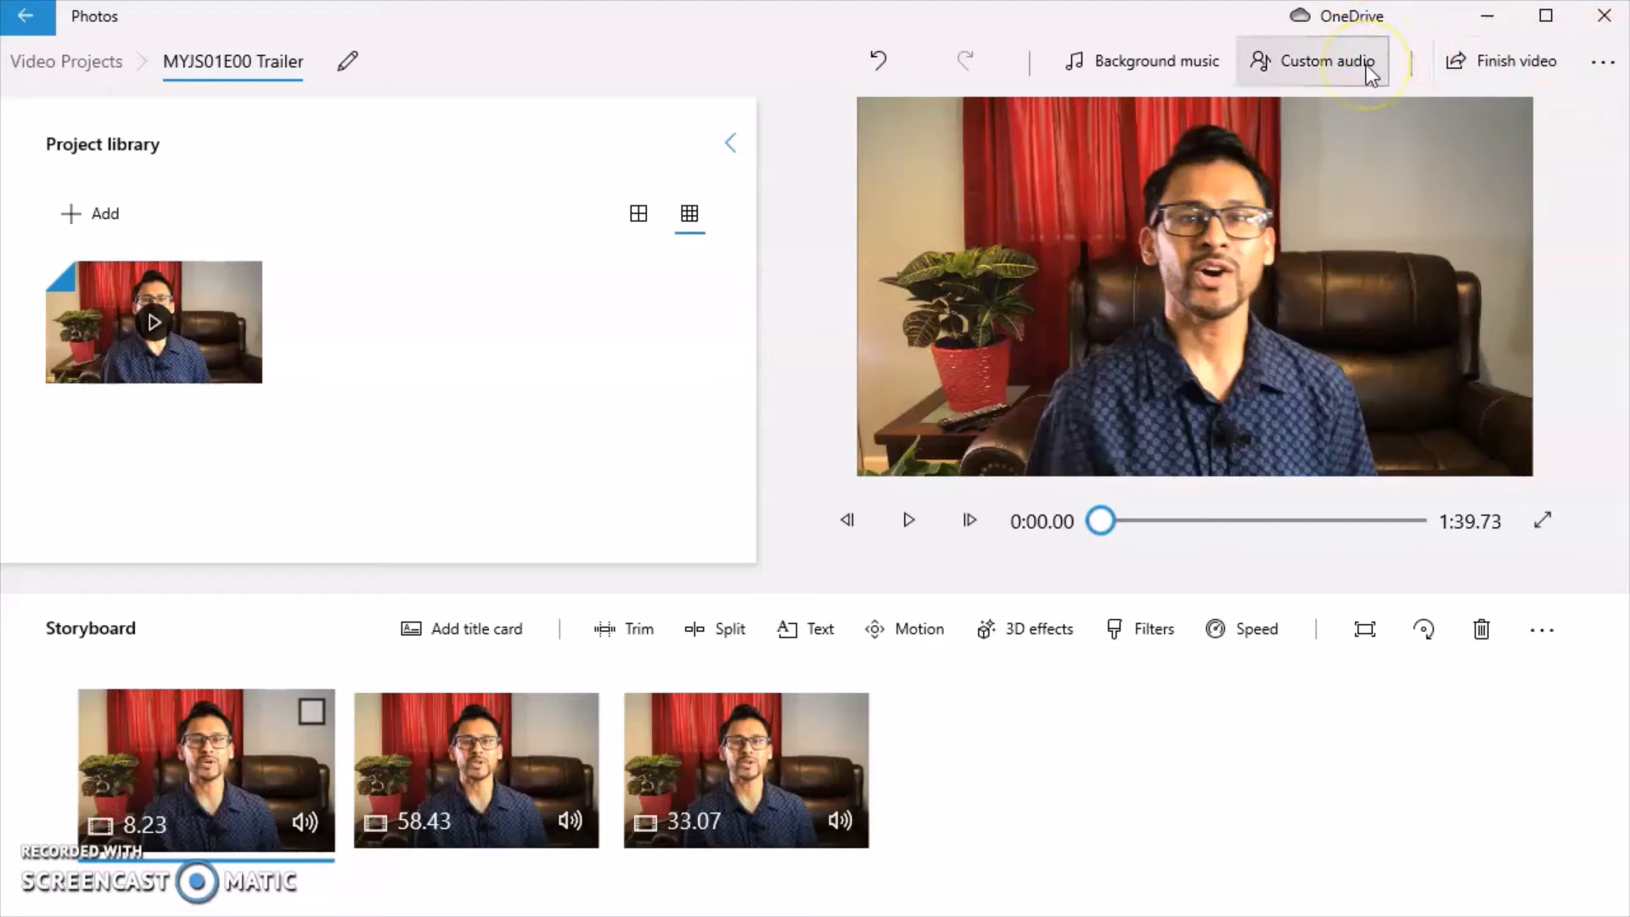
- Browse up to the YouTube folder and open the 'Feel Nice Rick Steel Reggae Happy' MP3
{"action": "left_click", "coordinate": [1326, 60]}
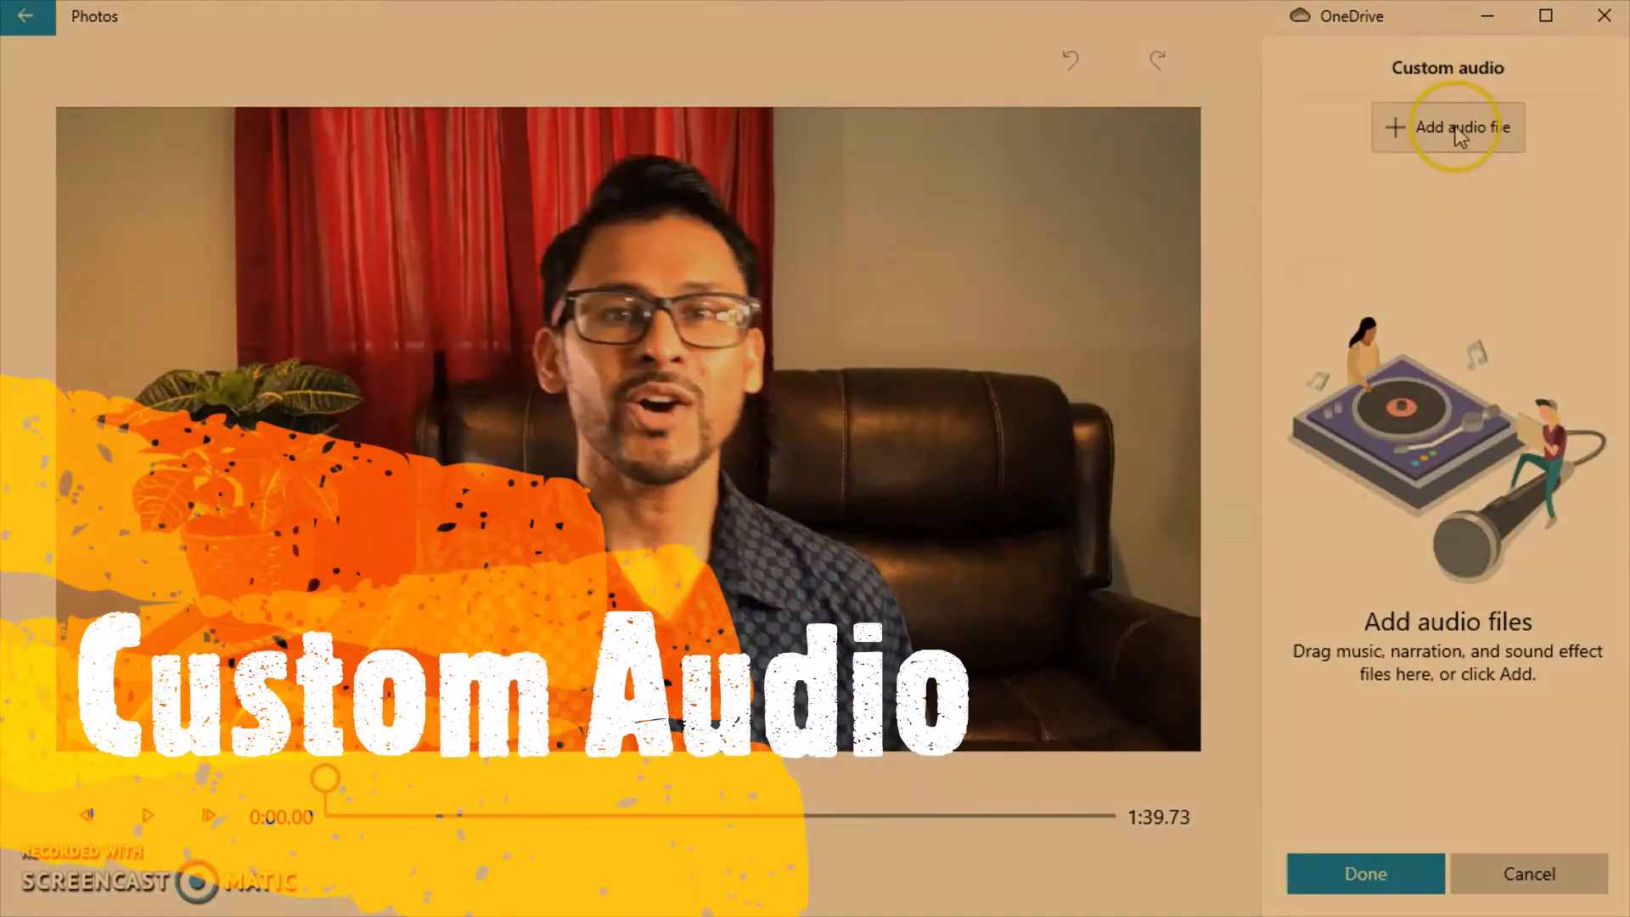
{"action": "mouse_move", "coordinate": [1433, 161]}
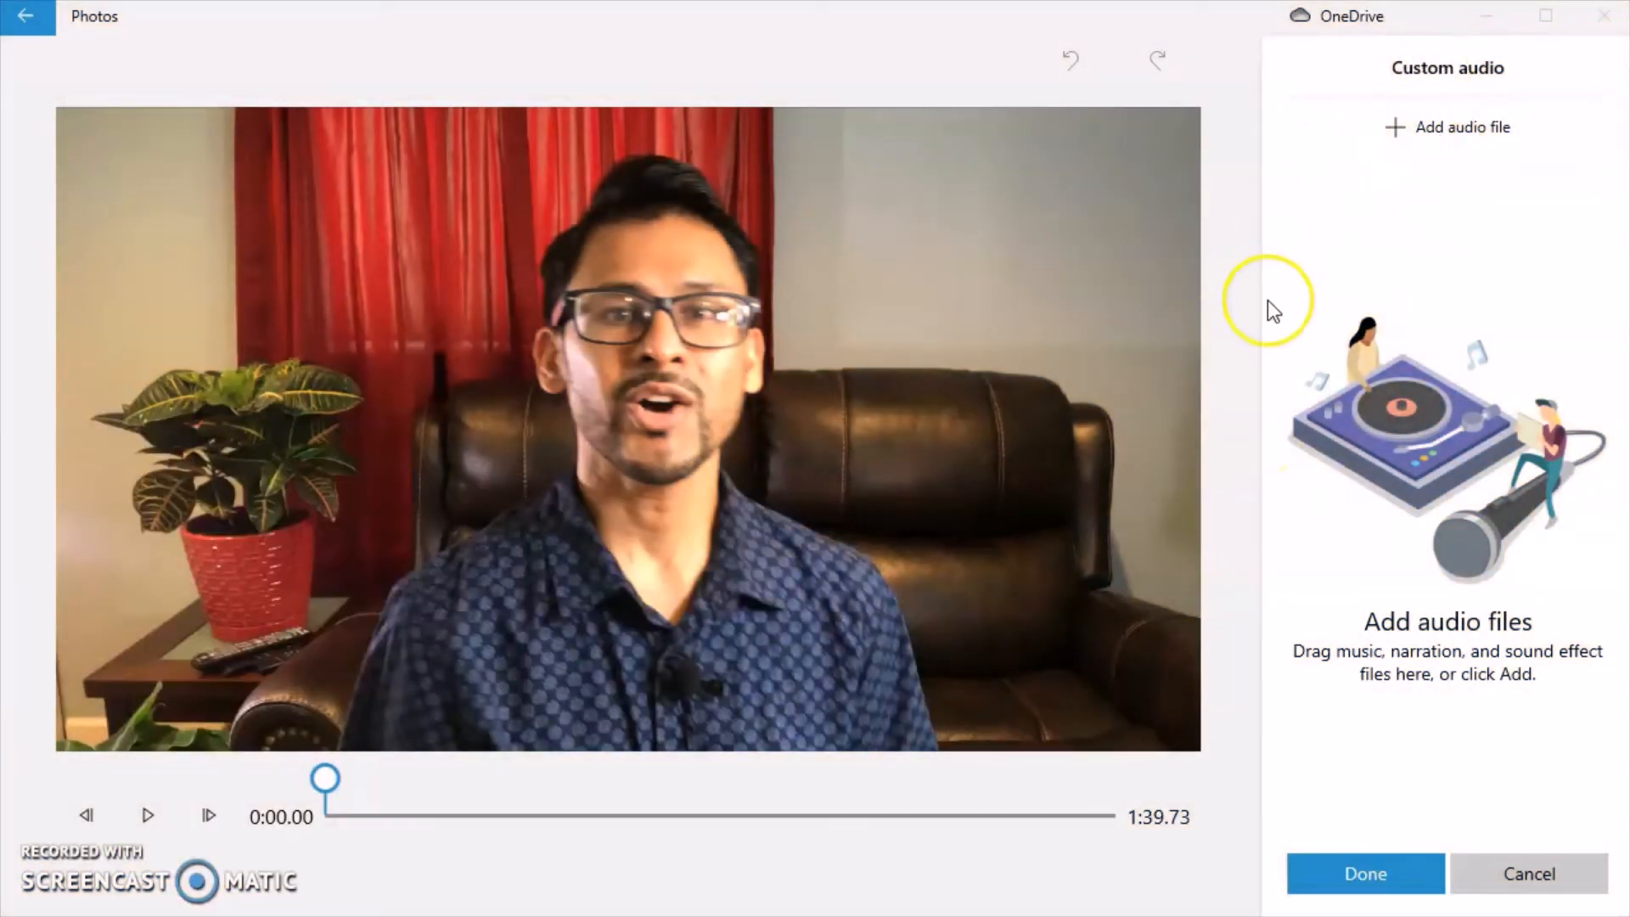
{"action": "left_click", "coordinate": [1446, 127]}
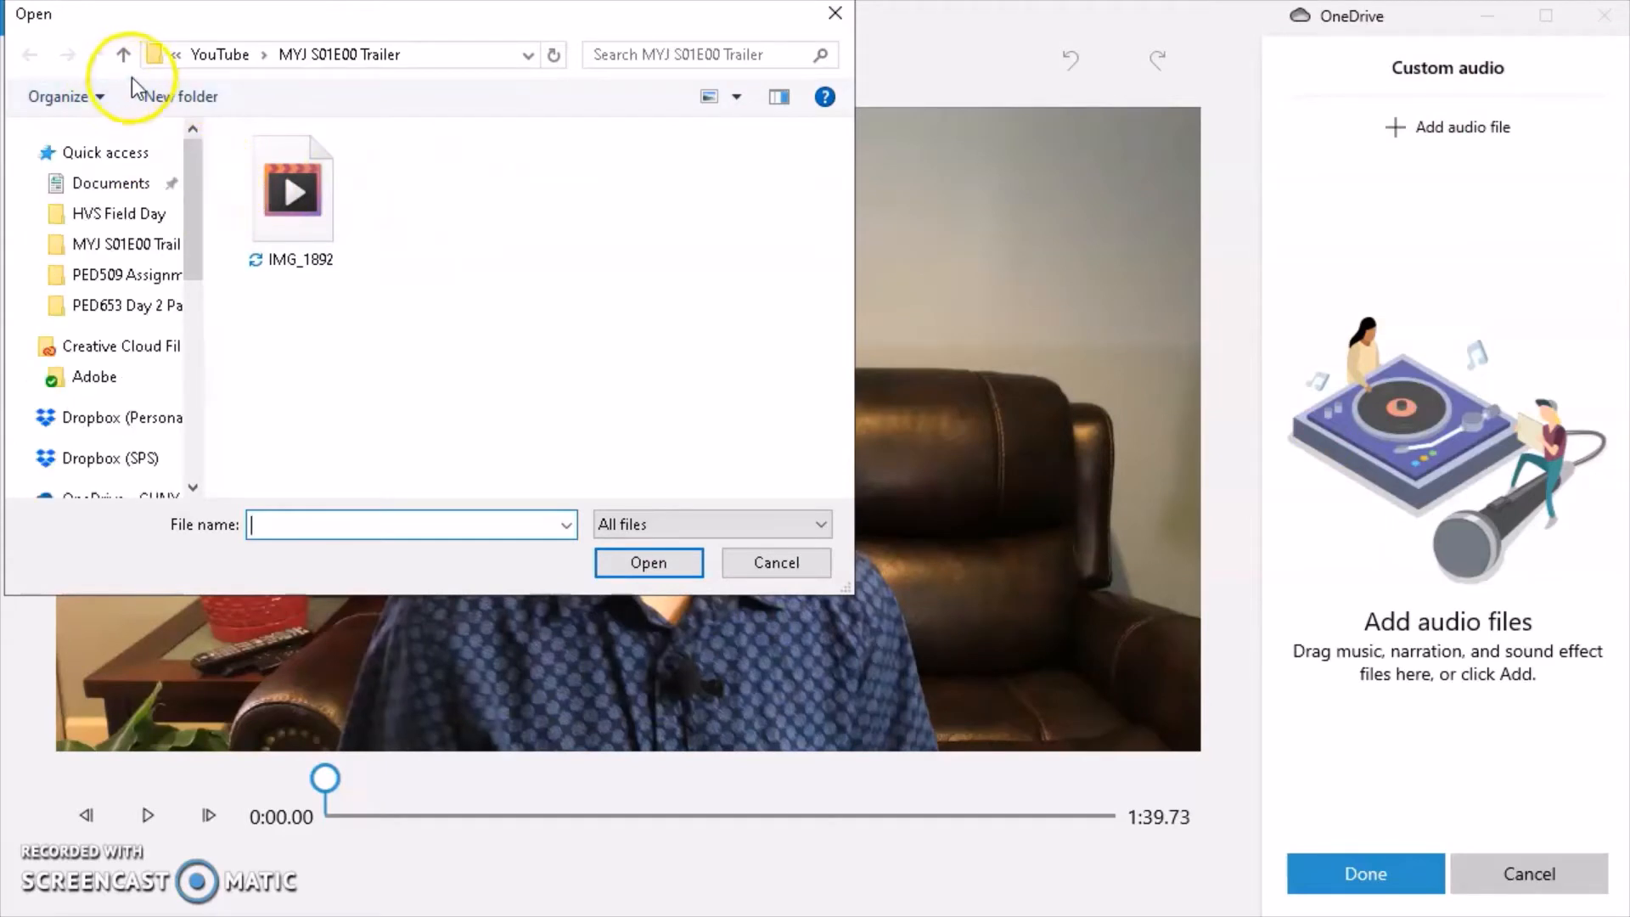
{"action": "left_click", "coordinate": [121, 54]}
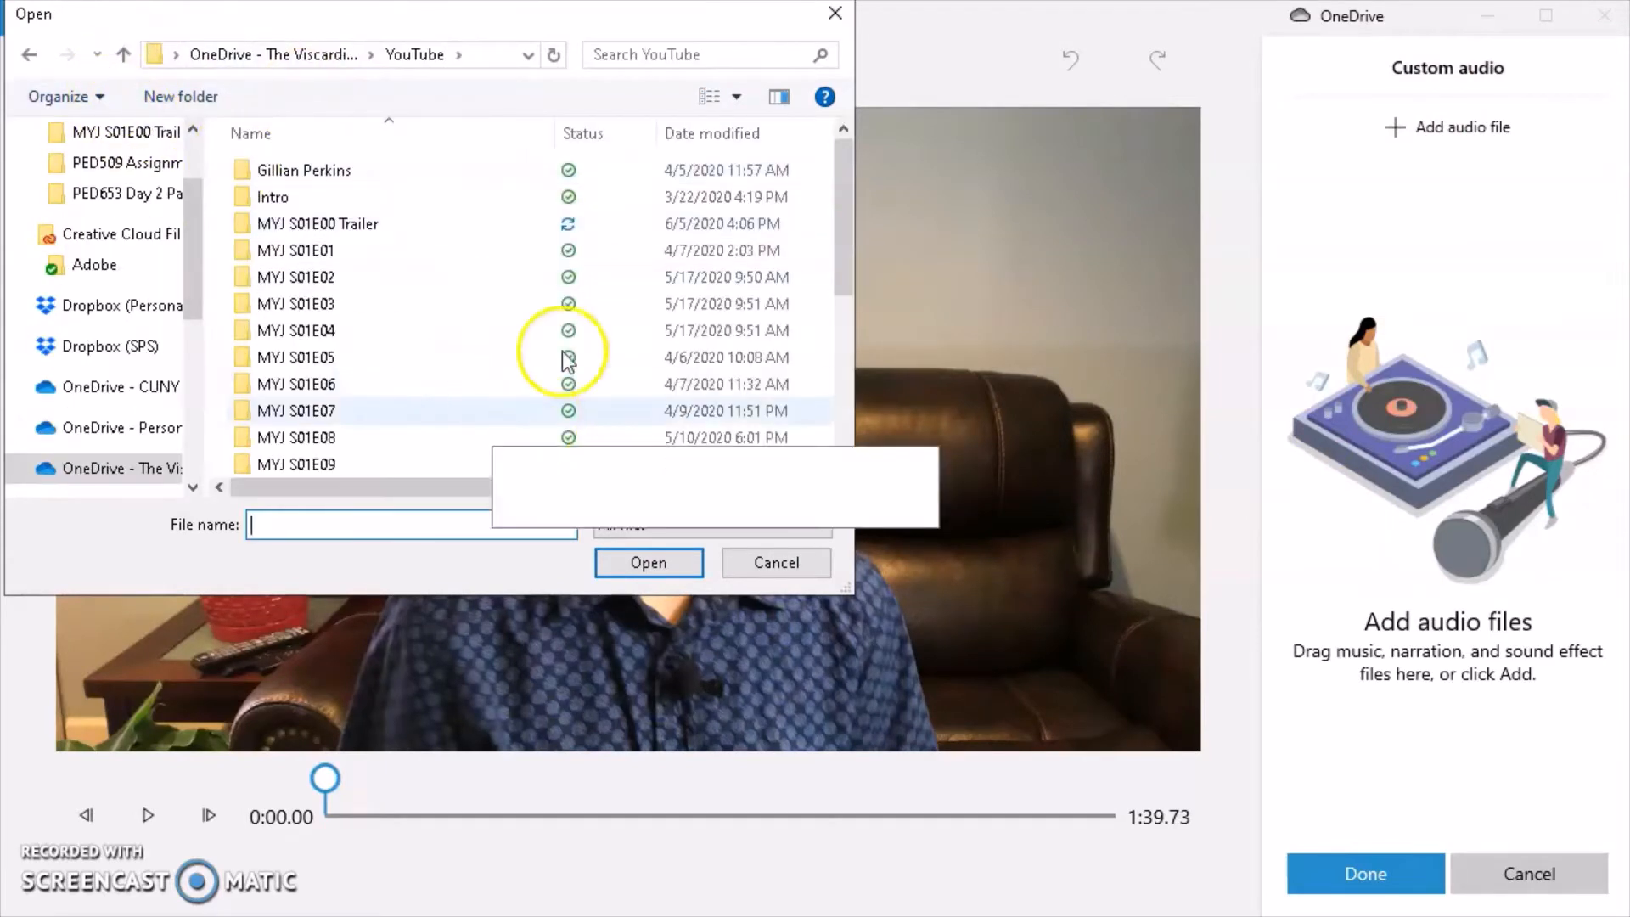
{"action": "scroll", "scroll_direction": "down", "scroll_amount": 3}
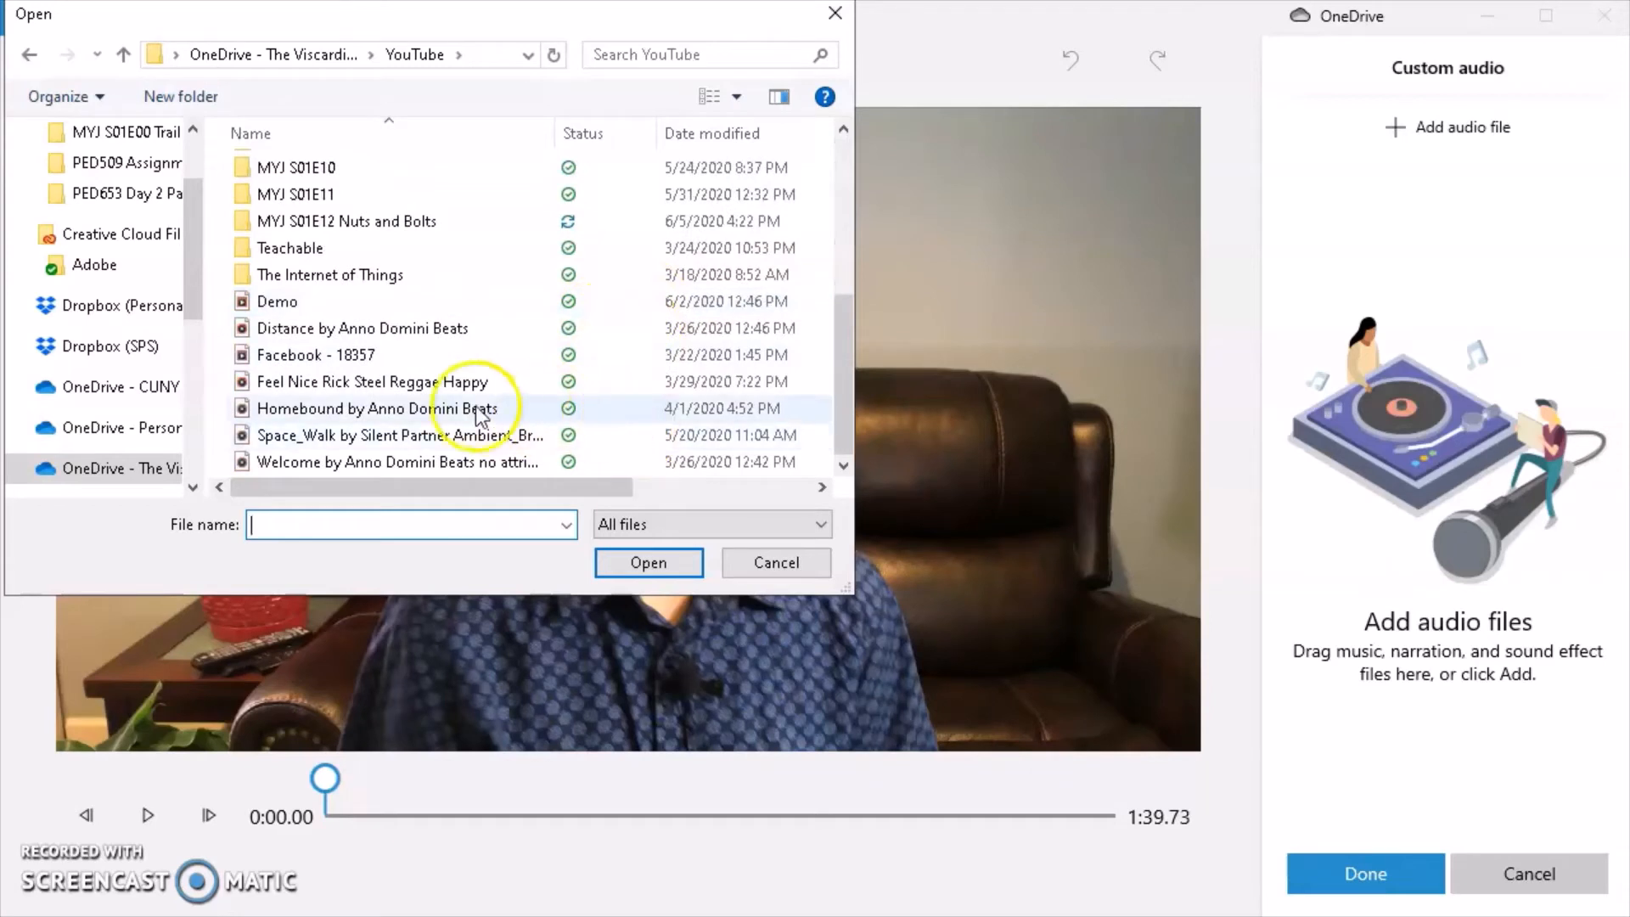
{"action": "mouse_move", "coordinate": [411, 381]}
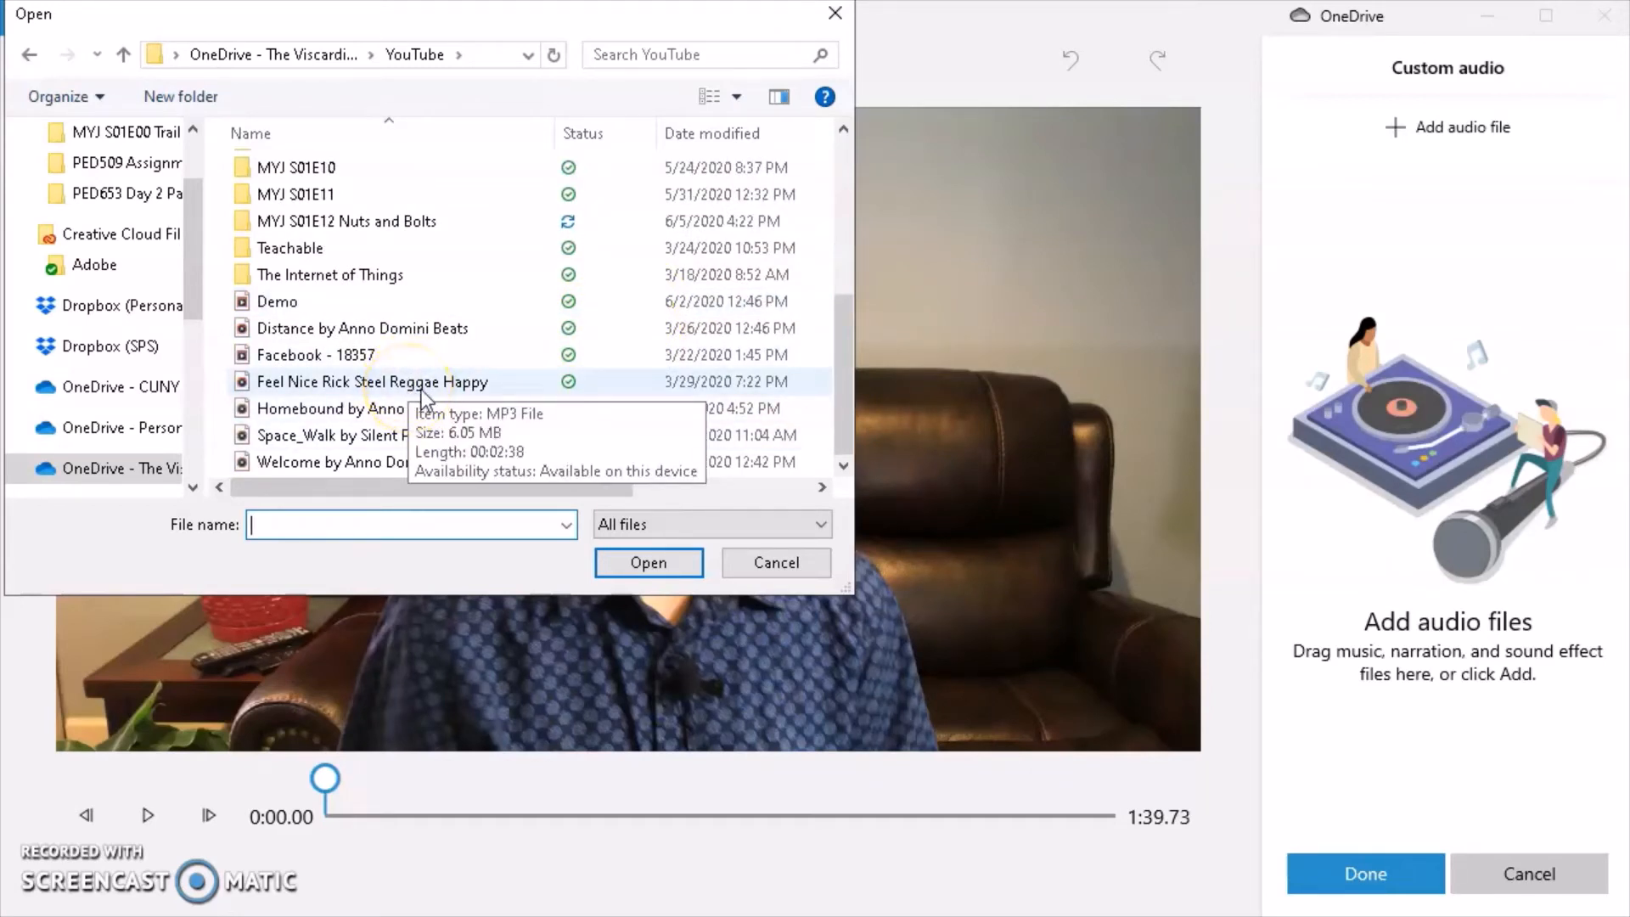
{"action": "left_click", "coordinate": [371, 382]}
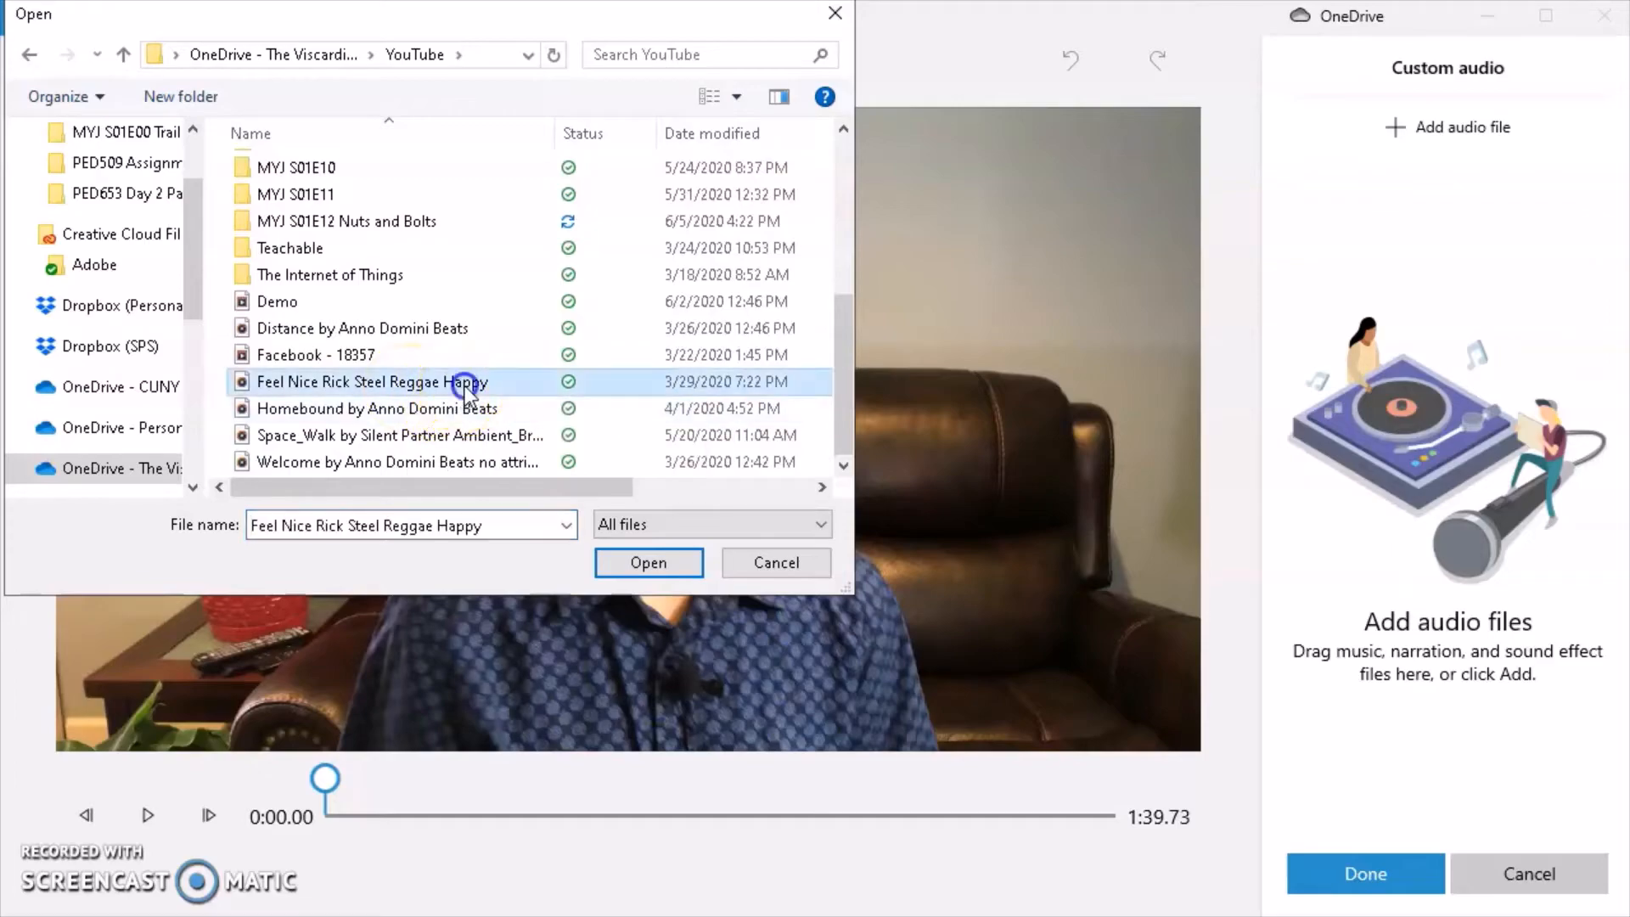
{"action": "left_click", "coordinate": [648, 562]}
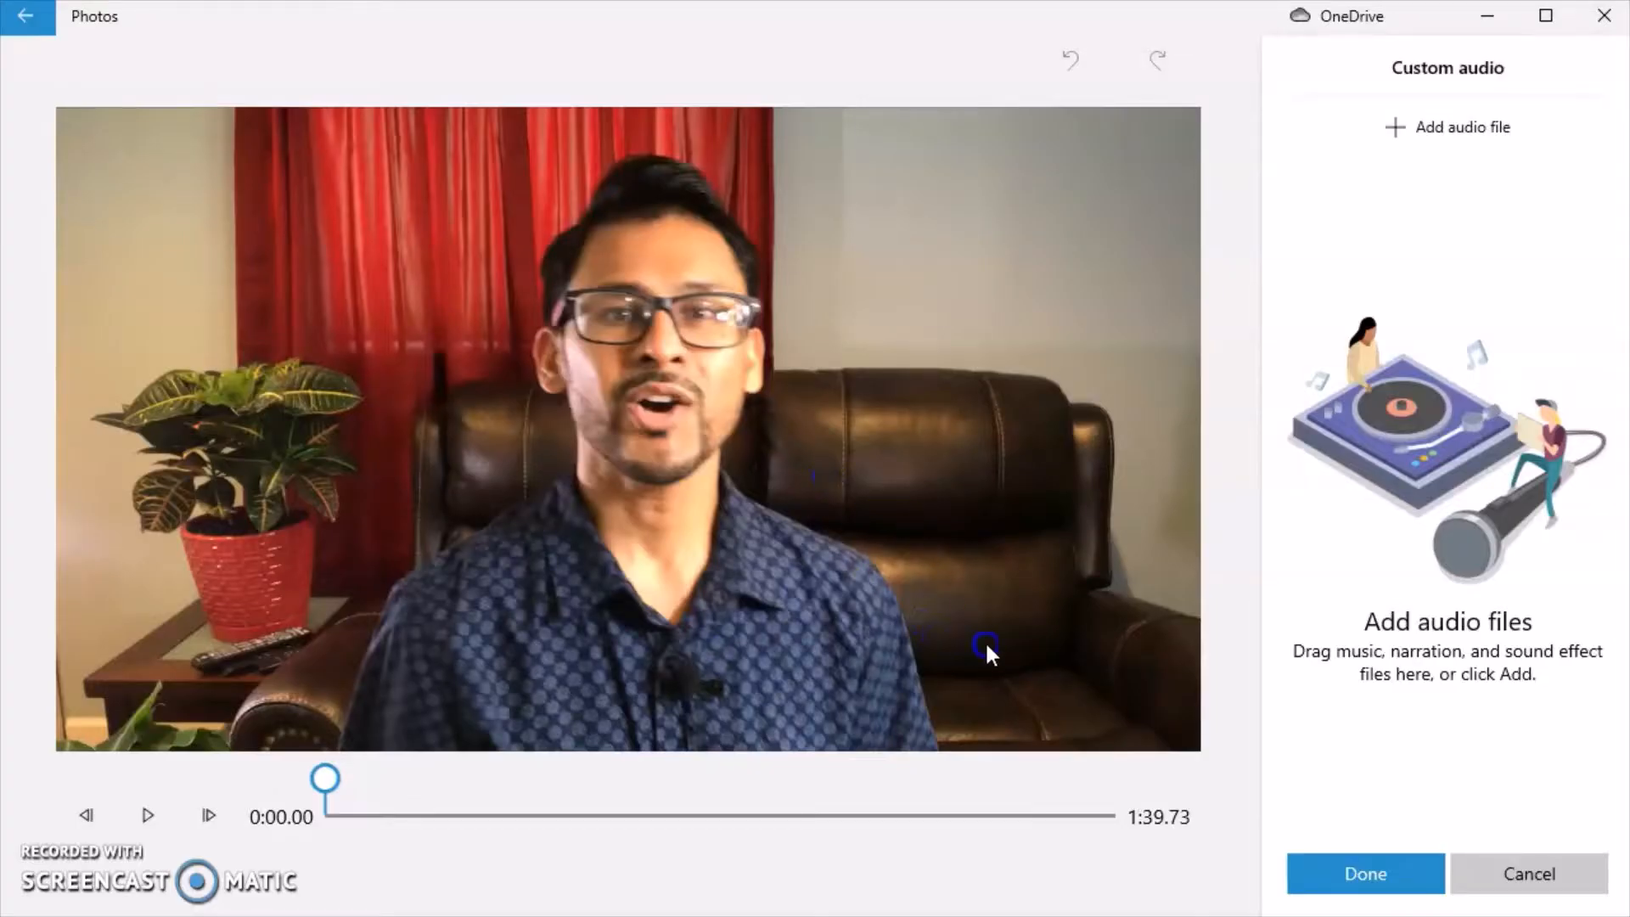
- Check the reggae track's volume options, preview the music, and confirm the custom audio
{"action": "left_click", "coordinate": [1446, 127]}
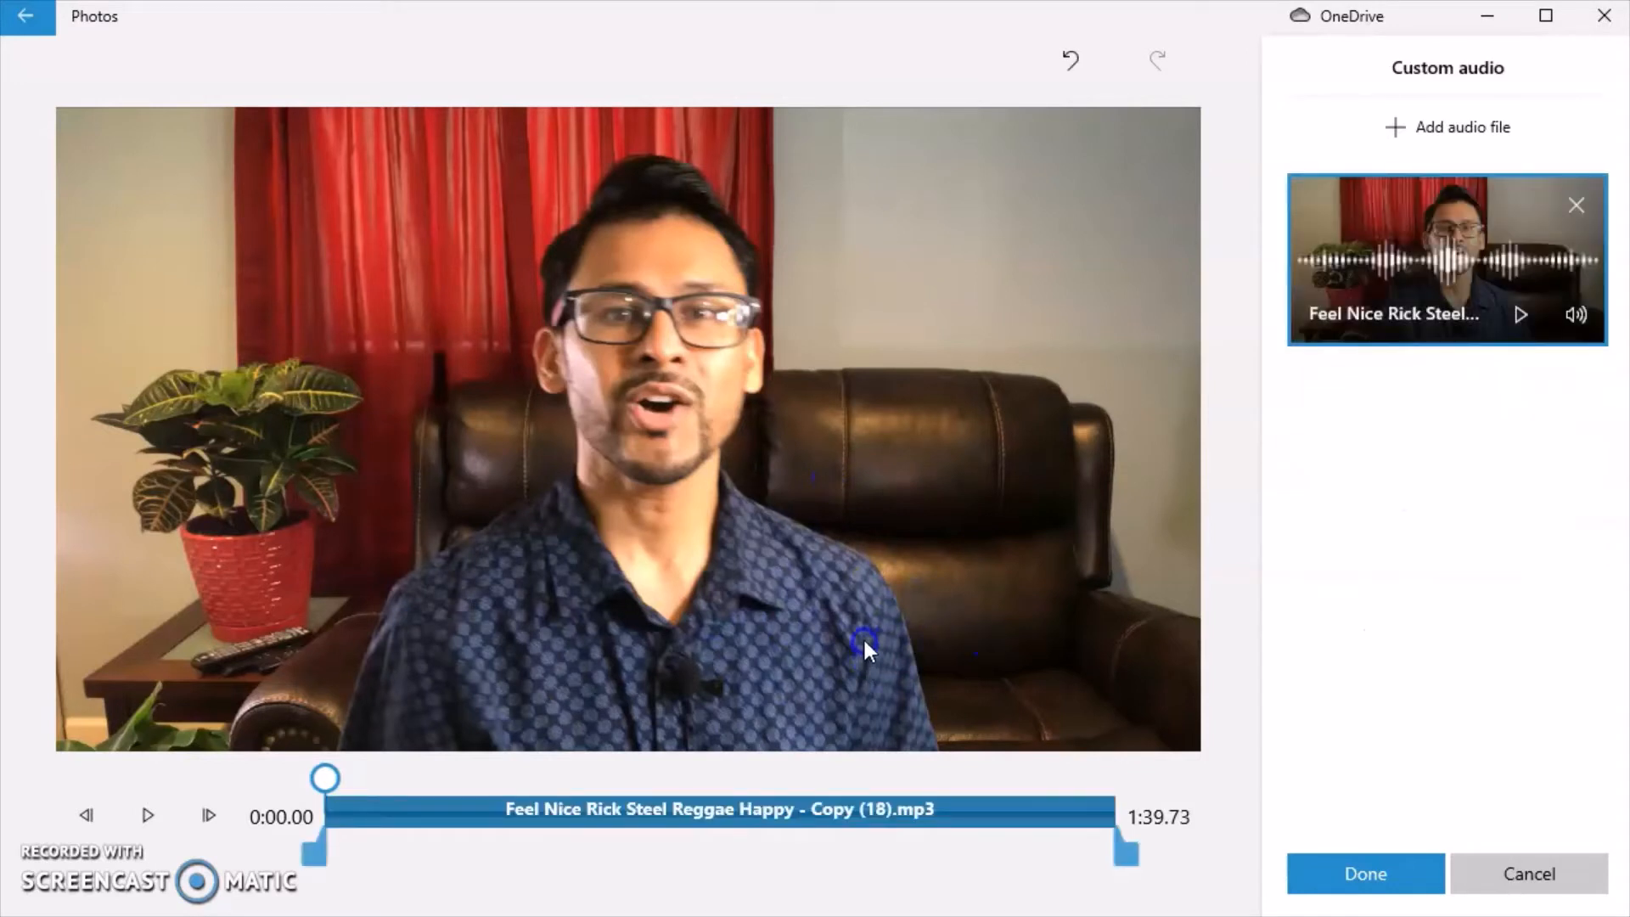
{"action": "mouse_move", "coordinate": [644, 608]}
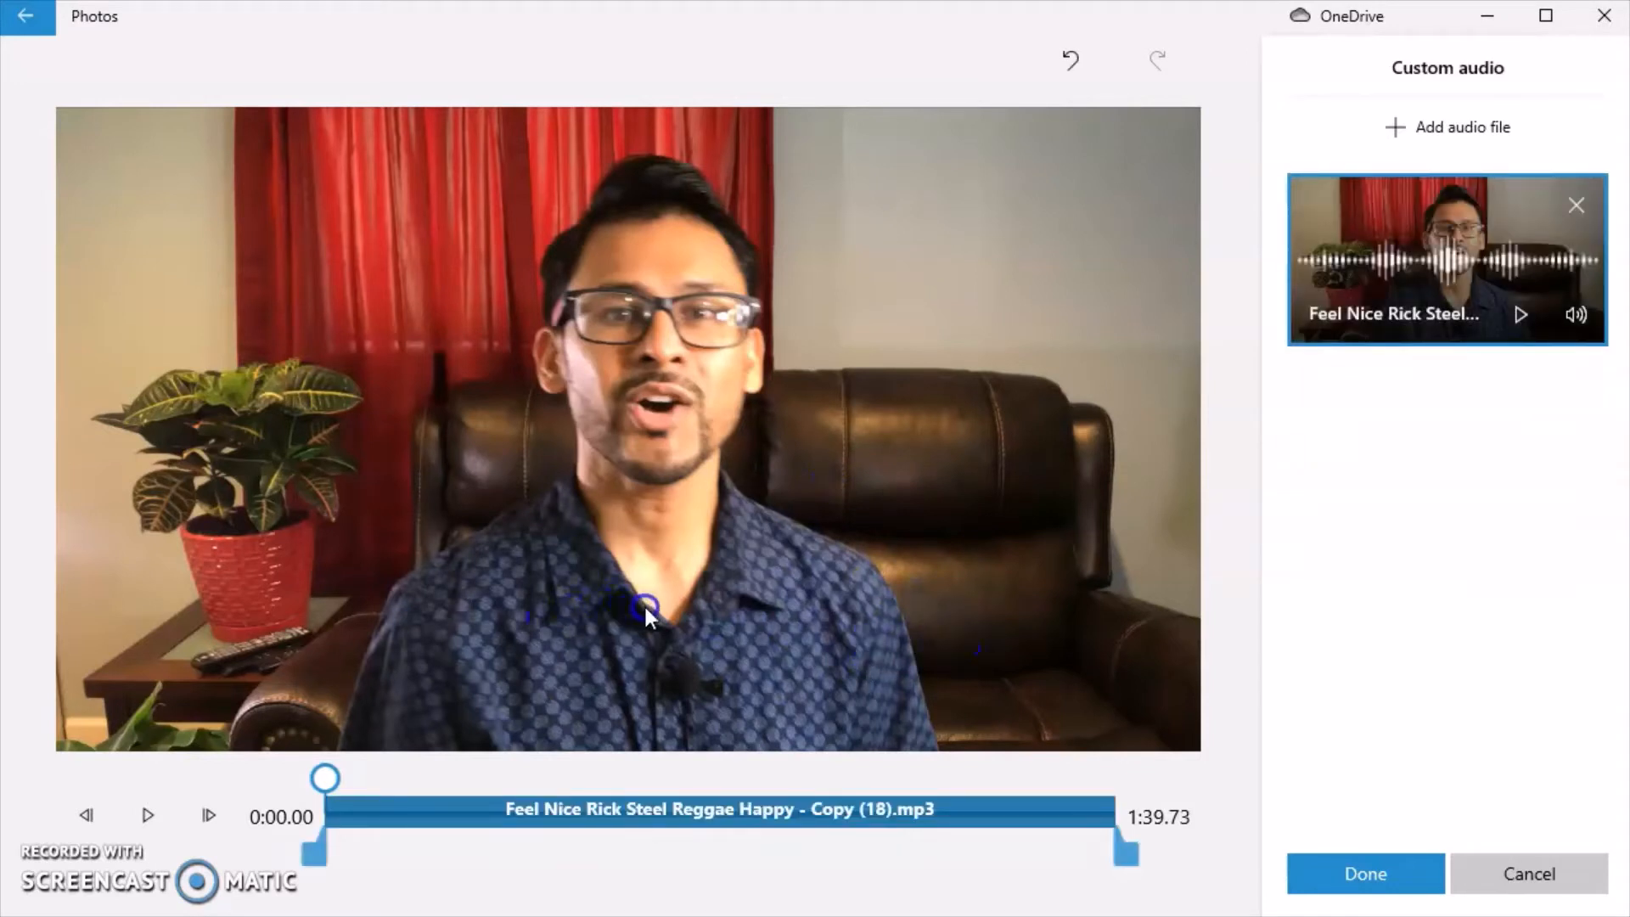
{"action": "mouse_move", "coordinate": [770, 666]}
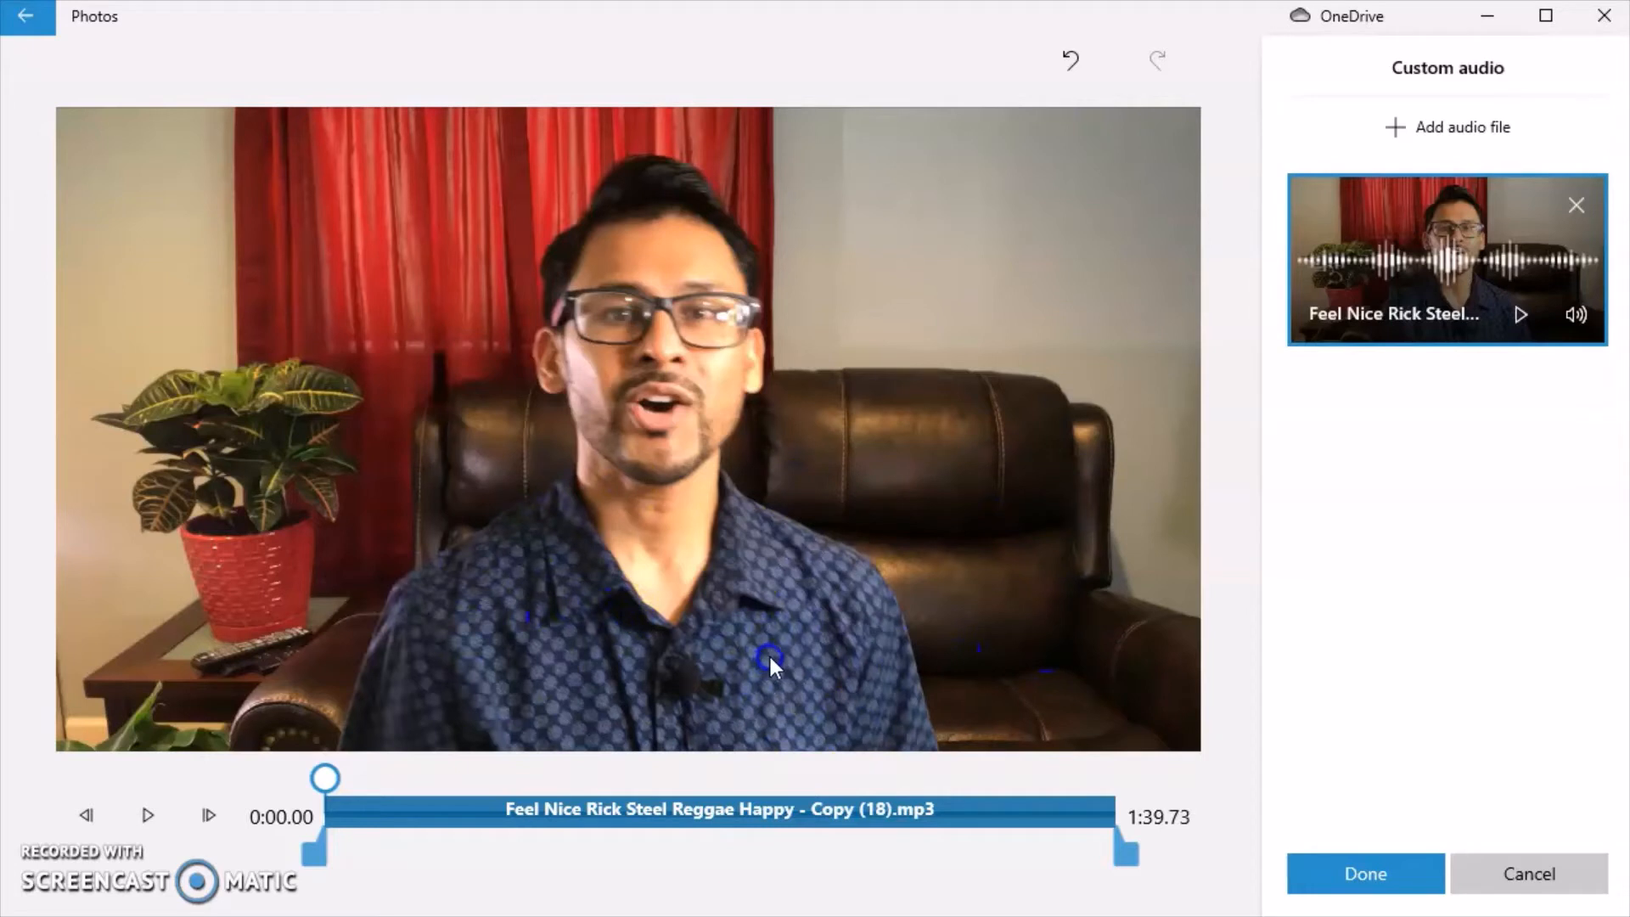
{"action": "mouse_move", "coordinate": [951, 744]}
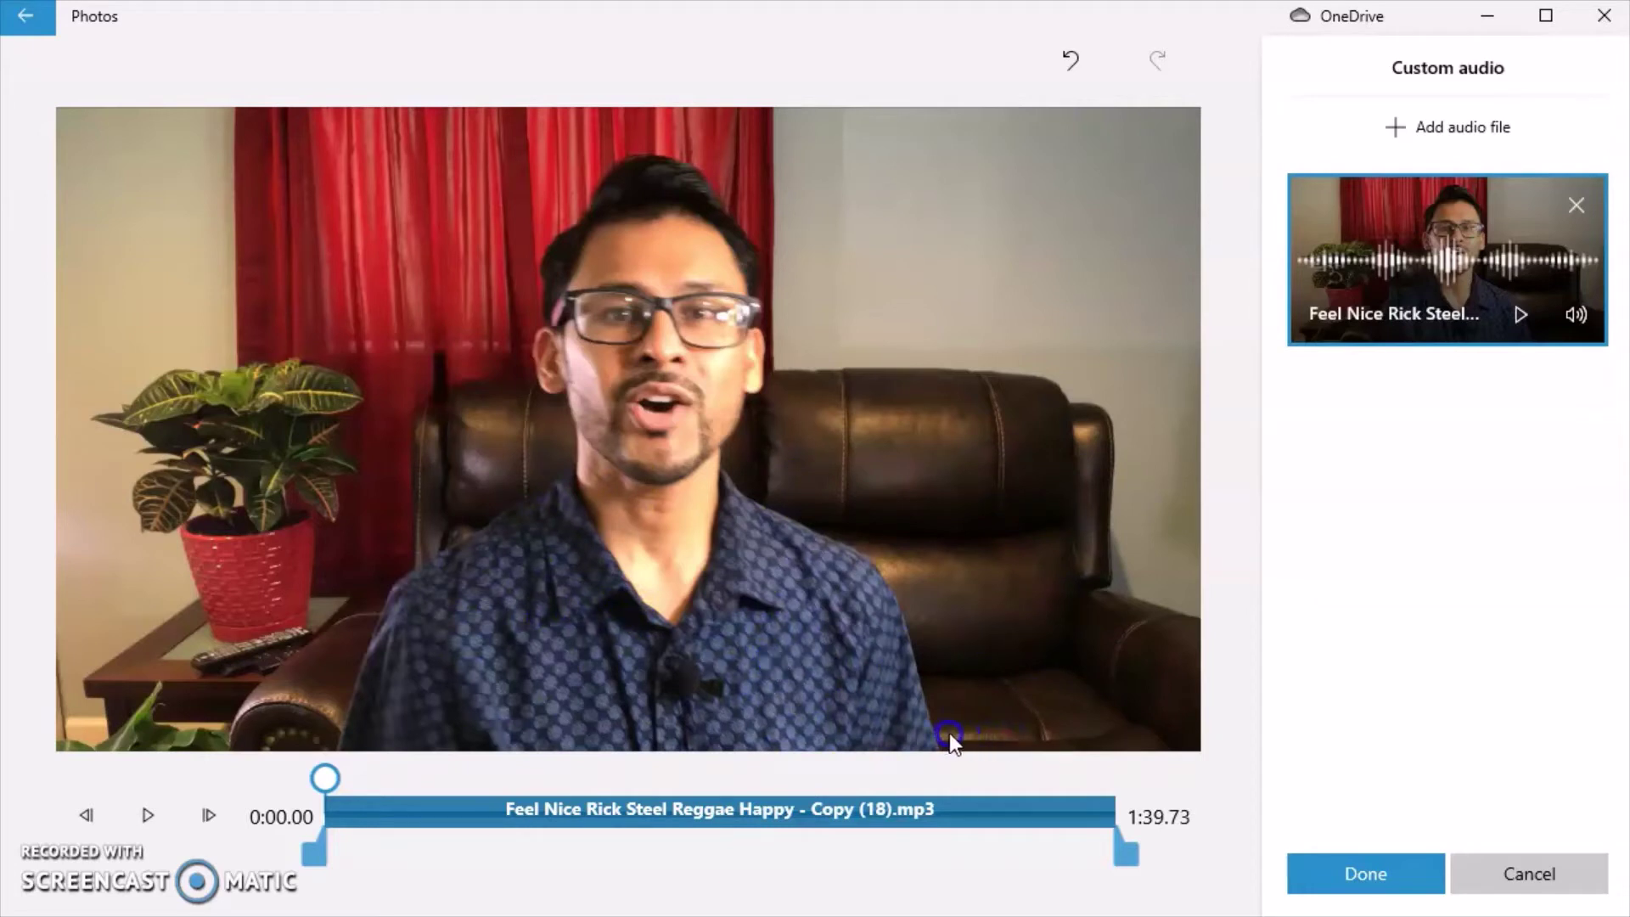
{"action": "mouse_move", "coordinate": [962, 747]}
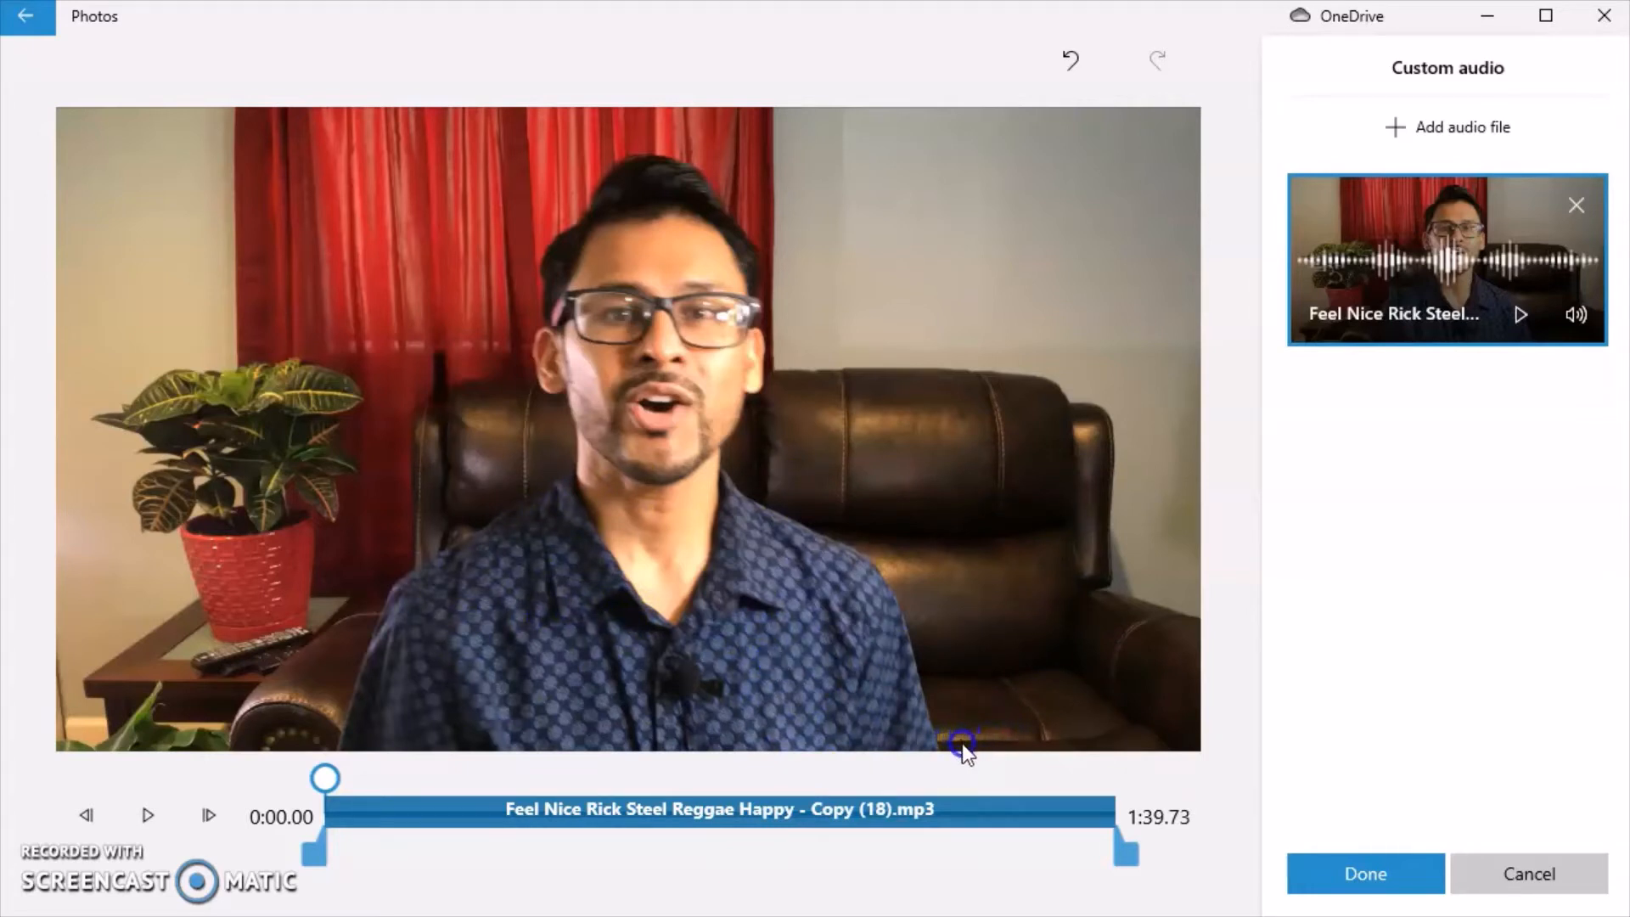
{"action": "mouse_move", "coordinate": [964, 756]}
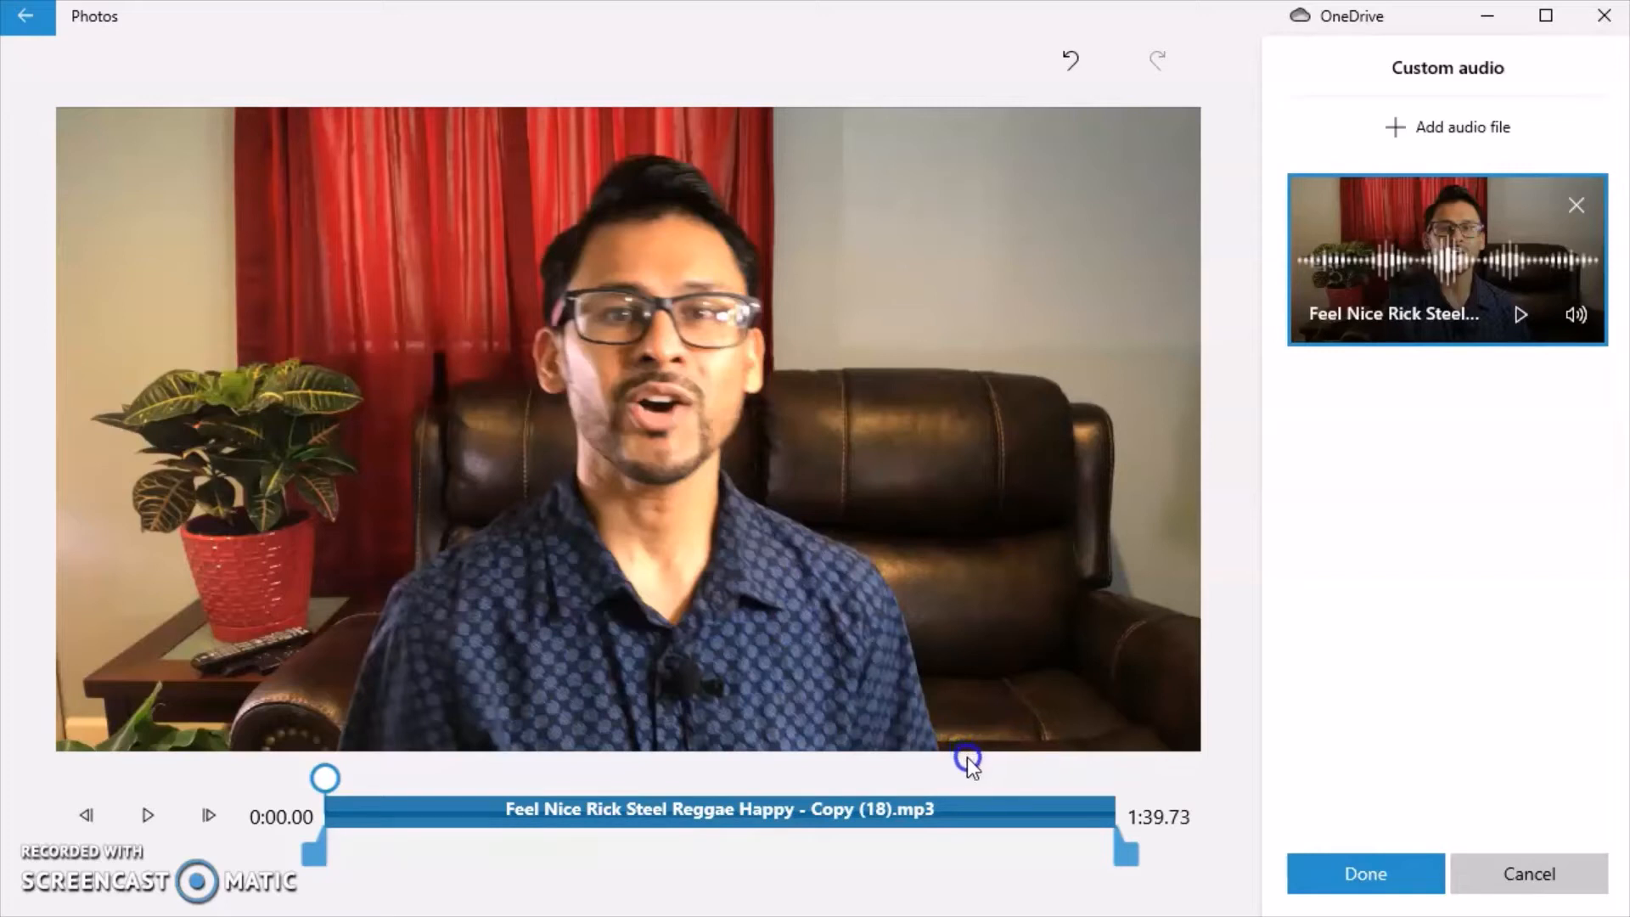
{"action": "mouse_move", "coordinate": [1180, 885]}
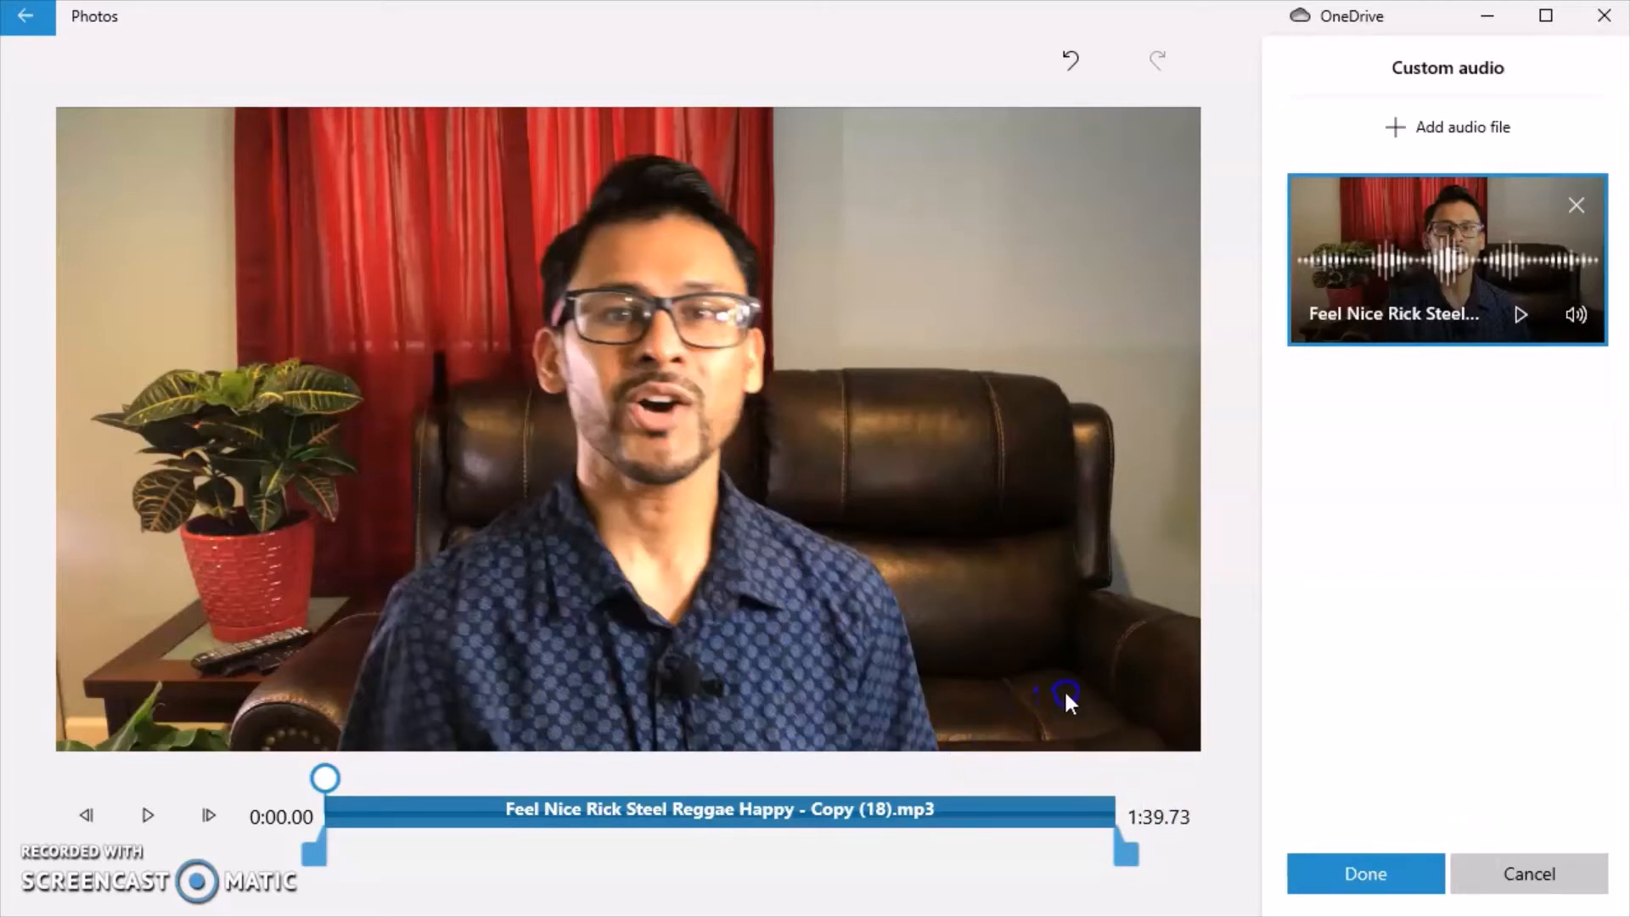
{"action": "mouse_move", "coordinate": [1055, 707]}
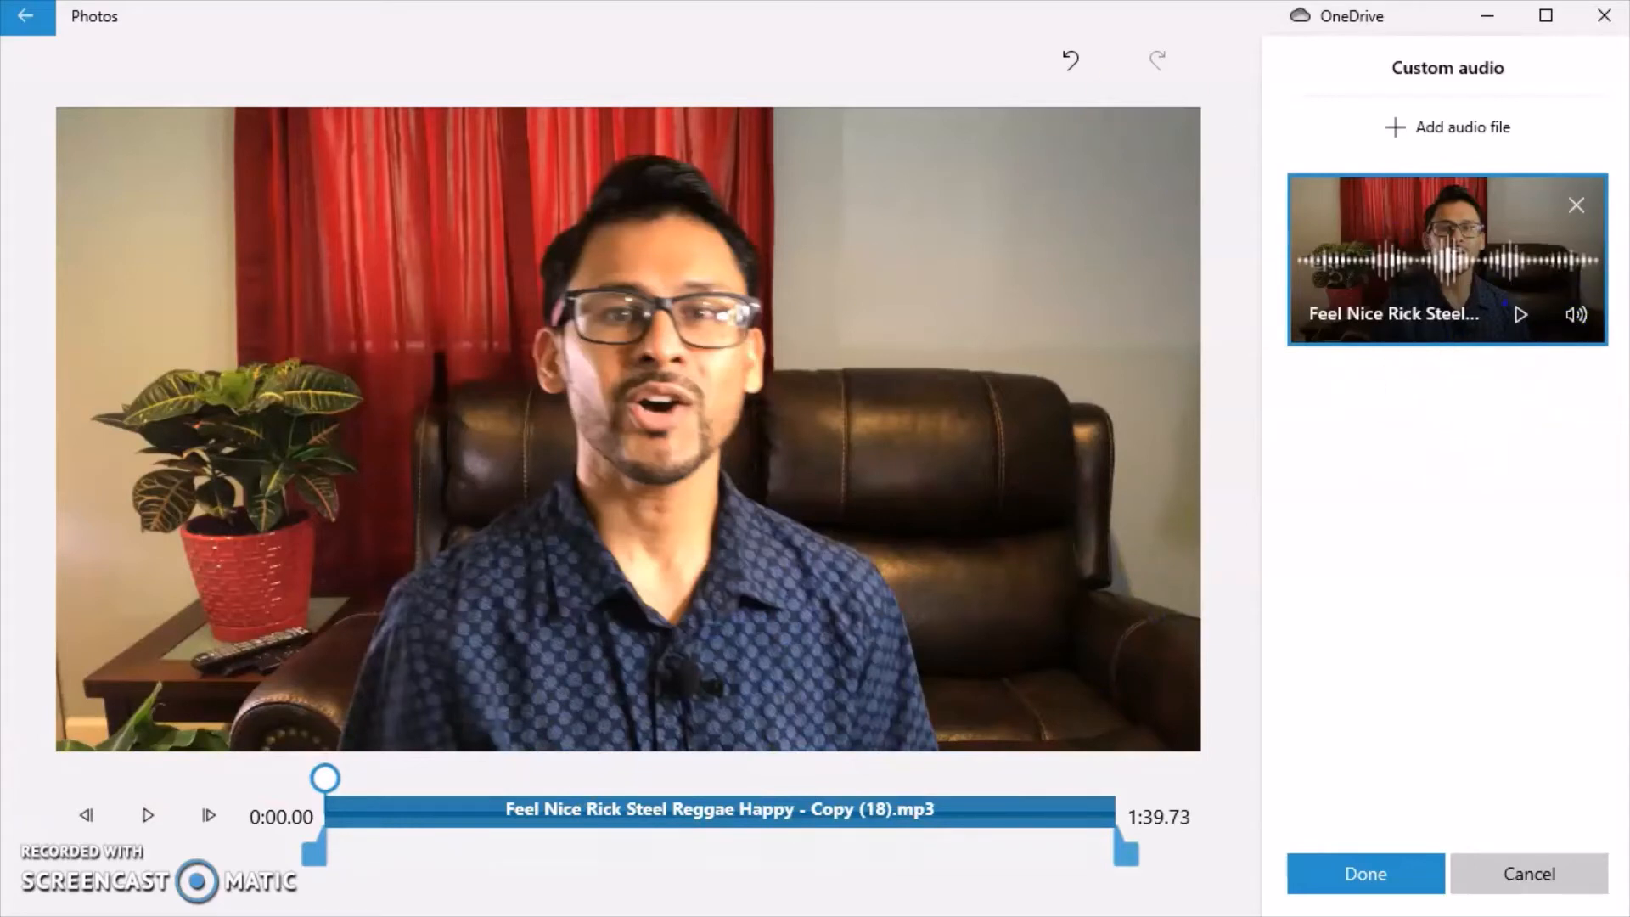
{"action": "left_click", "coordinate": [1576, 314]}
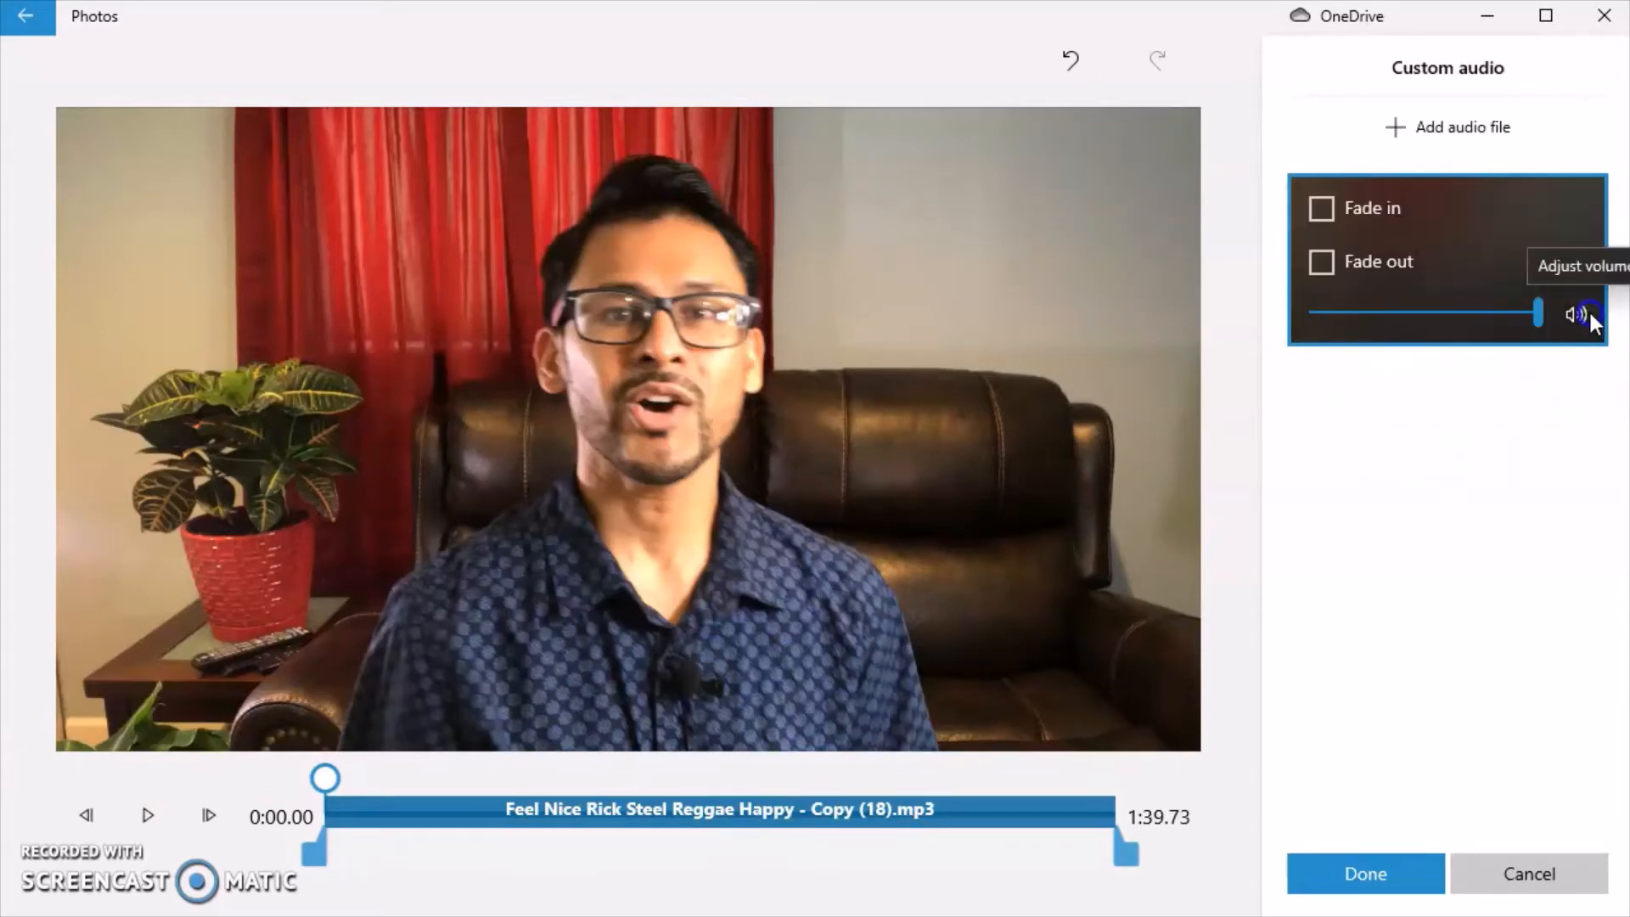
{"action": "mouse_move", "coordinate": [1393, 213]}
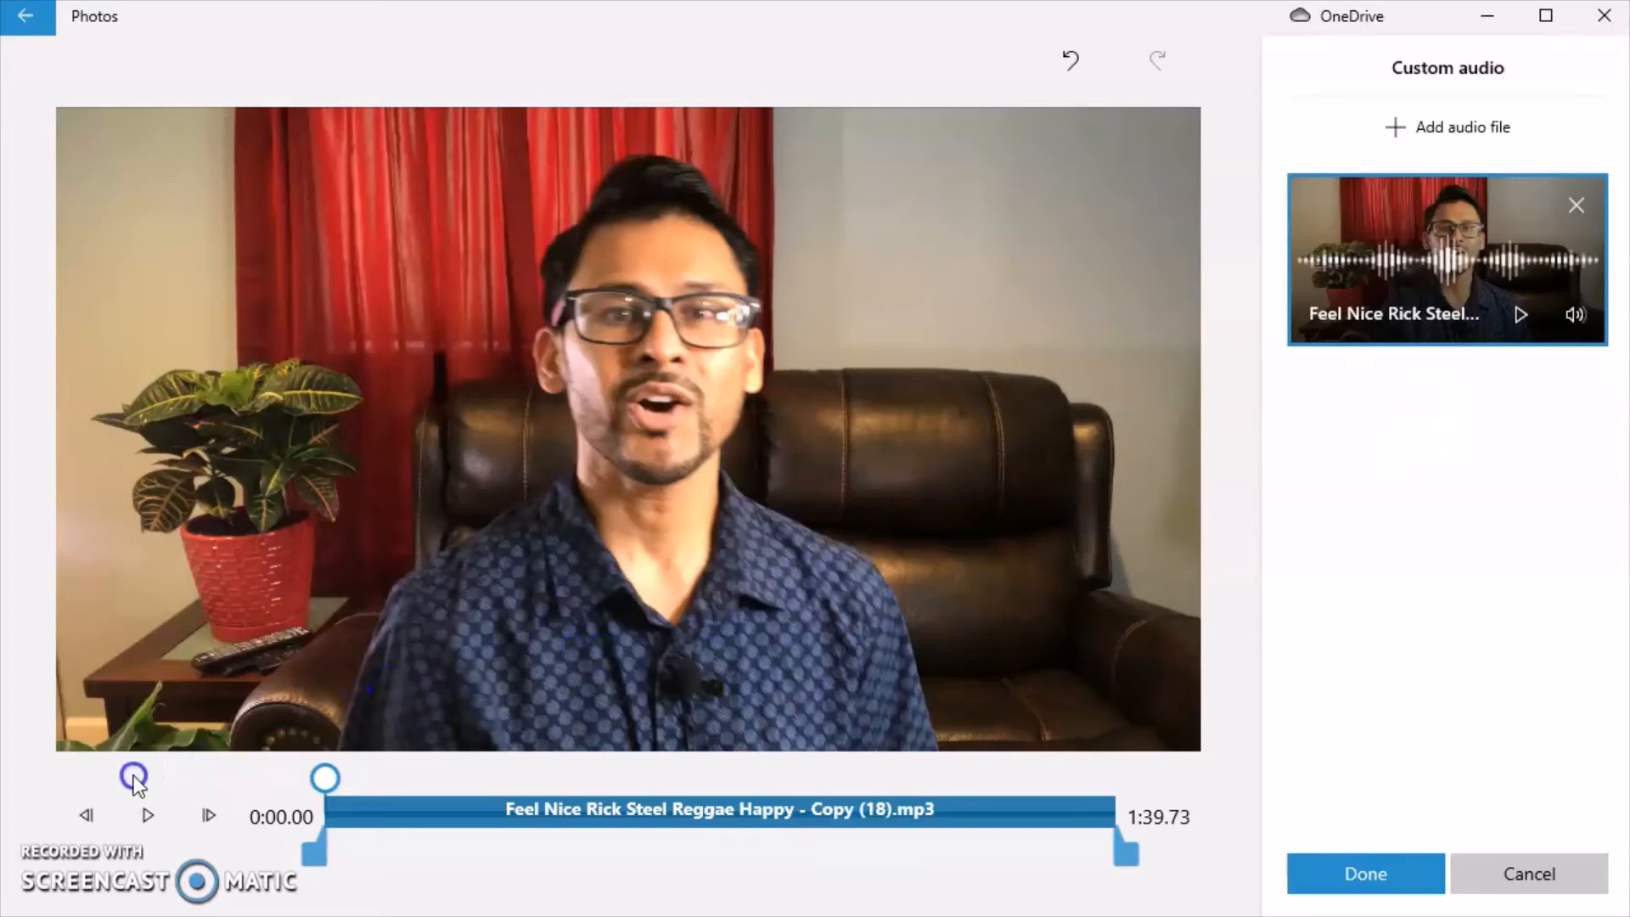
{"action": "left_click", "coordinate": [148, 815]}
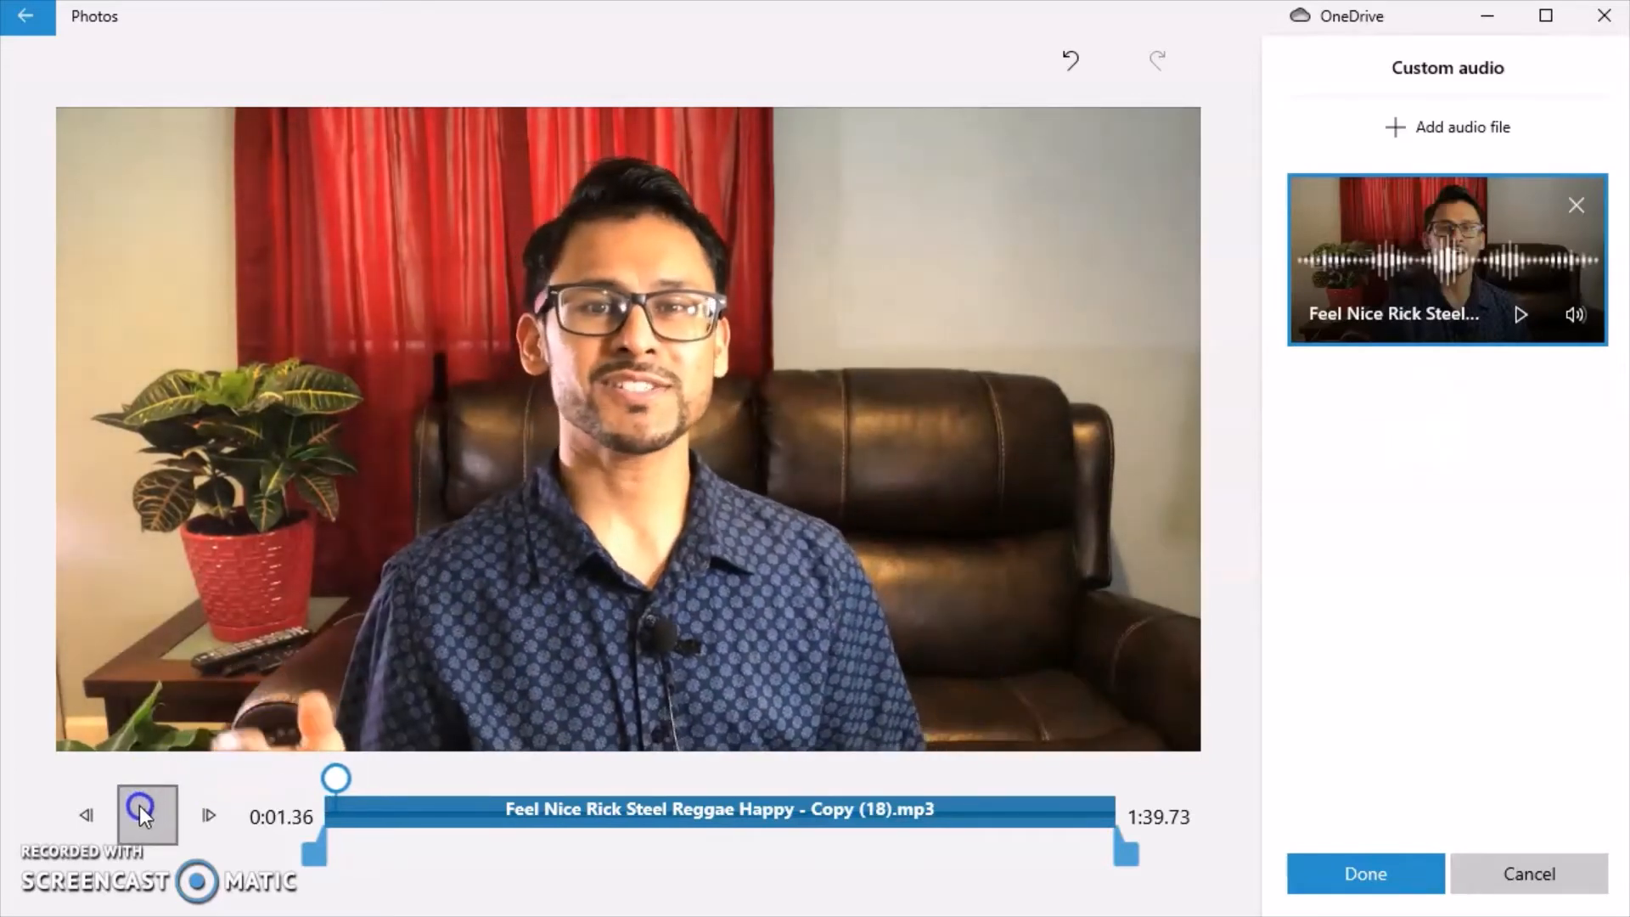
{"action": "left_click", "coordinate": [145, 815]}
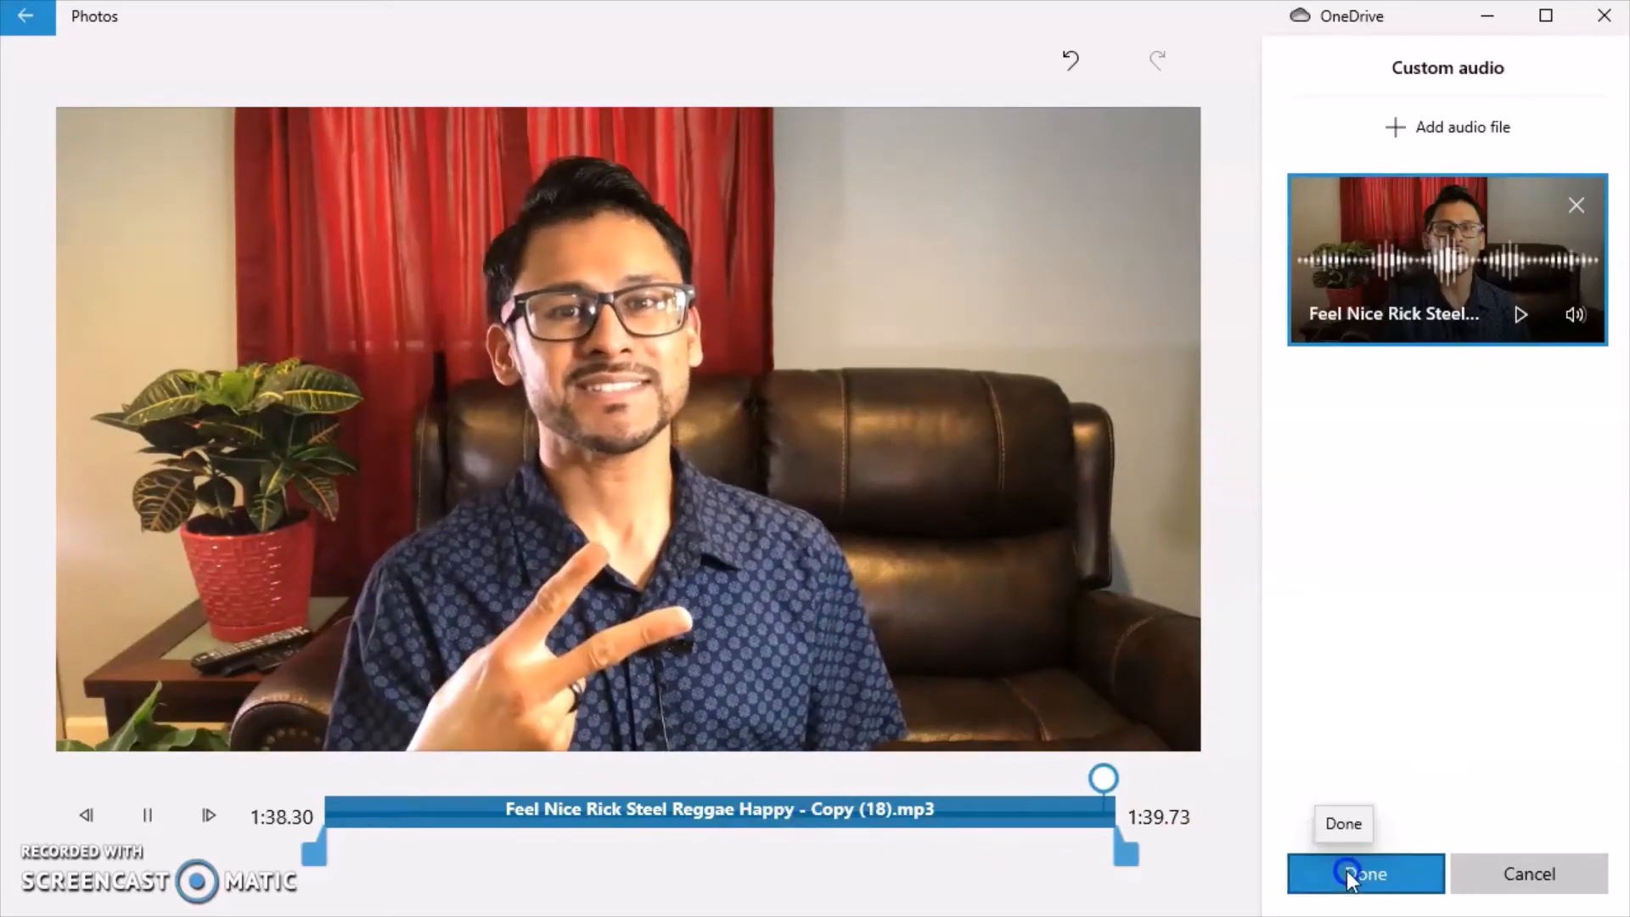
{"action": "left_click", "coordinate": [1365, 874]}
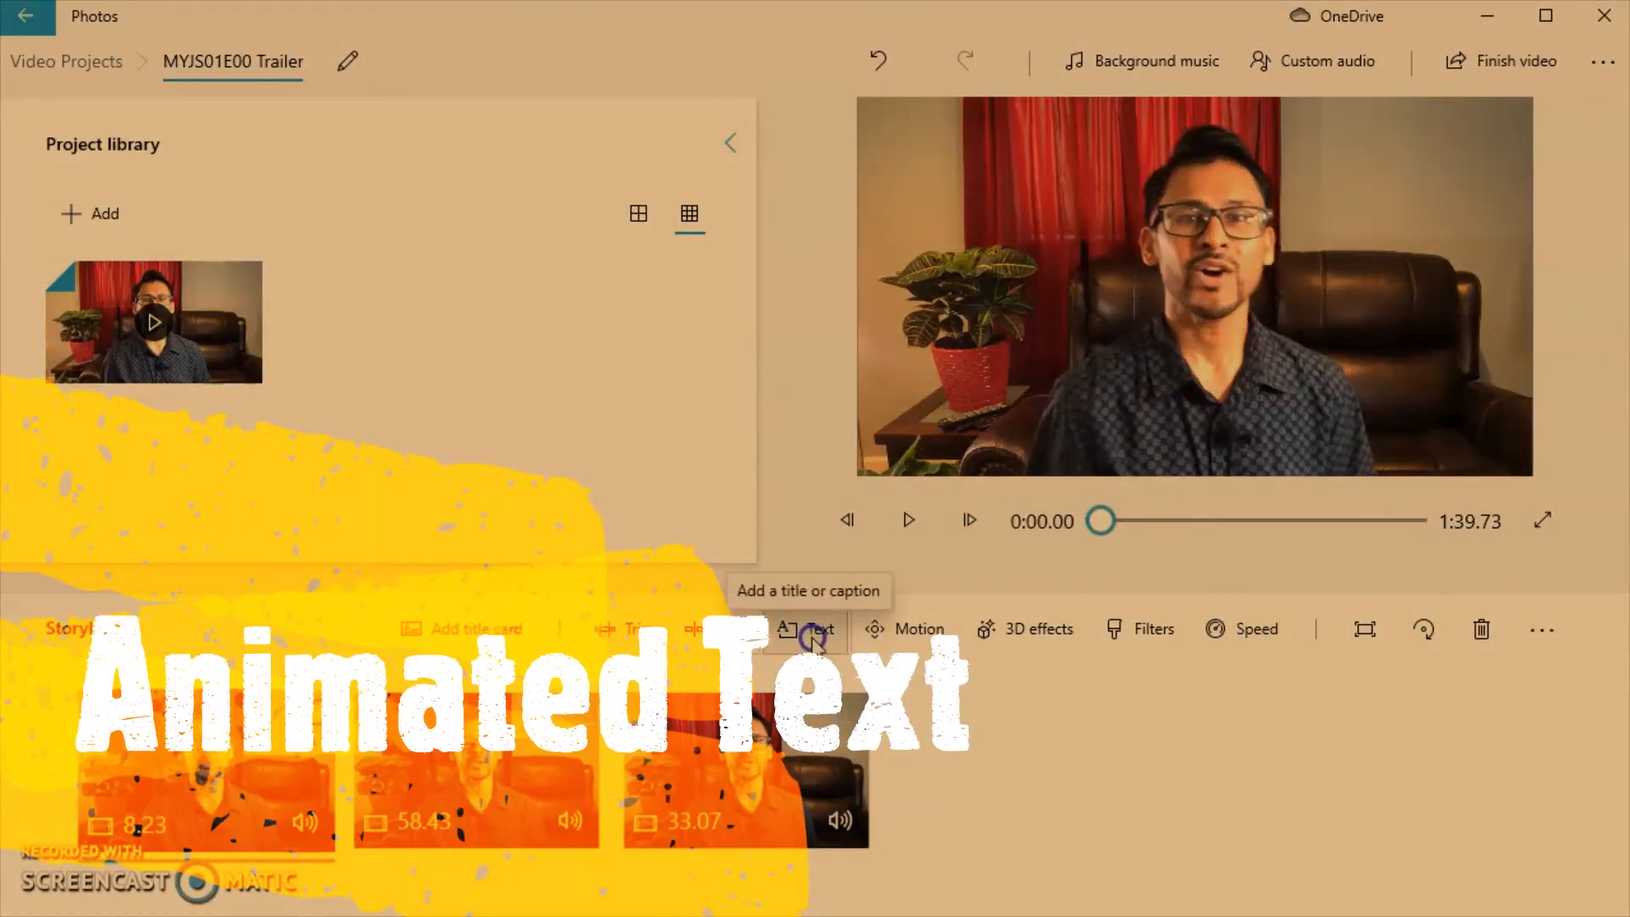
- Add the title 'Brad J, Content Creator' to the first clip and try several layouts
{"action": "left_click", "coordinate": [810, 629]}
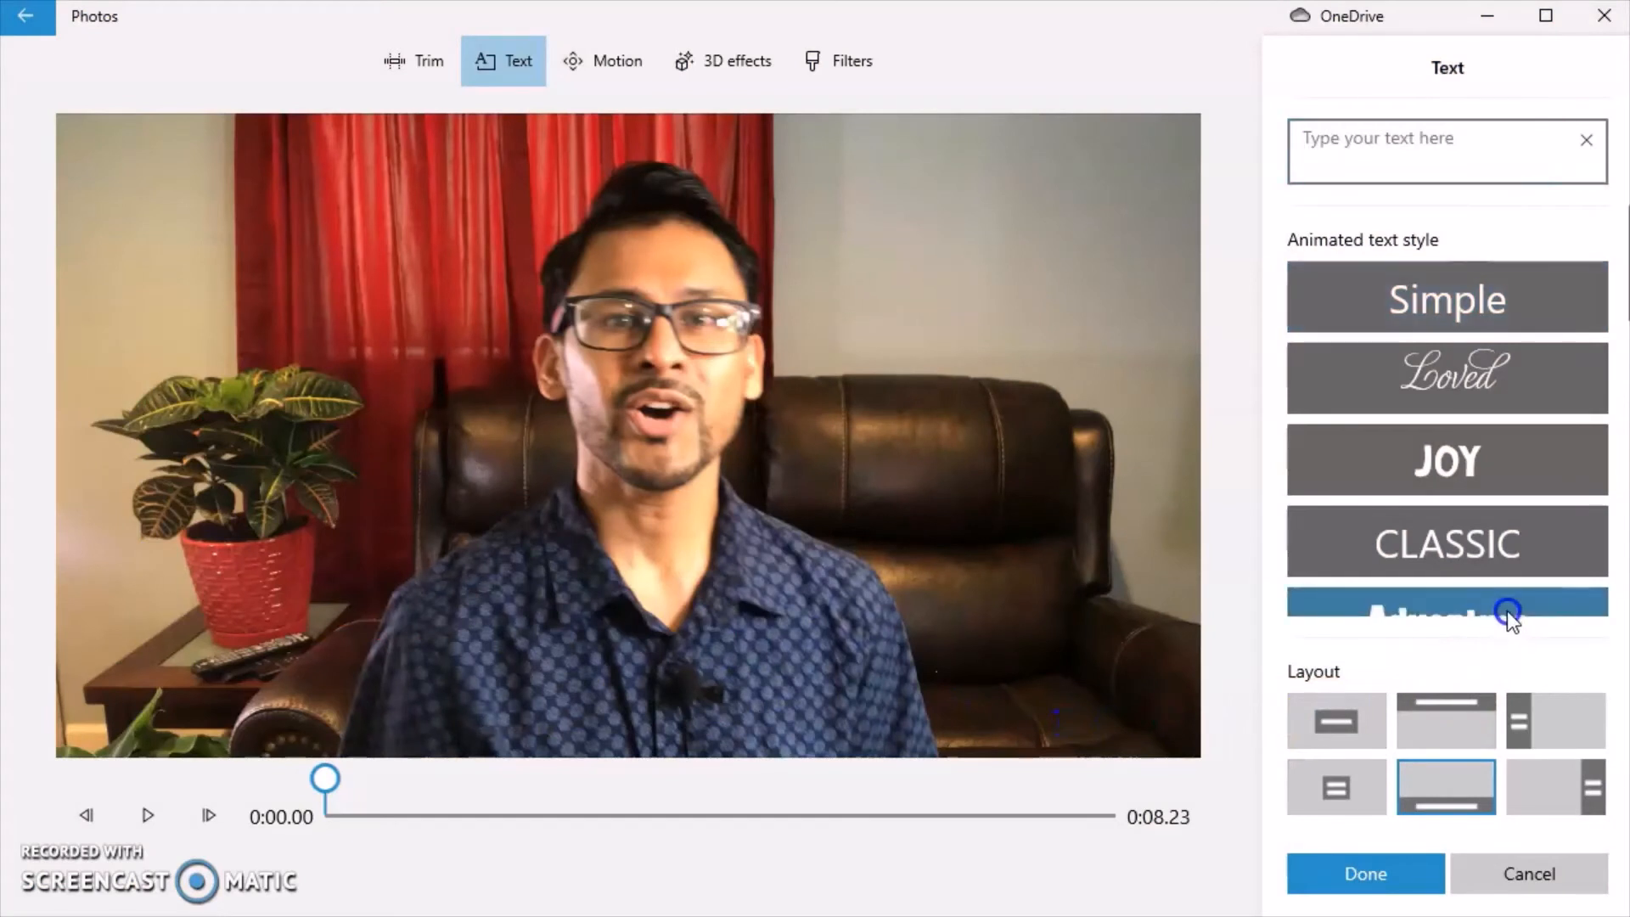
{"action": "type", "text": "B"}
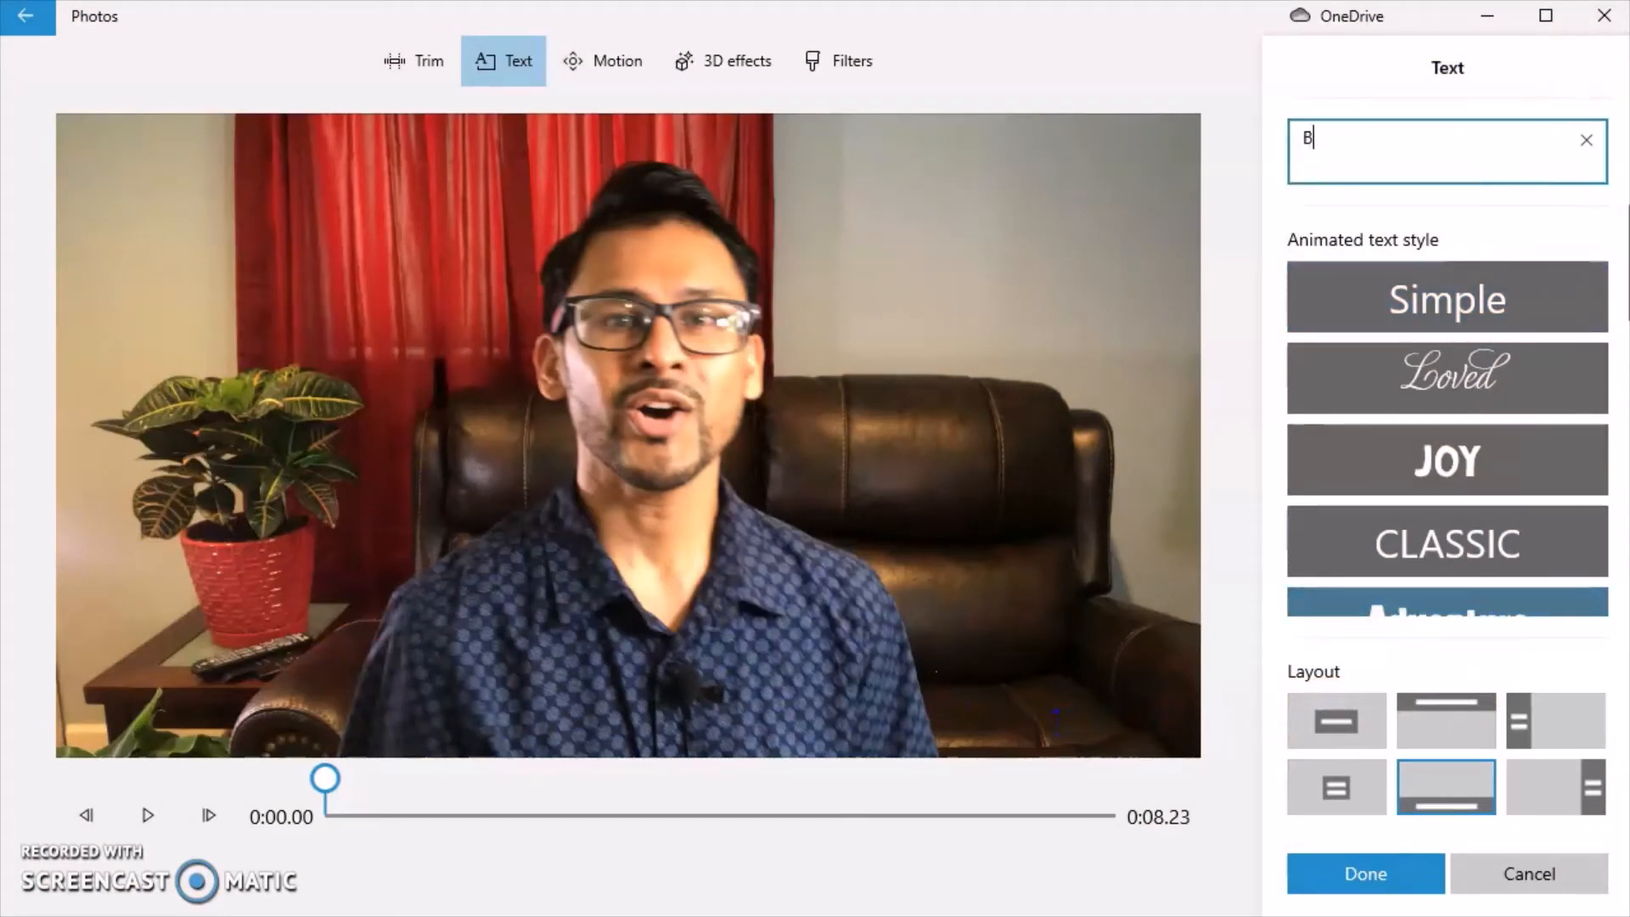
{"action": "type", "text": "rad,"}
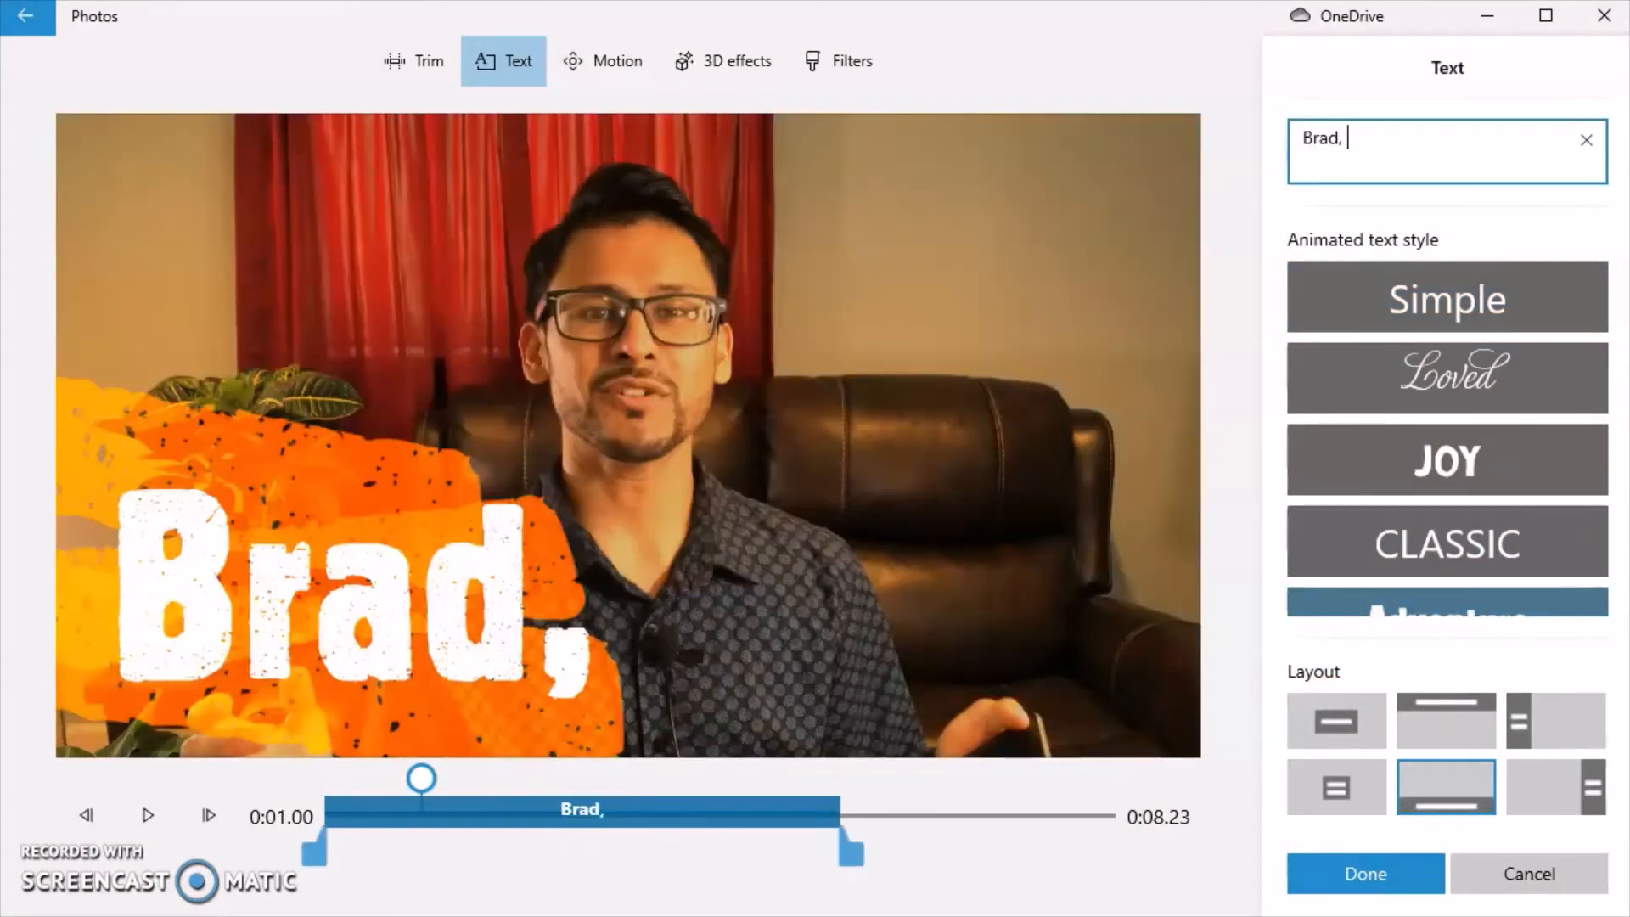
{"action": "type", "text": "Content"}
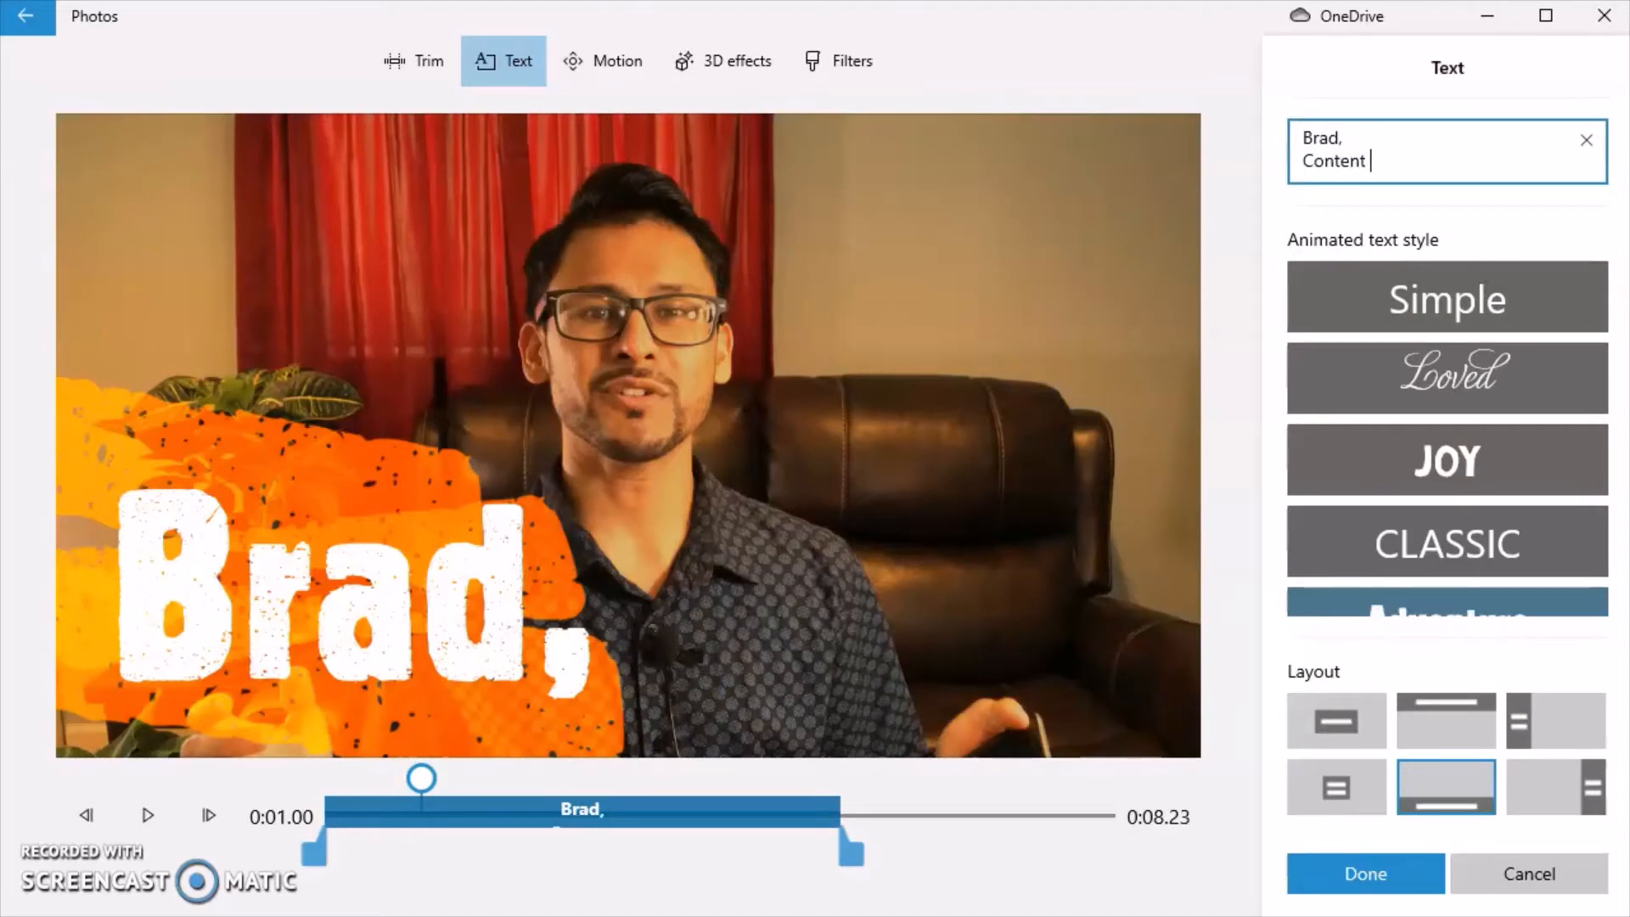
{"action": "type", "text": "Creator"}
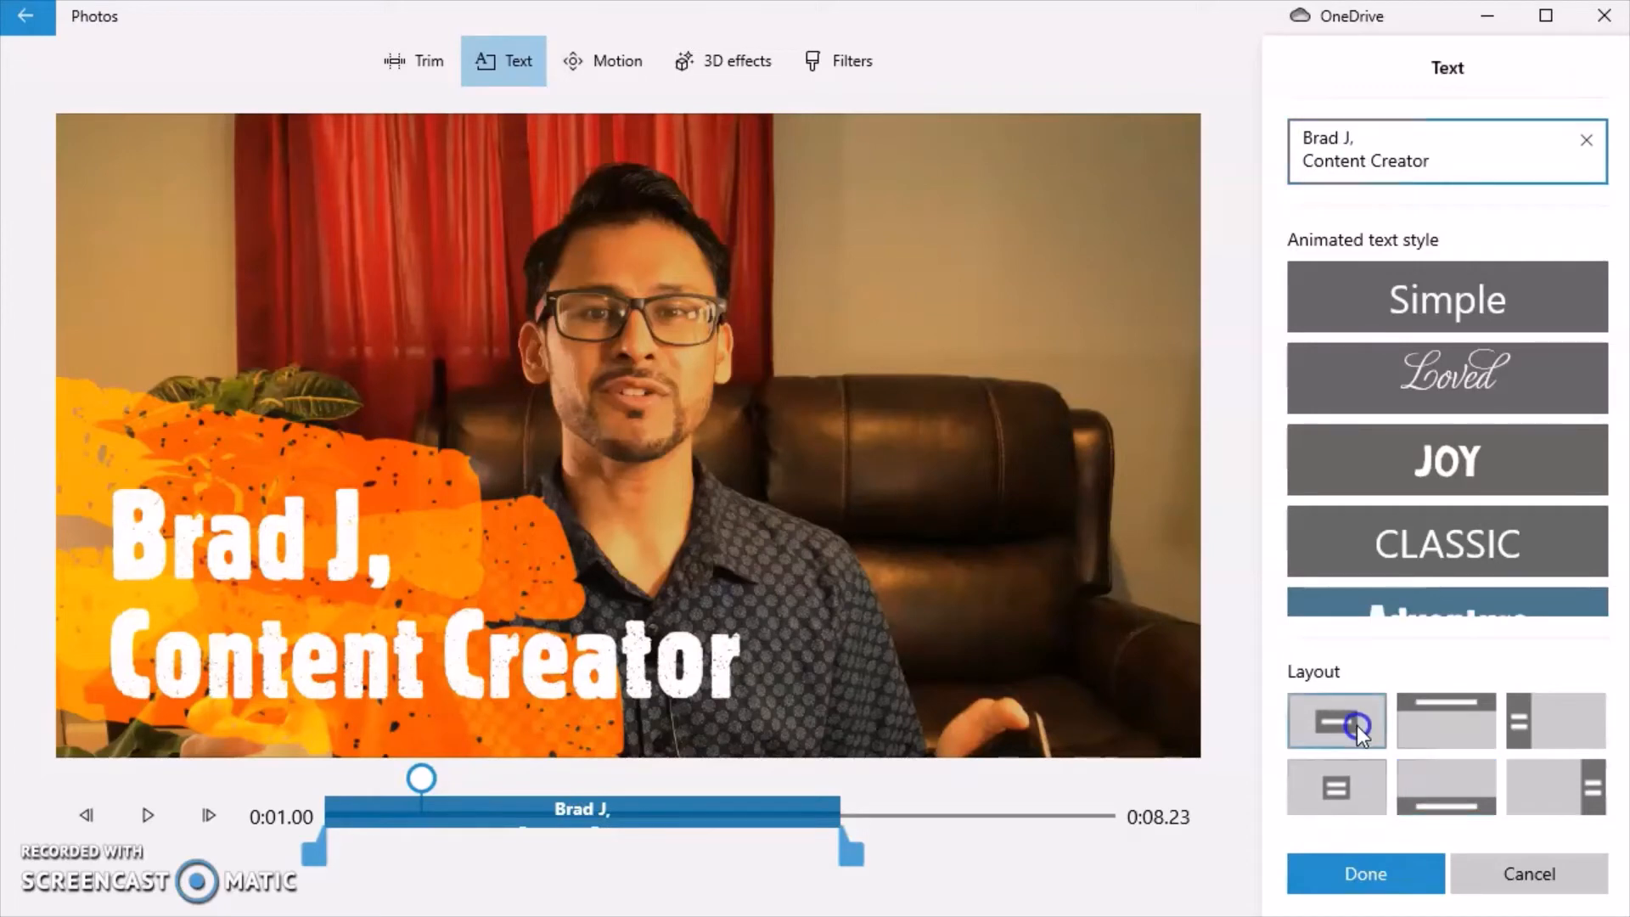
{"action": "left_click", "coordinate": [1445, 719]}
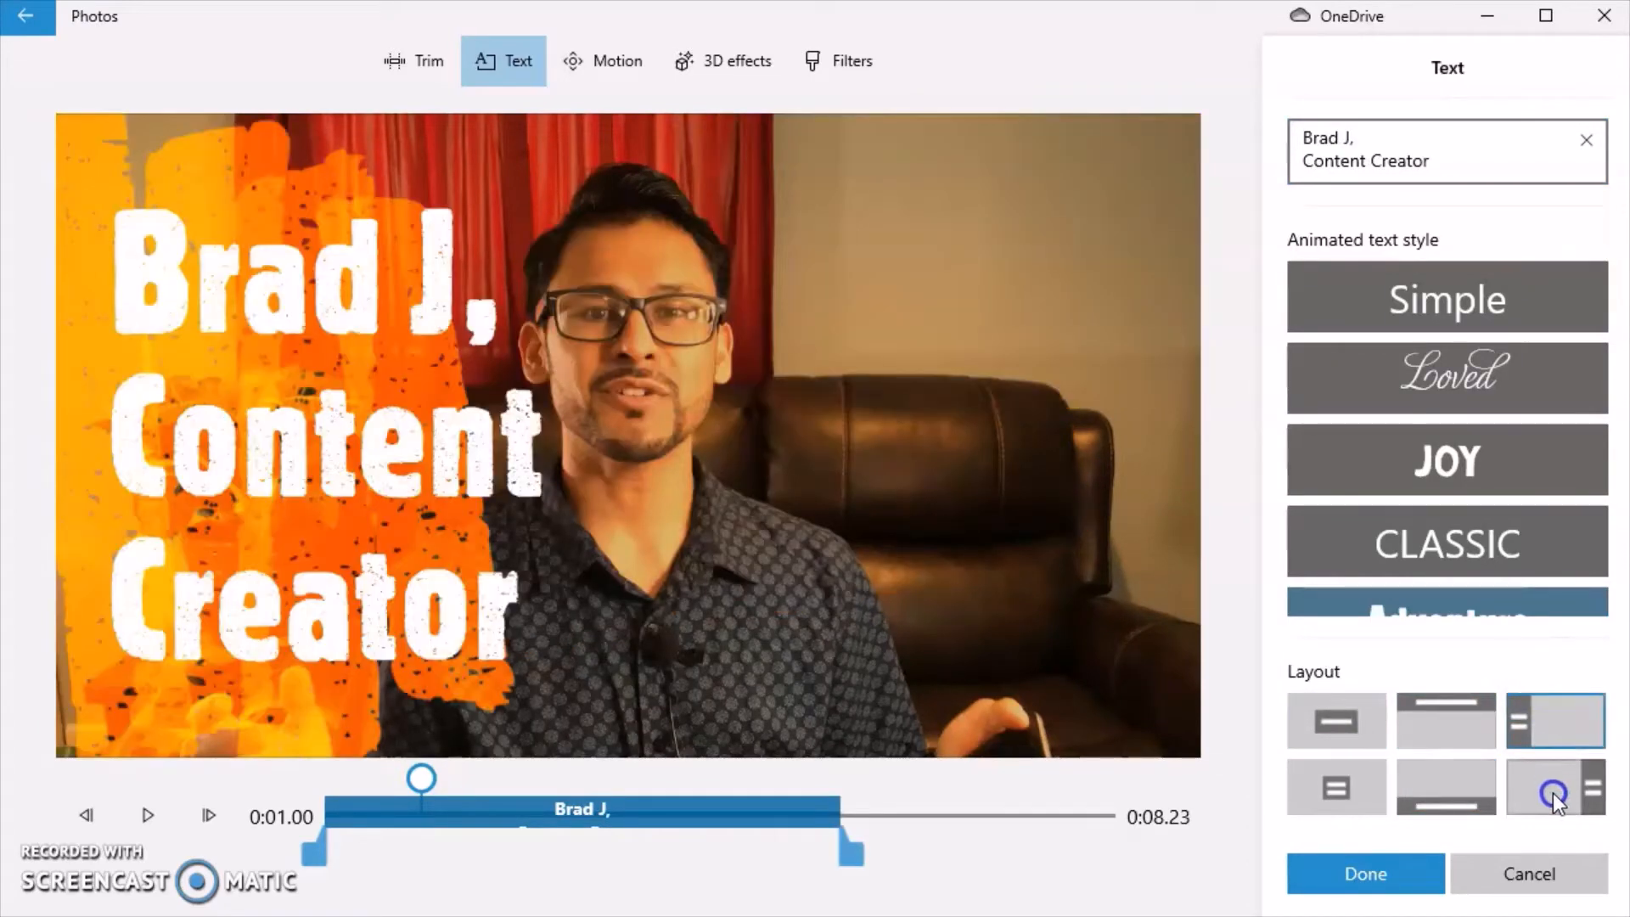
{"action": "left_click", "coordinate": [1445, 787]}
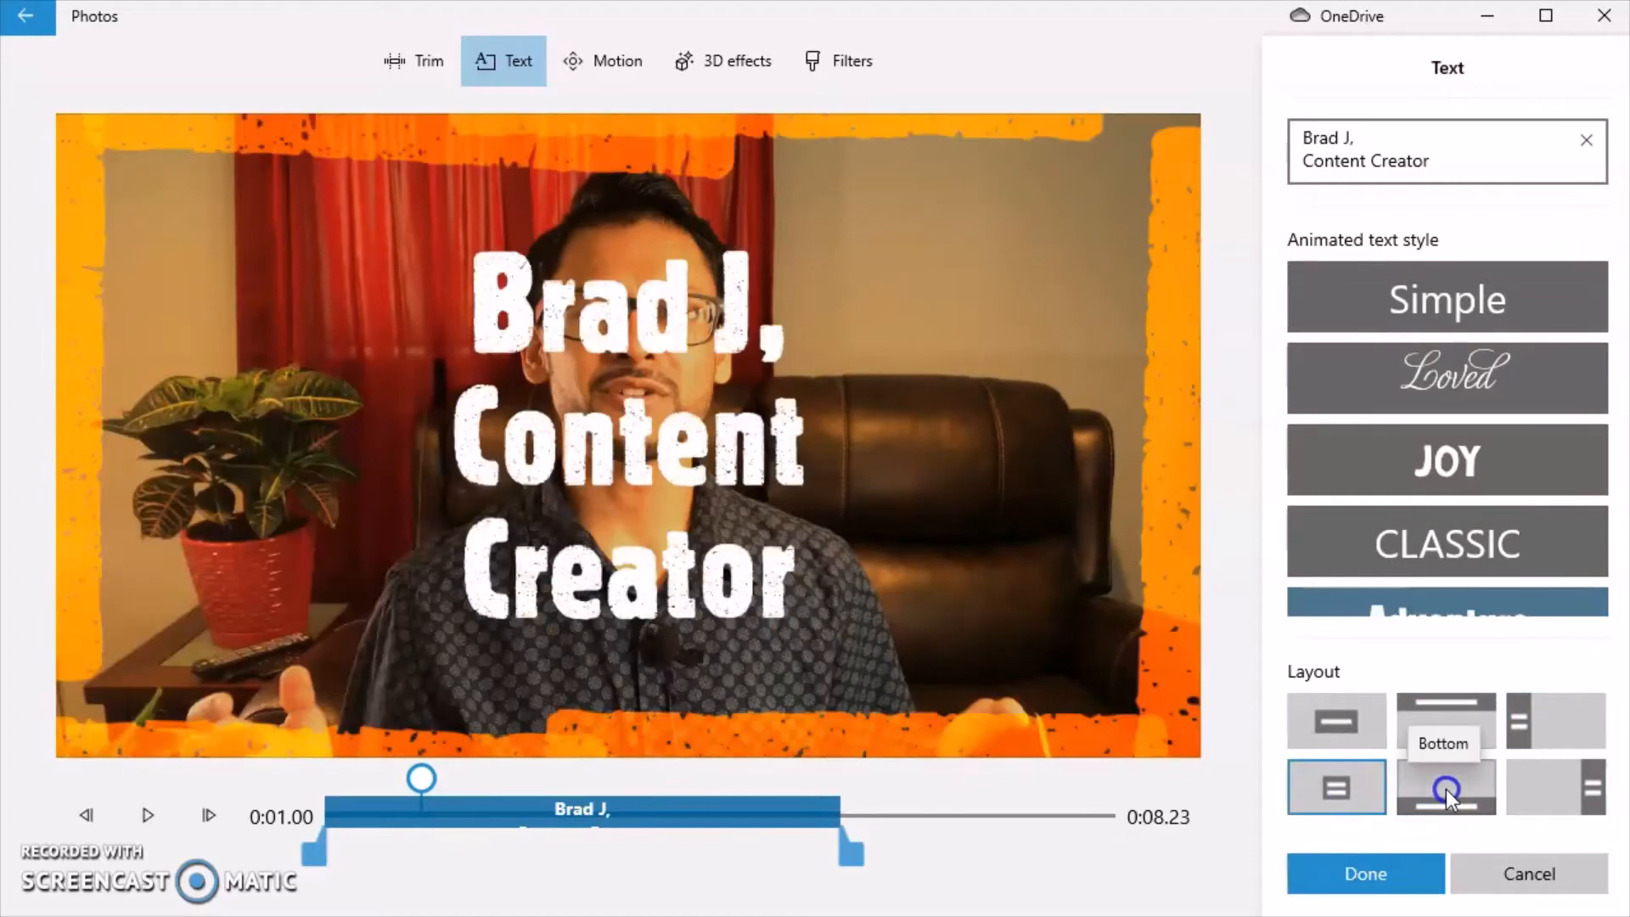
{"action": "left_click", "coordinate": [1445, 787]}
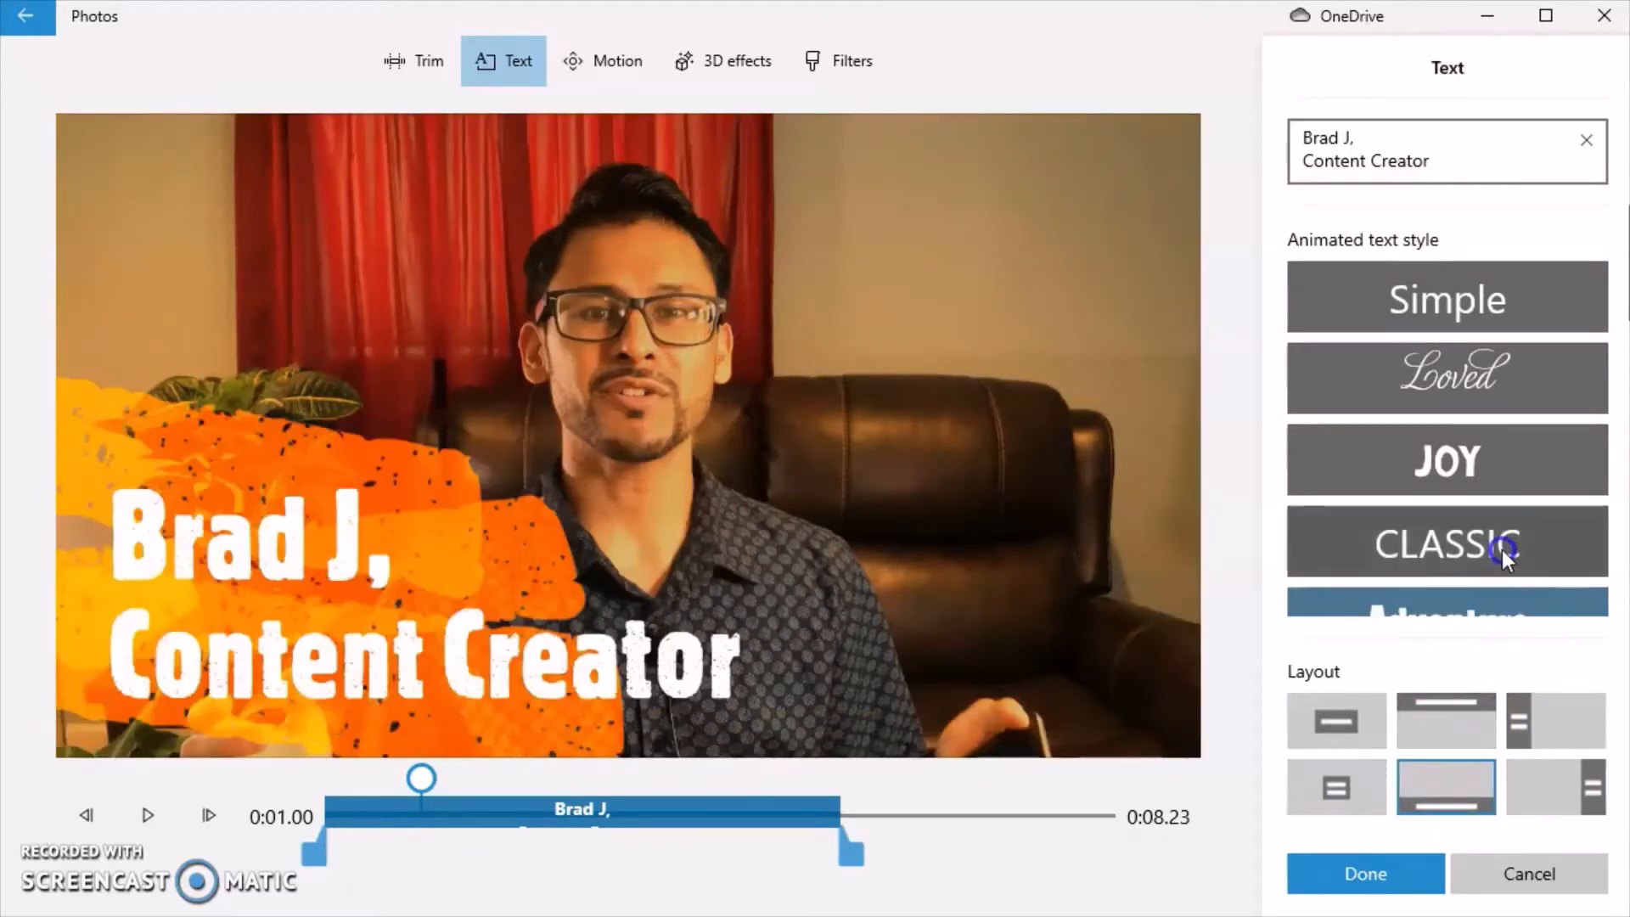
- Try the JOY style, then apply Adventure and confirm the title
{"action": "left_click", "coordinate": [1445, 542]}
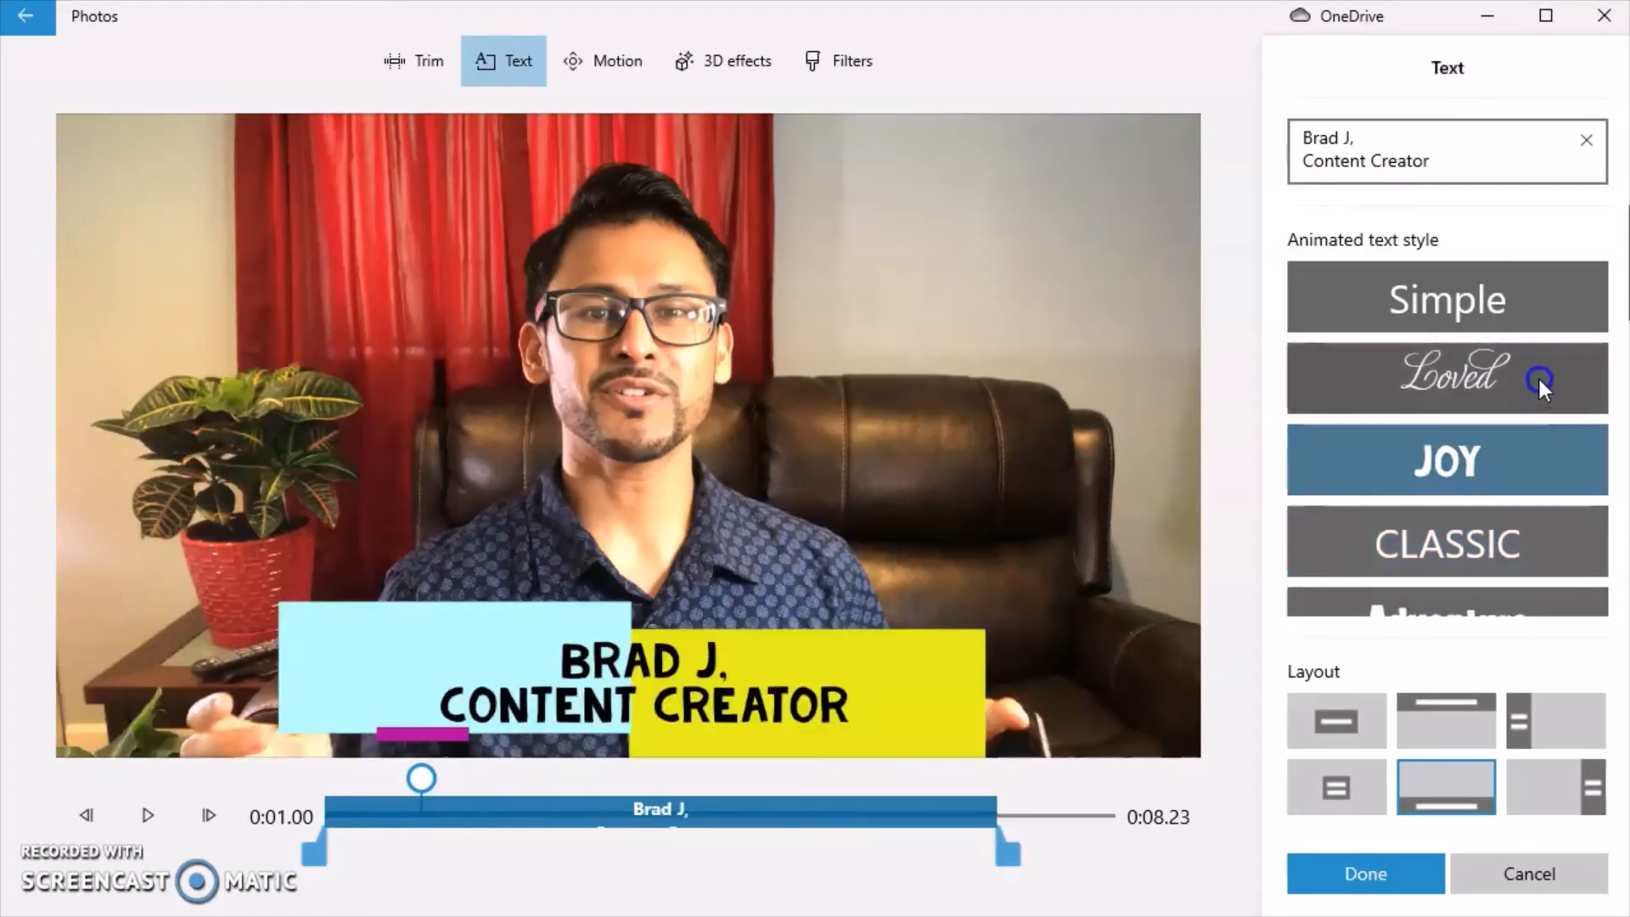
{"action": "left_click", "coordinate": [1446, 377]}
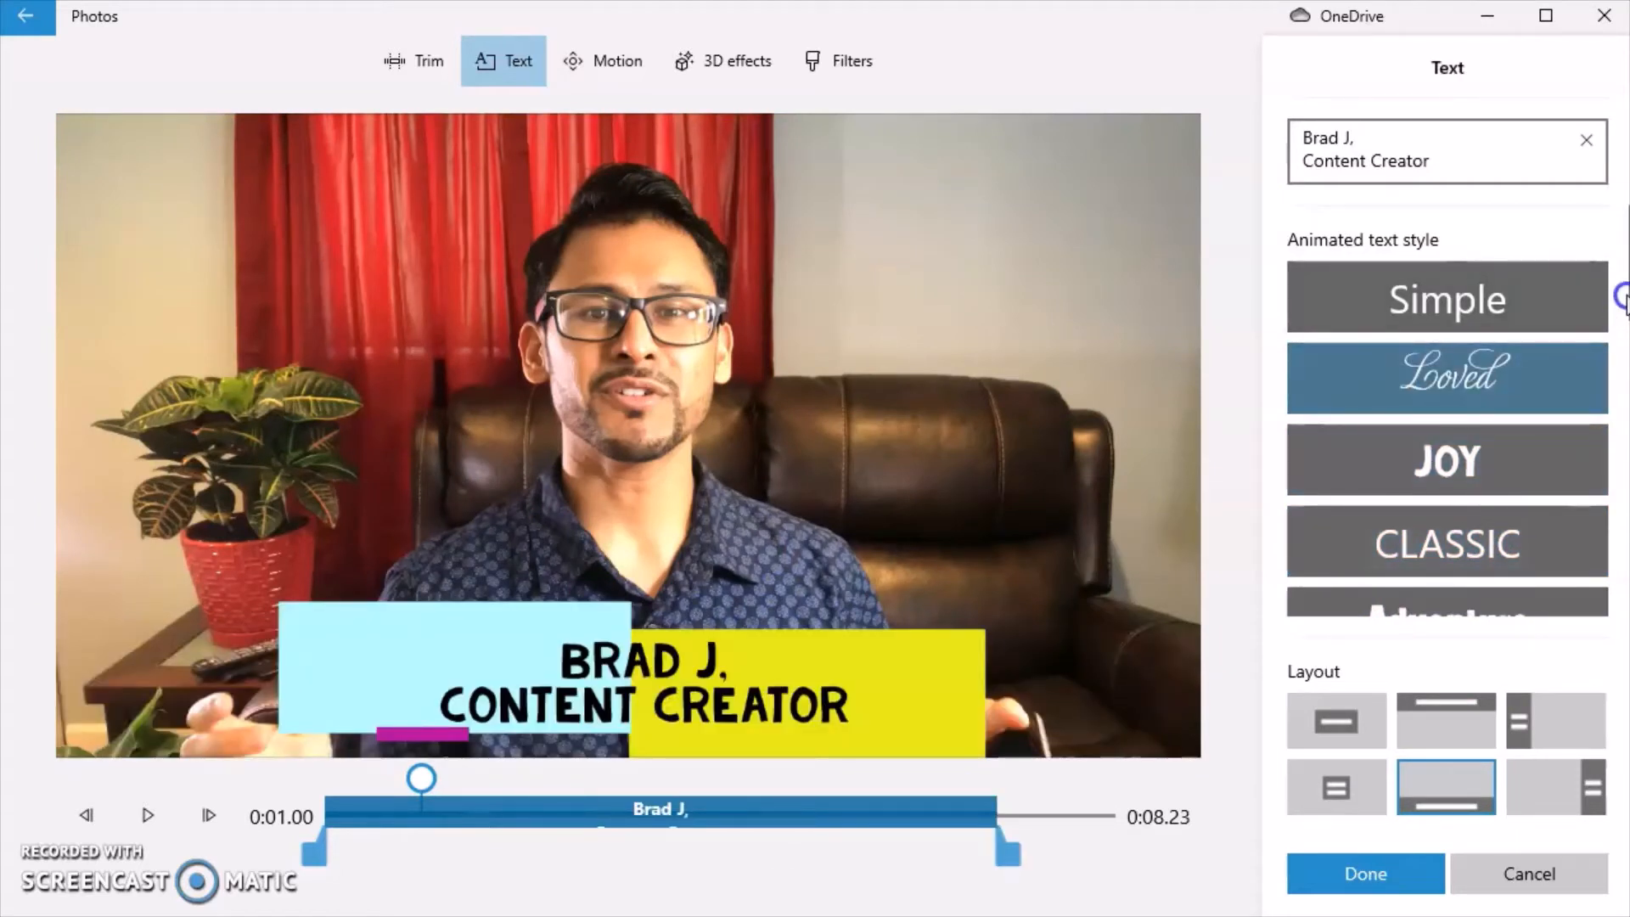
{"action": "scroll", "scroll_direction": "down", "scroll_amount": 3}
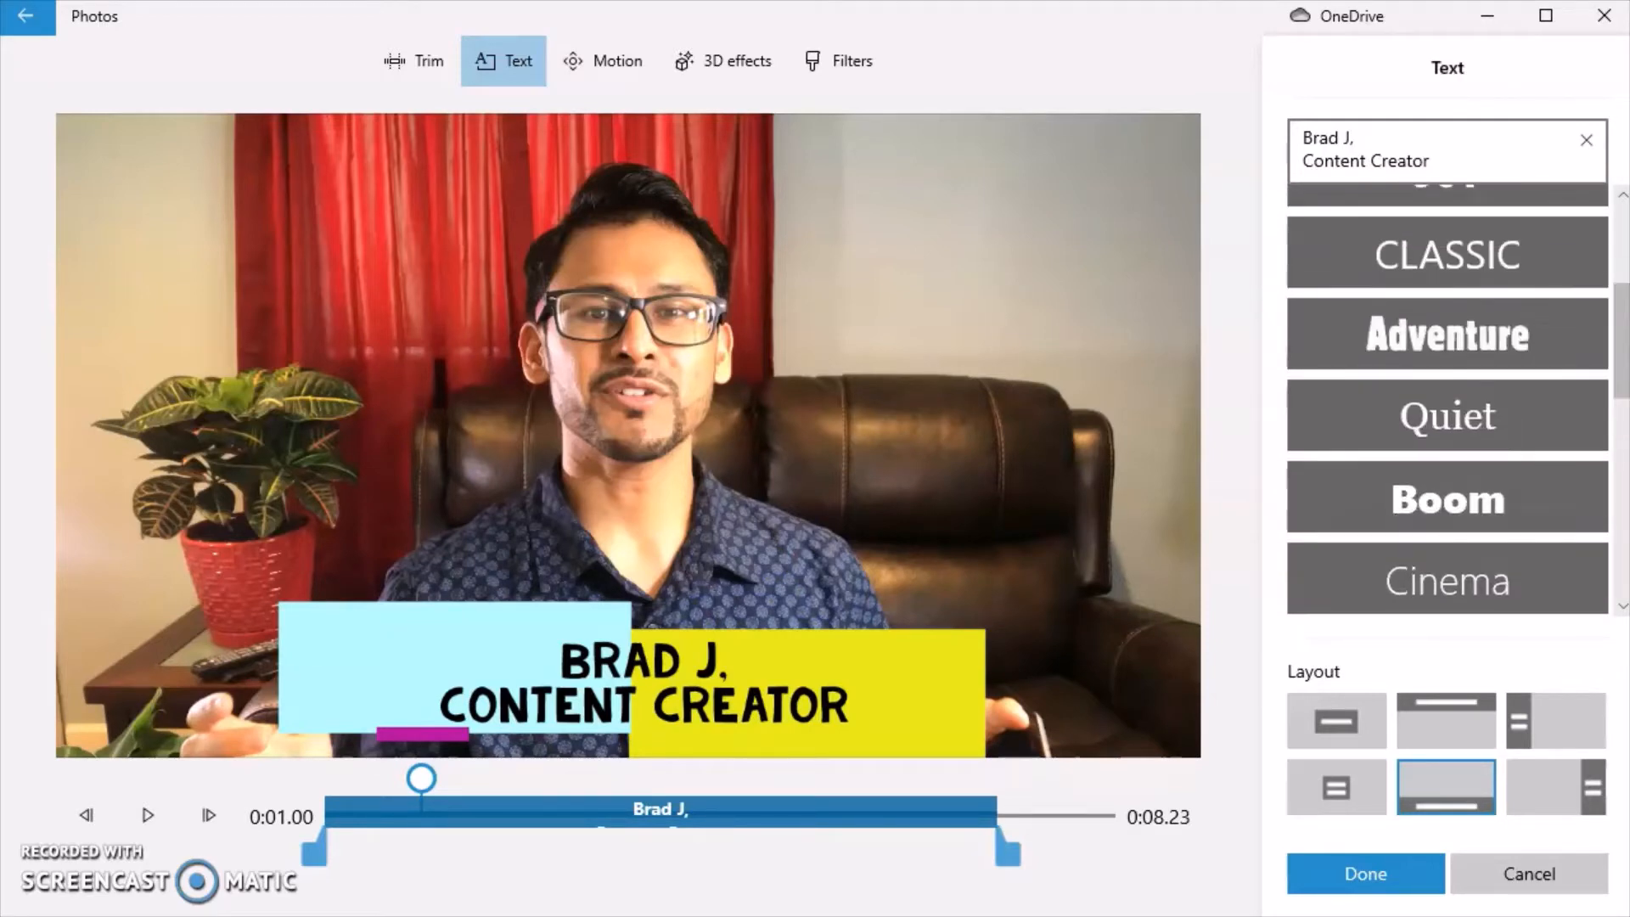
{"action": "left_click", "coordinate": [1446, 333]}
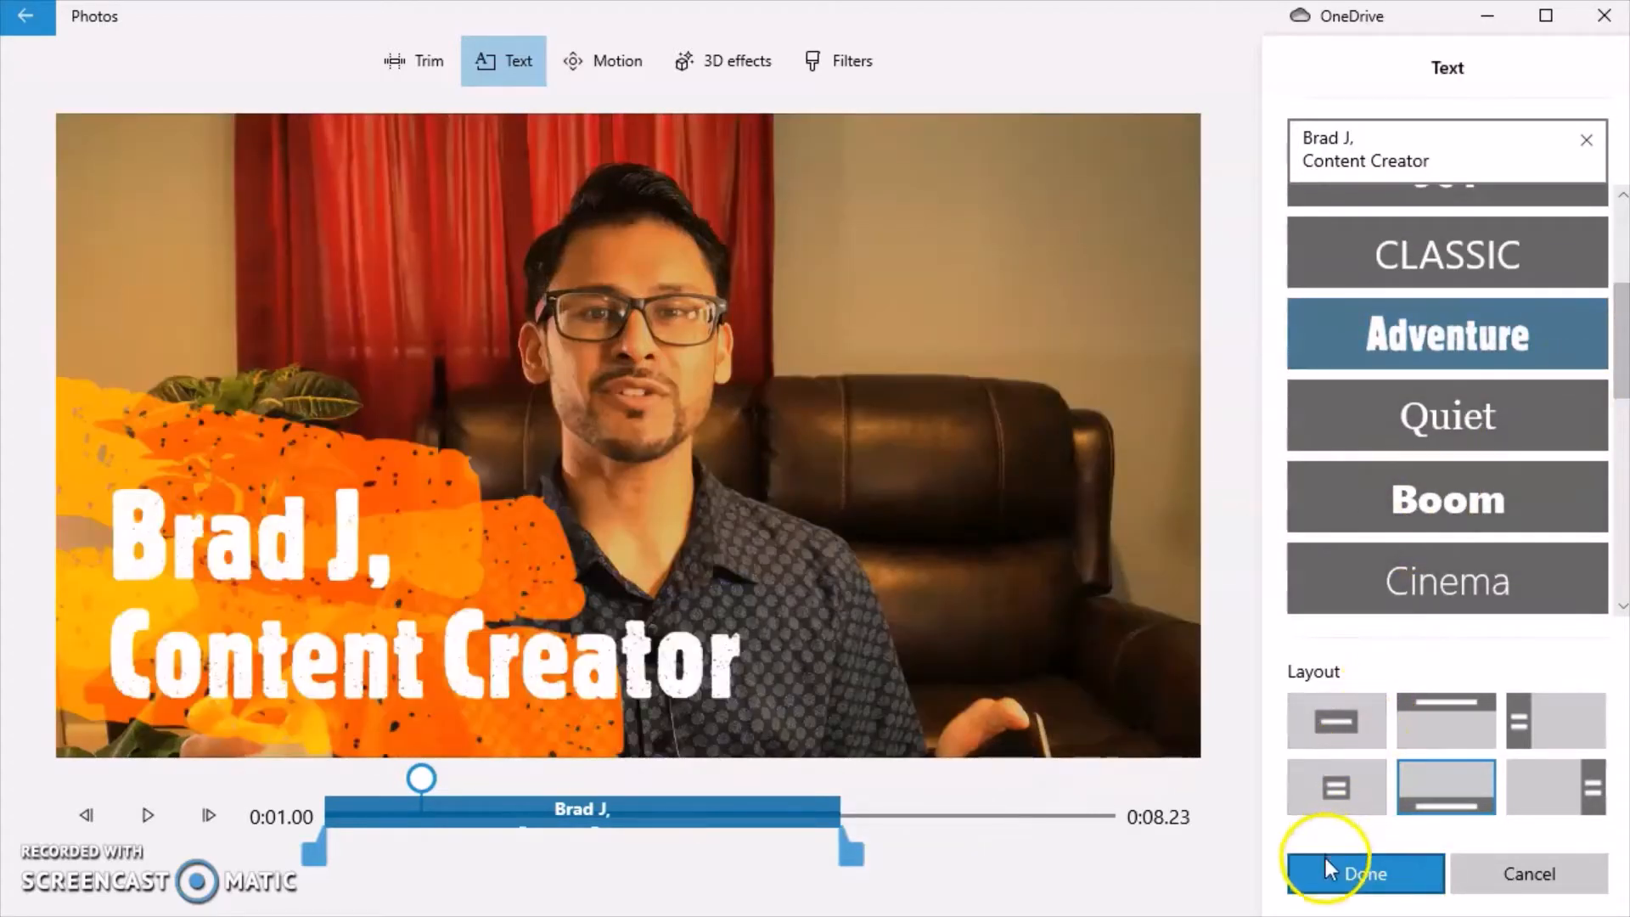
{"action": "left_click", "coordinate": [1363, 874]}
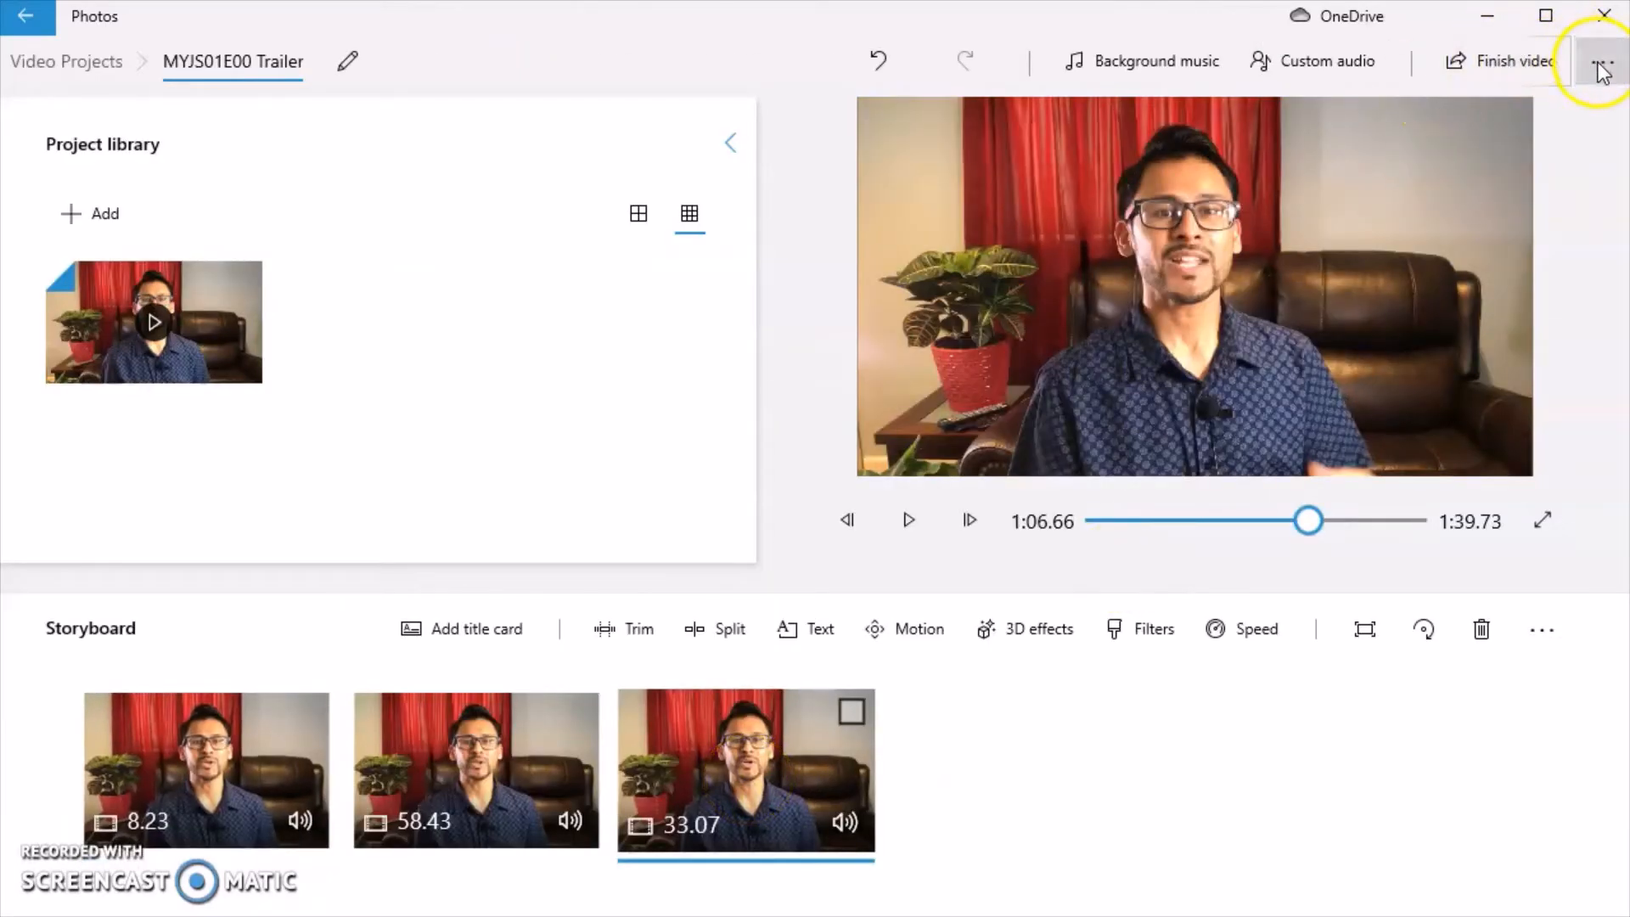
{"action": "mouse_move", "coordinate": [805, 629]}
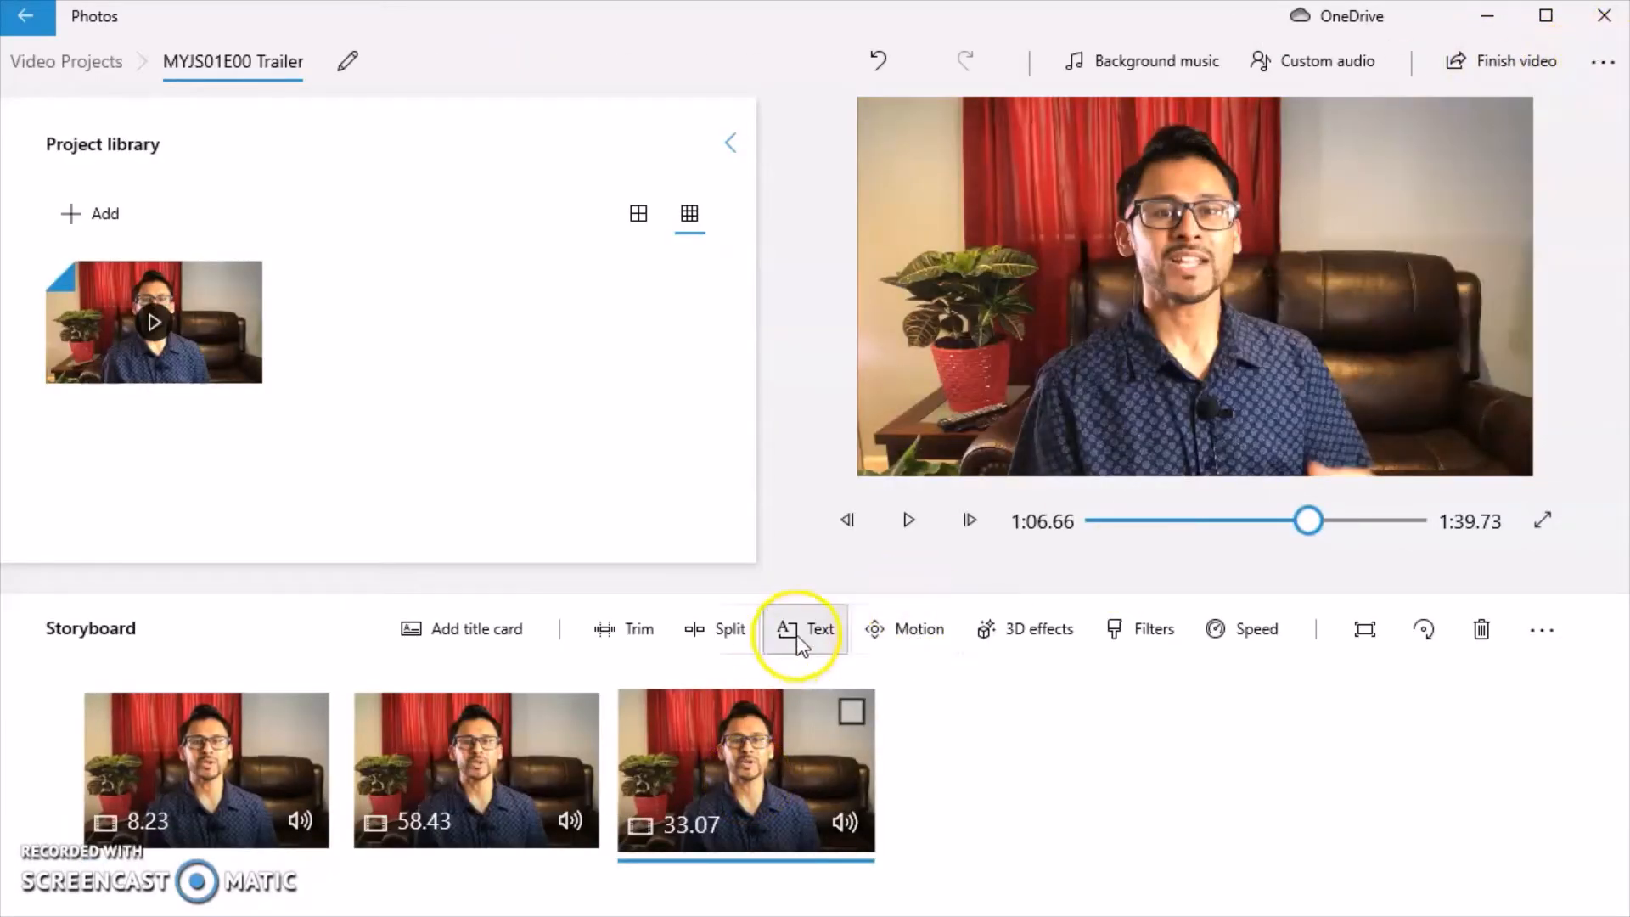
- Add a 'Music by: Rick Steel' title at the end of the 33.07-second final clip
{"action": "left_click", "coordinate": [802, 628]}
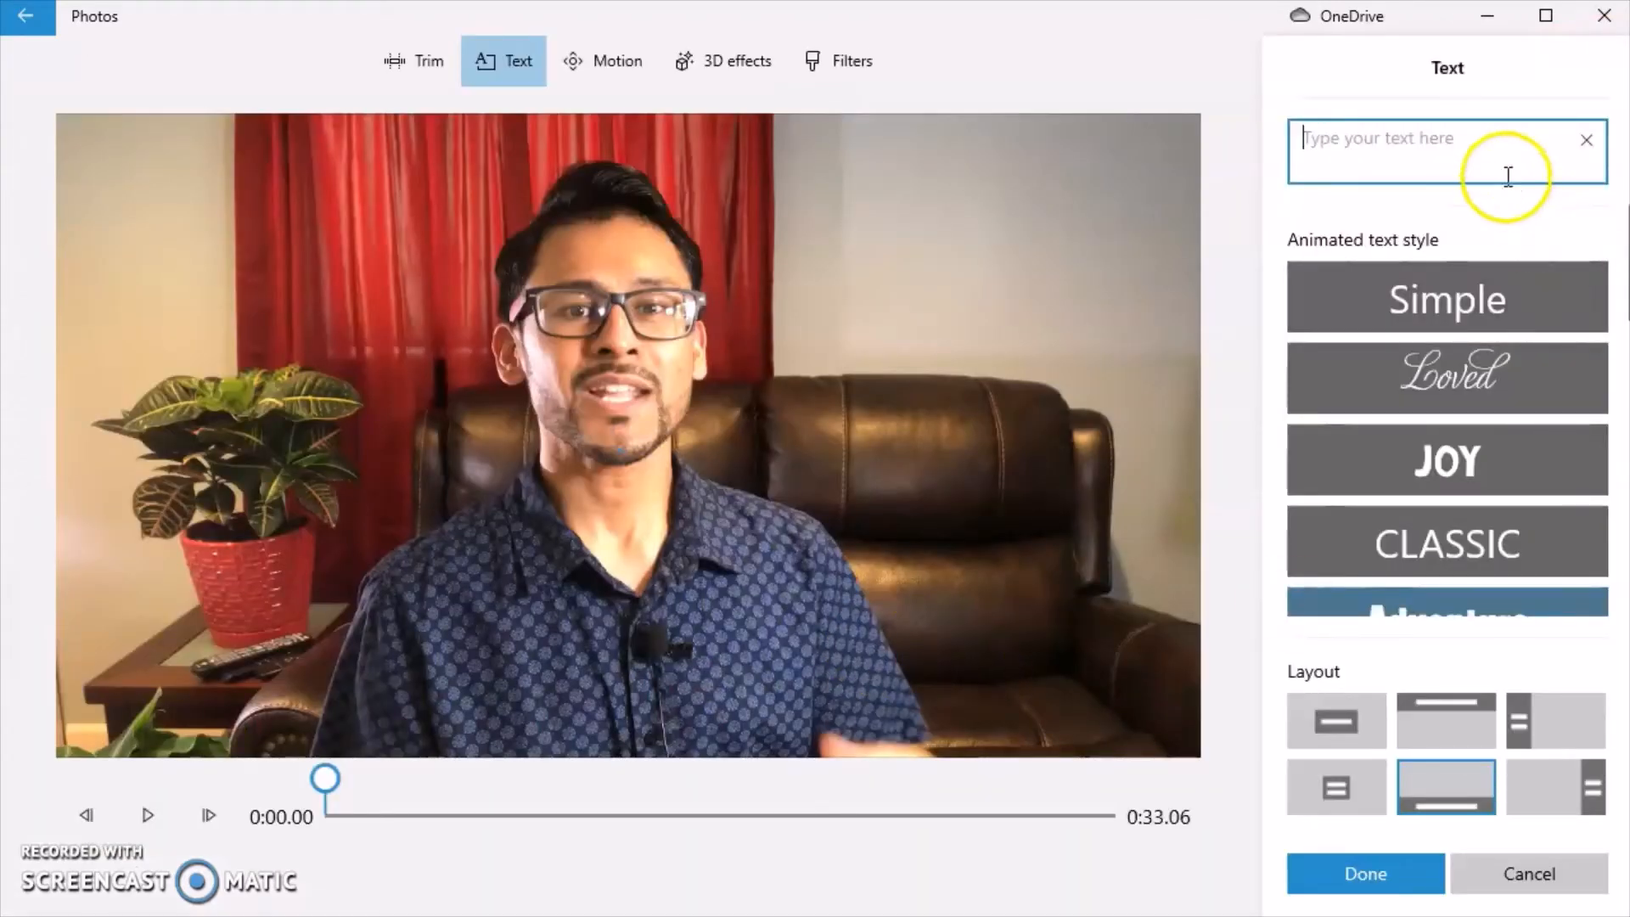
{"action": "type", "text": "Mud"}
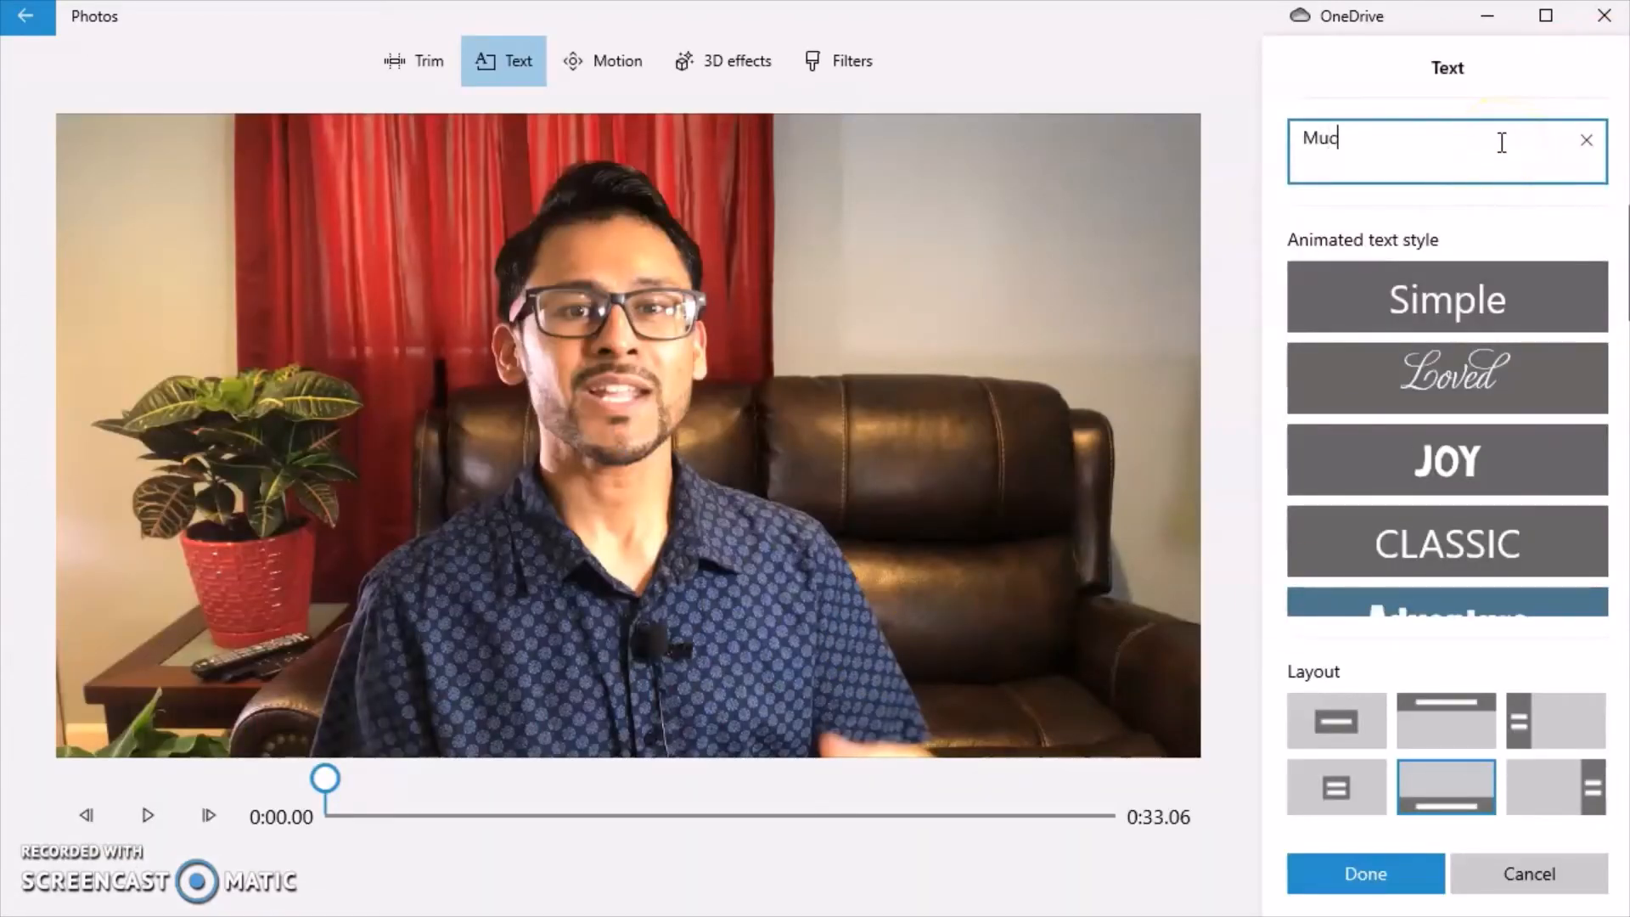
{"action": "type", "text": "Music by:"}
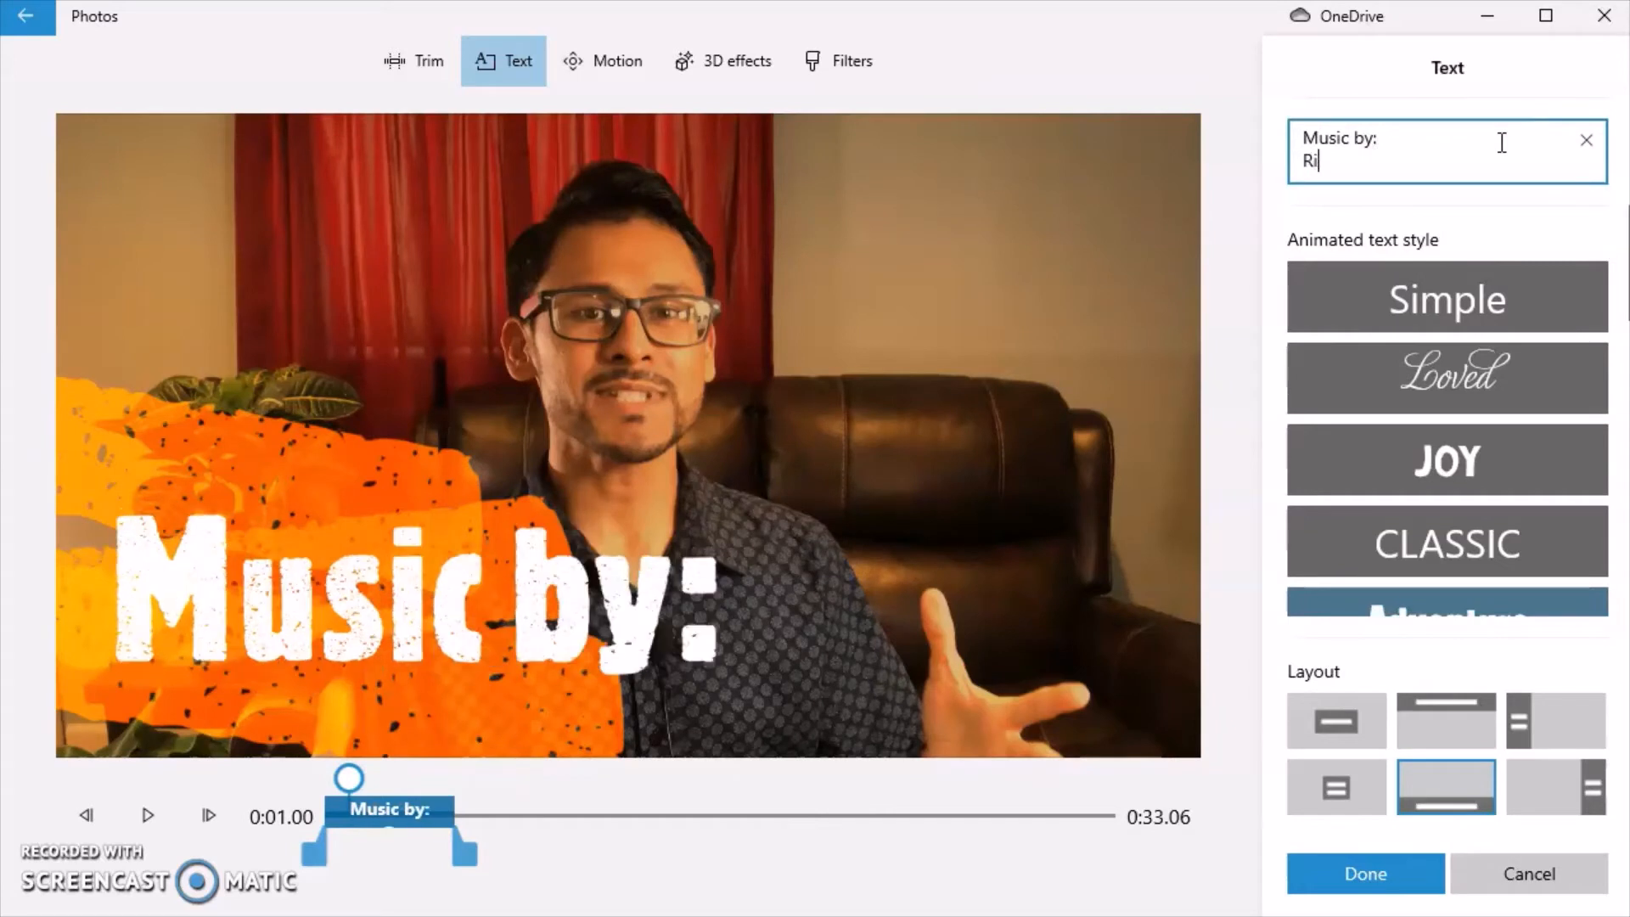
{"action": "type", "text": "ck Steel"}
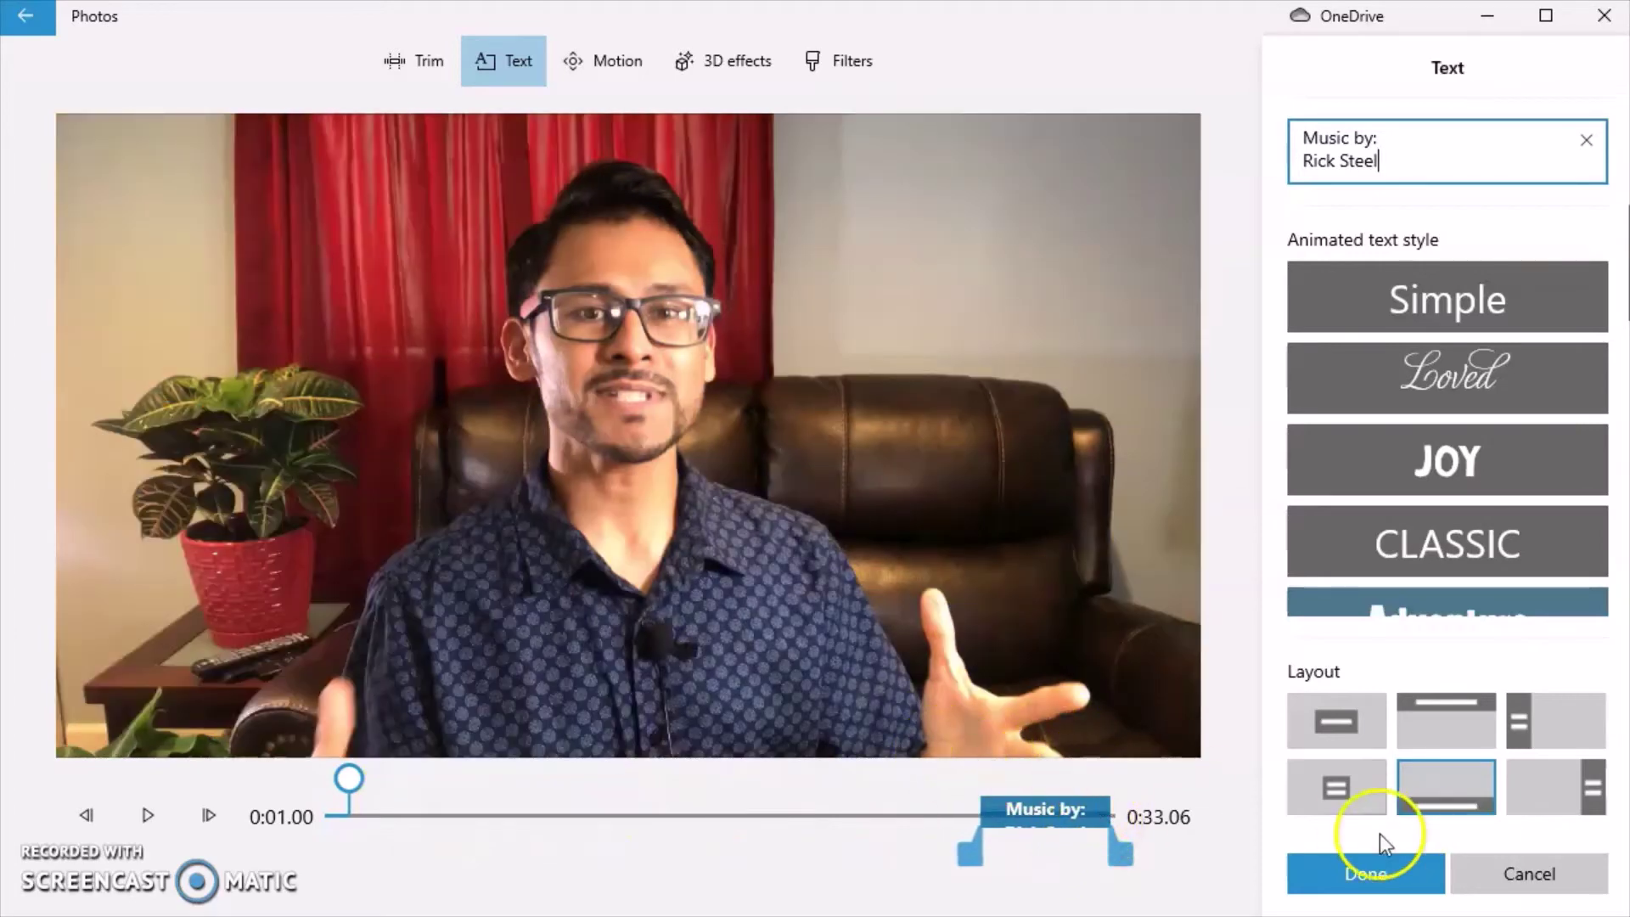
{"action": "left_click", "coordinate": [1365, 874]}
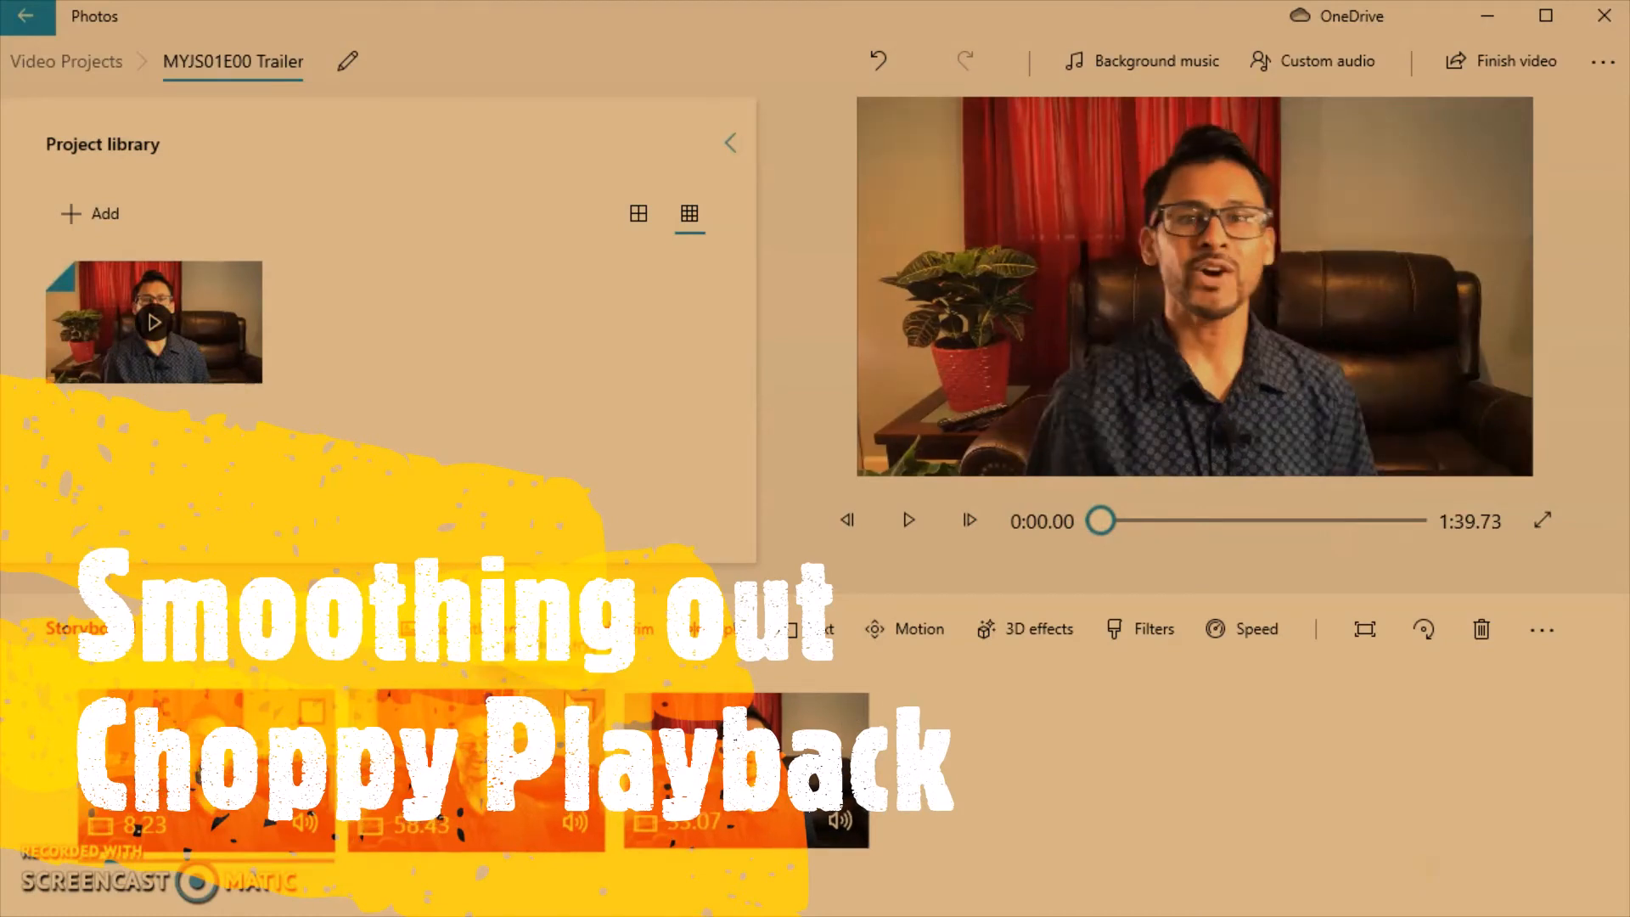
{"action": "mouse_move", "coordinate": [639, 629]}
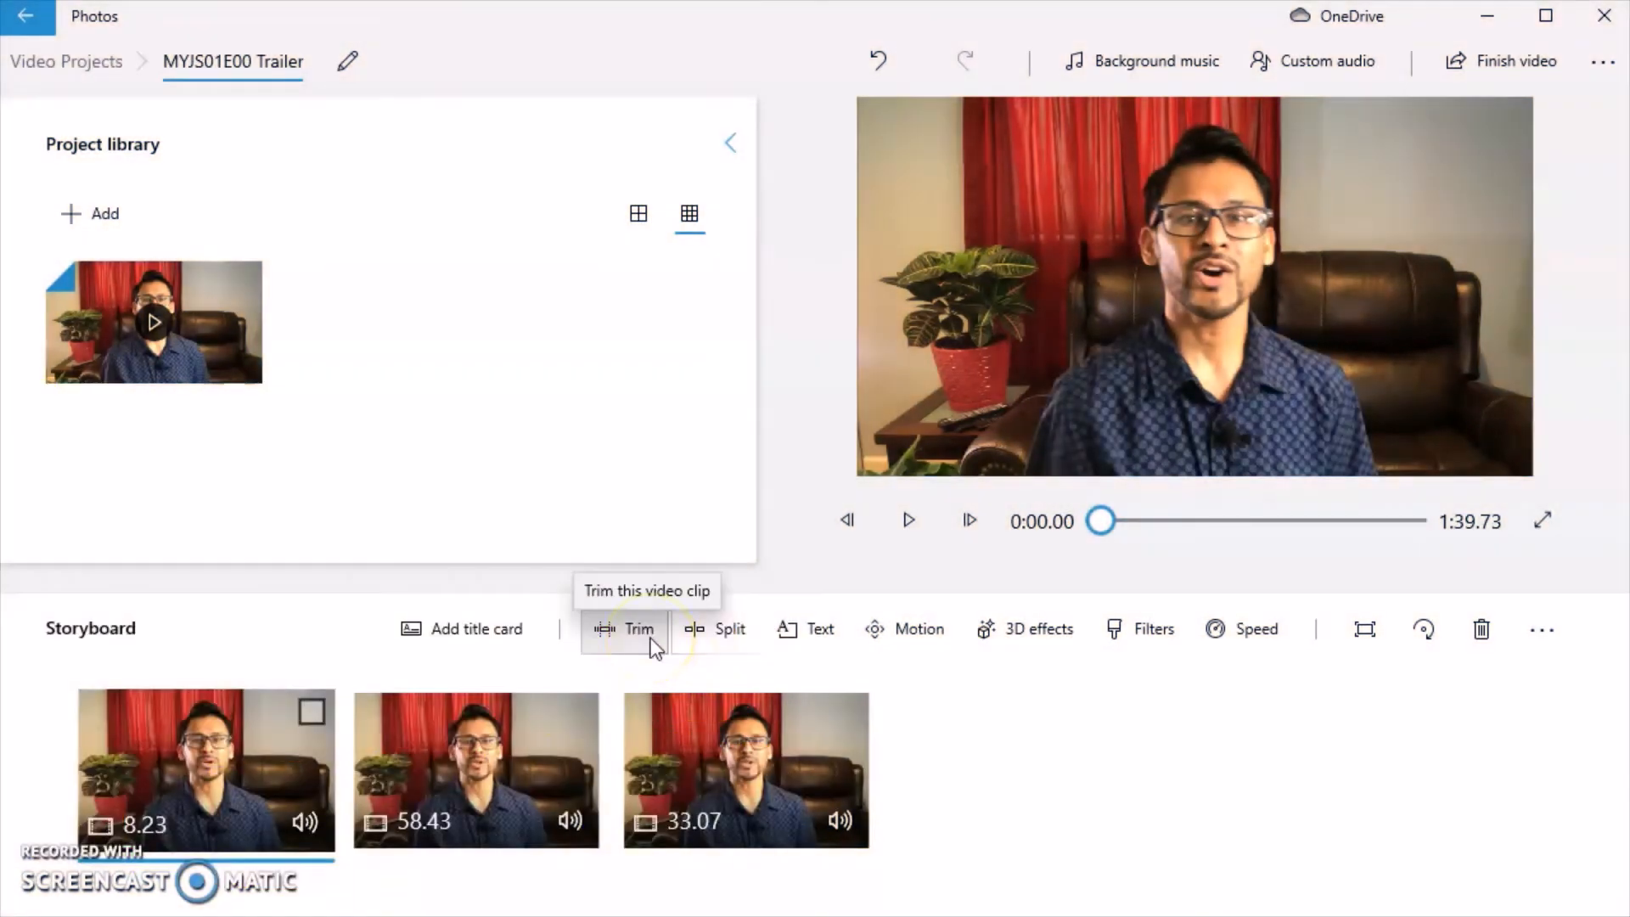
- Open and close Trim on the first clip, then play the project preview
{"action": "left_click", "coordinate": [640, 628]}
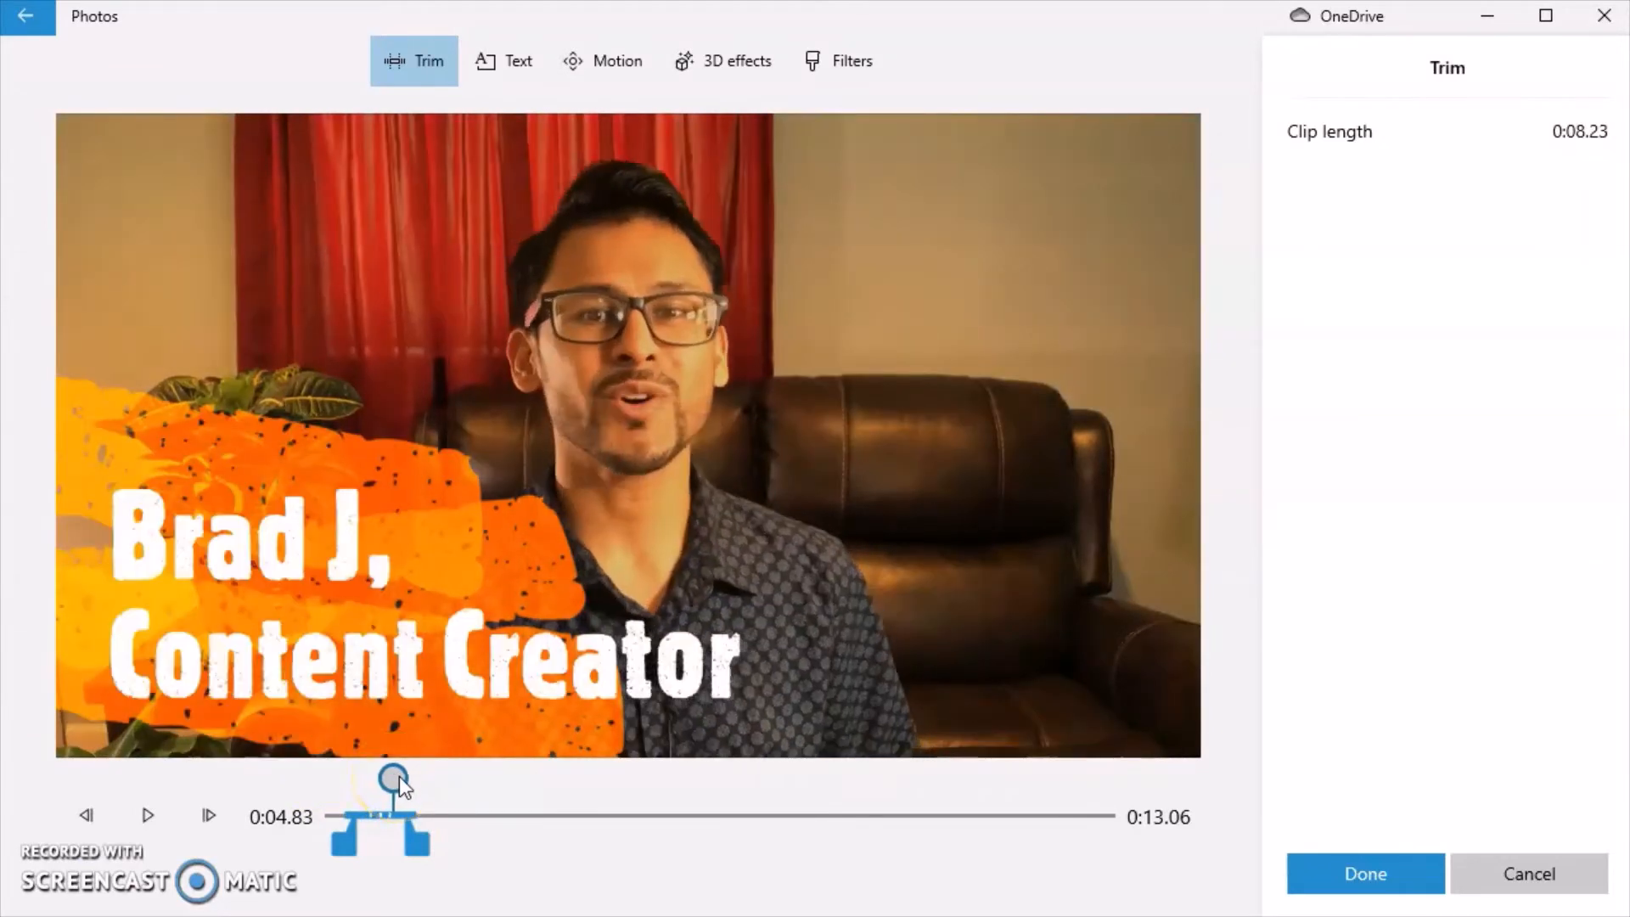
{"action": "left_click", "coordinate": [147, 815]}
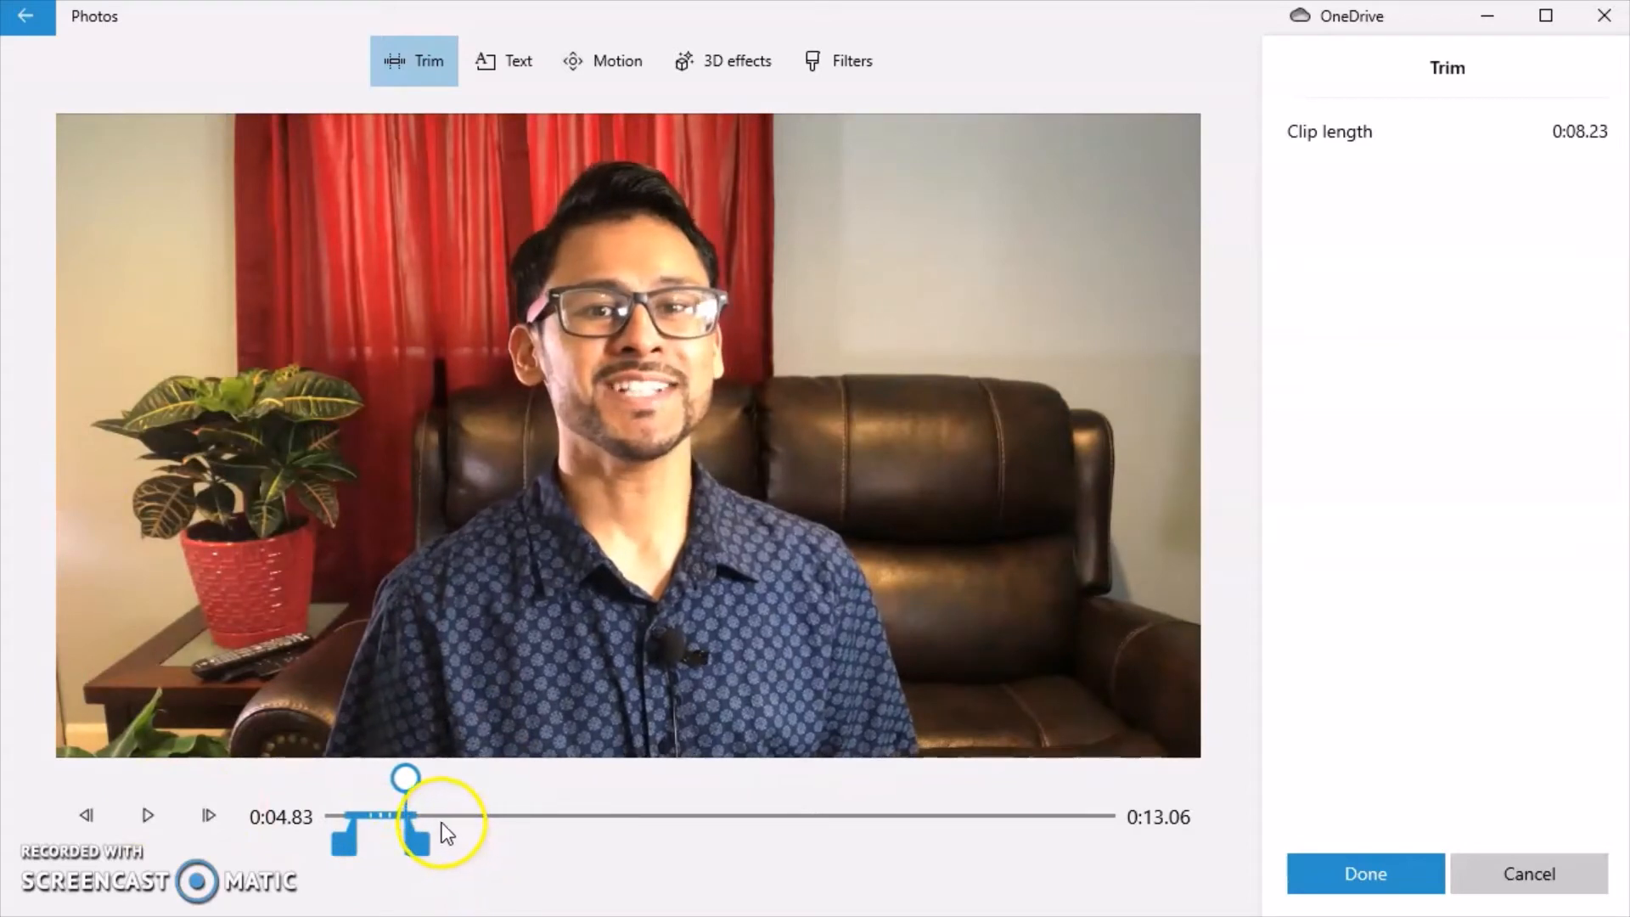
{"action": "left_click", "coordinate": [1365, 874]}
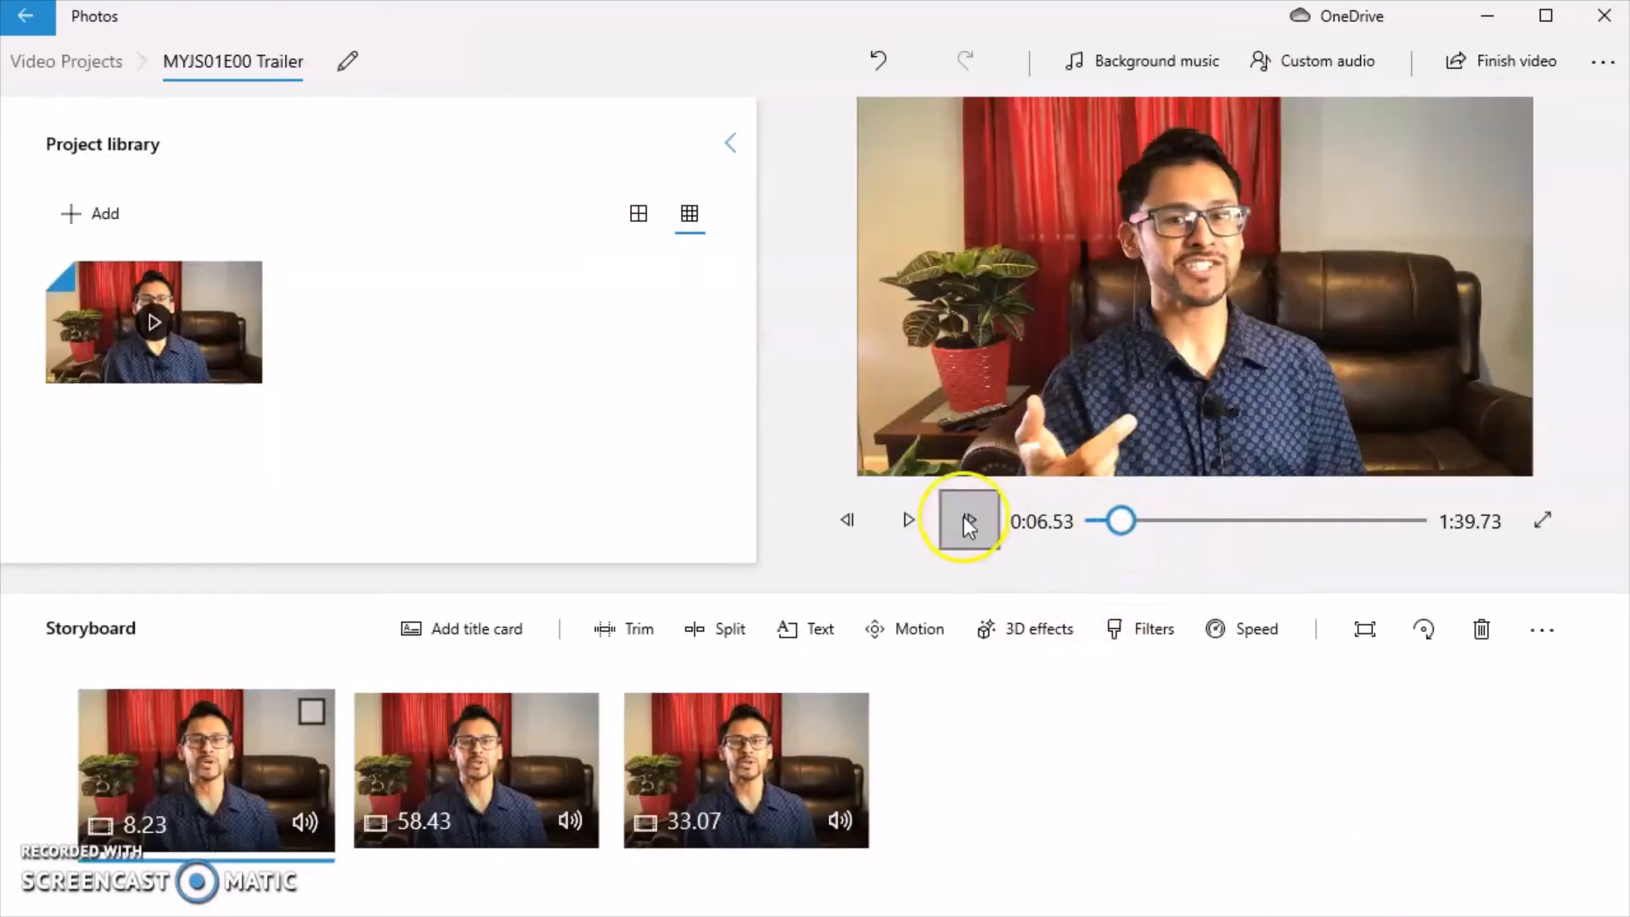
{"action": "left_click", "coordinate": [907, 519]}
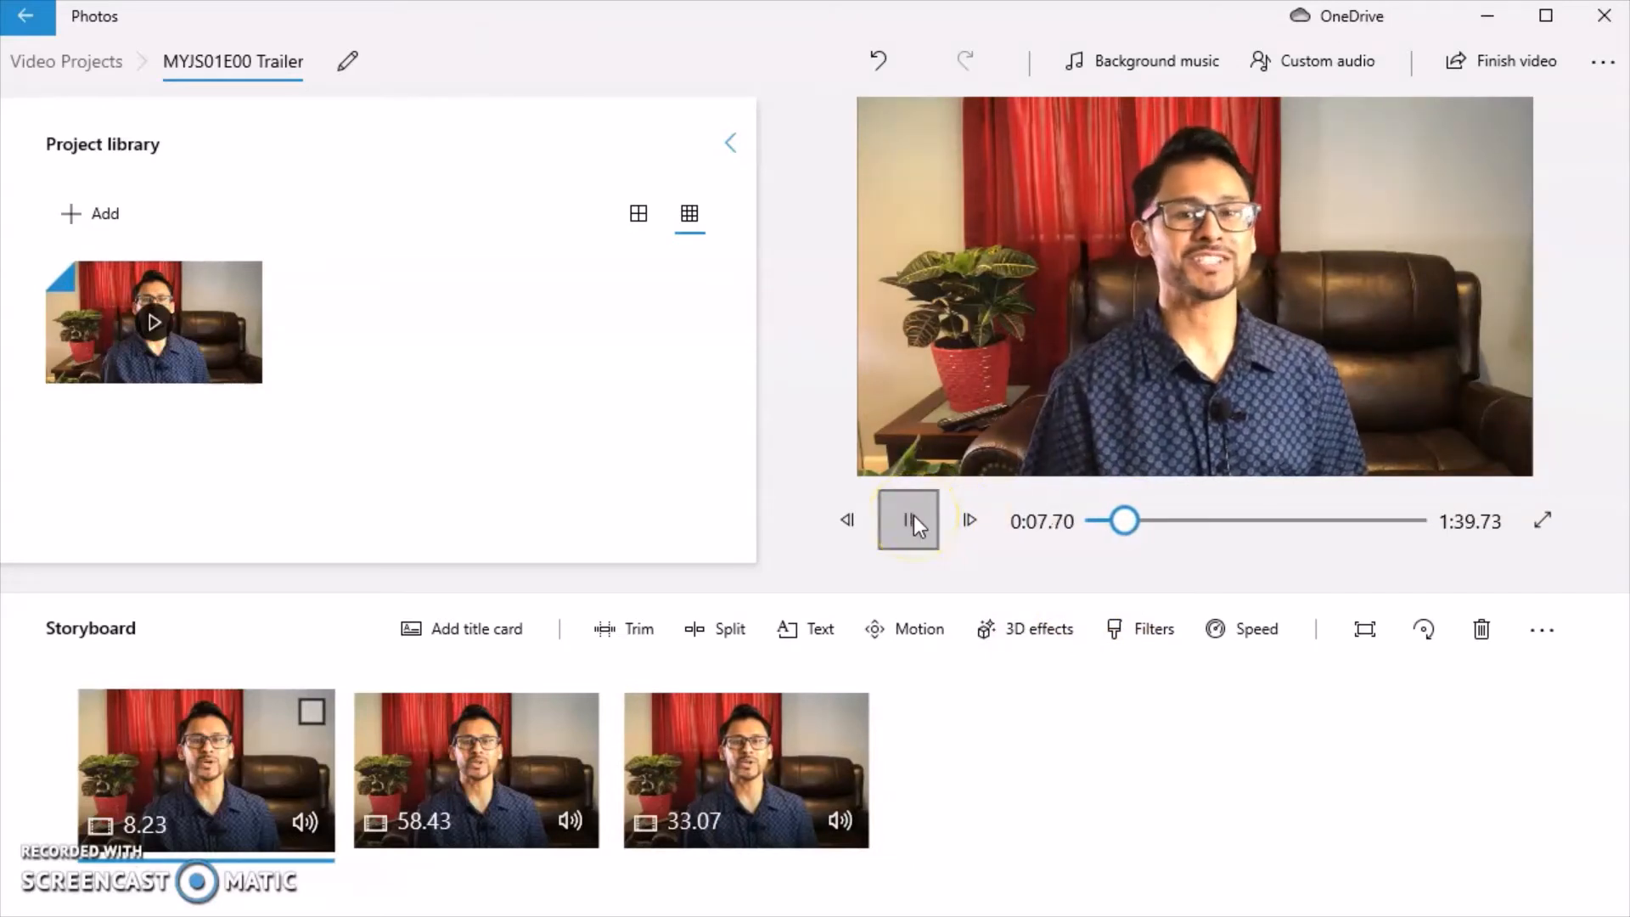
{"action": "left_click", "coordinate": [907, 520]}
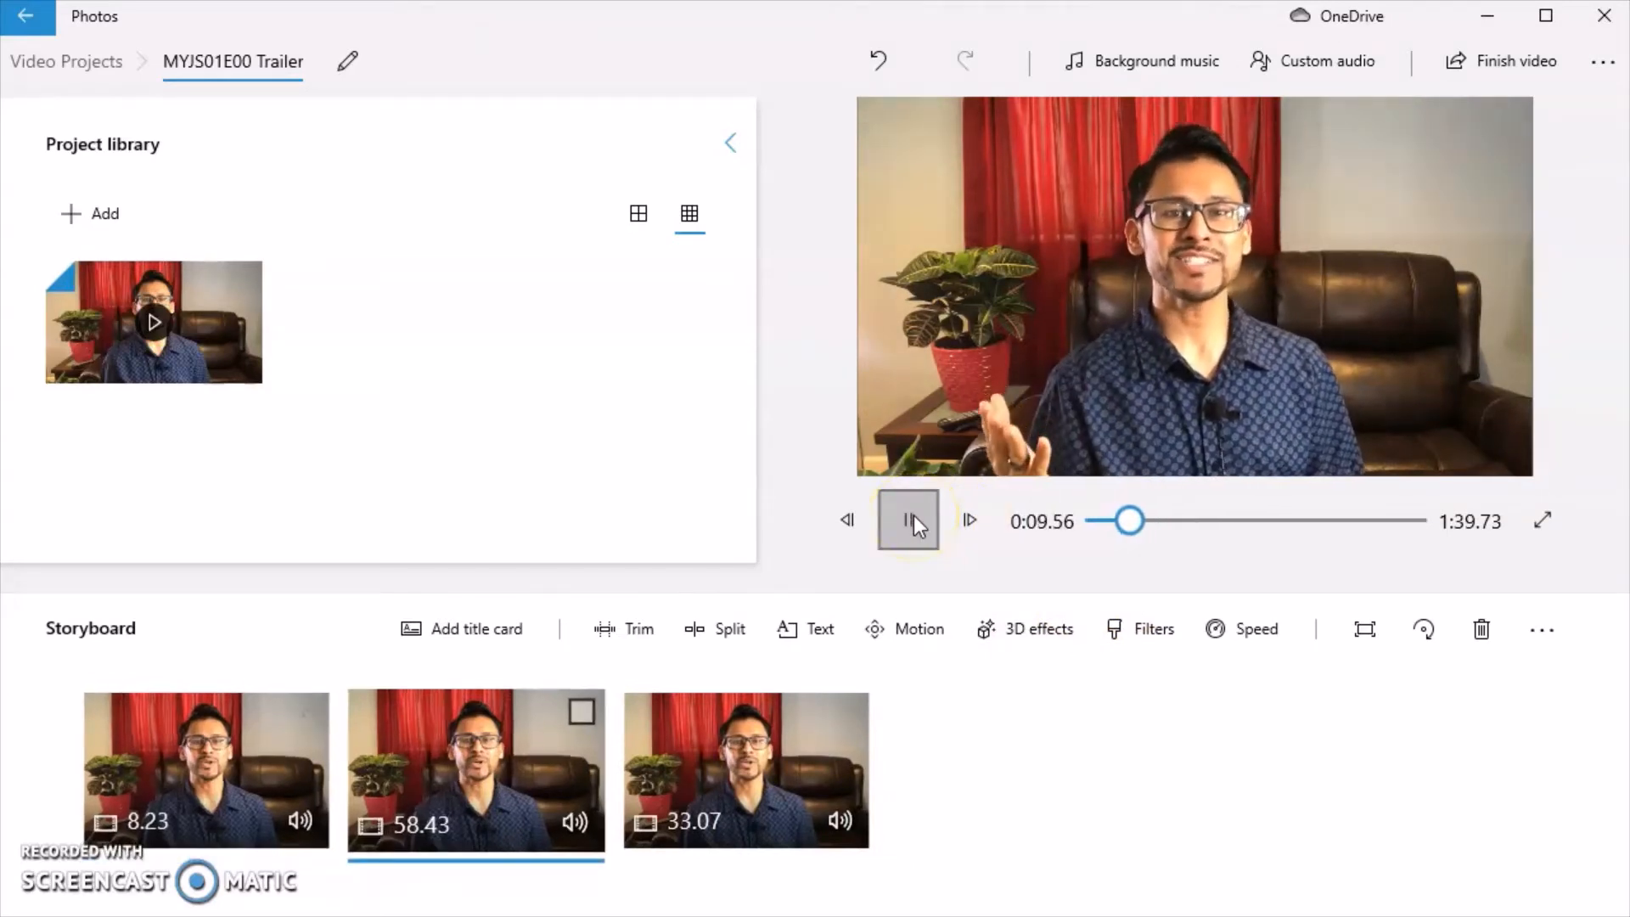
- Trim the second clip from 58.43 to 58.33 seconds and preview the project
{"action": "left_click", "coordinate": [907, 519]}
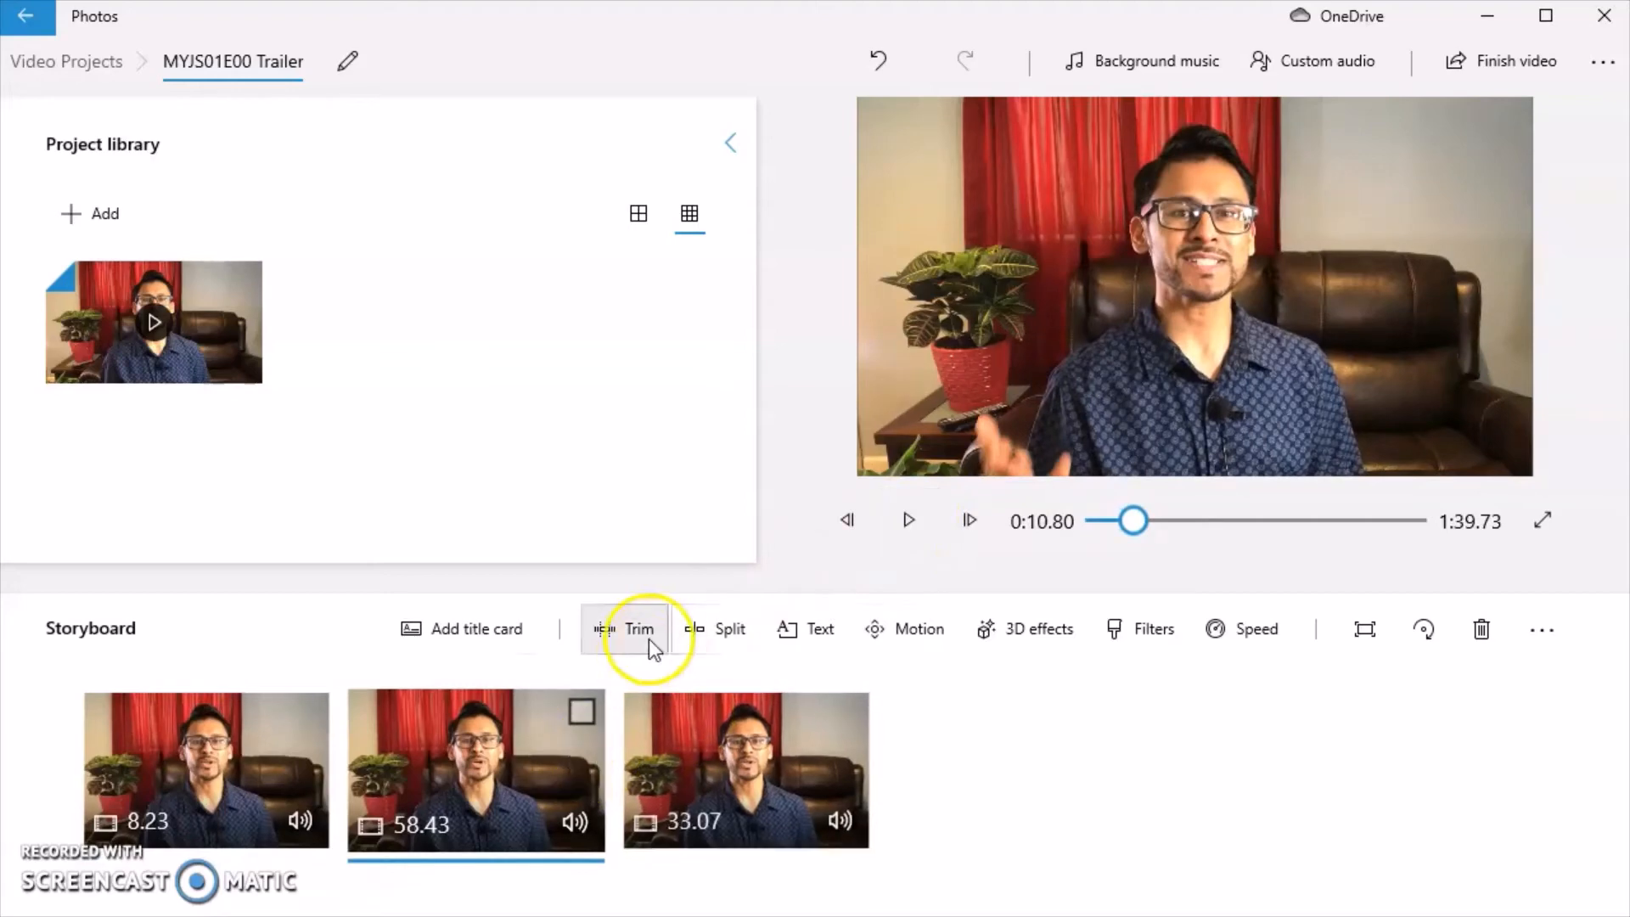
{"action": "left_click", "coordinate": [576, 821]}
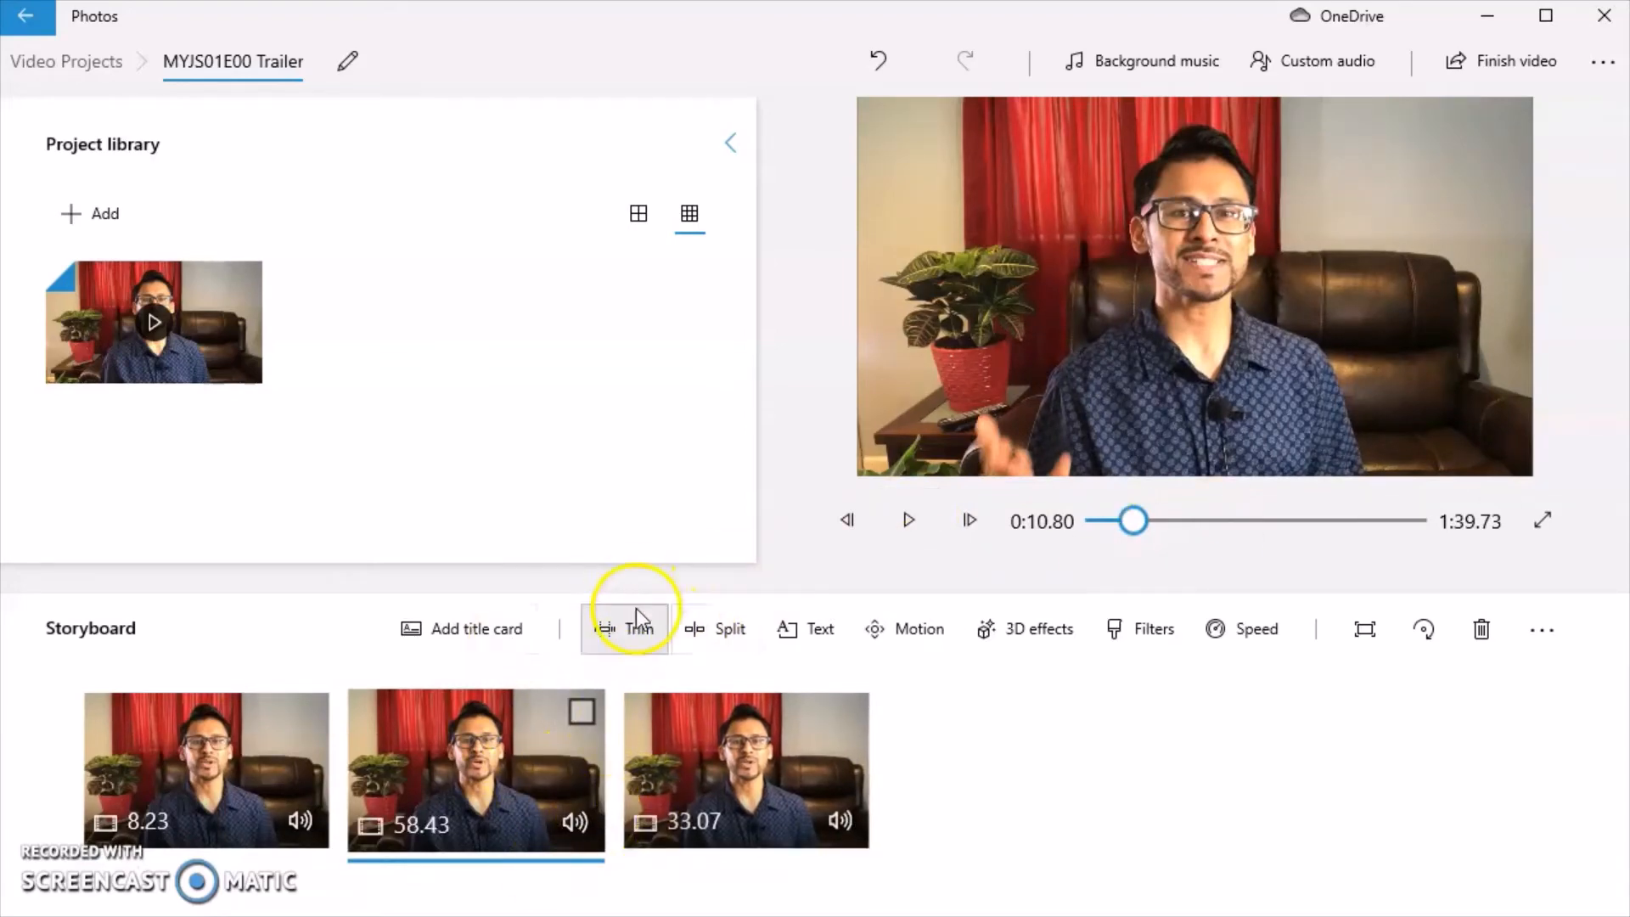
{"action": "left_click", "coordinate": [625, 629]}
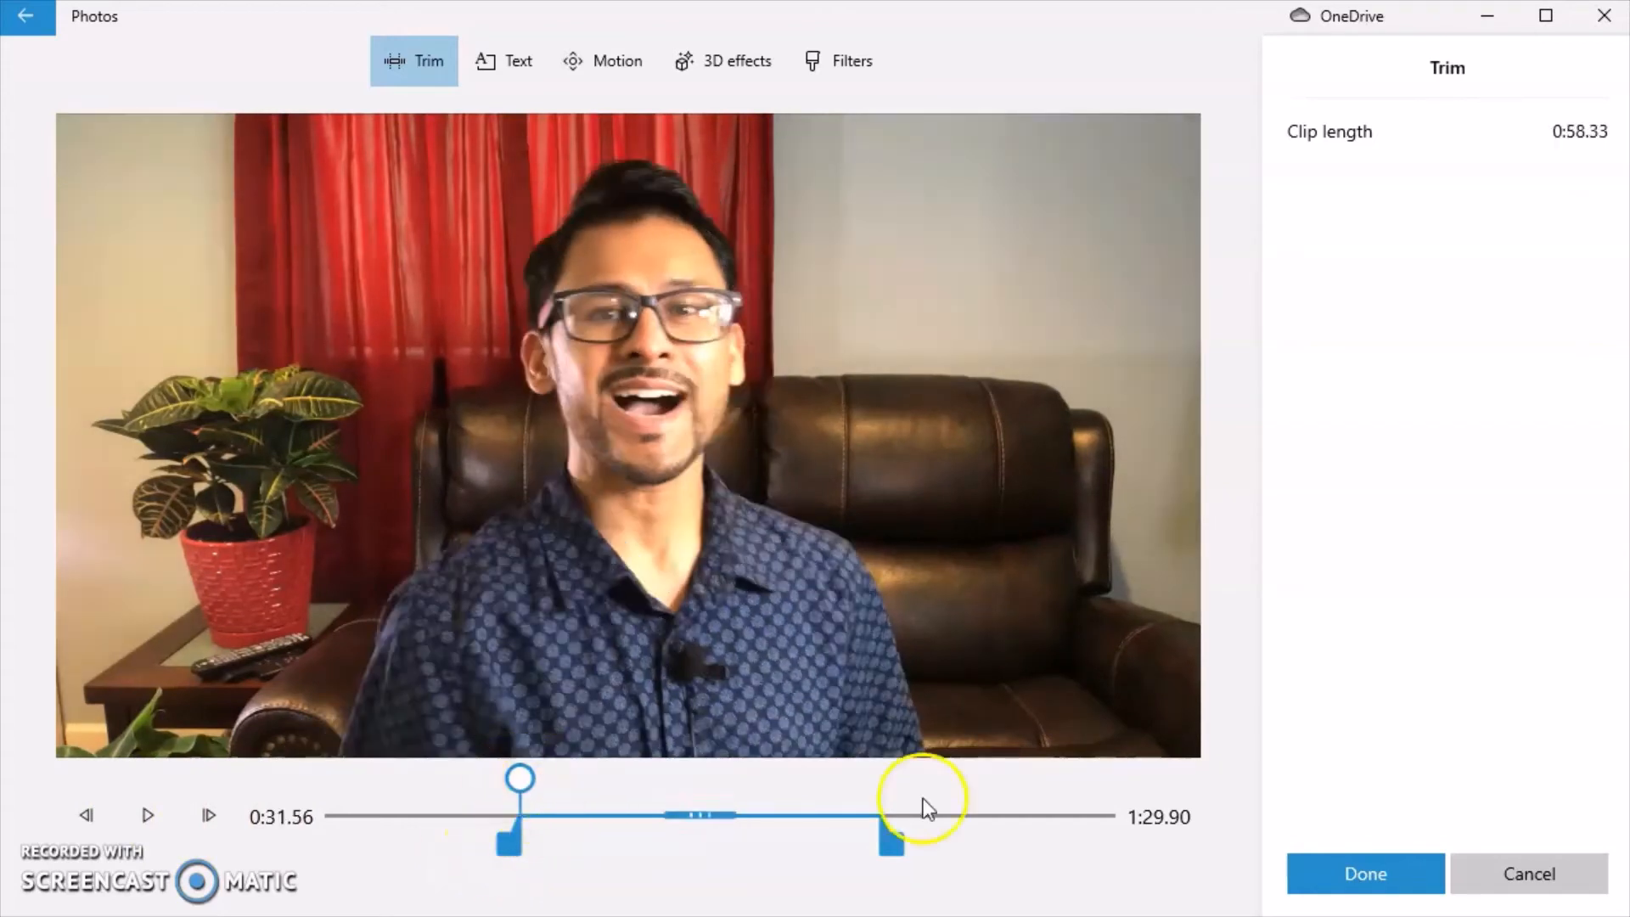
{"action": "left_click", "coordinate": [1365, 873]}
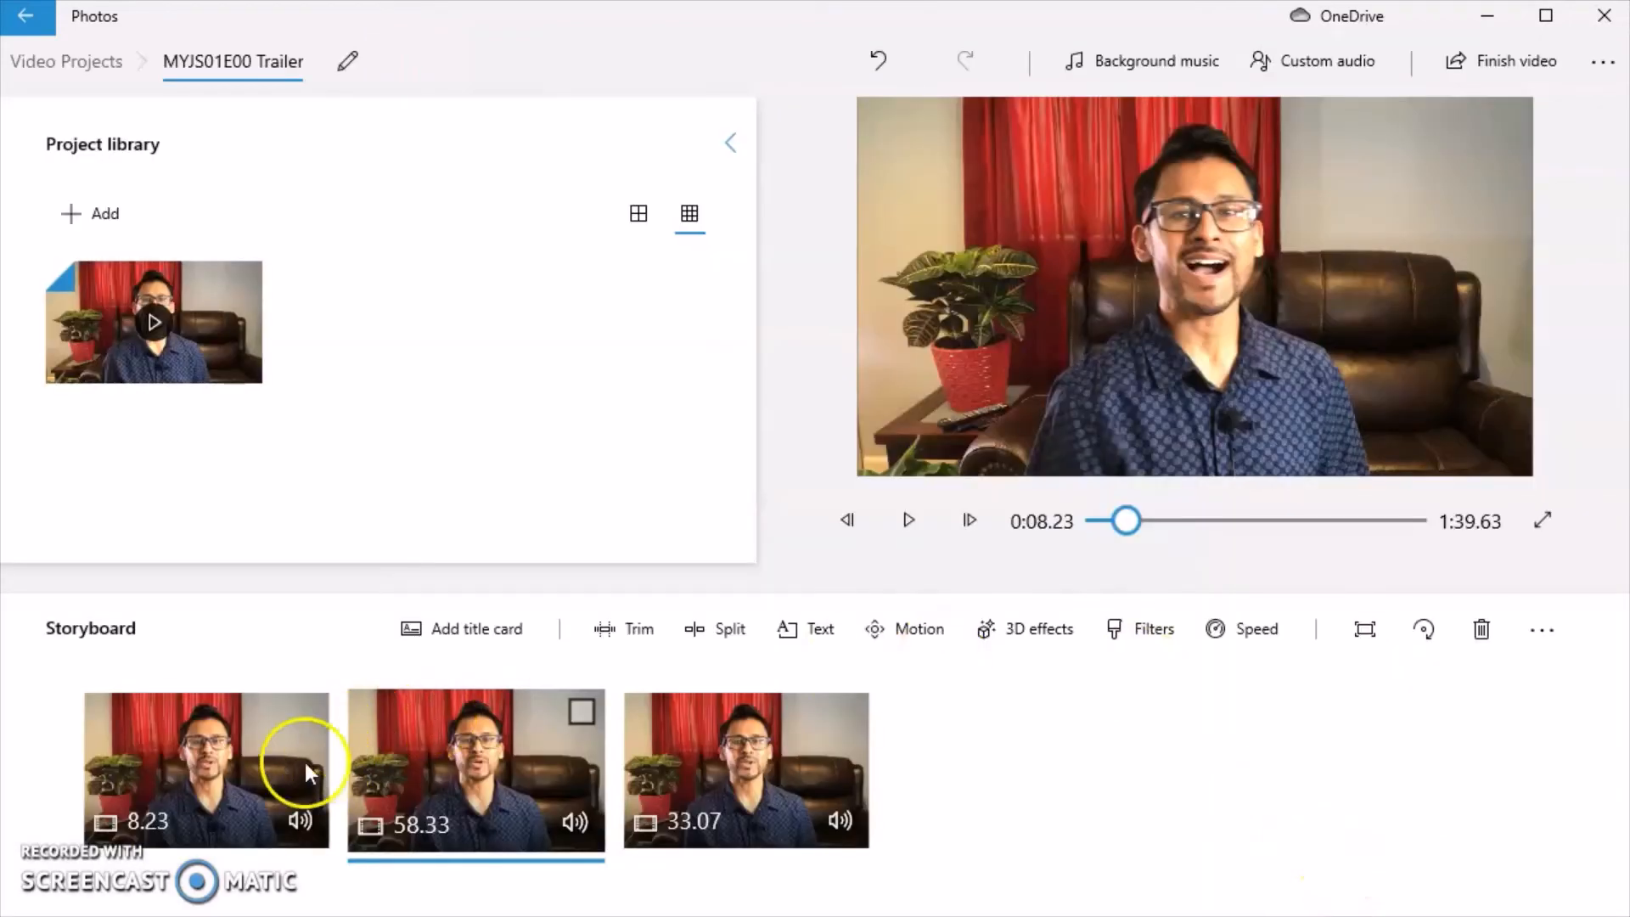
{"action": "left_click", "coordinate": [907, 520]}
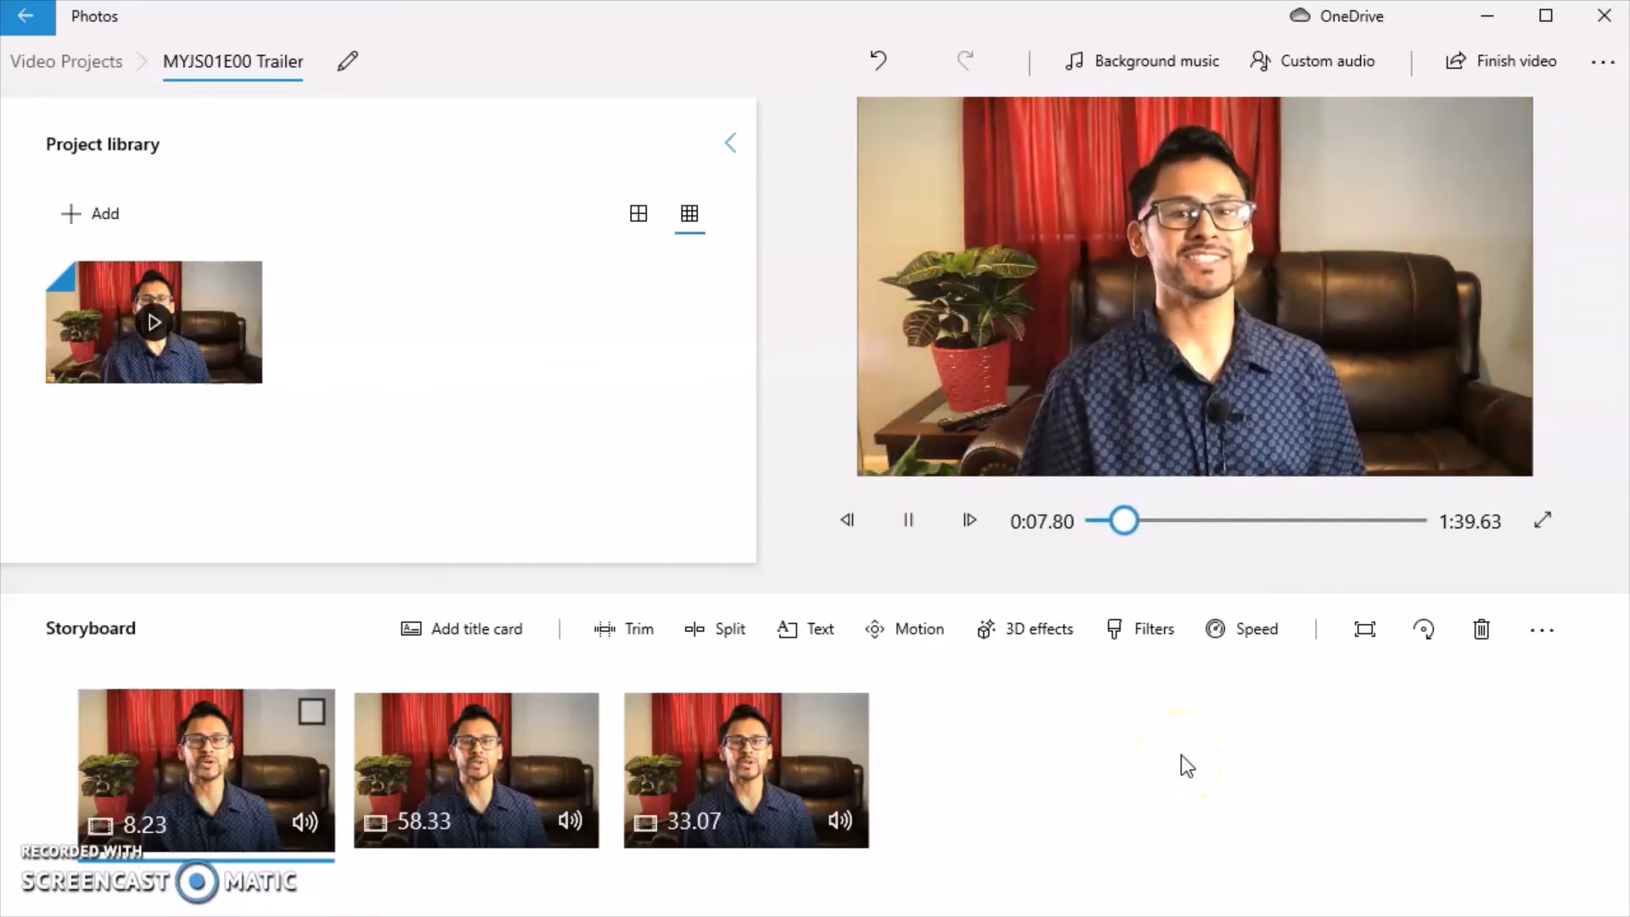
{"action": "left_click", "coordinate": [906, 519]}
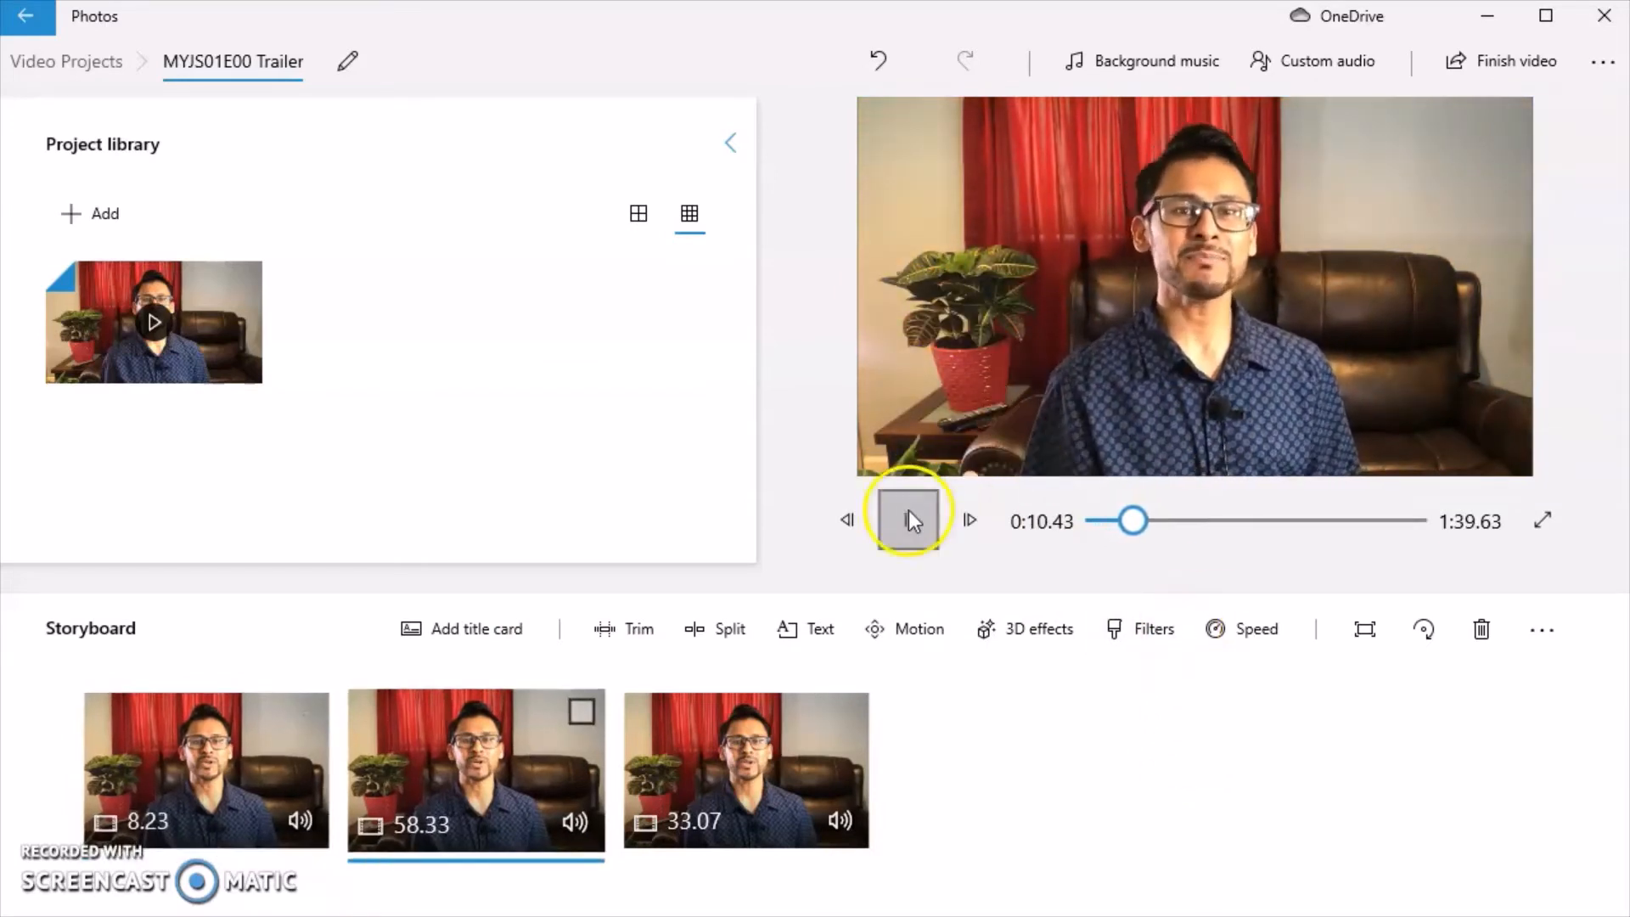
{"action": "left_click", "coordinate": [907, 520]}
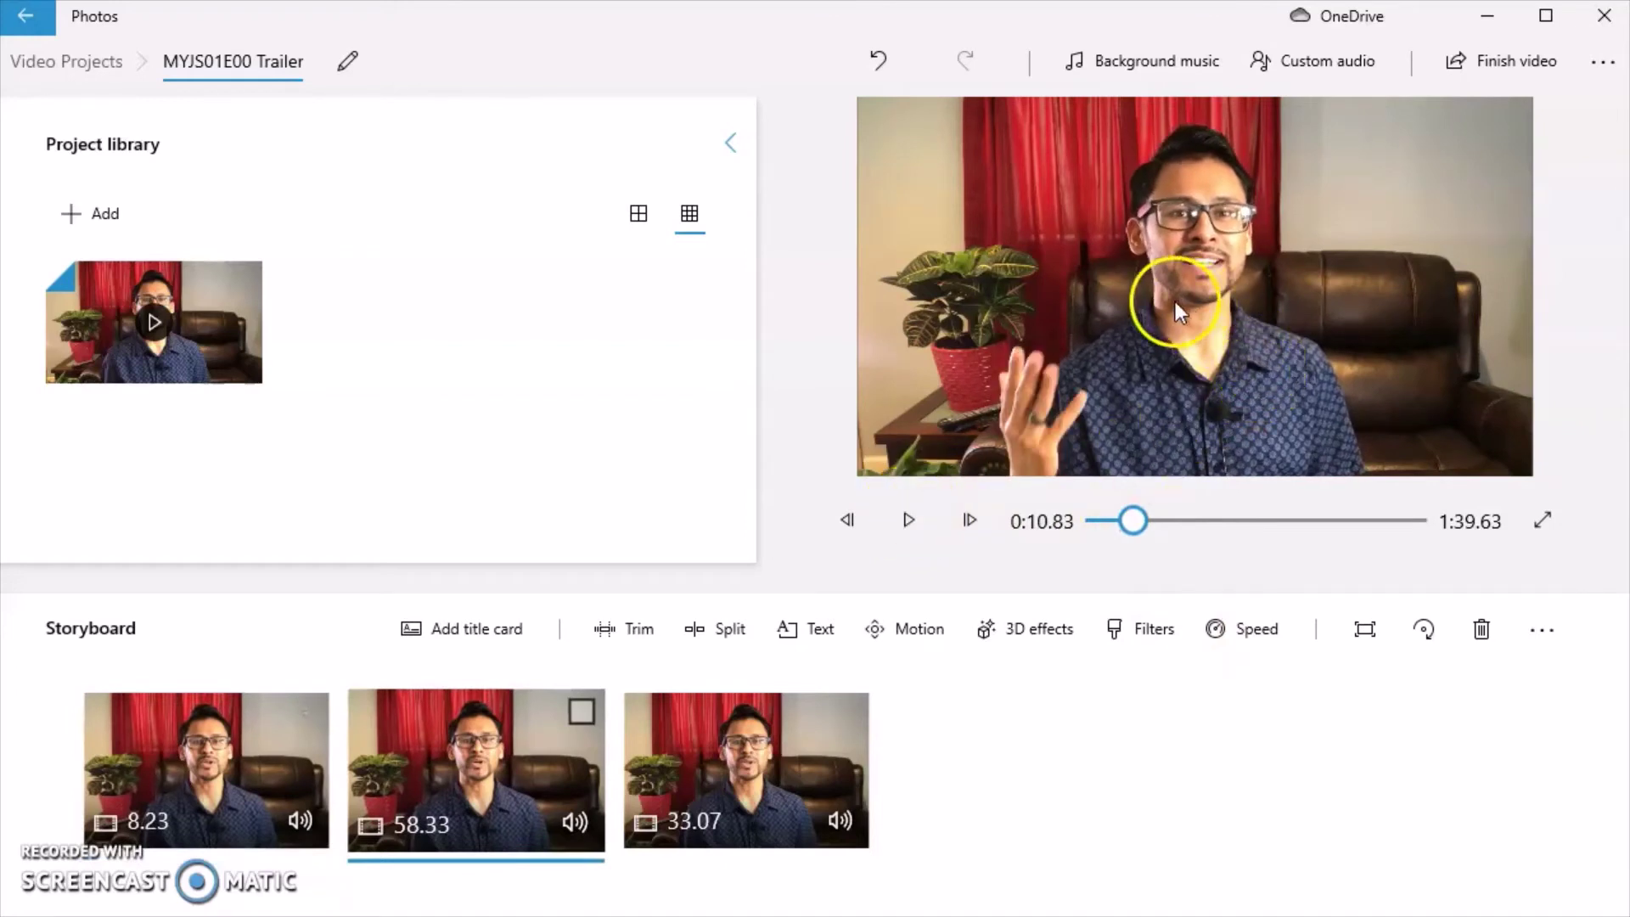
{"action": "mouse_move", "coordinate": [923, 829]}
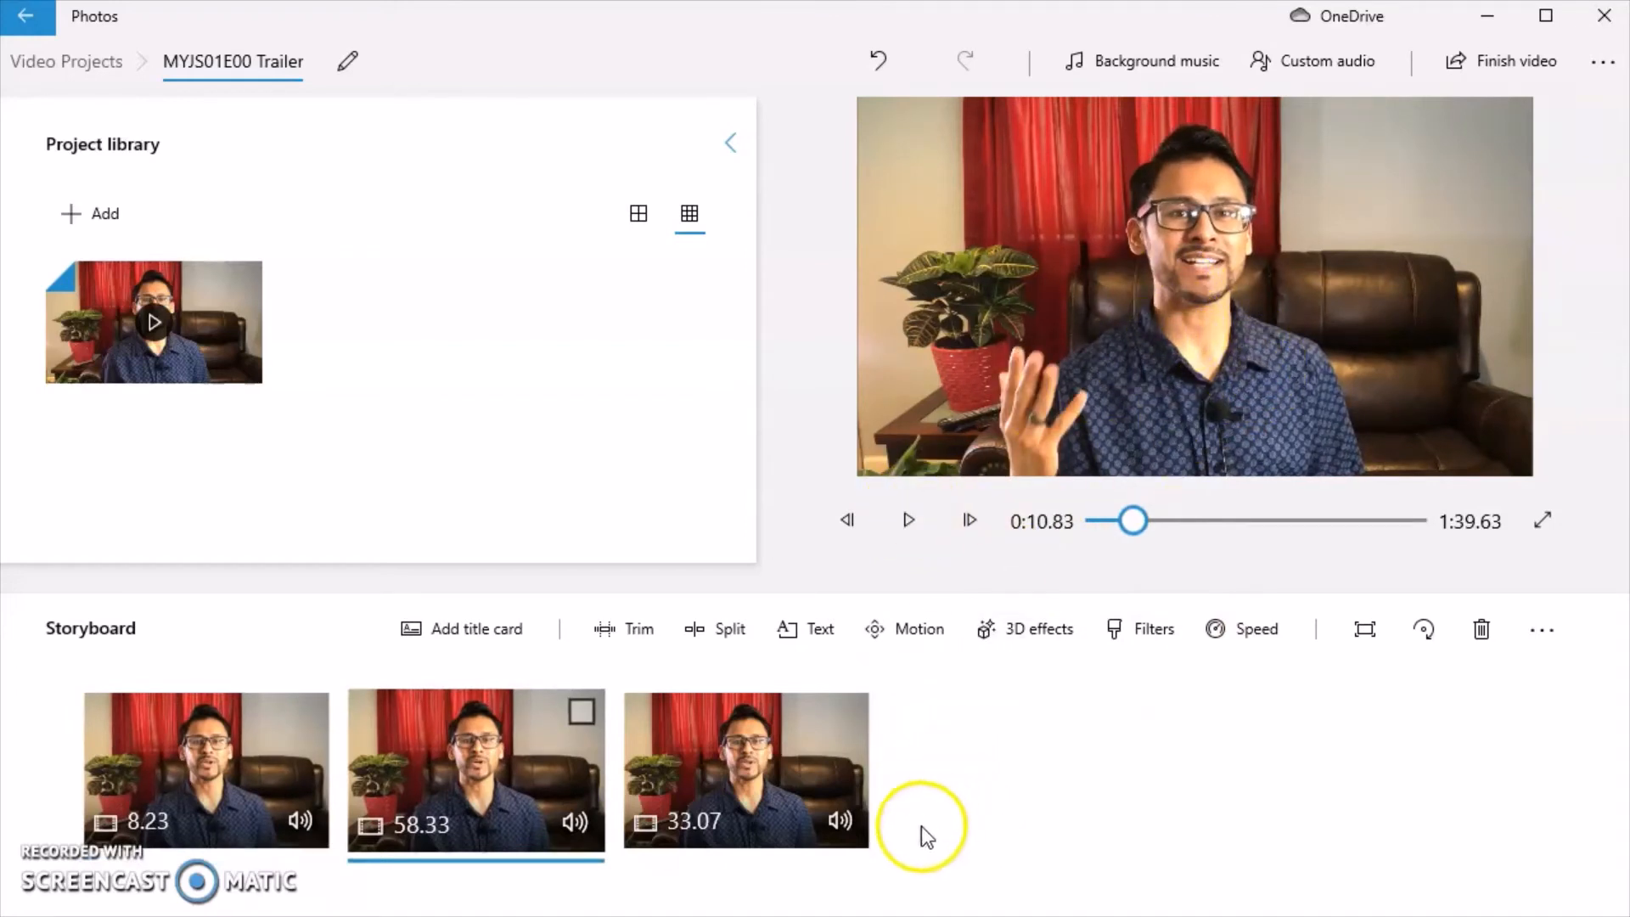
{"action": "mouse_move", "coordinate": [733, 785]}
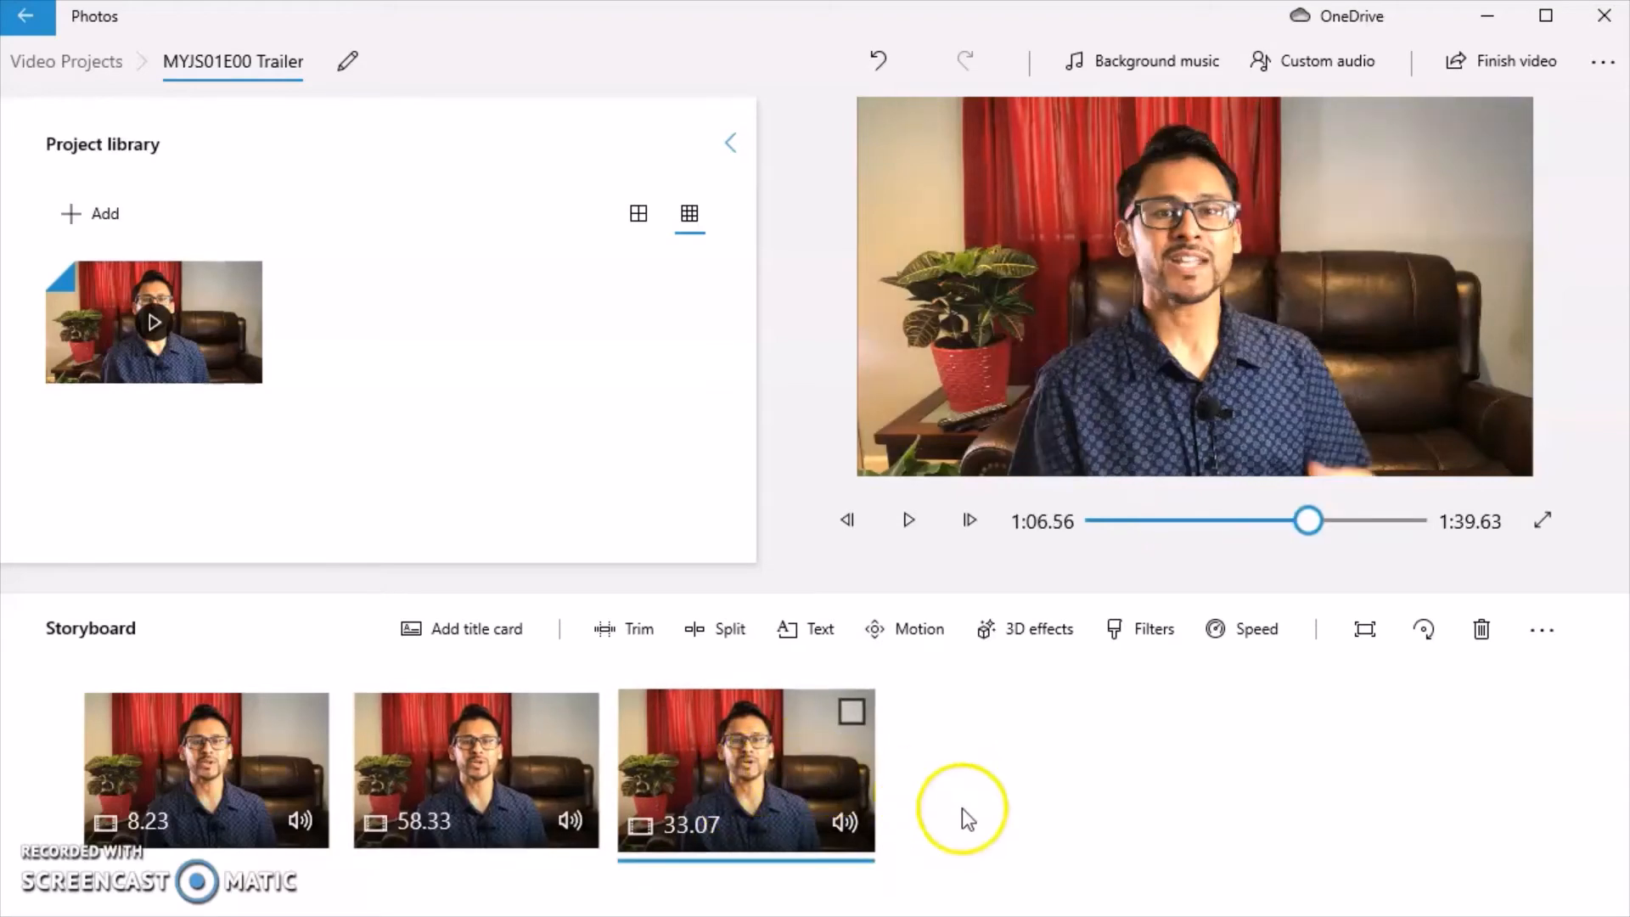
{"action": "mouse_move", "coordinate": [959, 809]}
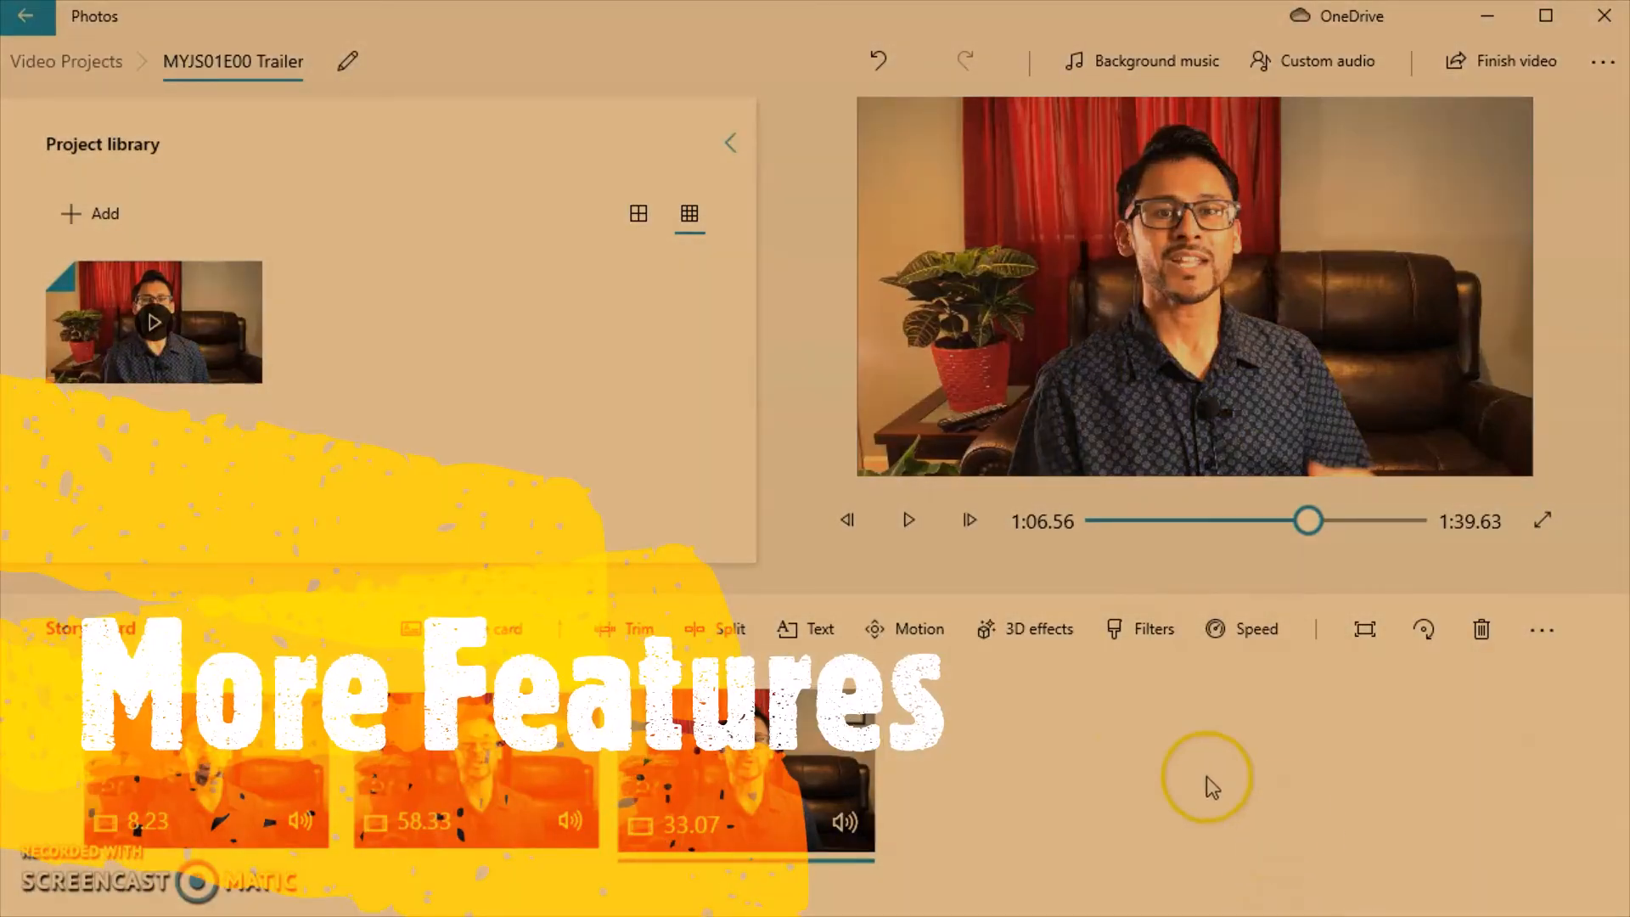
- Apply the Breaking news 3D effect to the 58.33-second clip and preview it
{"action": "left_click", "coordinate": [1024, 628]}
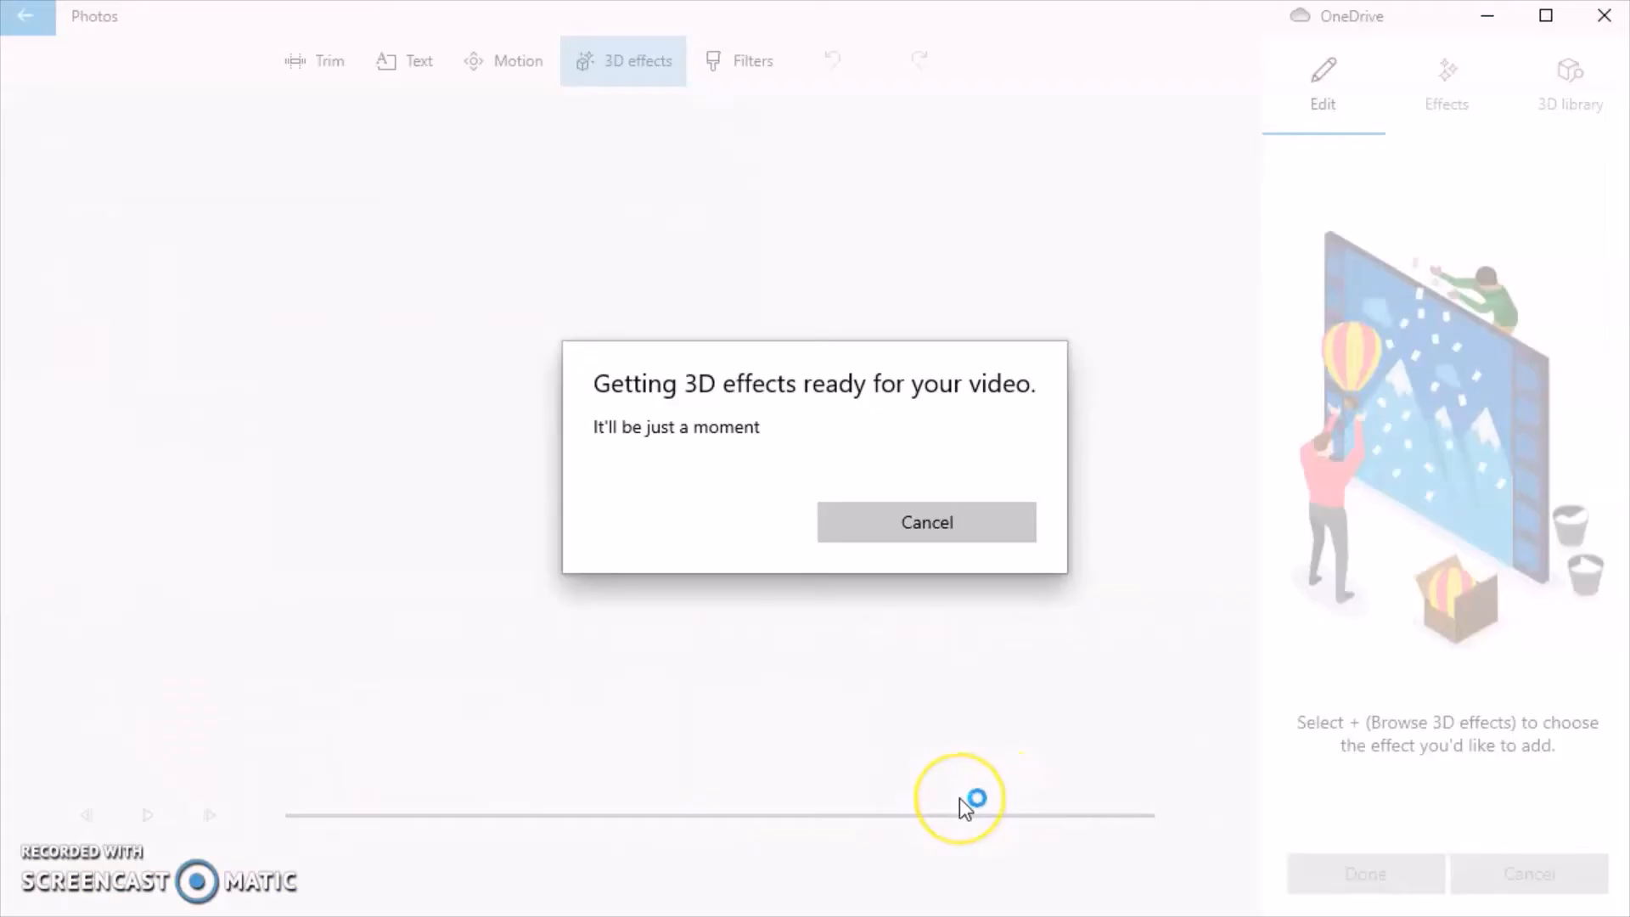
{"action": "mouse_move", "coordinate": [1352, 759]}
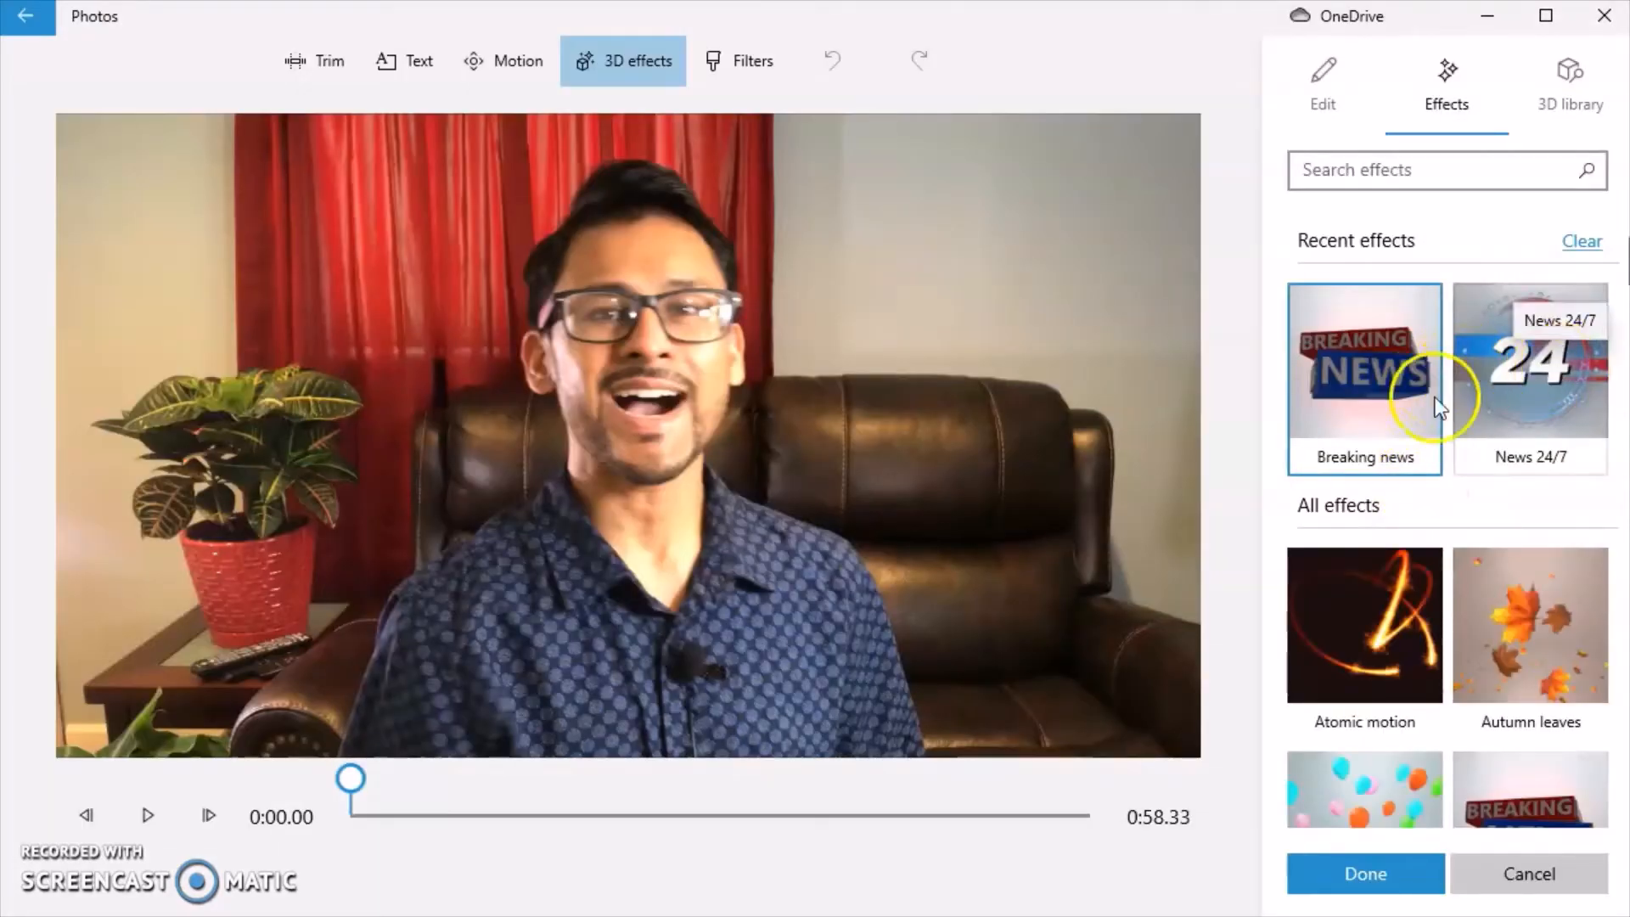
{"action": "mouse_move", "coordinate": [1487, 611]}
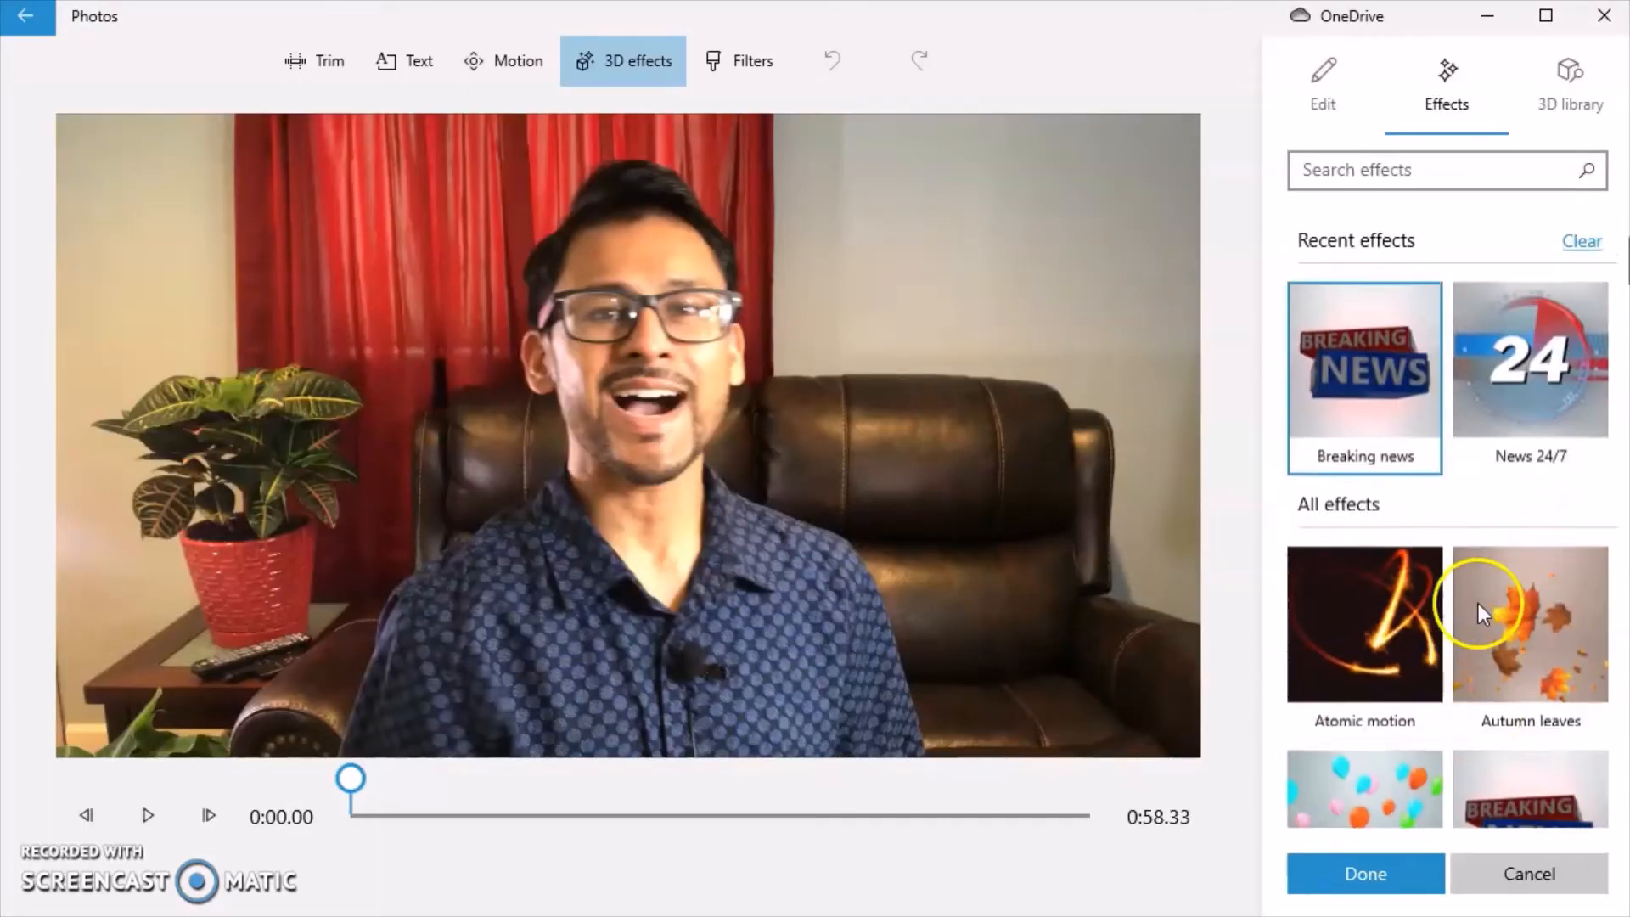
{"action": "mouse_move", "coordinate": [1053, 699]}
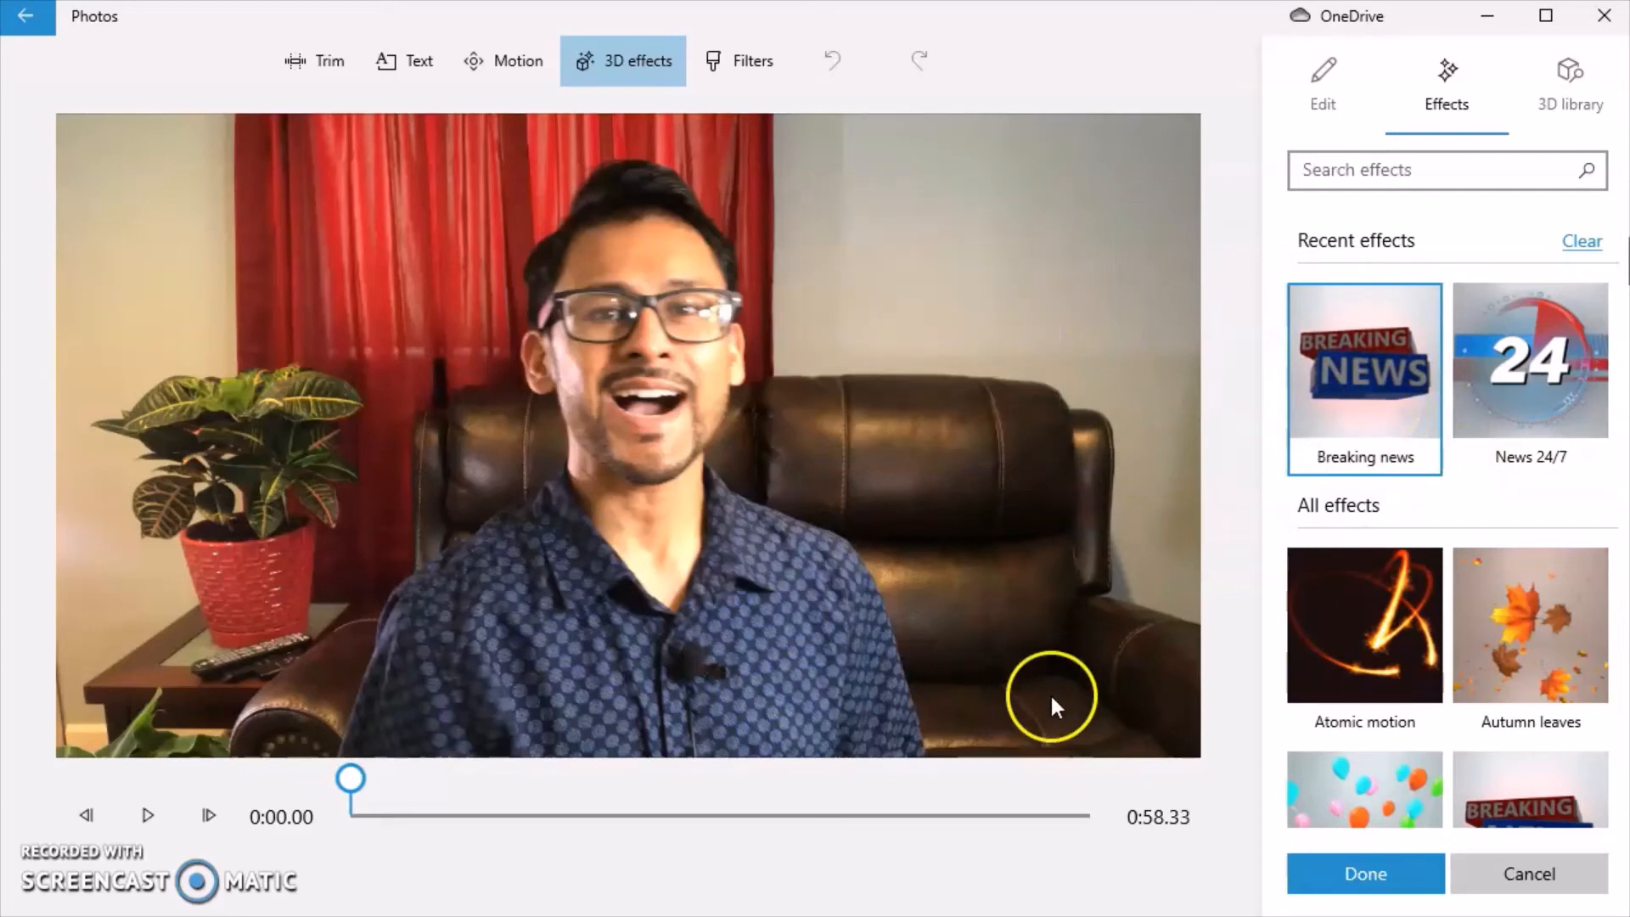
{"action": "left_click", "coordinate": [1365, 374]}
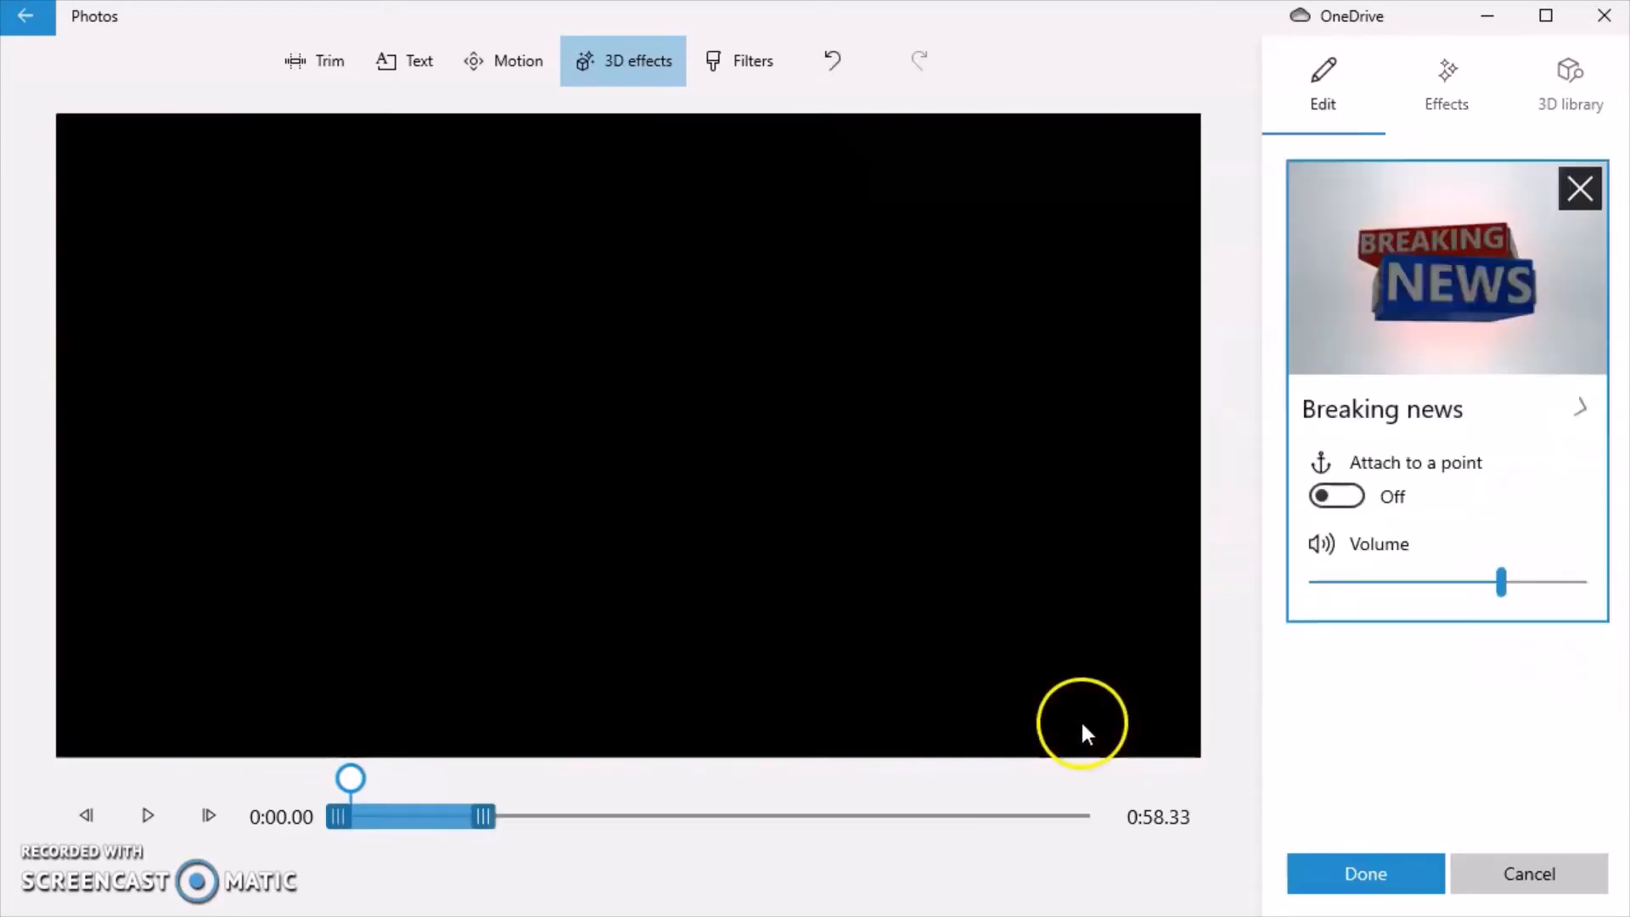
{"action": "left_click", "coordinate": [147, 815]}
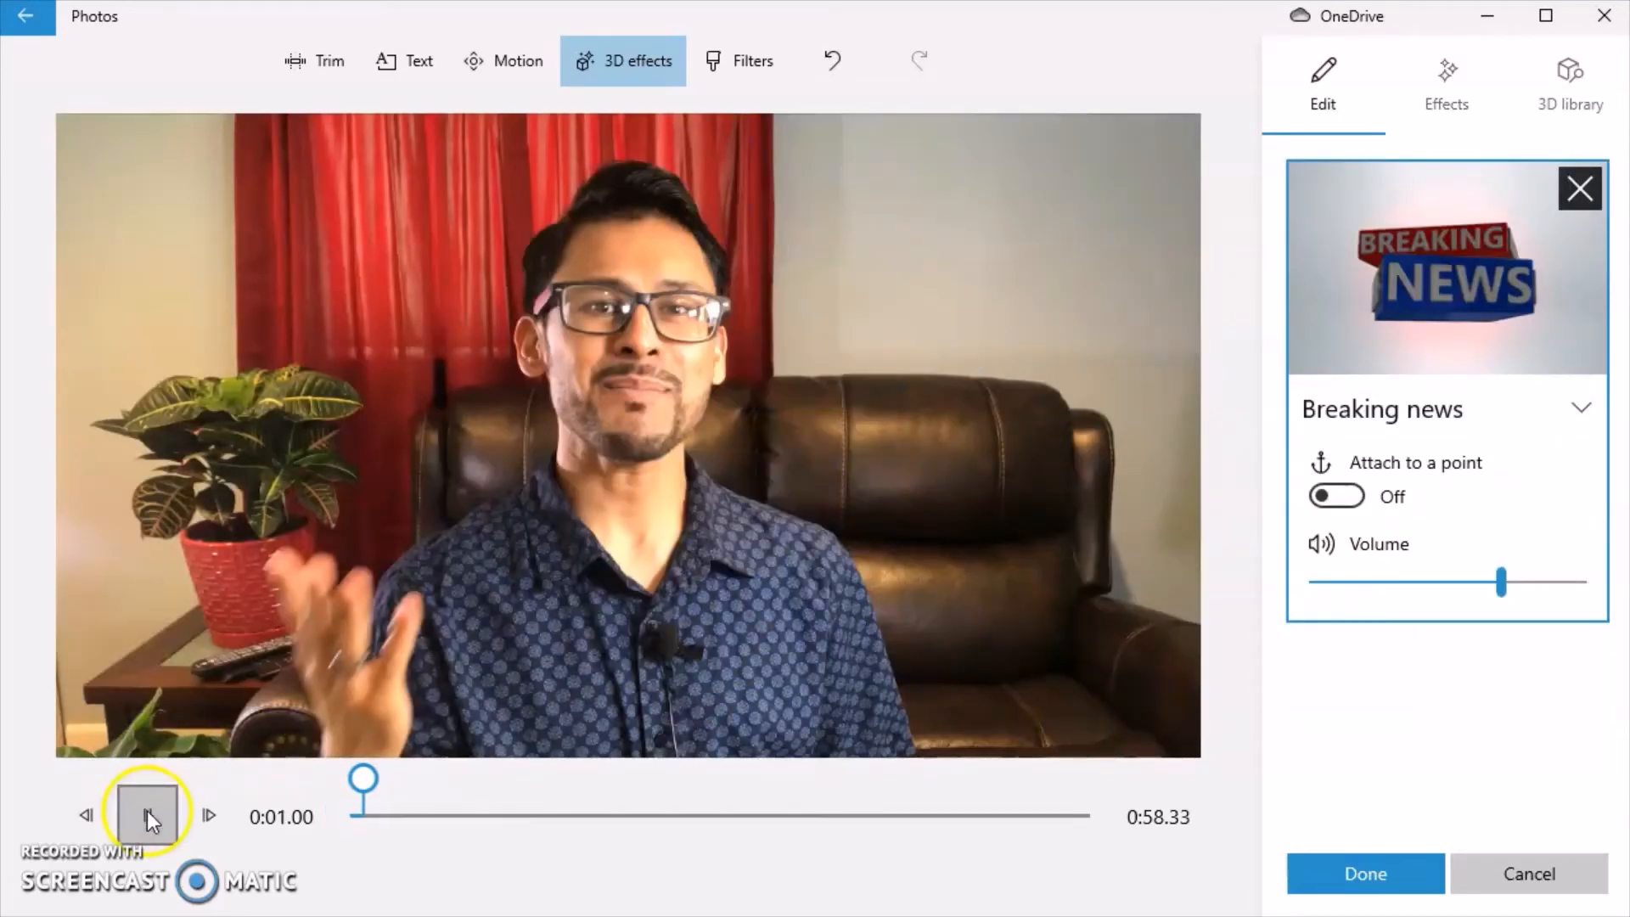
{"action": "left_click", "coordinate": [147, 816]}
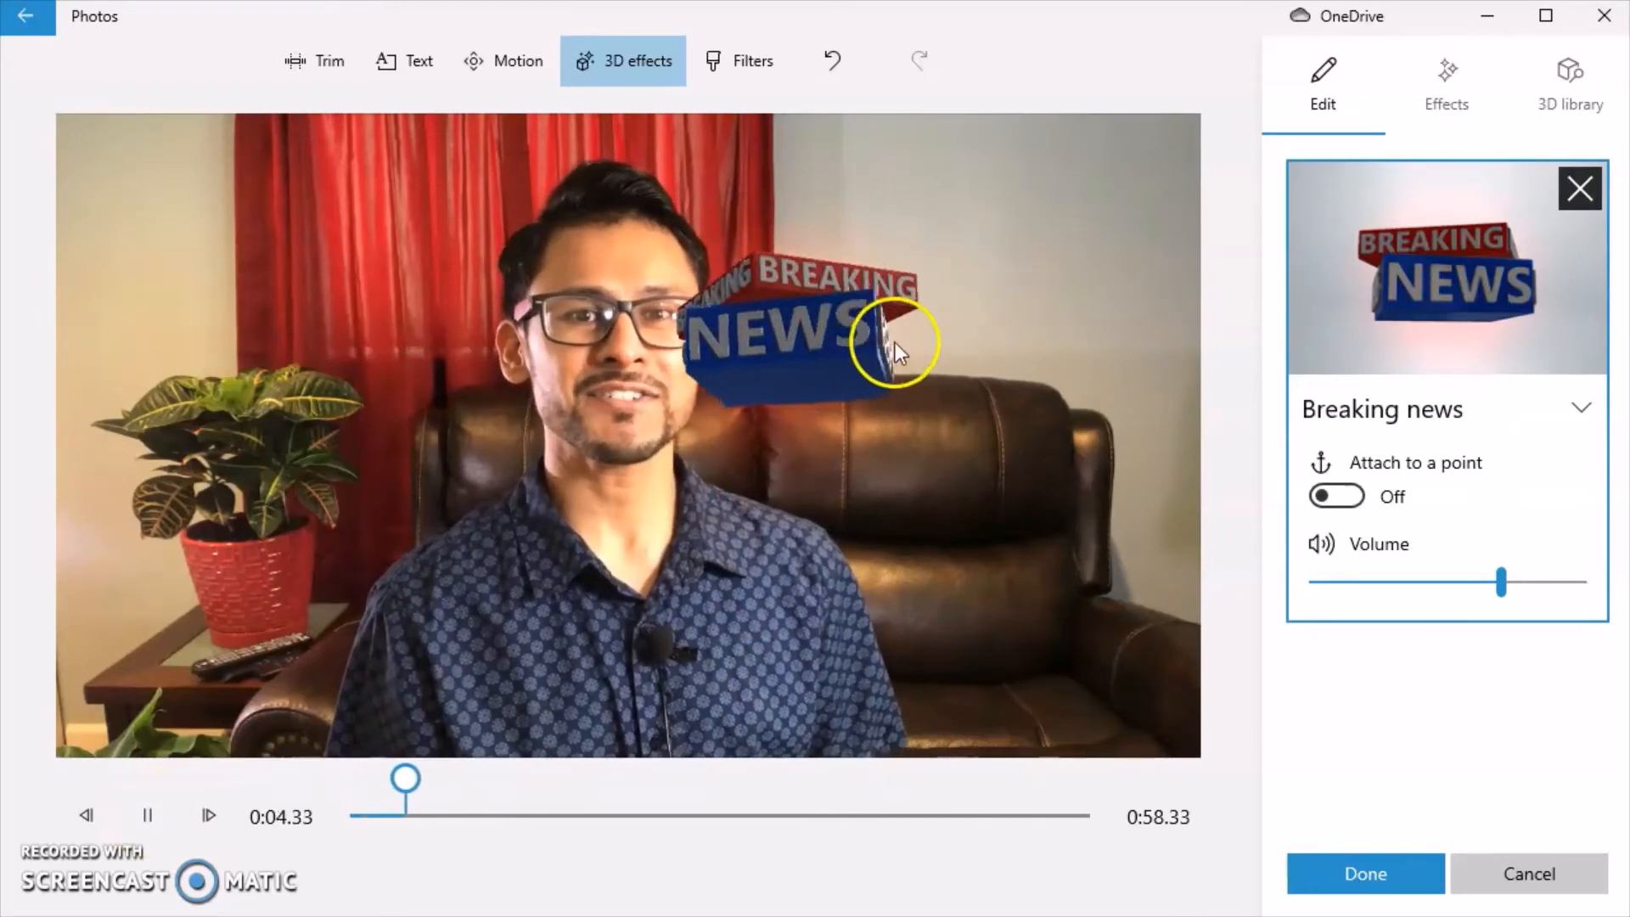
- Adjust the Breaking news graphic during playback, then discard the unsaved effect
{"action": "left_click", "coordinate": [821, 343]}
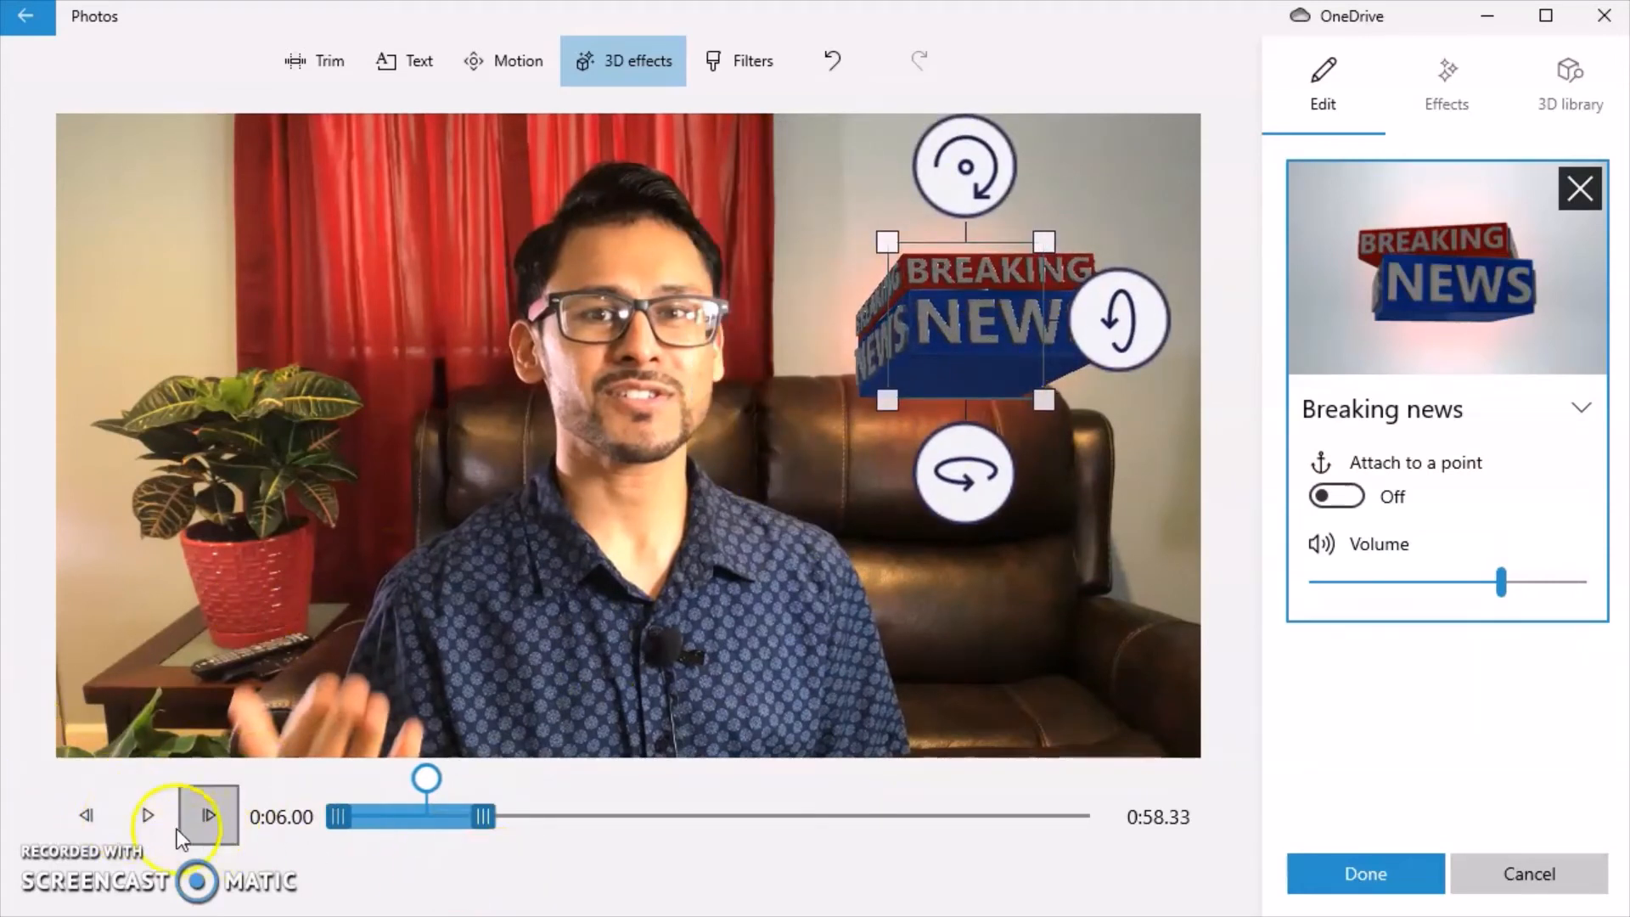
{"action": "left_click", "coordinate": [145, 816]}
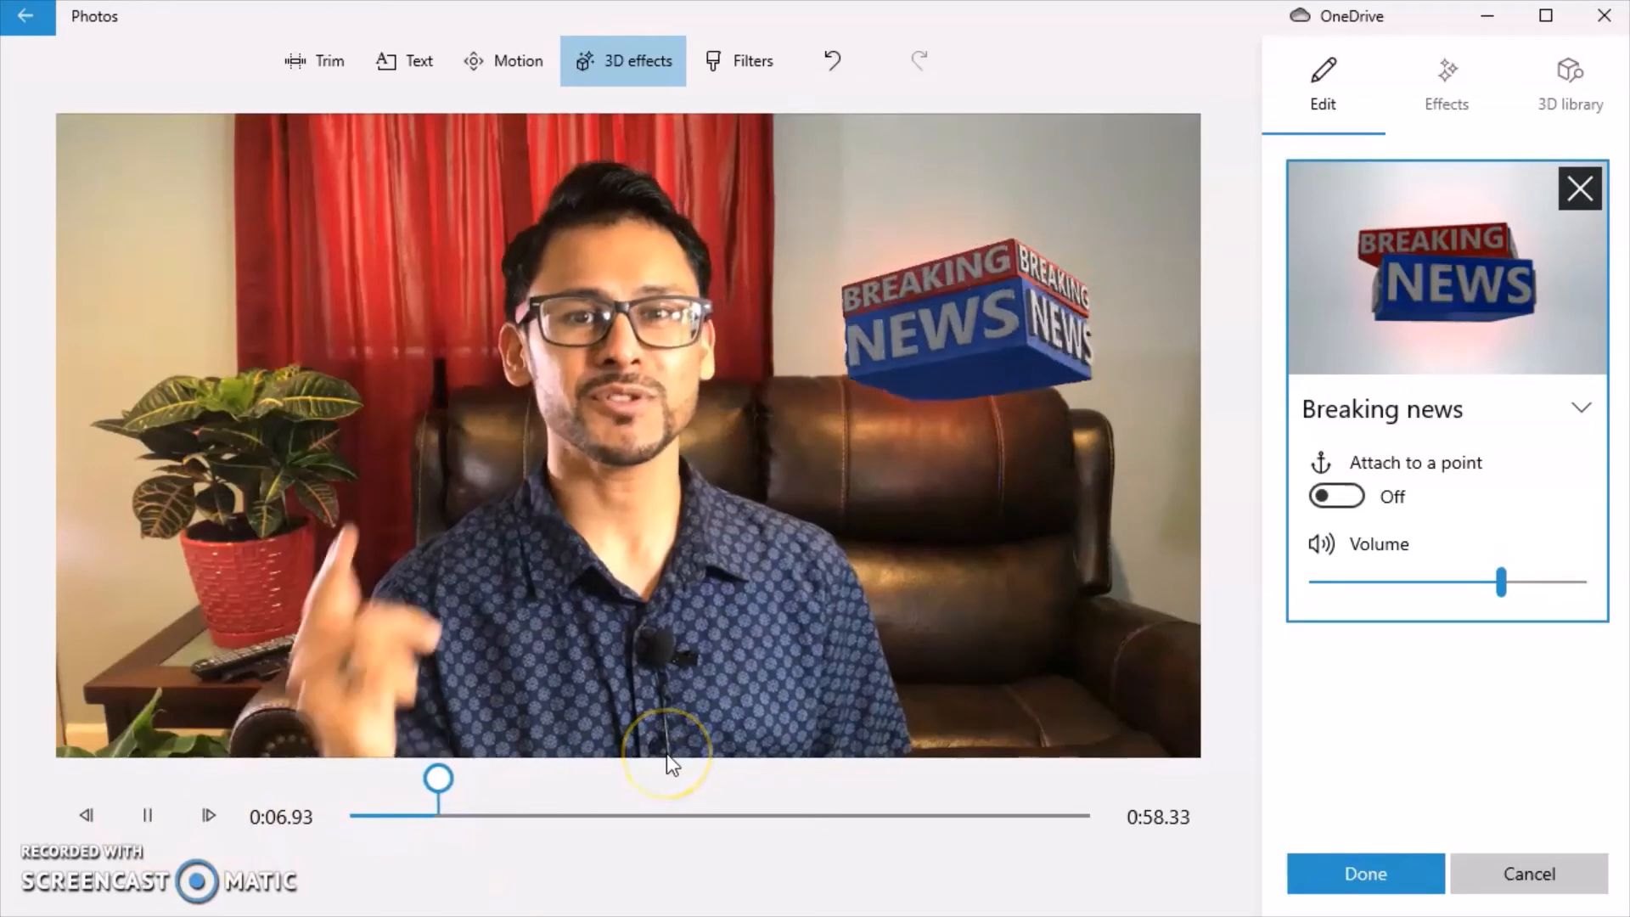
{"action": "left_click", "coordinate": [950, 323]}
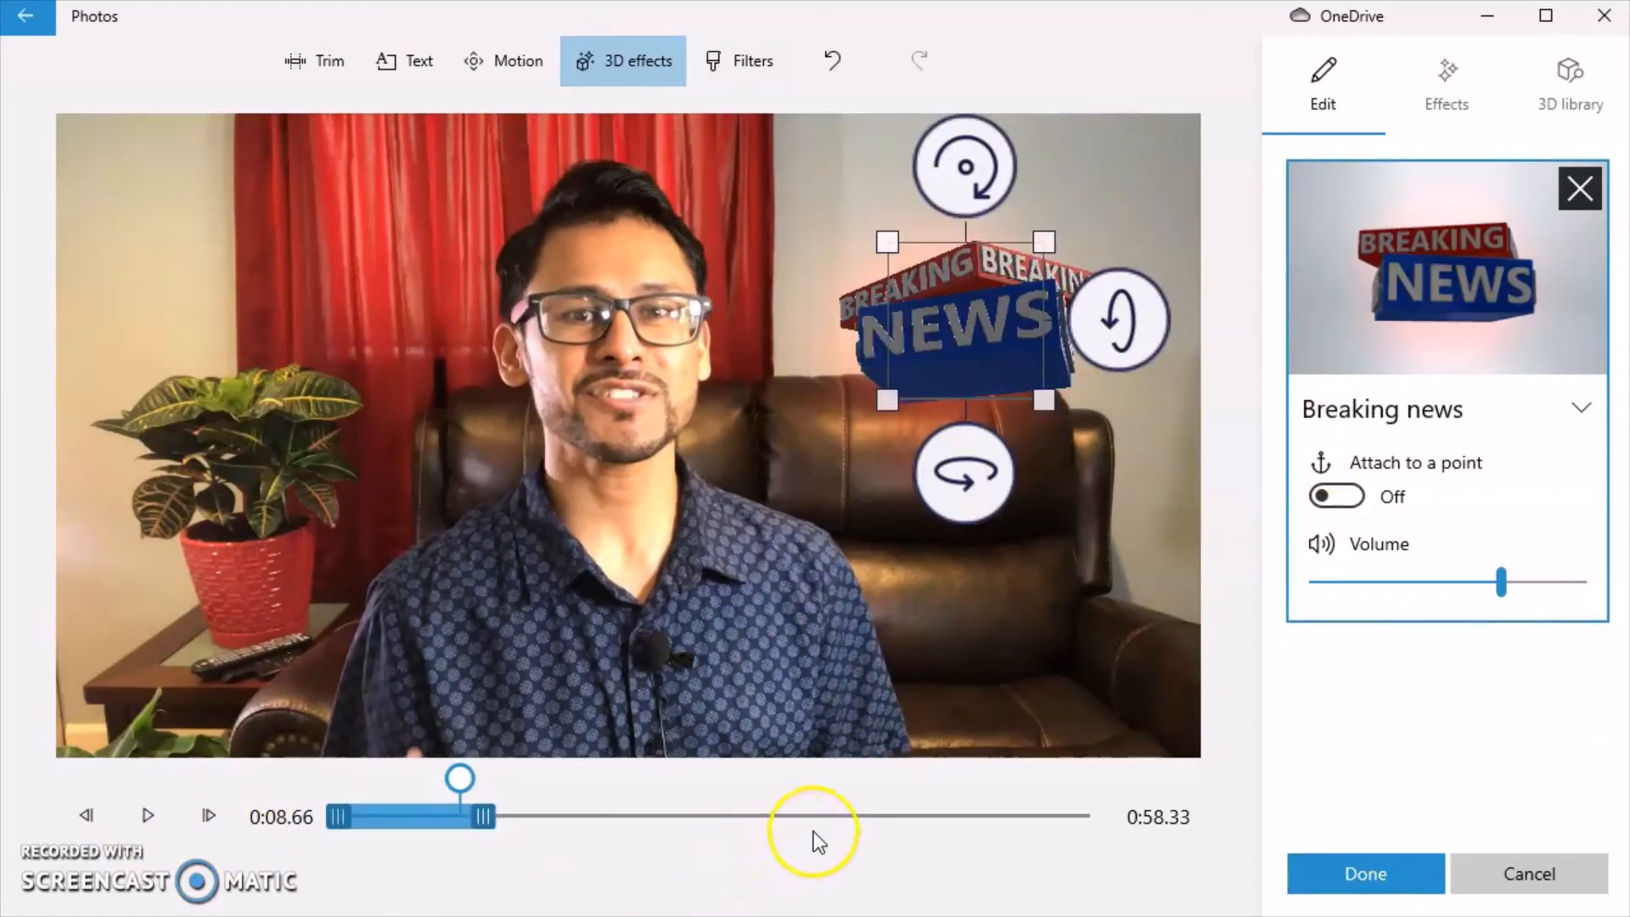
{"action": "mouse_move", "coordinate": [1139, 496]}
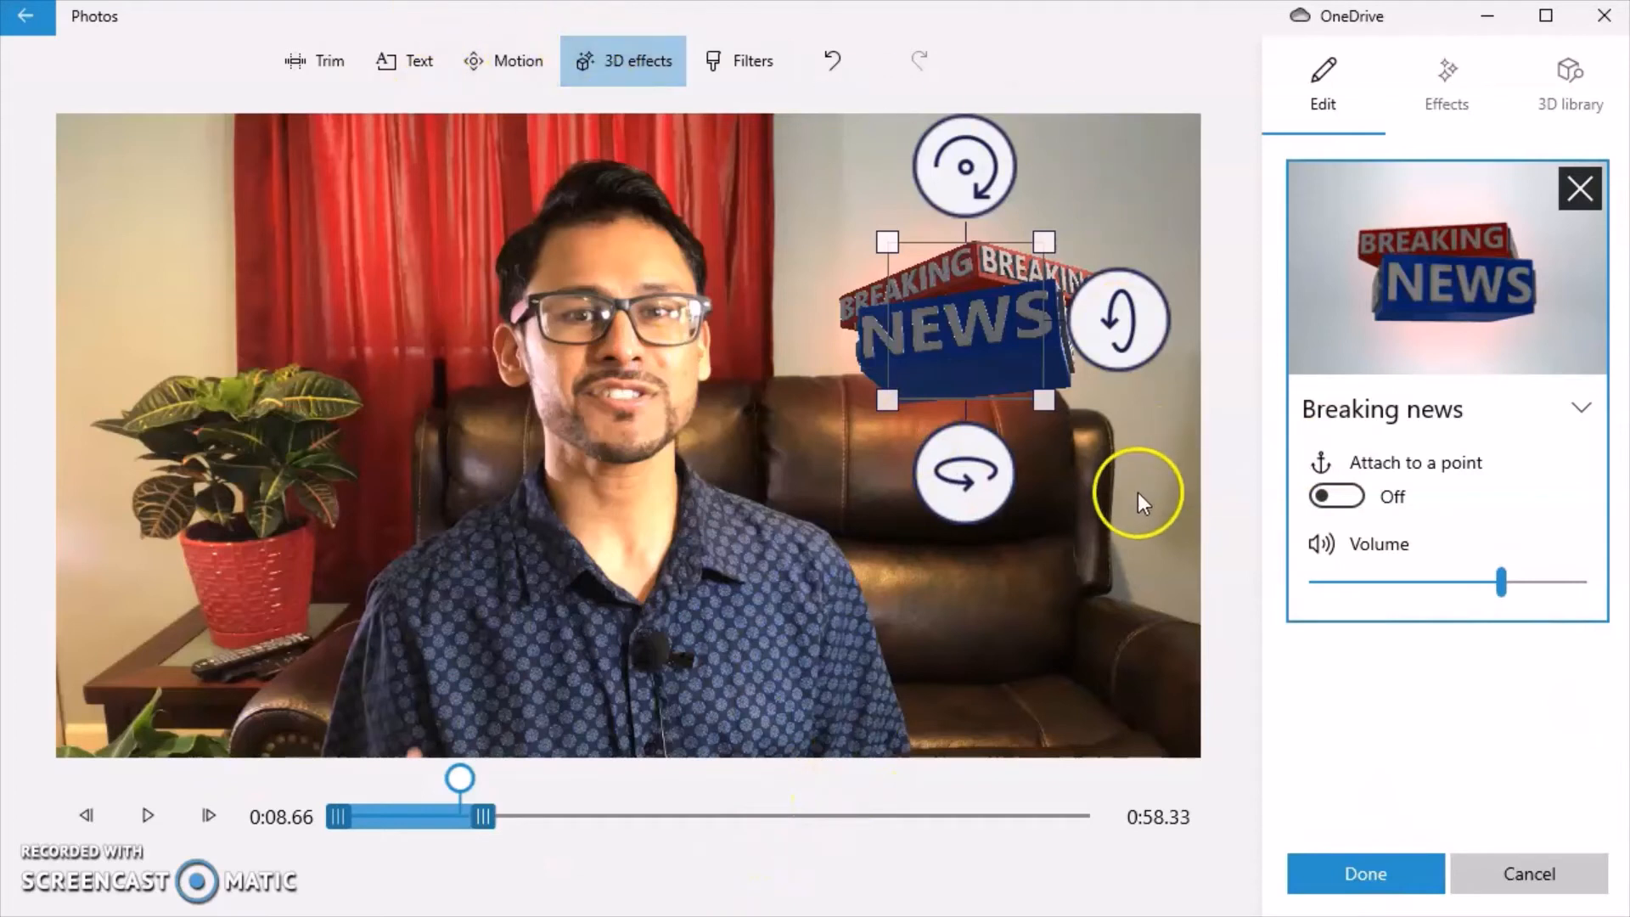
{"action": "mouse_move", "coordinate": [1123, 583]}
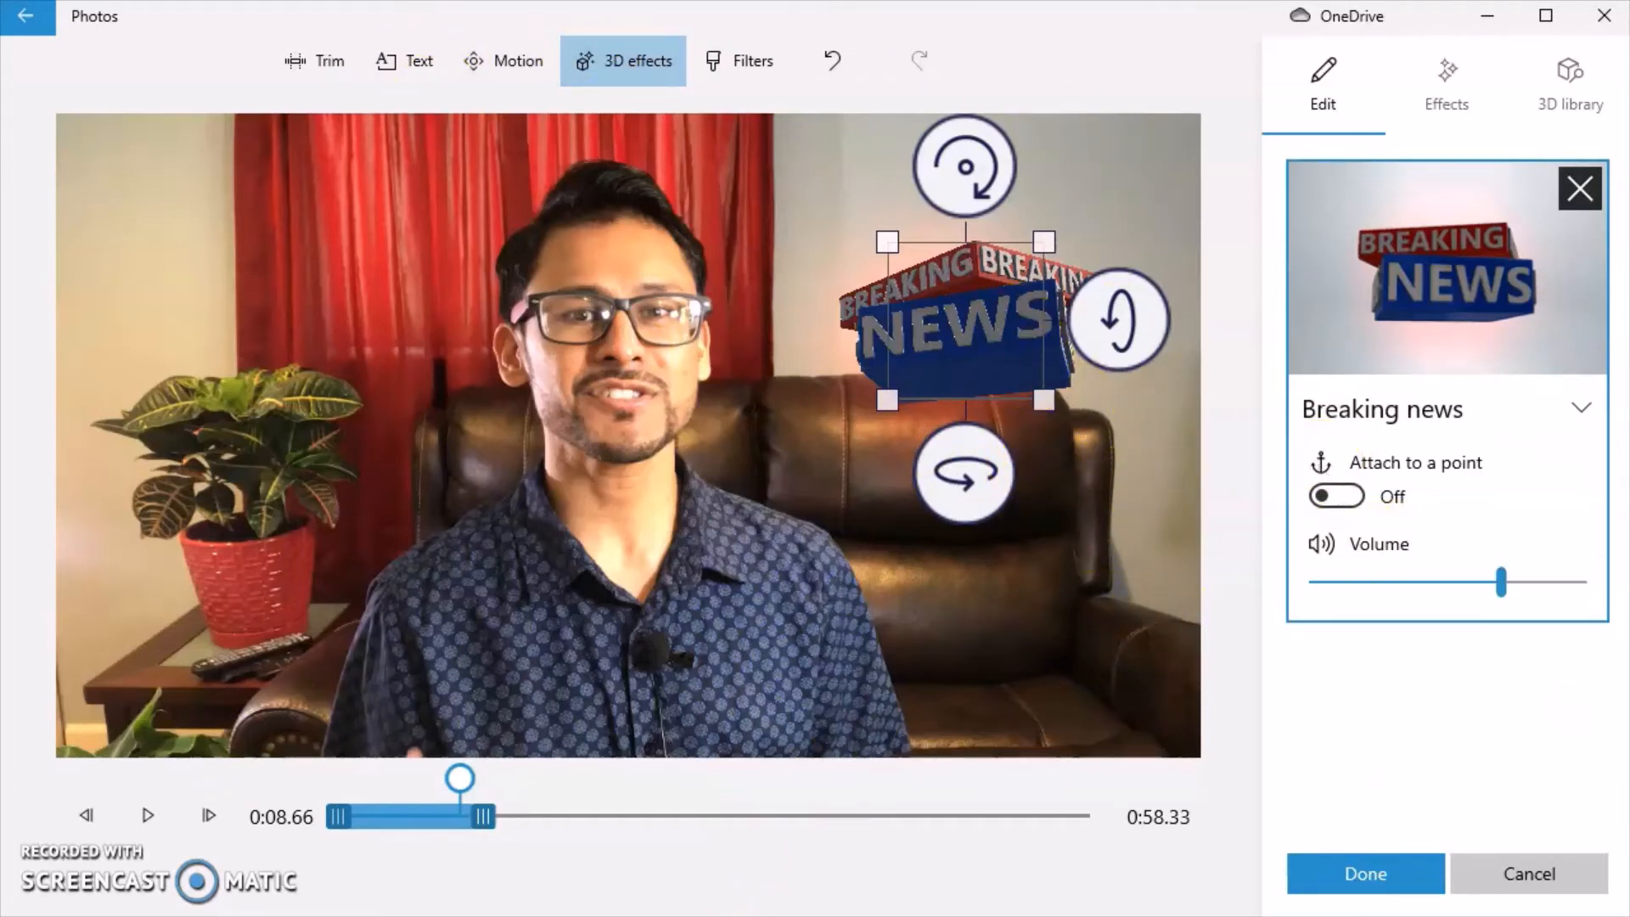
{"action": "left_click", "coordinate": [1529, 873]}
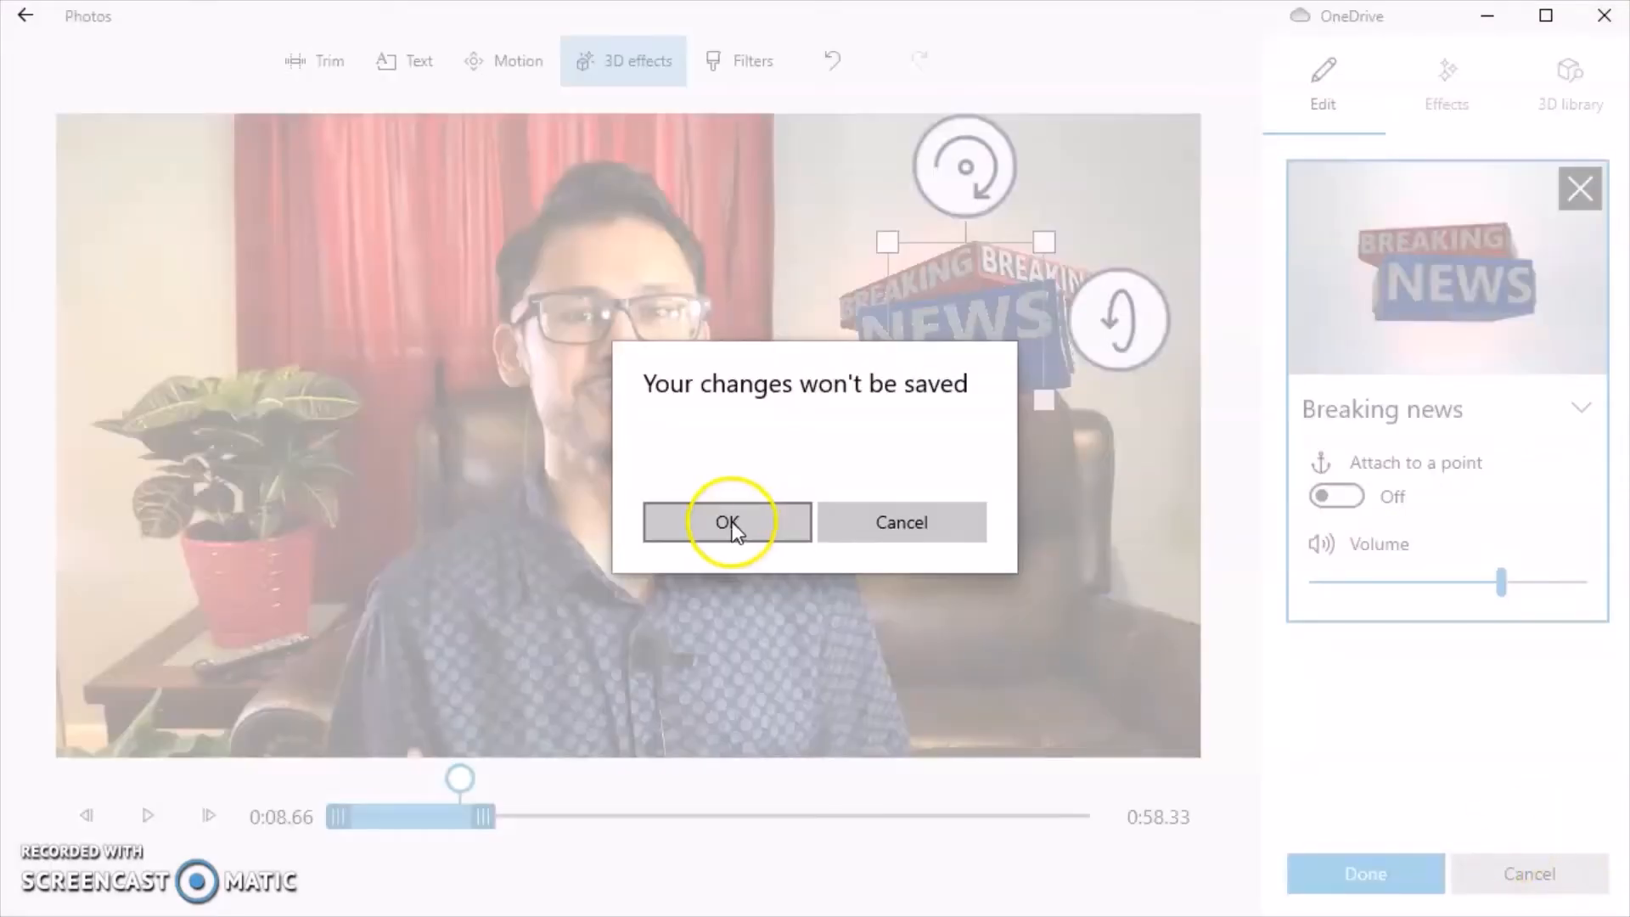
{"action": "left_click", "coordinate": [726, 520]}
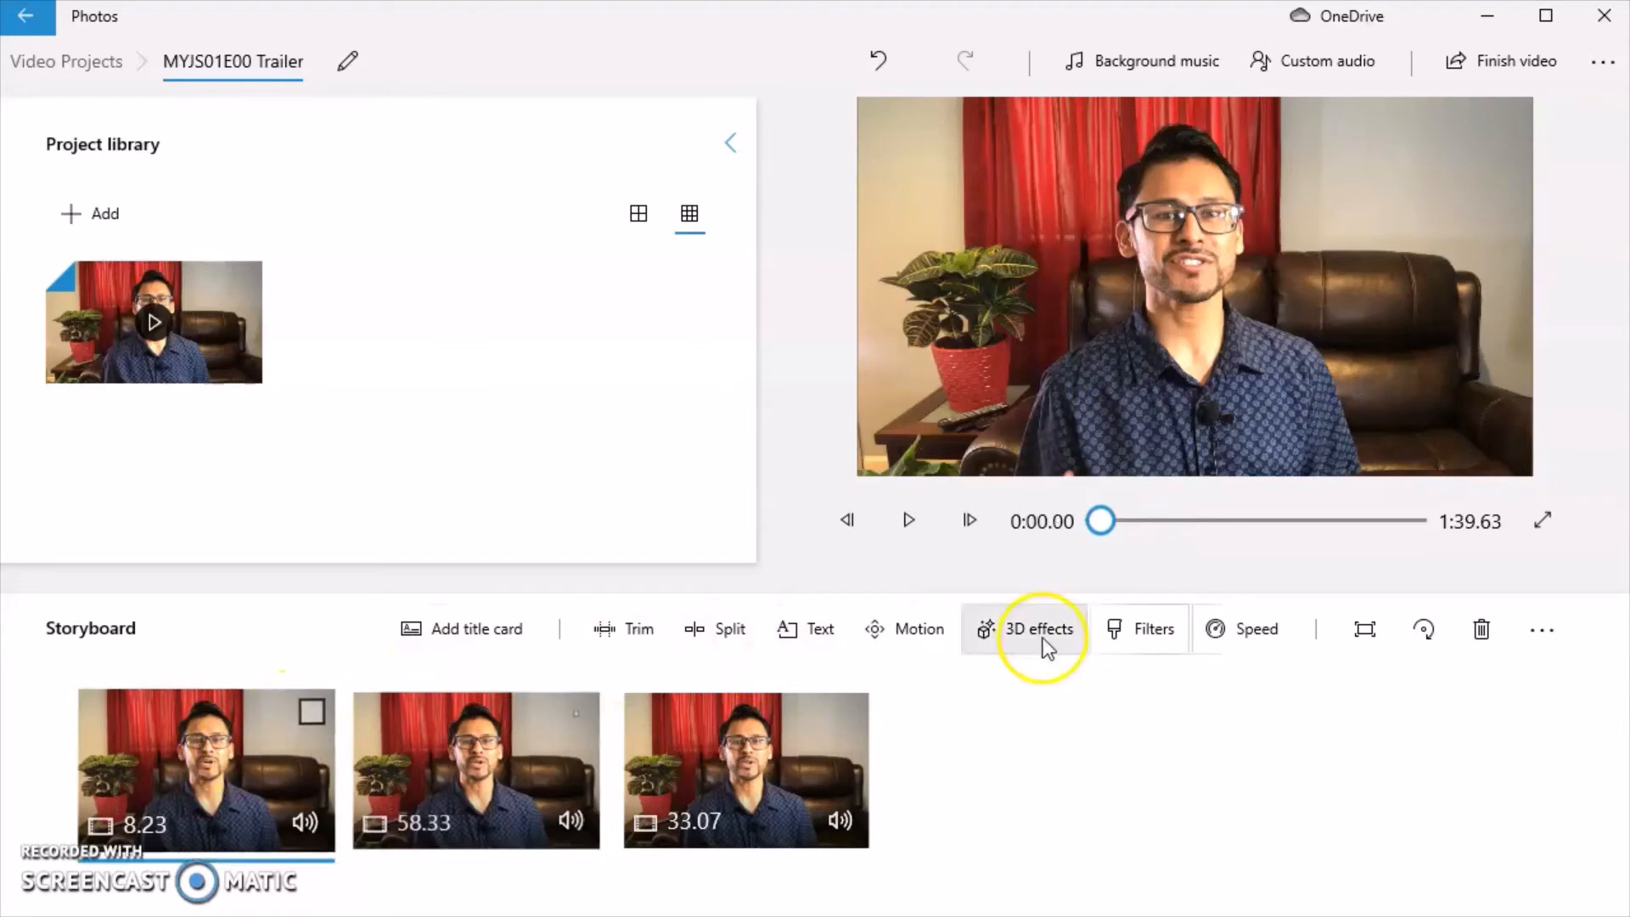
- Browse the clip's filter choices, then view and close the motion presets
{"action": "left_click", "coordinate": [1139, 628]}
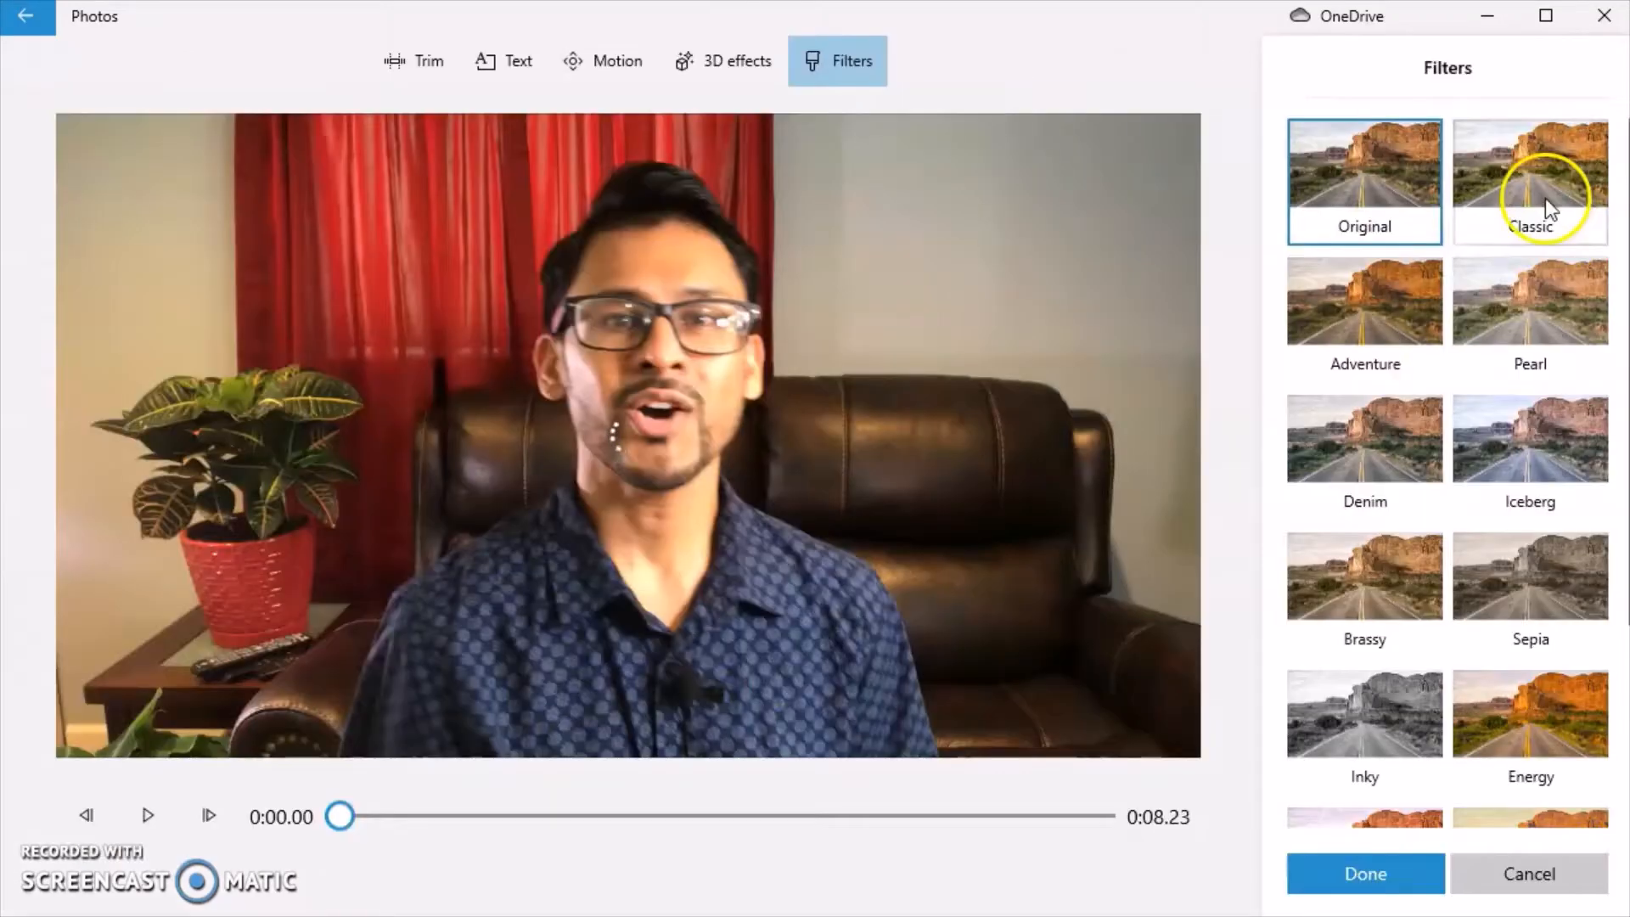
{"action": "mouse_move", "coordinate": [1518, 811]}
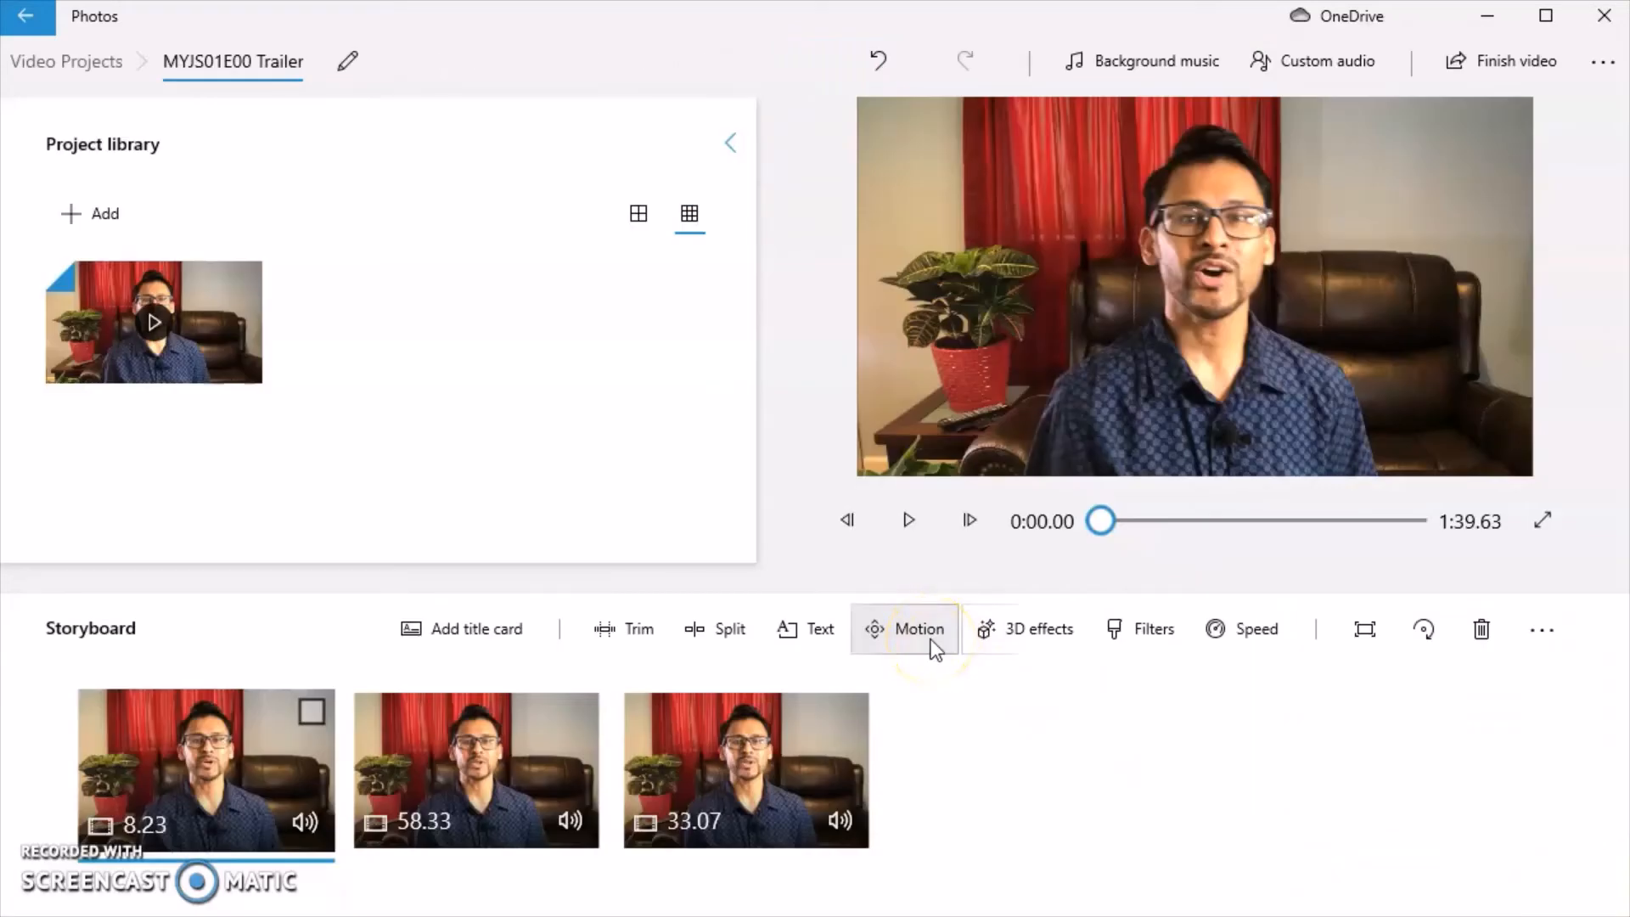
{"action": "left_click", "coordinate": [917, 628]}
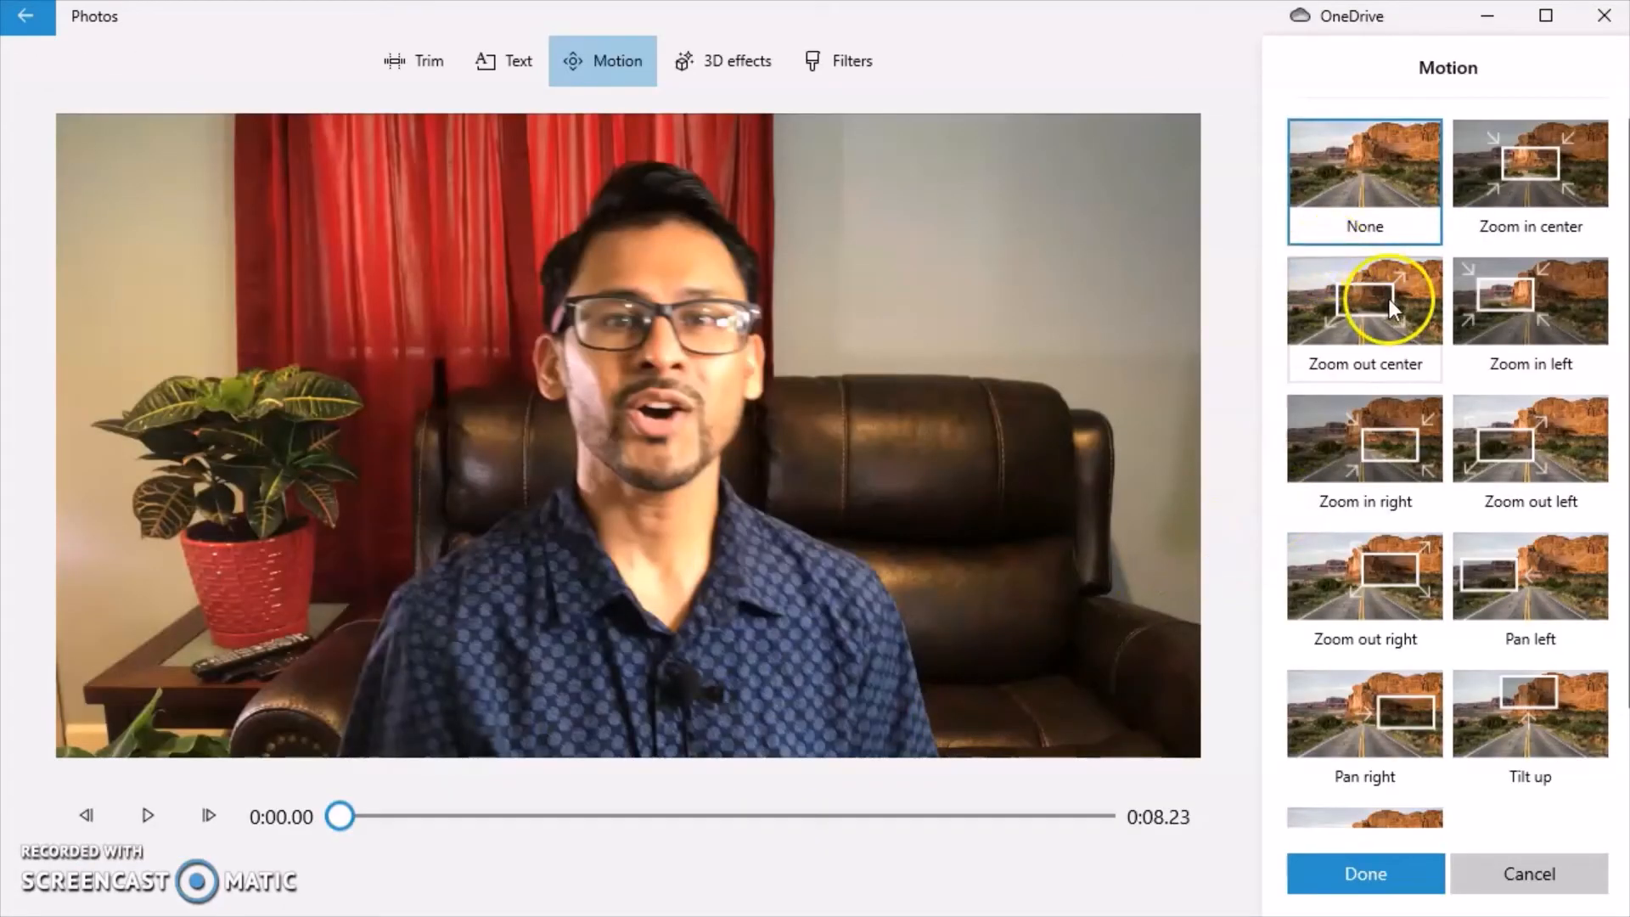
{"action": "left_click", "coordinate": [1365, 874]}
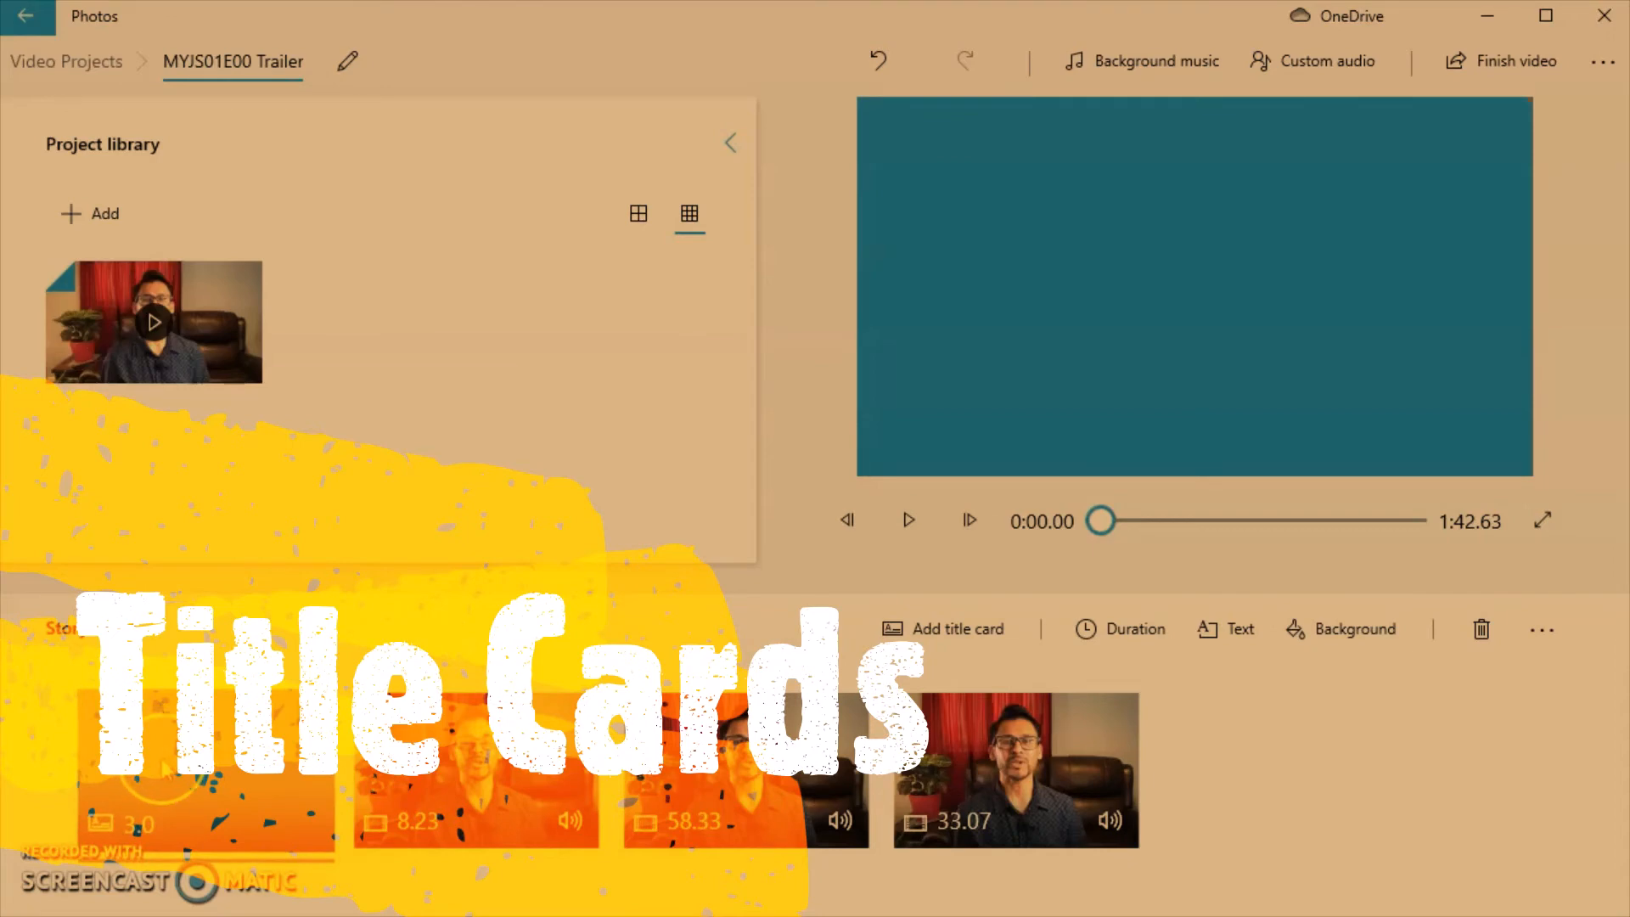
- Add a title card, type 'Welcome to my Channel', then cancel the text change
{"action": "left_click", "coordinate": [957, 629]}
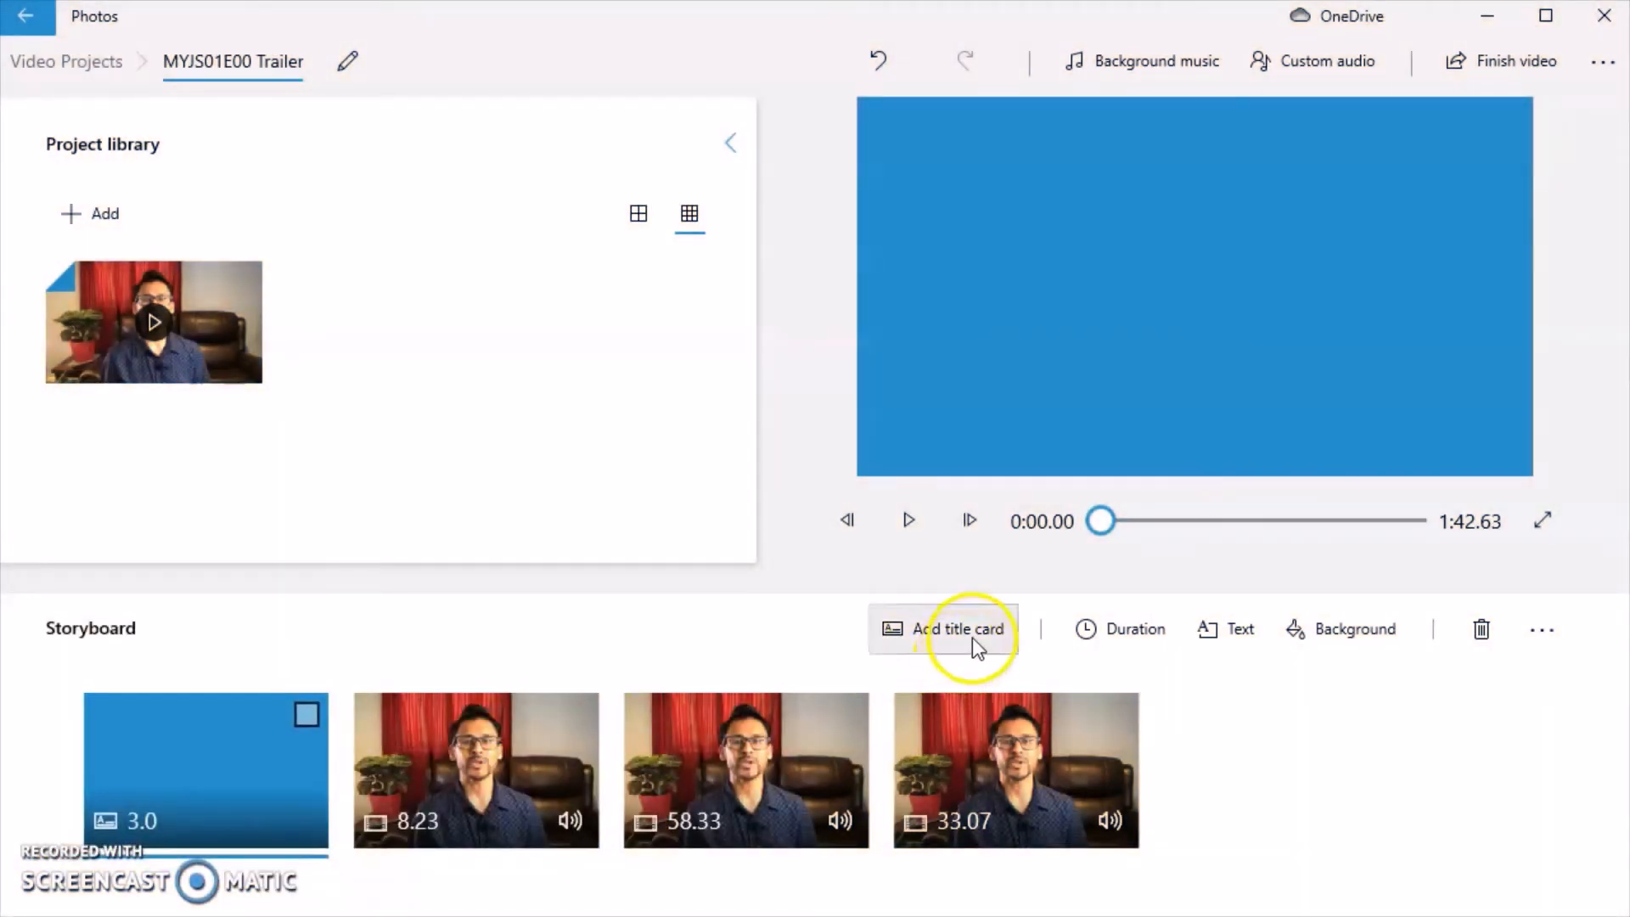
{"action": "mouse_move", "coordinate": [1224, 630]}
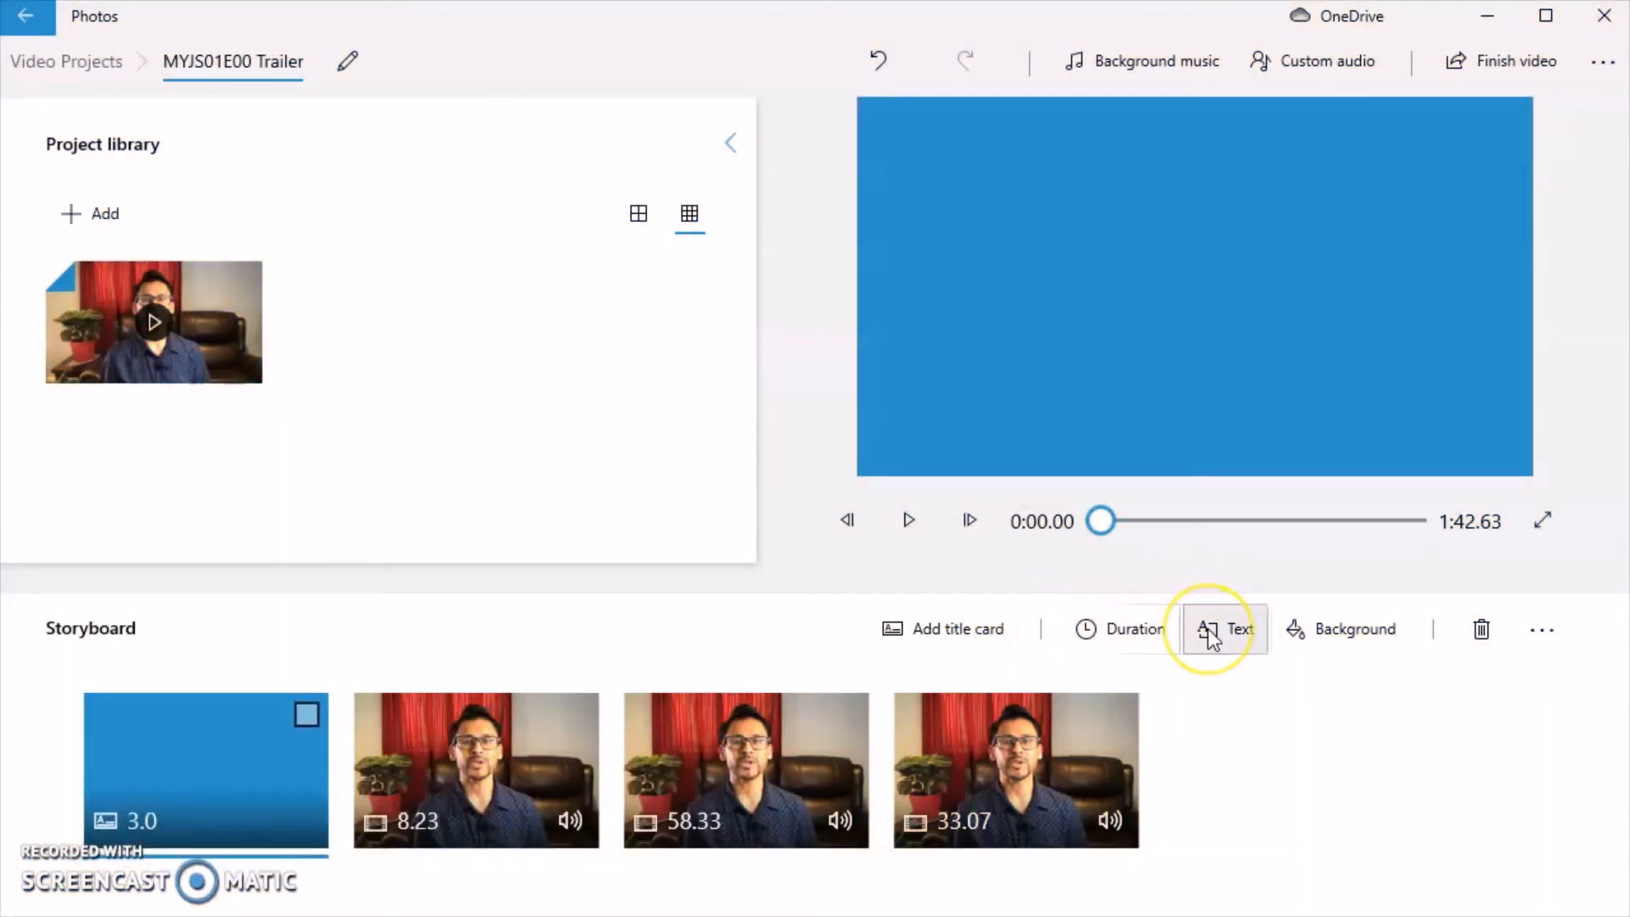
{"action": "left_click", "coordinate": [1225, 629]}
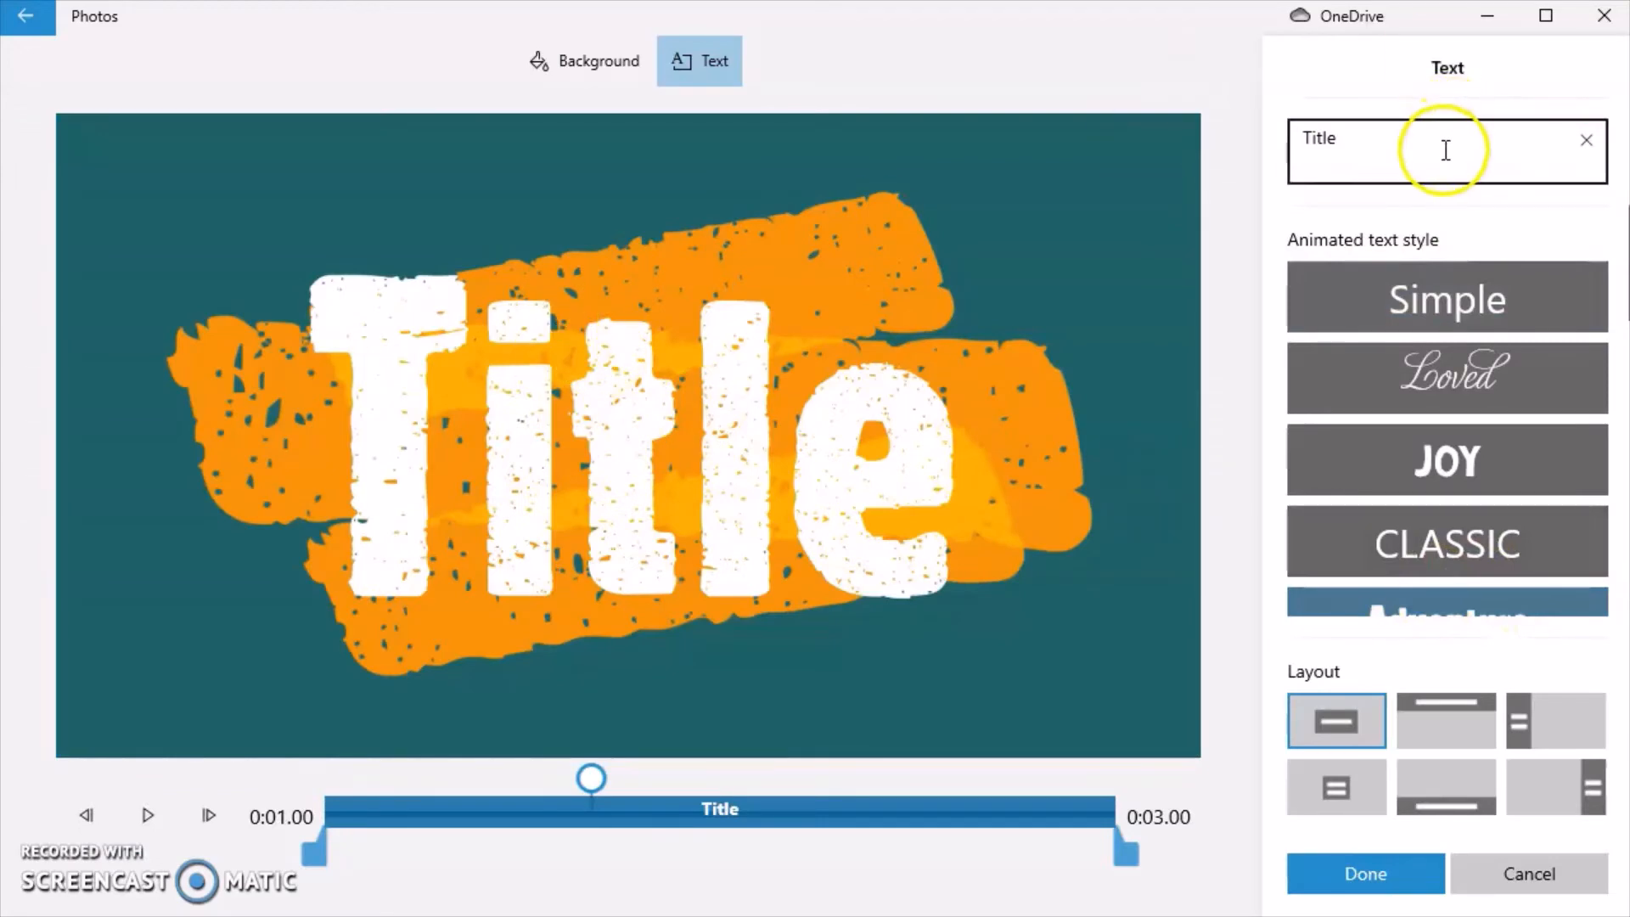
{"action": "left_click", "coordinate": [1587, 140]}
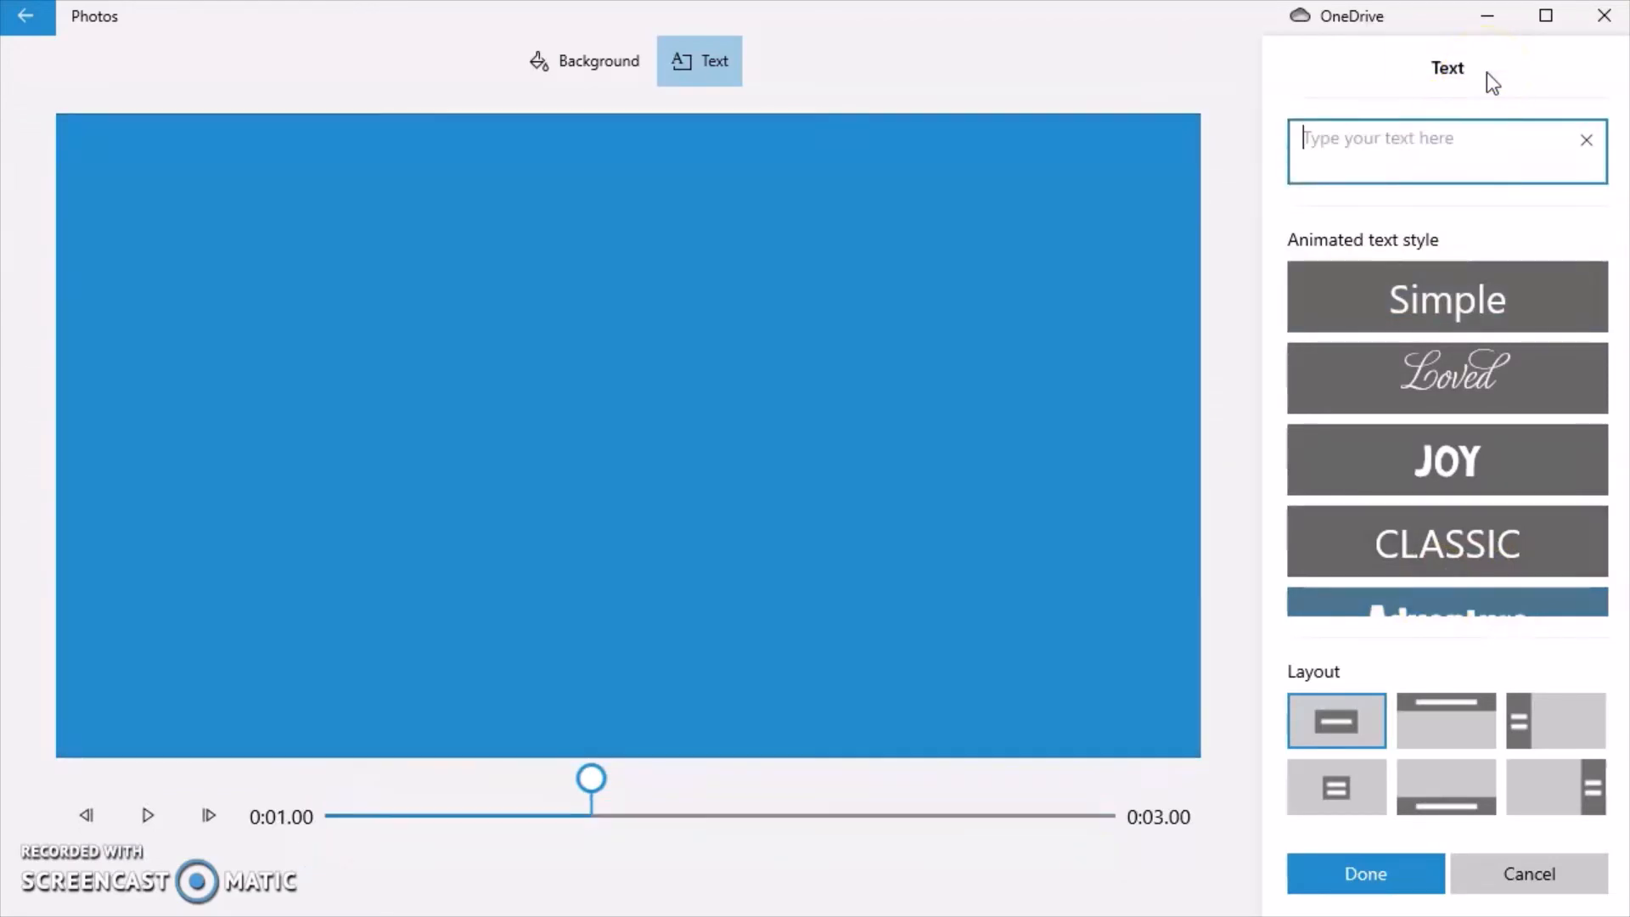
{"action": "type", "text": "Welcome to my"}
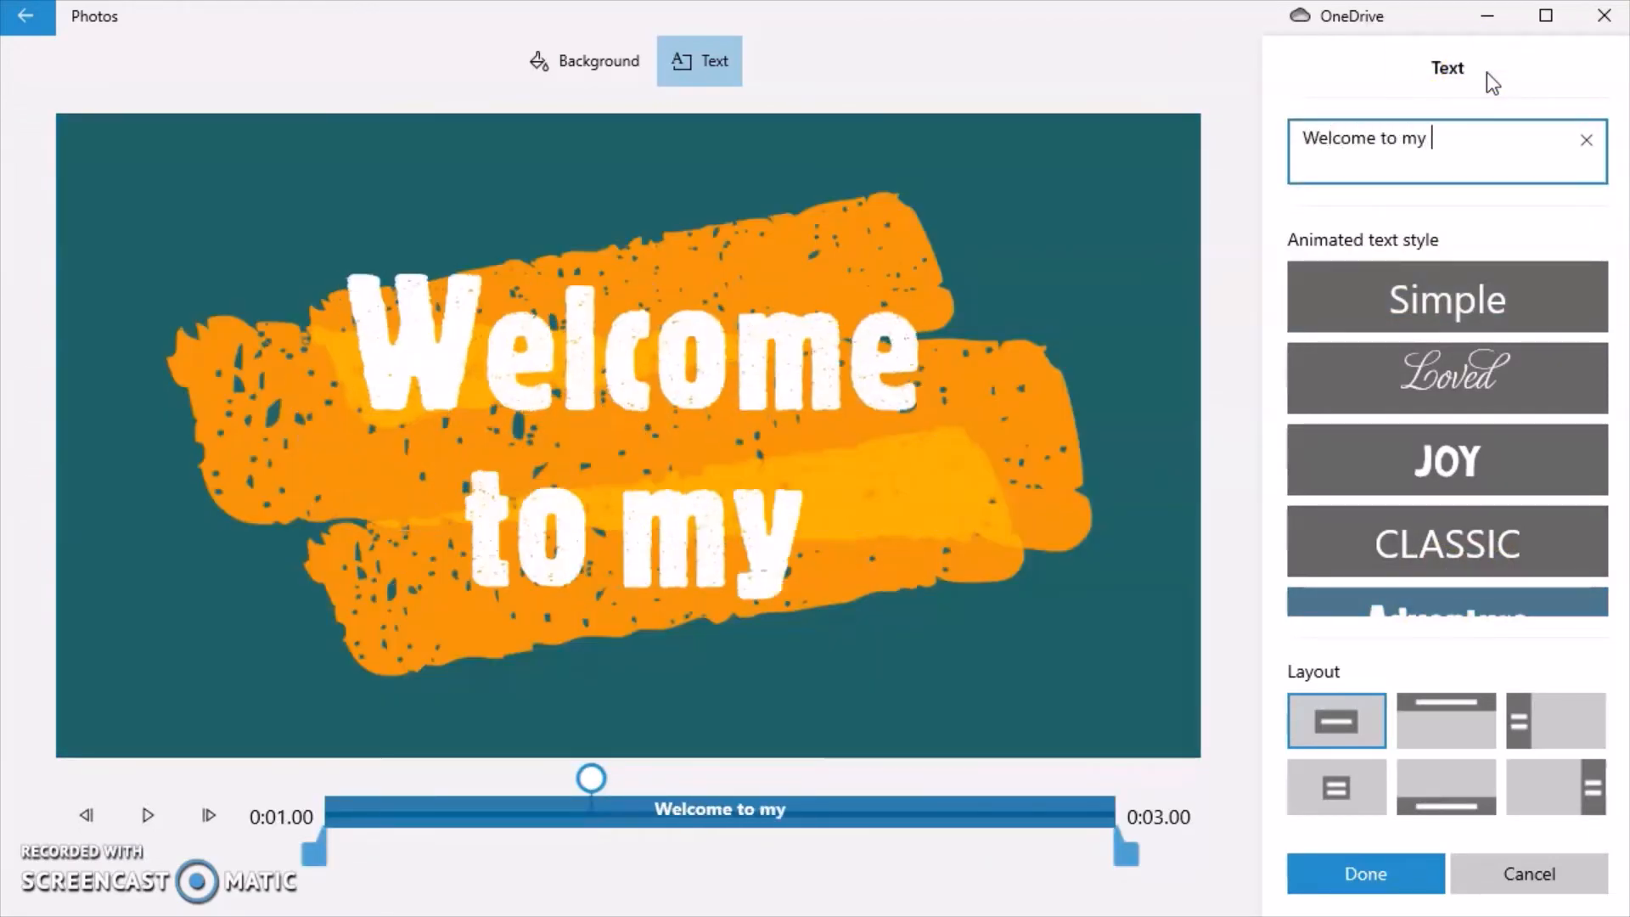
{"action": "type", "text": "Channel"}
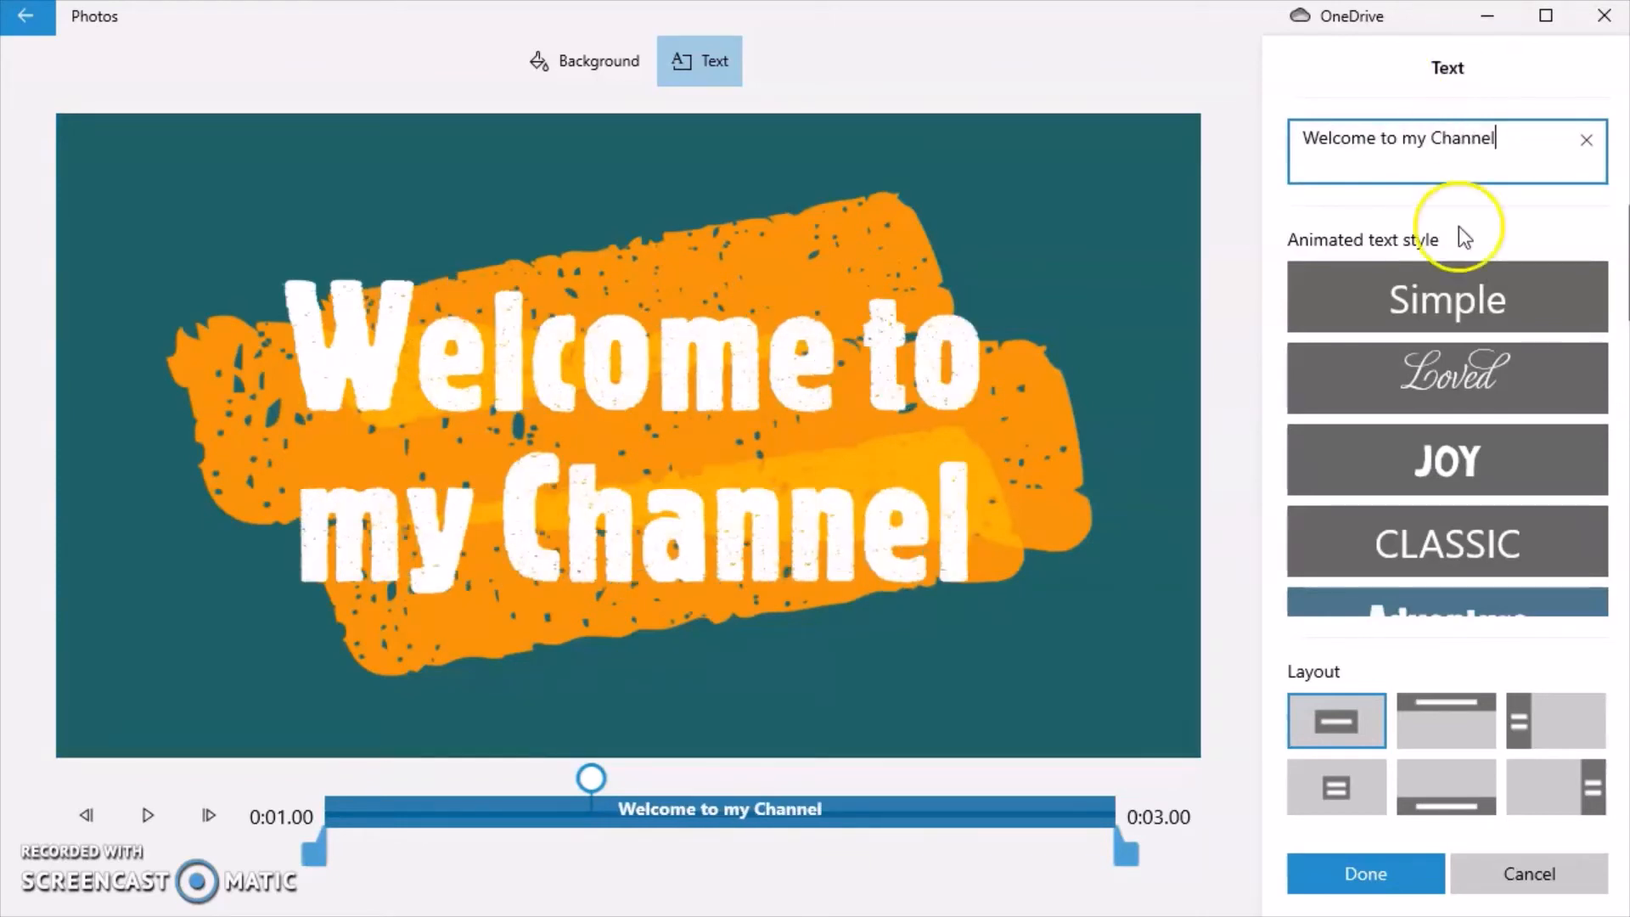
{"action": "mouse_move", "coordinate": [1529, 874]}
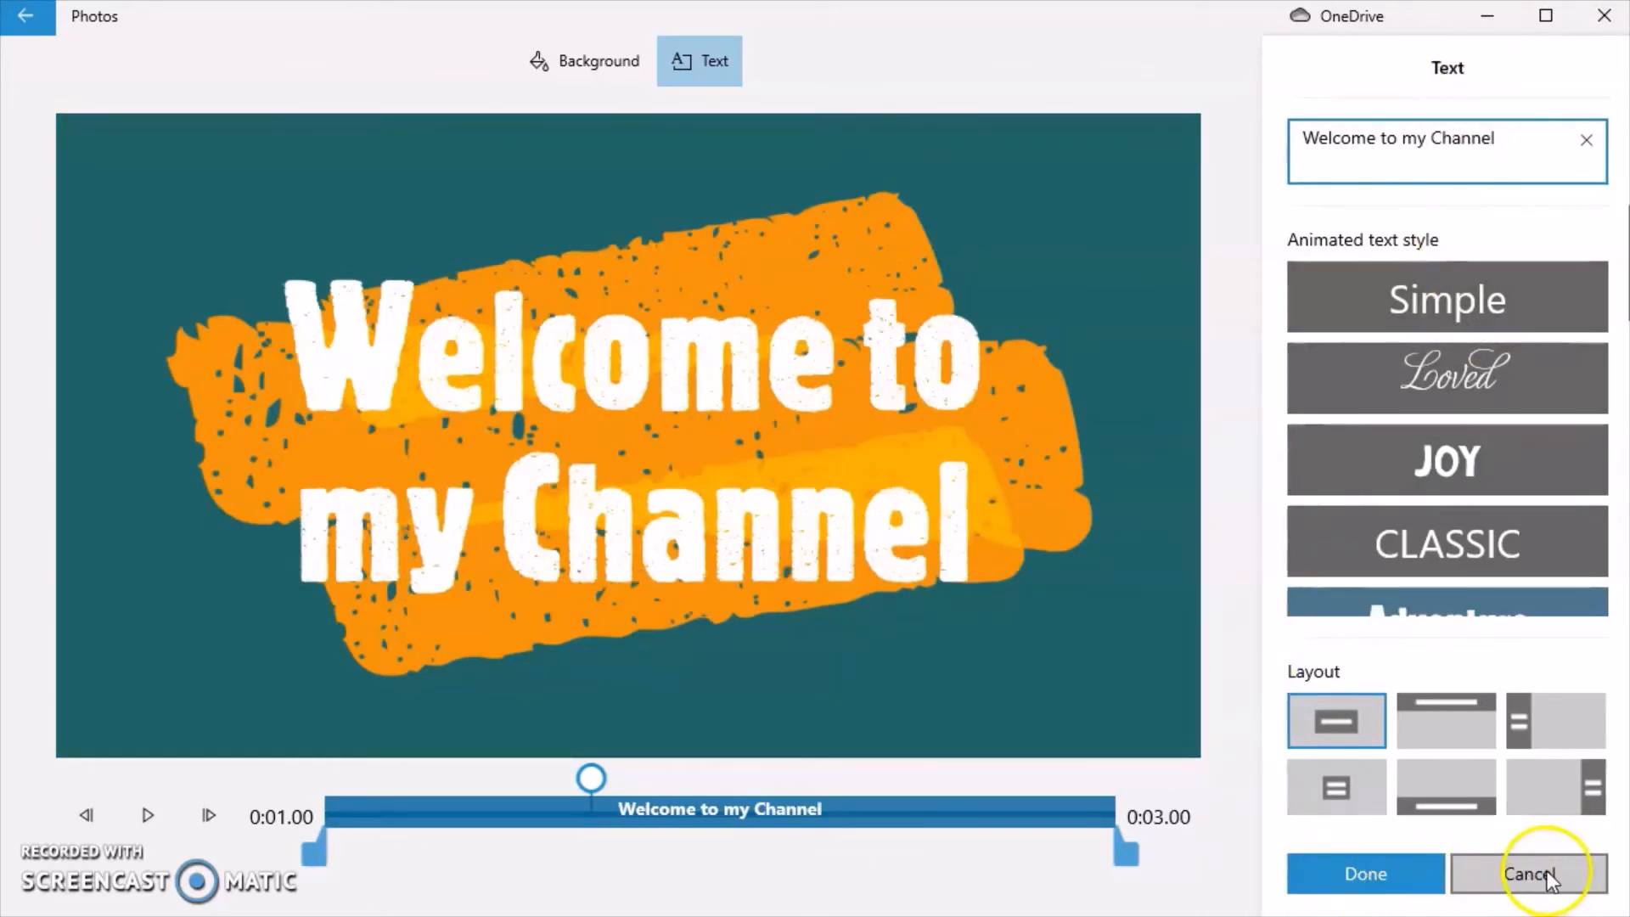
{"action": "left_click", "coordinate": [1528, 874]}
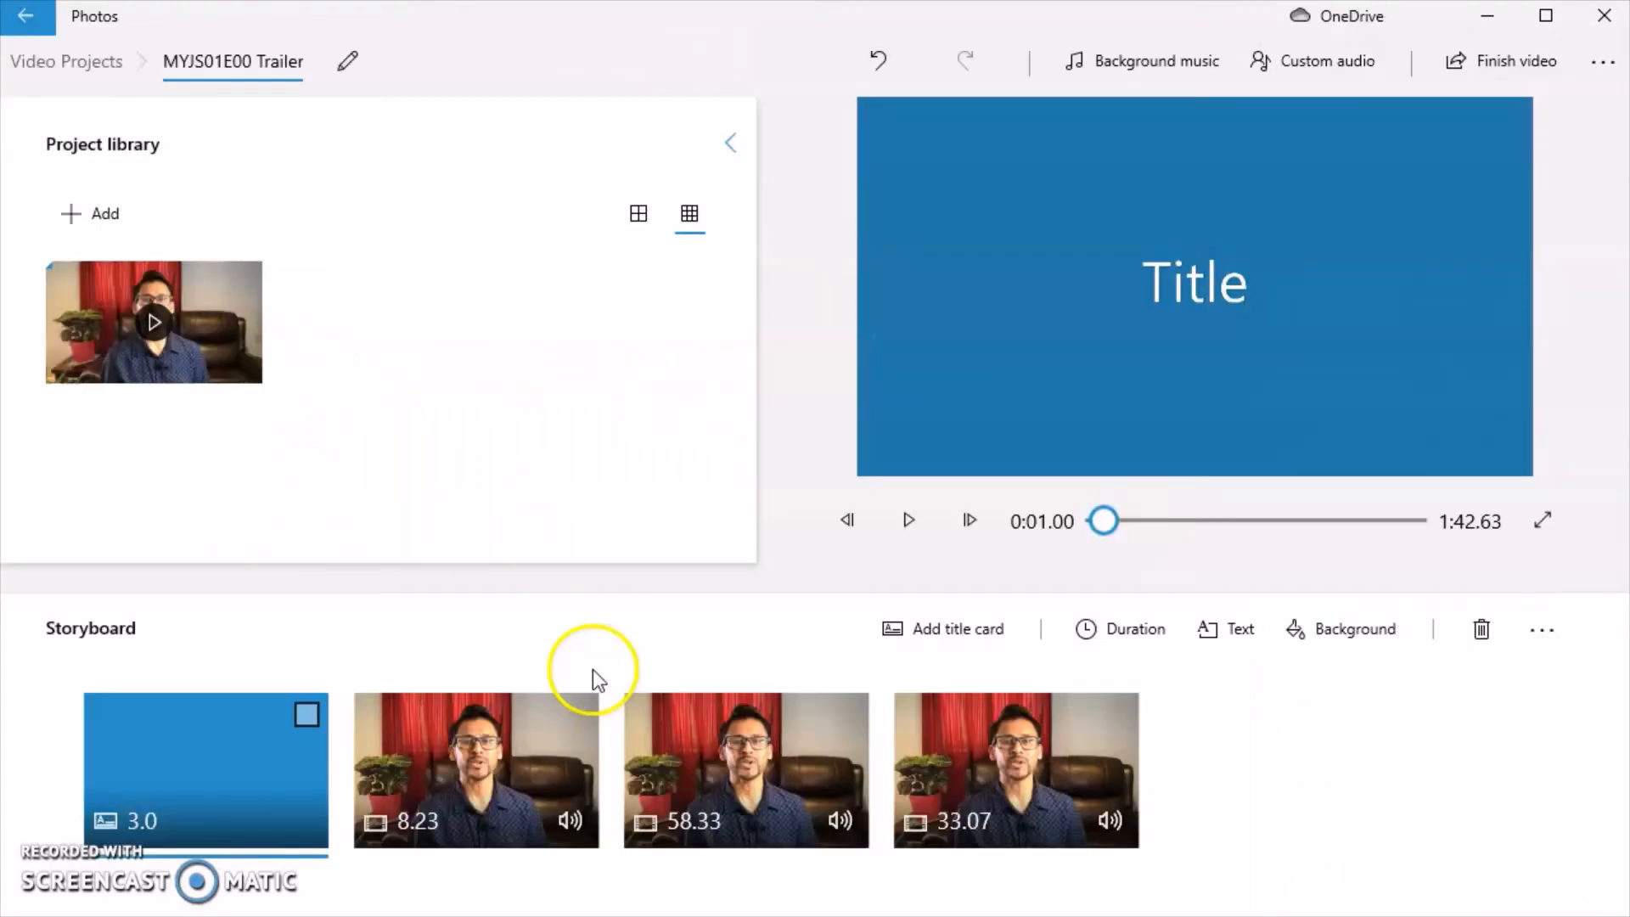
{"action": "left_click", "coordinate": [205, 769]}
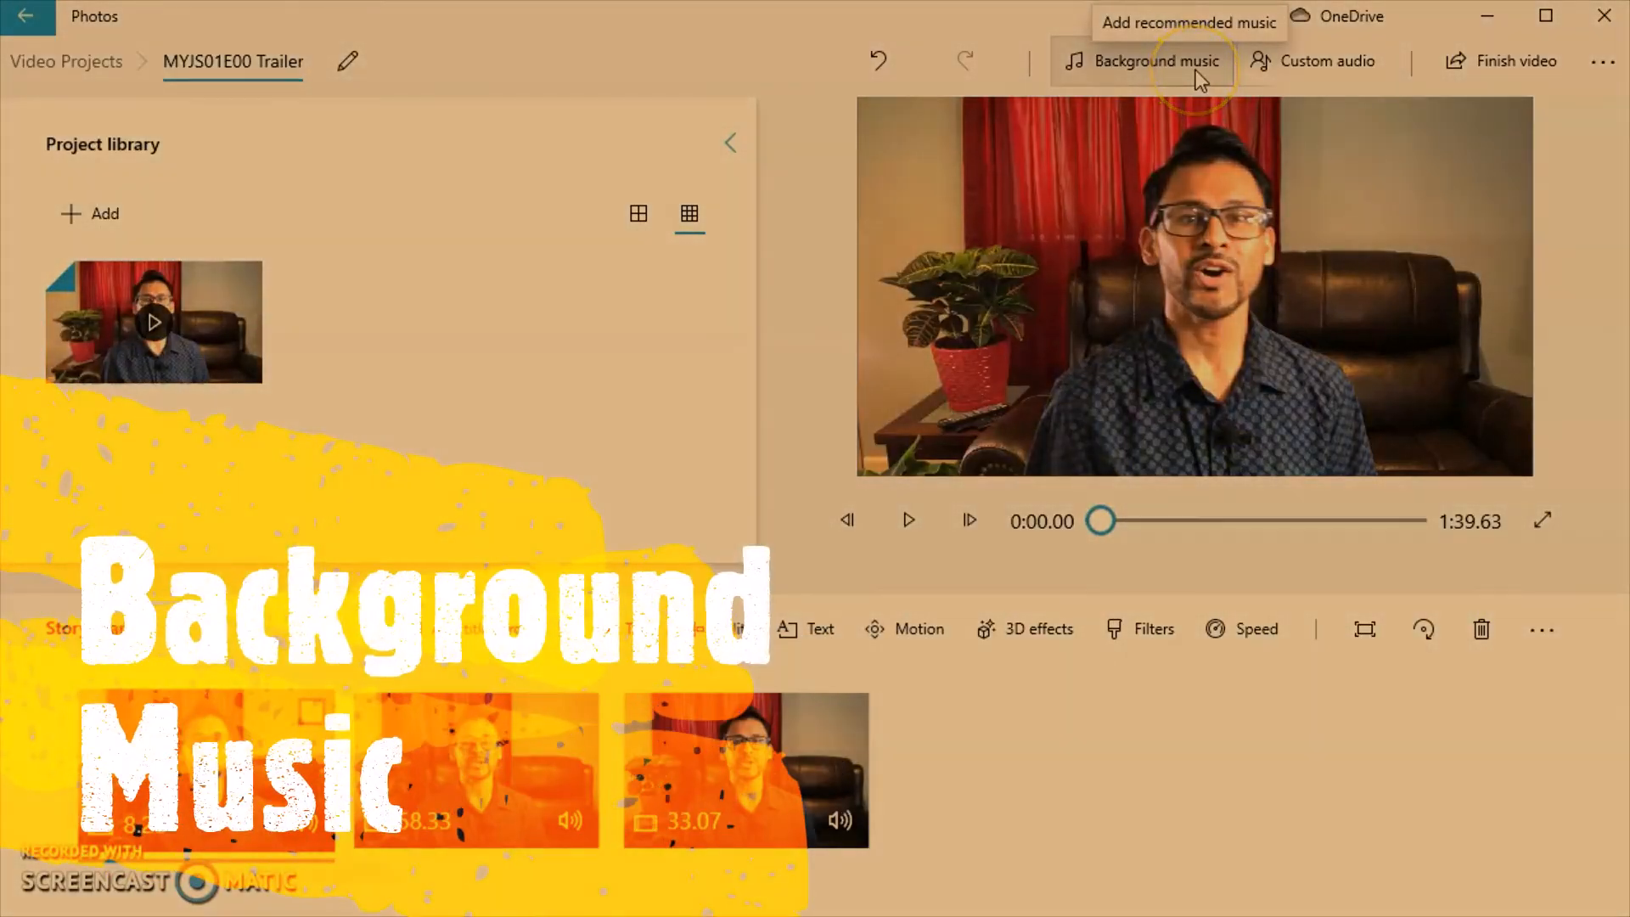
{"action": "mouse_move", "coordinate": [1286, 162]}
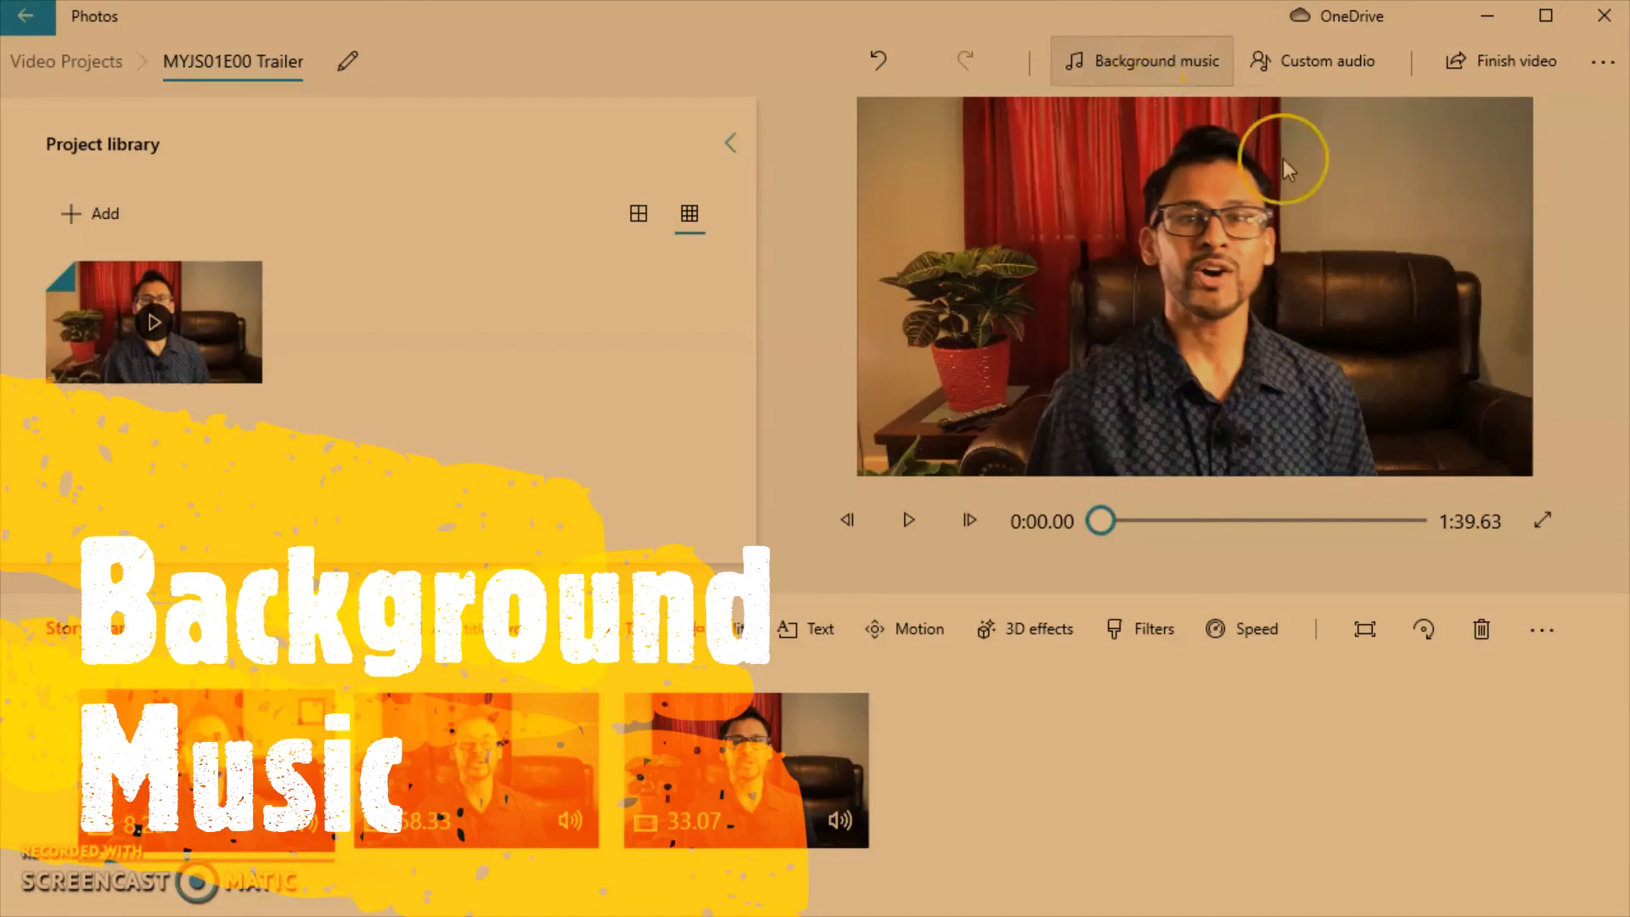
{"action": "left_click", "coordinate": [1140, 60]}
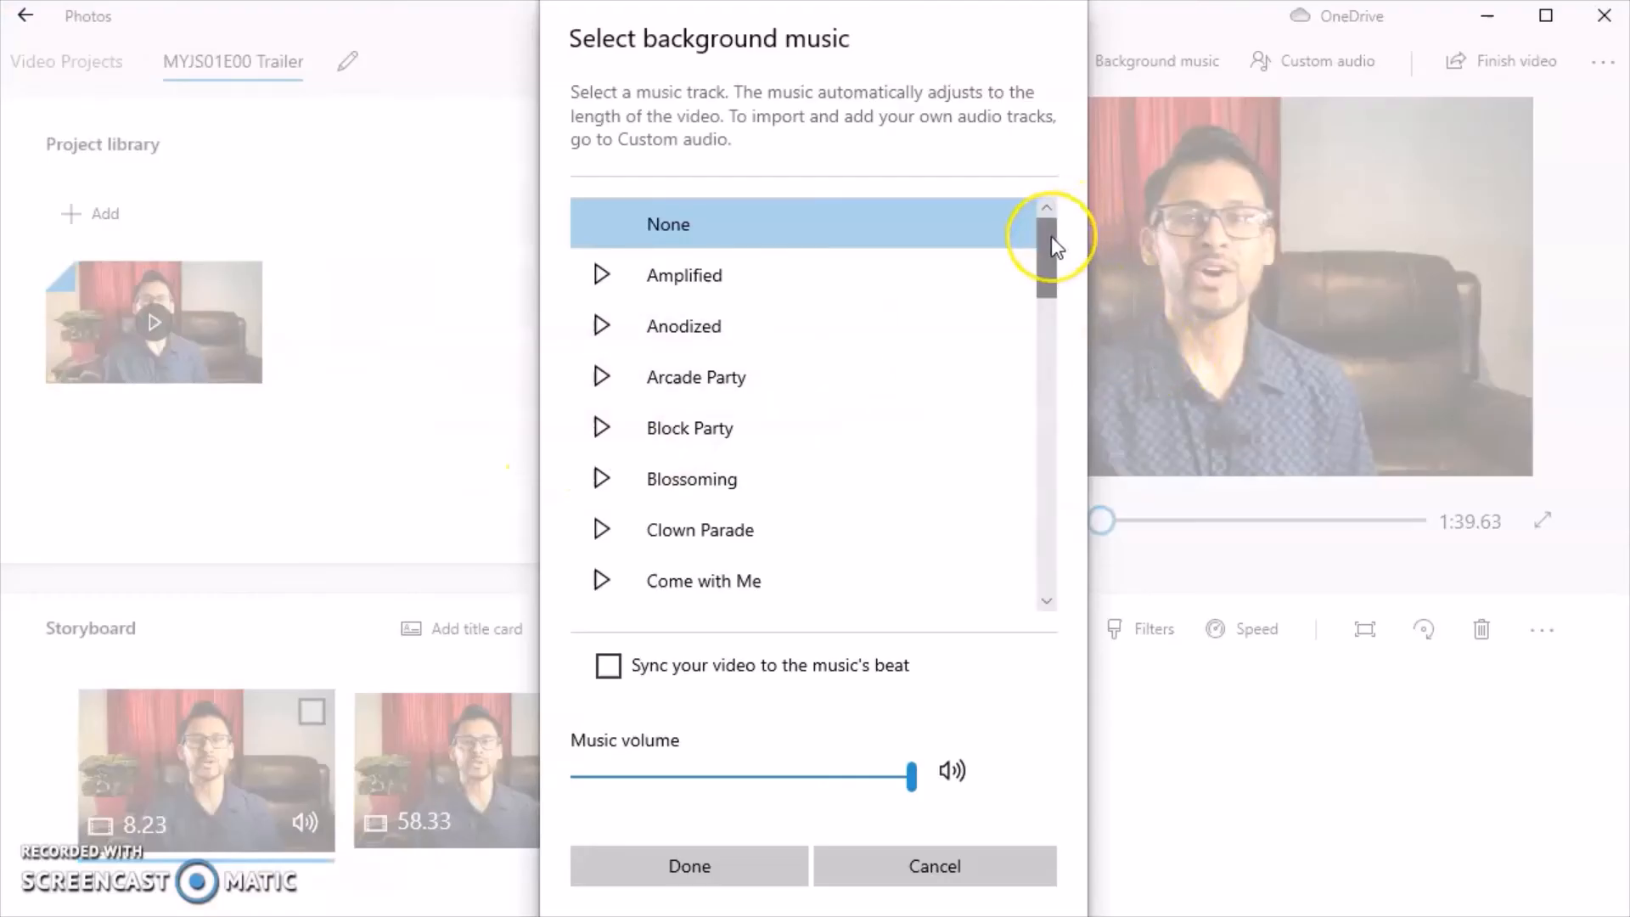
{"action": "scroll", "scroll_direction": "down", "scroll_amount": 3}
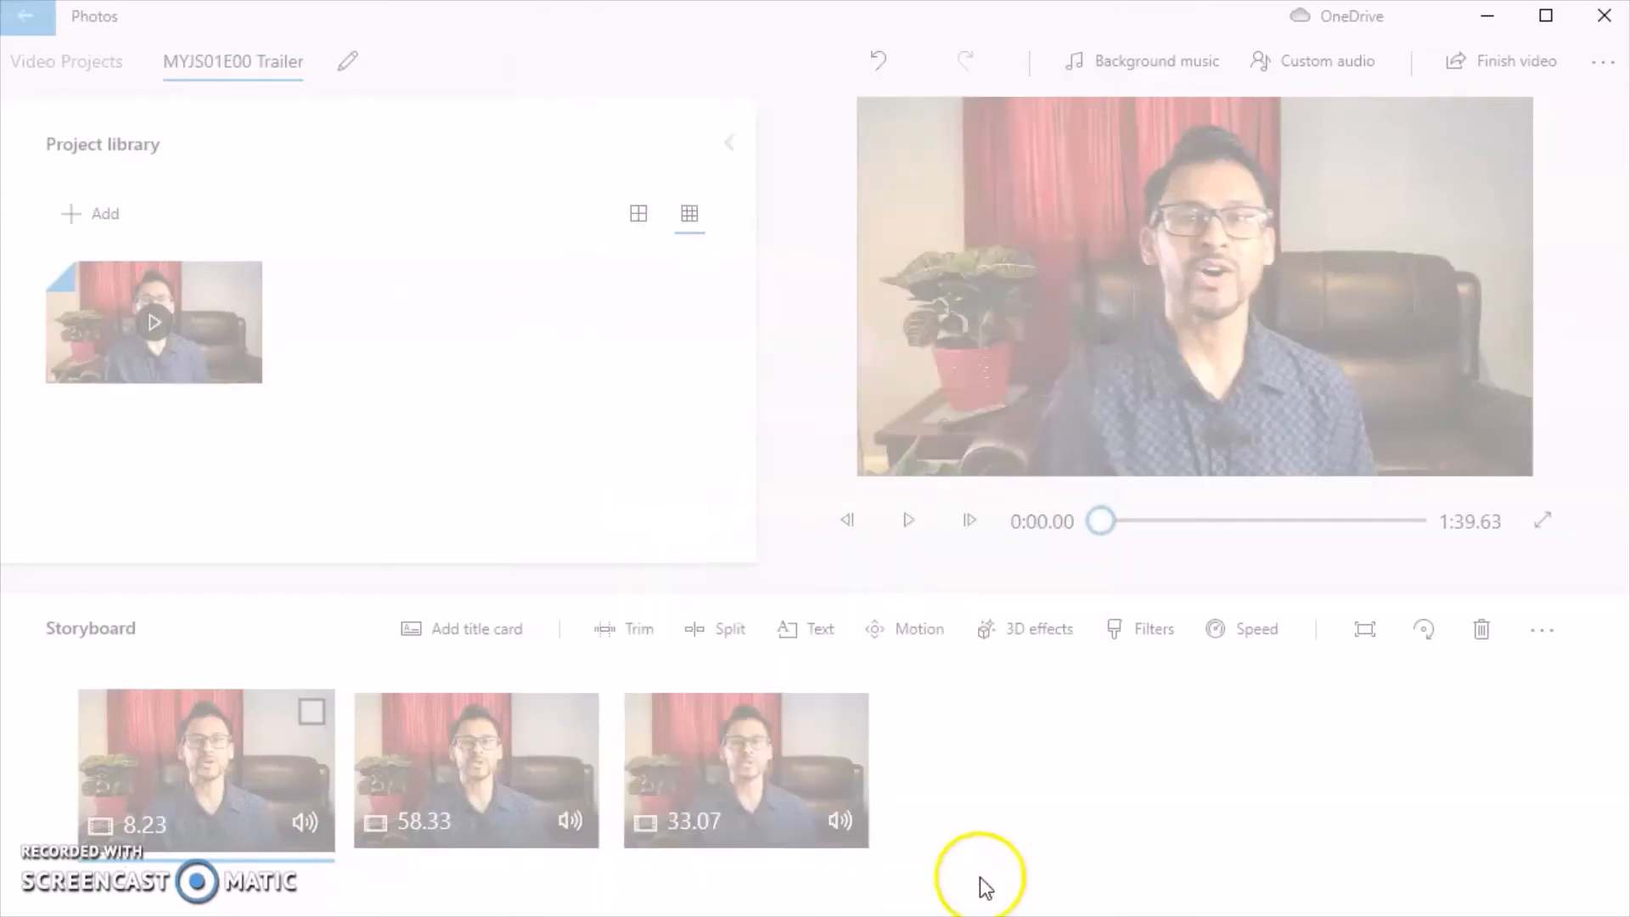
{"action": "mouse_move", "coordinate": [1040, 754]}
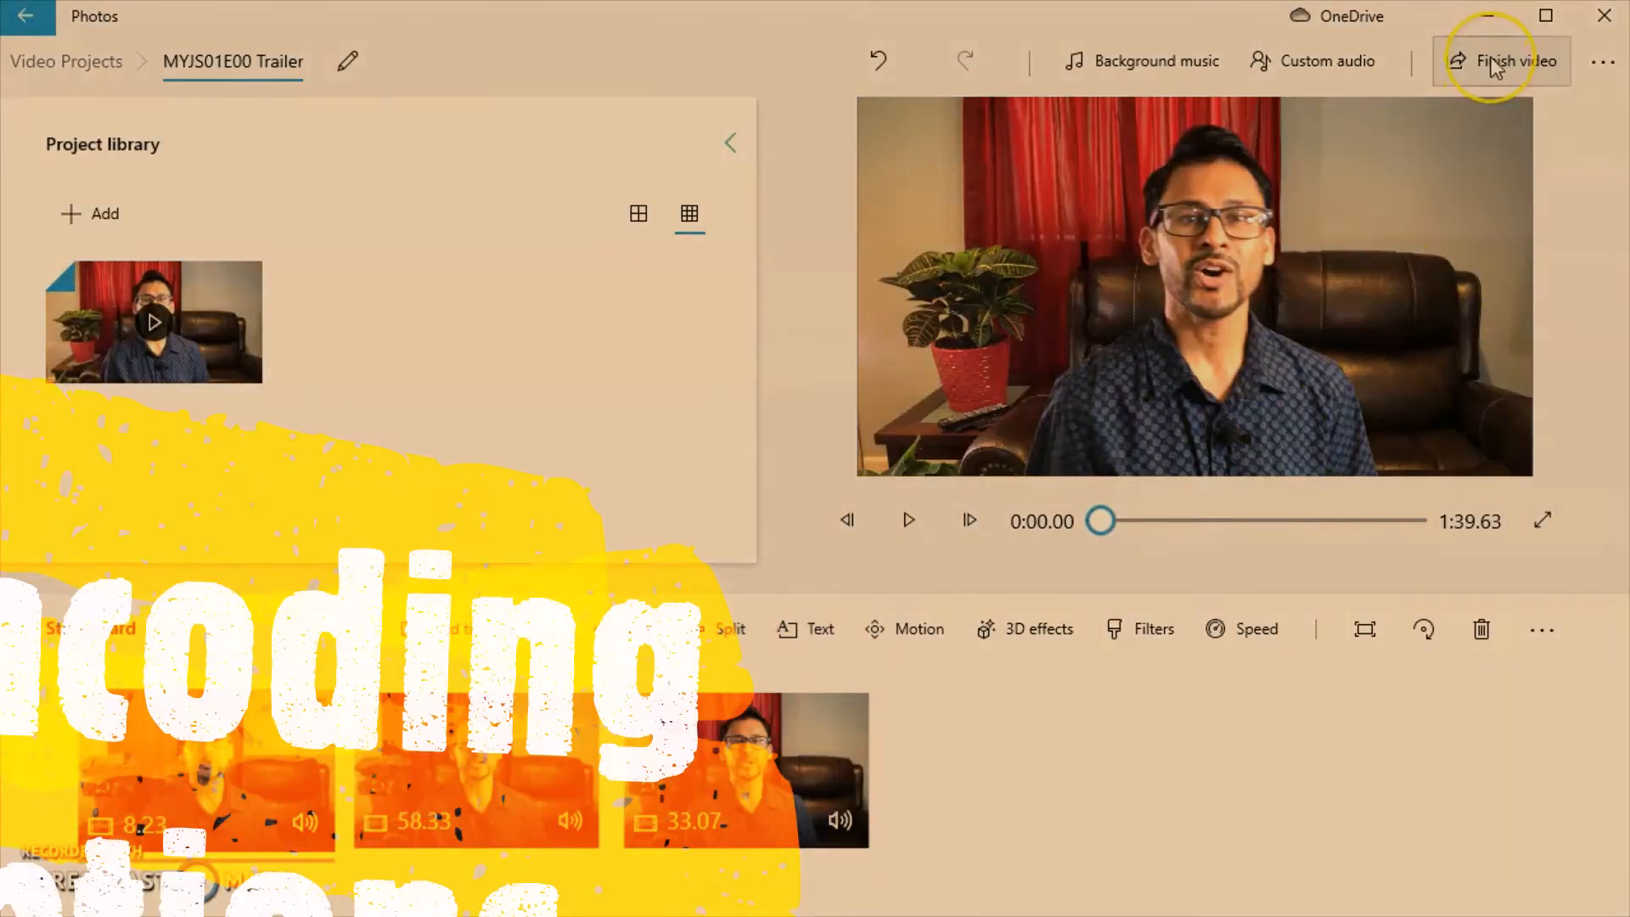
- Open Finish video, expand more options, and keep video quality at High 1080p
{"action": "left_click", "coordinate": [1514, 61]}
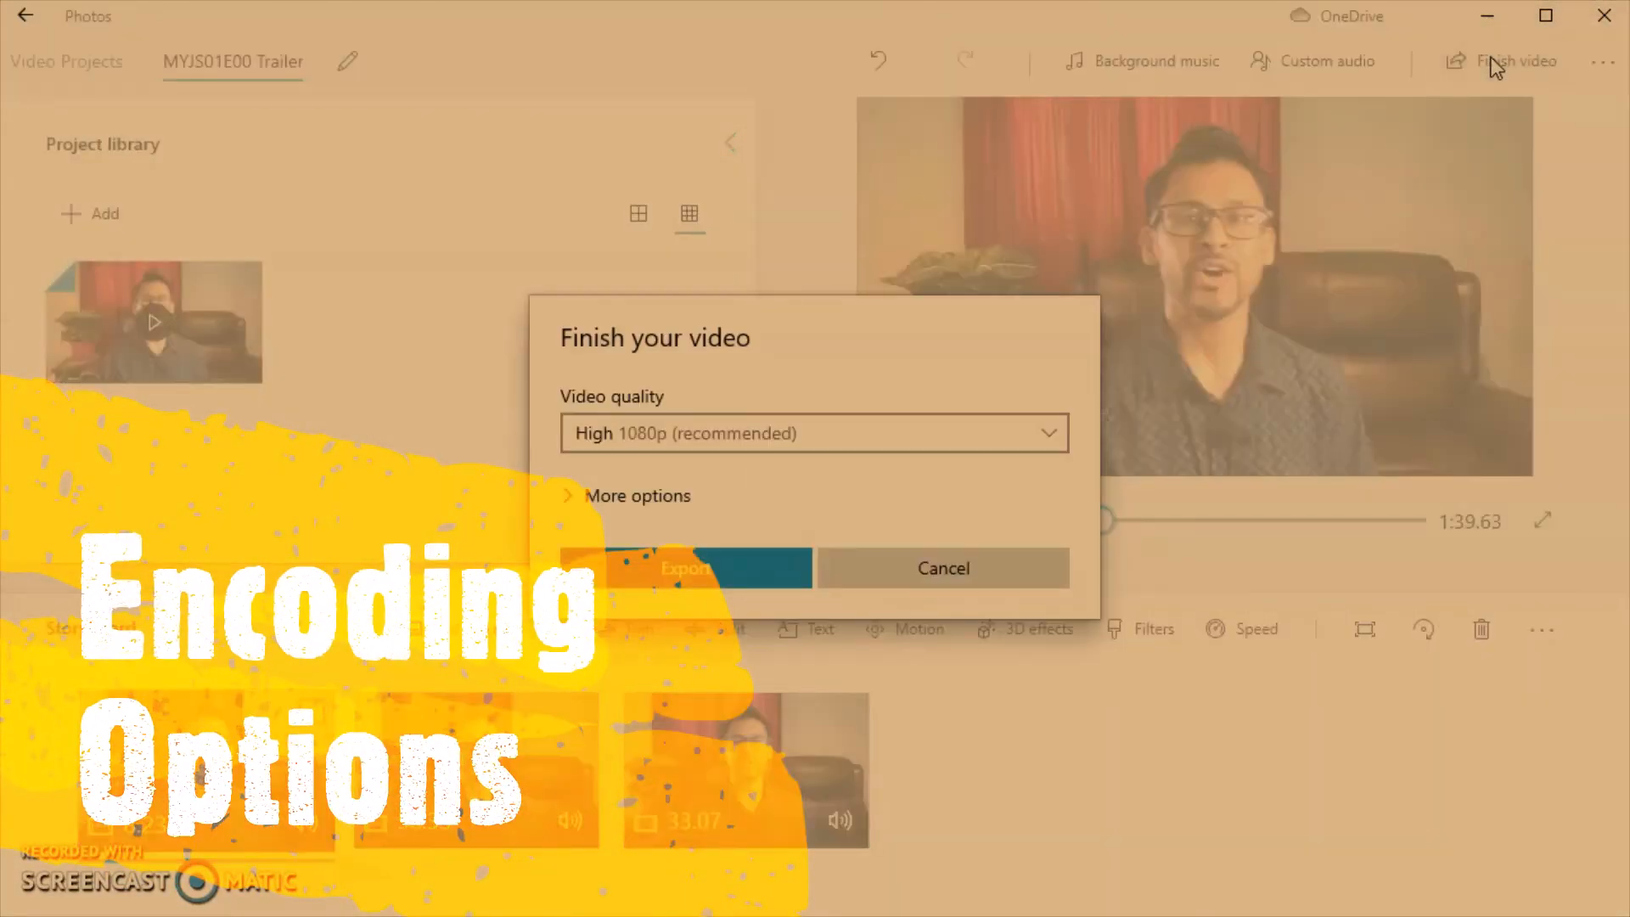
{"action": "left_click", "coordinate": [569, 496]}
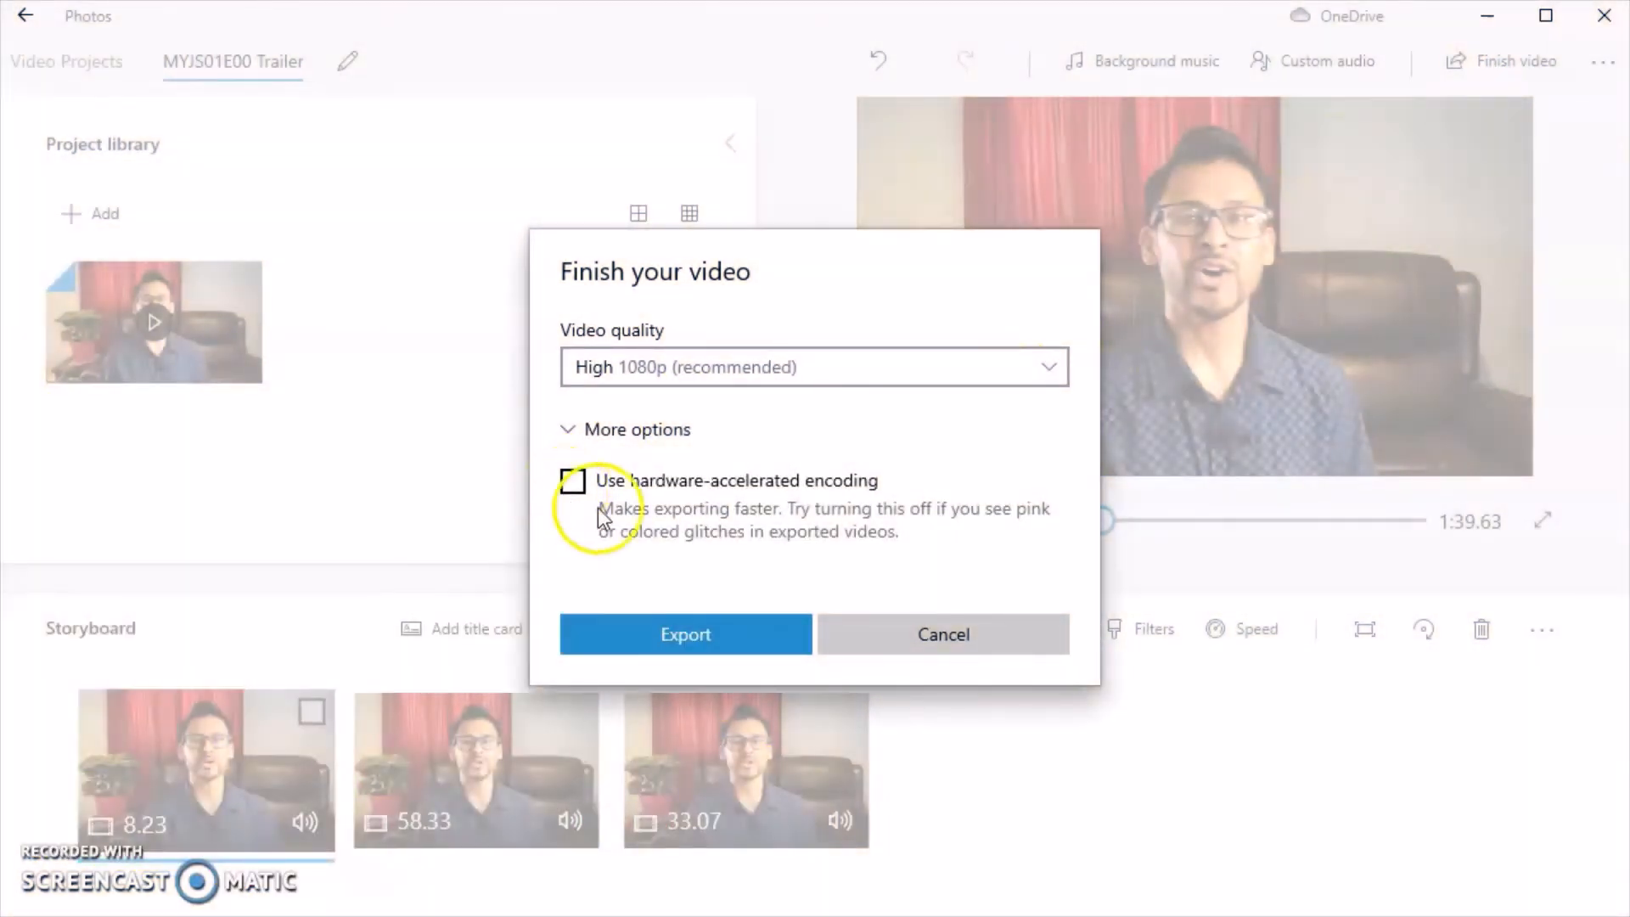
{"action": "mouse_move", "coordinate": [772, 506]}
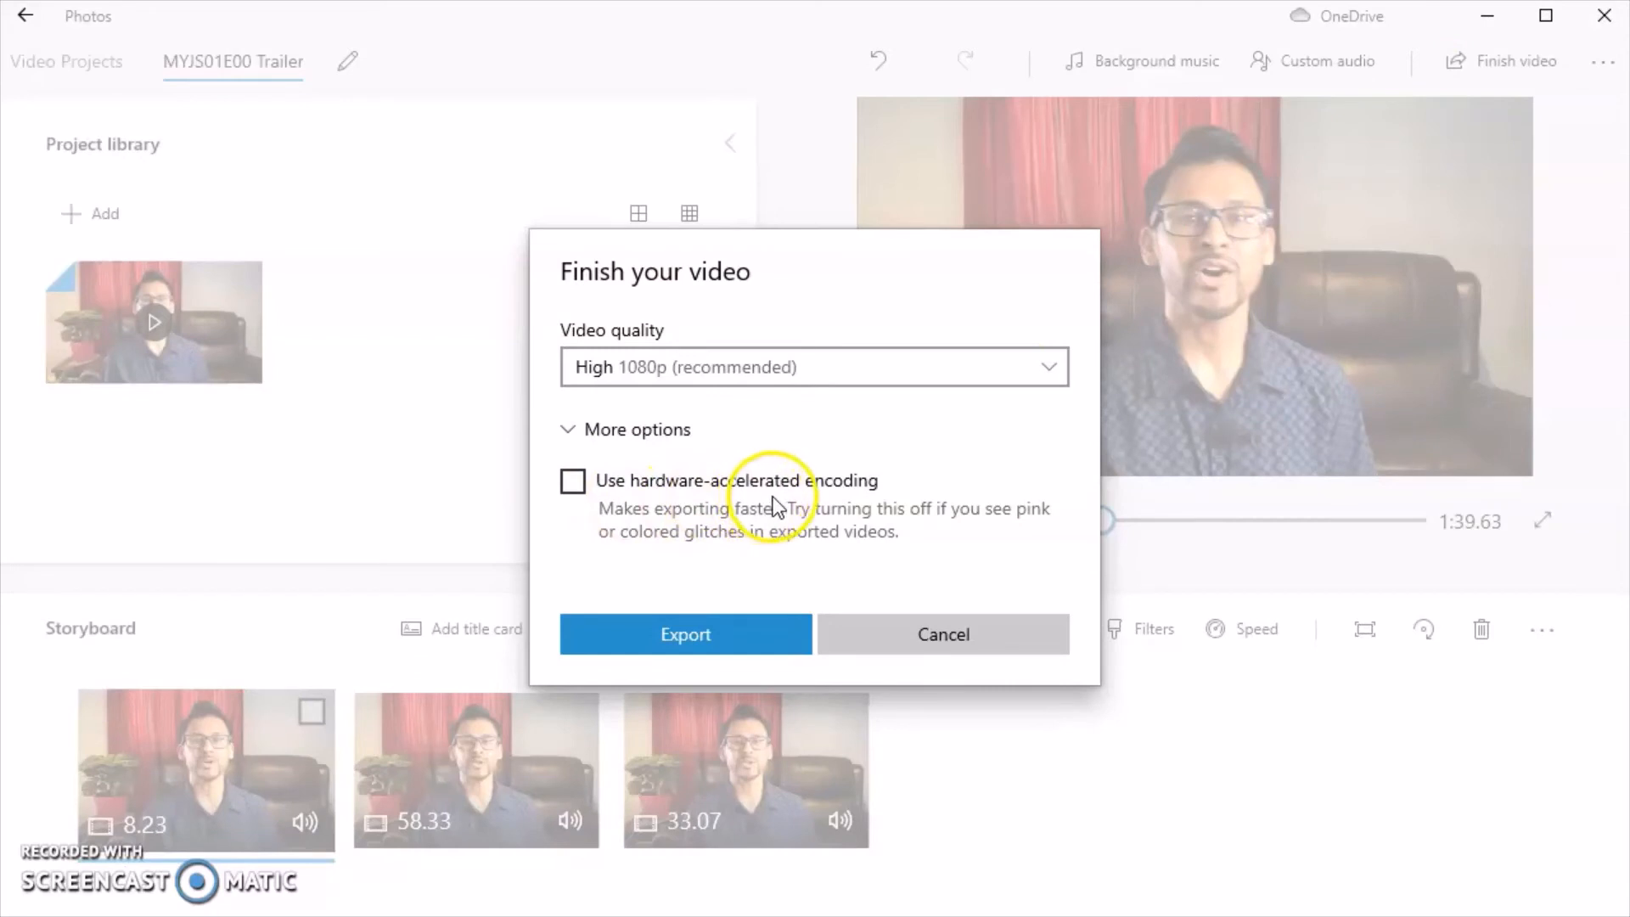
{"action": "mouse_move", "coordinate": [962, 548]}
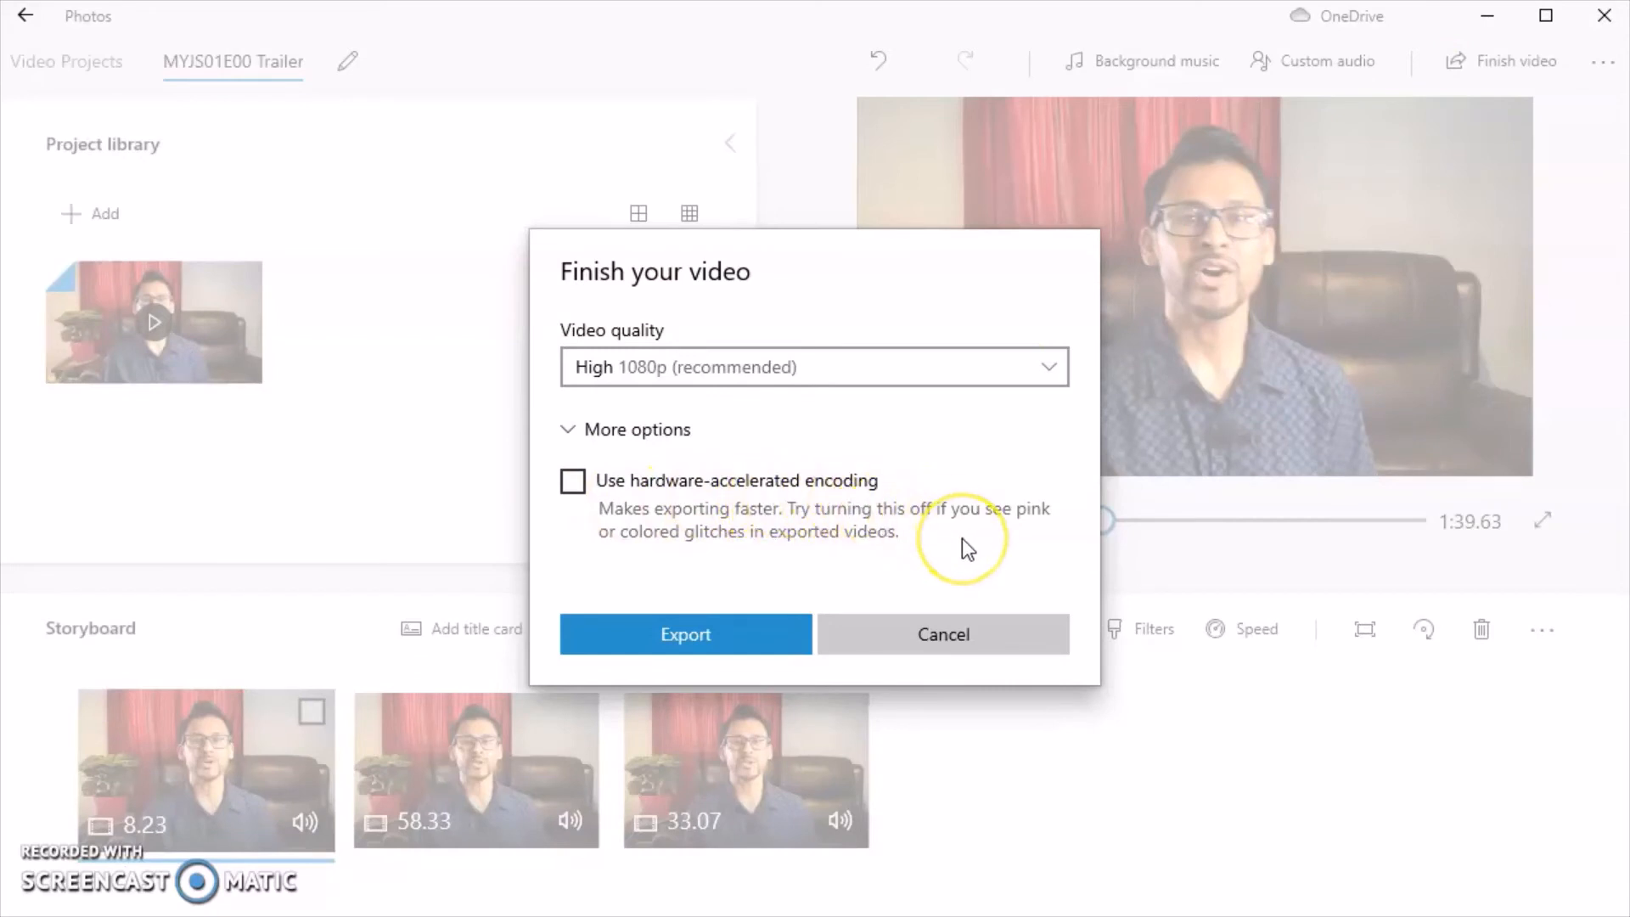
{"action": "mouse_move", "coordinate": [954, 561]}
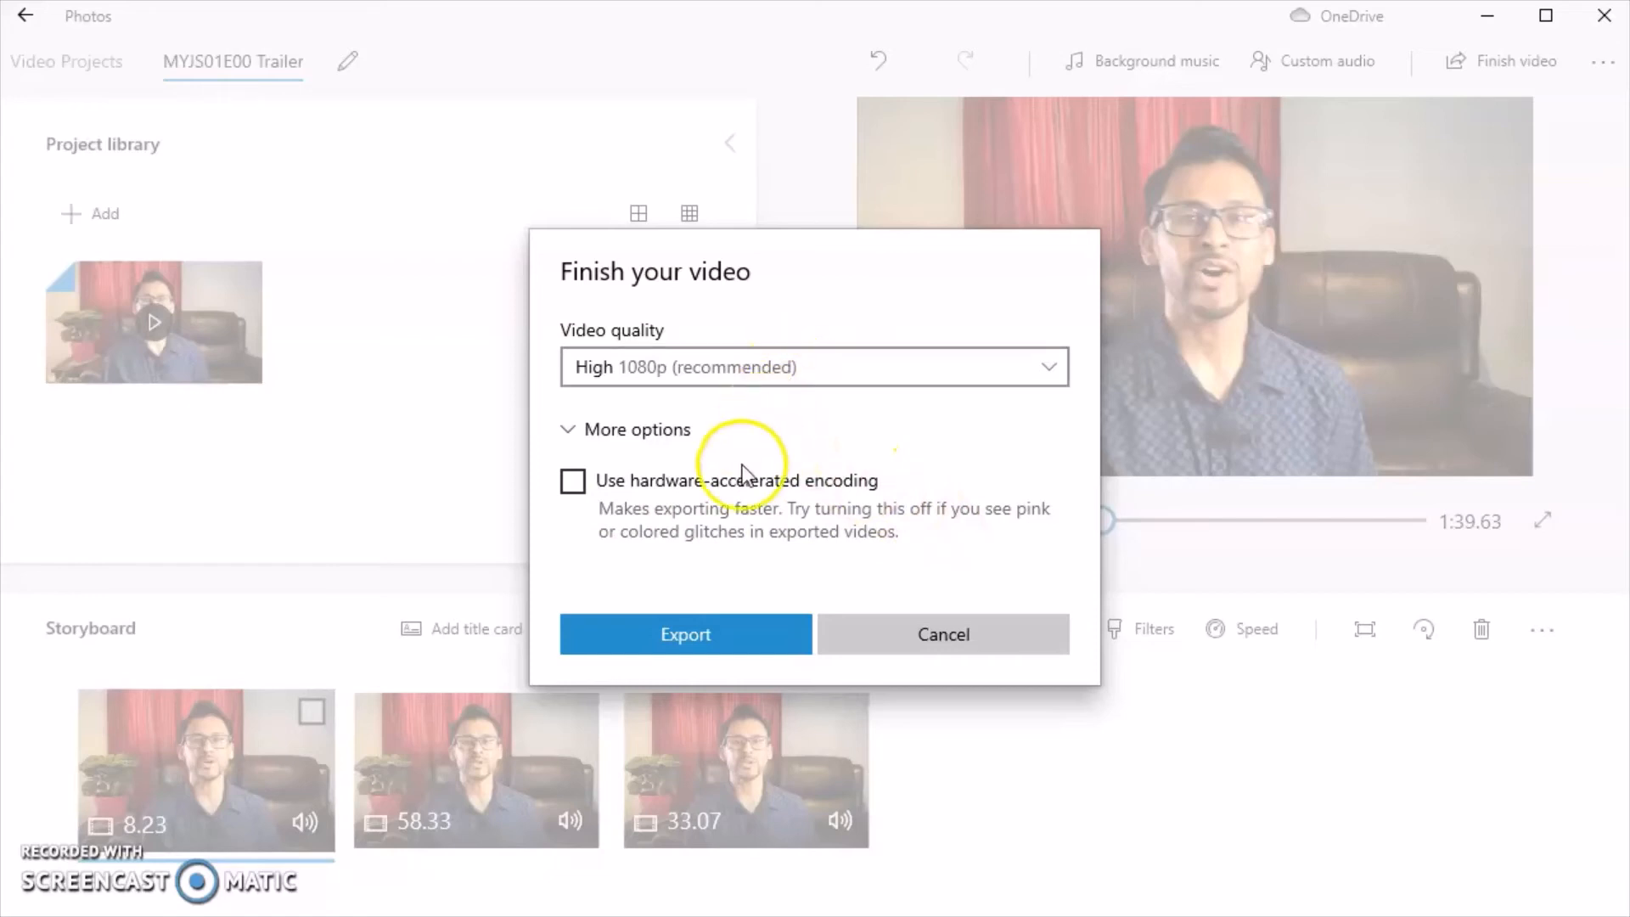
{"action": "left_click", "coordinate": [814, 366]}
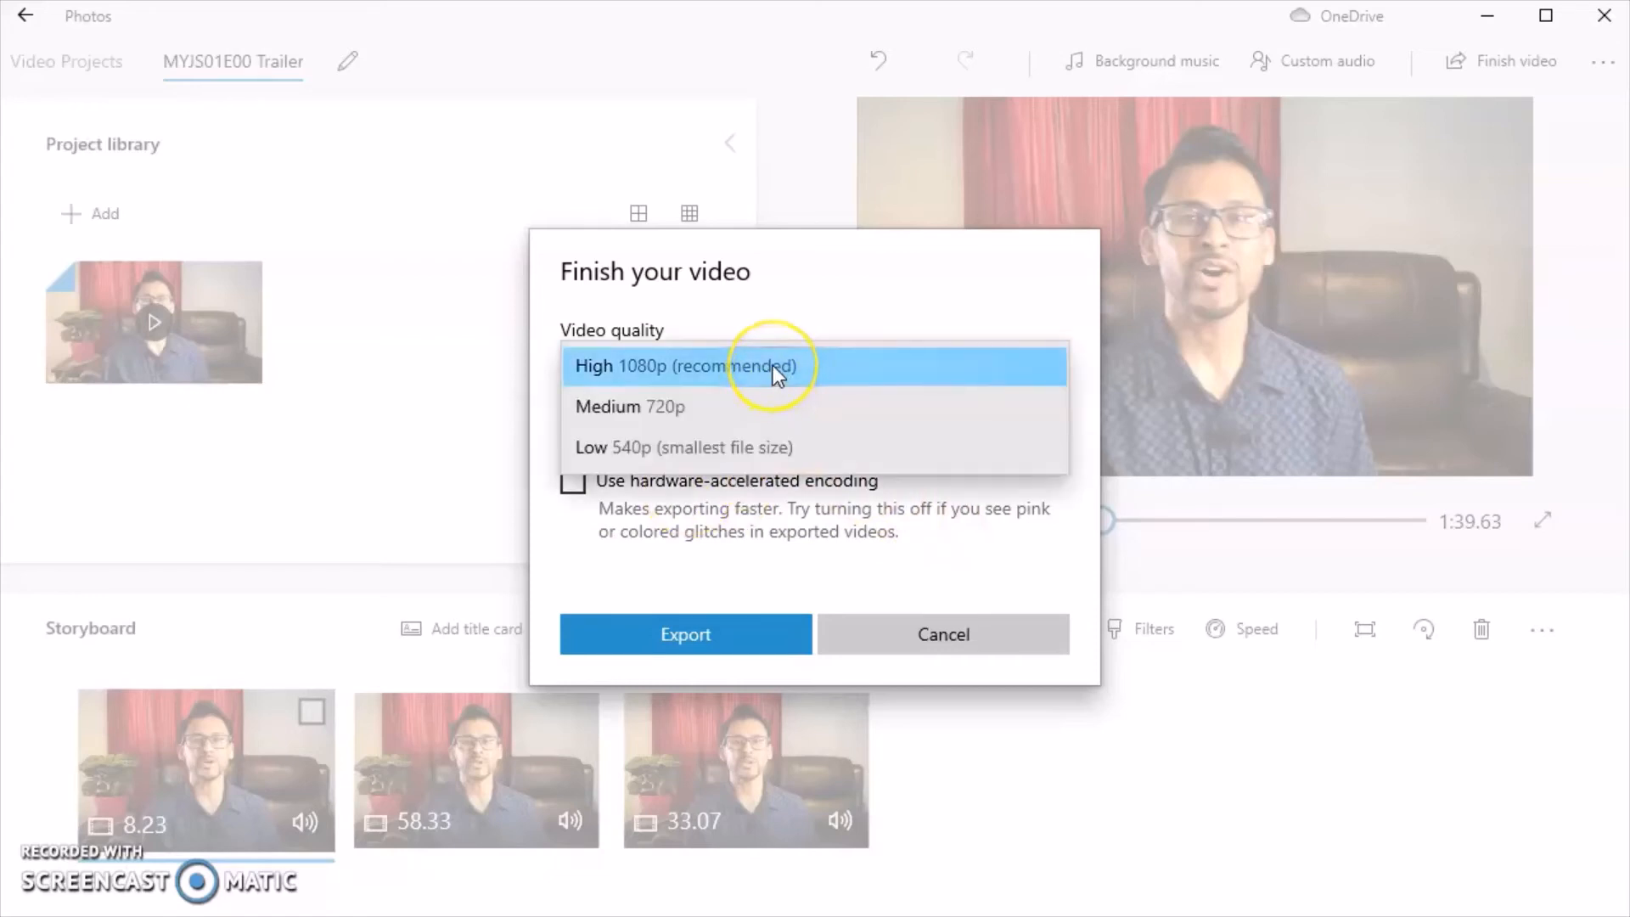
{"action": "mouse_move", "coordinate": [742, 447]}
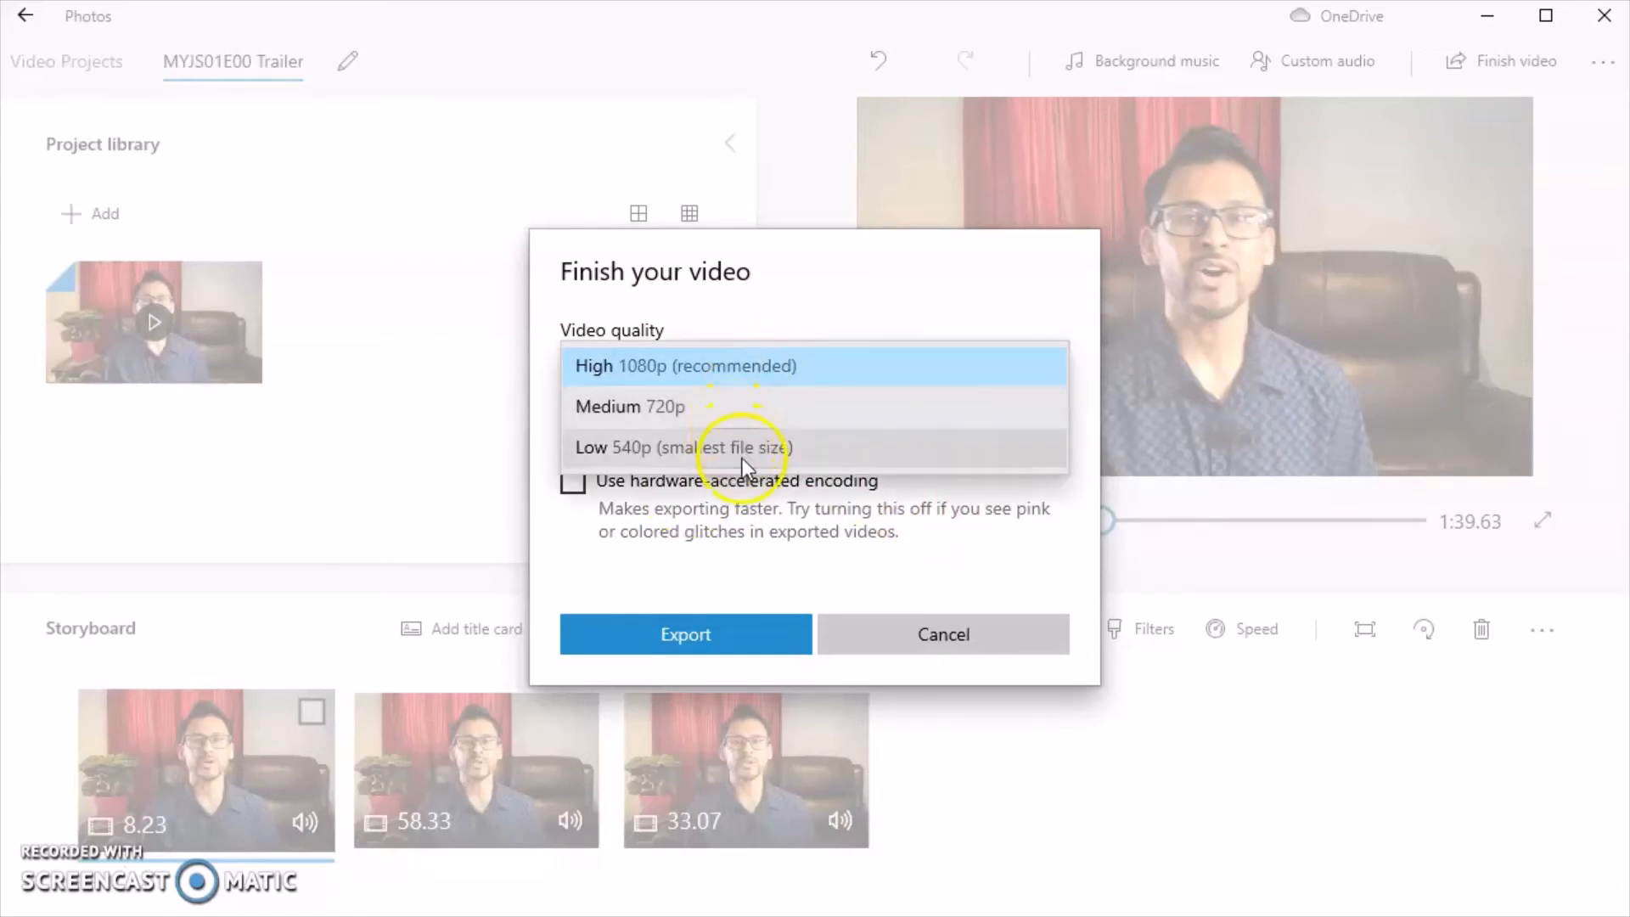
{"action": "mouse_move", "coordinate": [744, 366]}
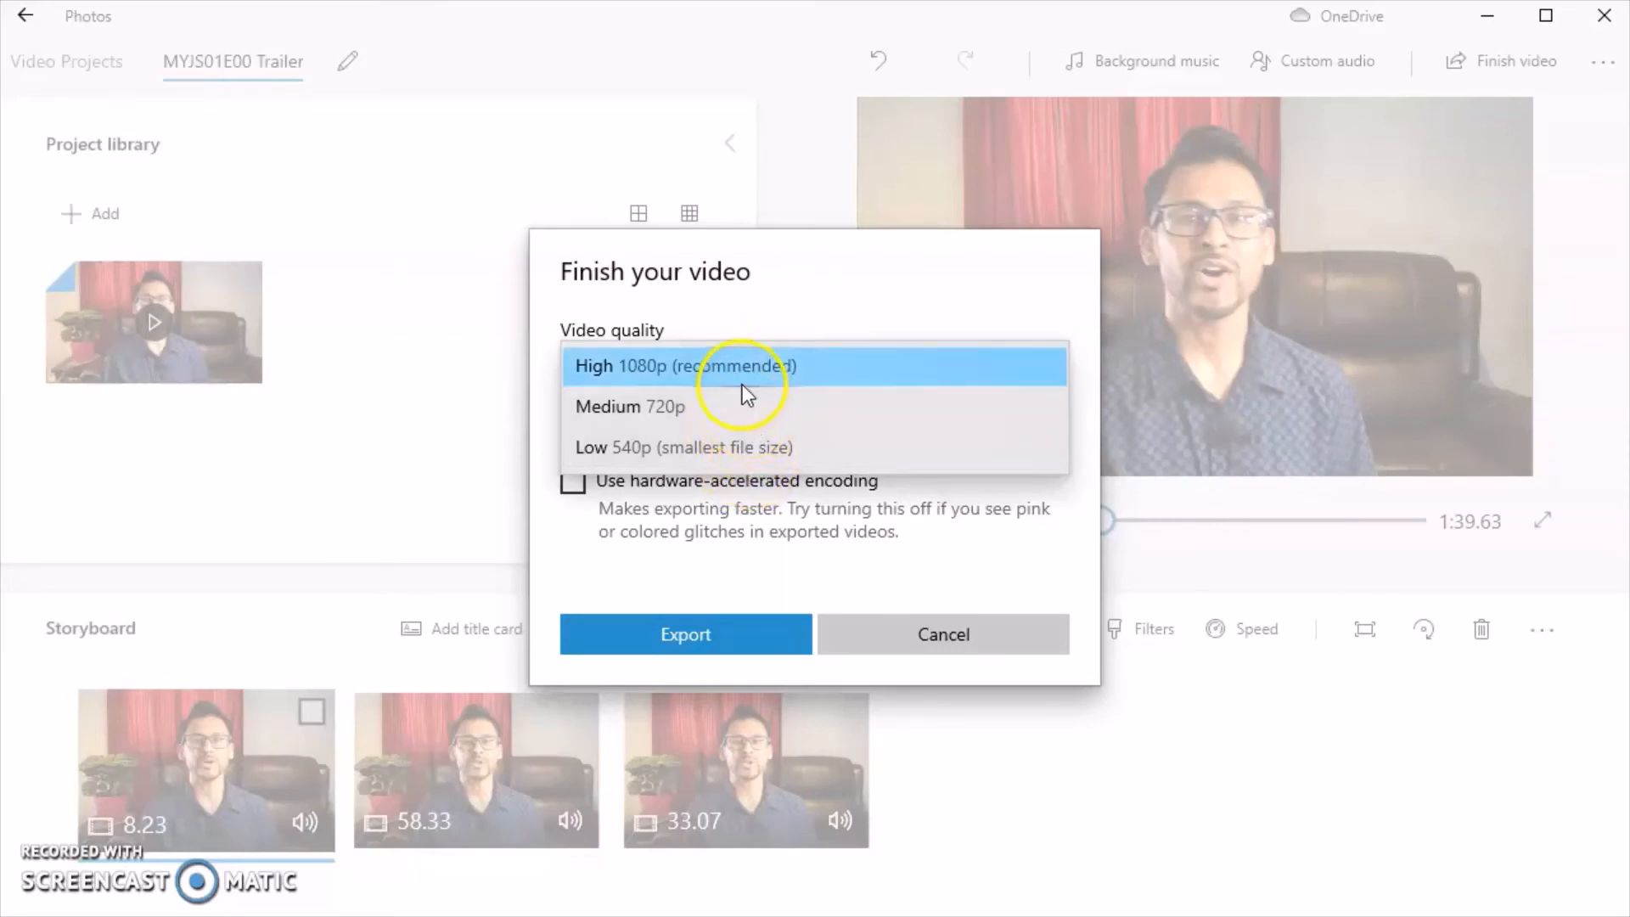
{"action": "mouse_move", "coordinate": [777, 376]}
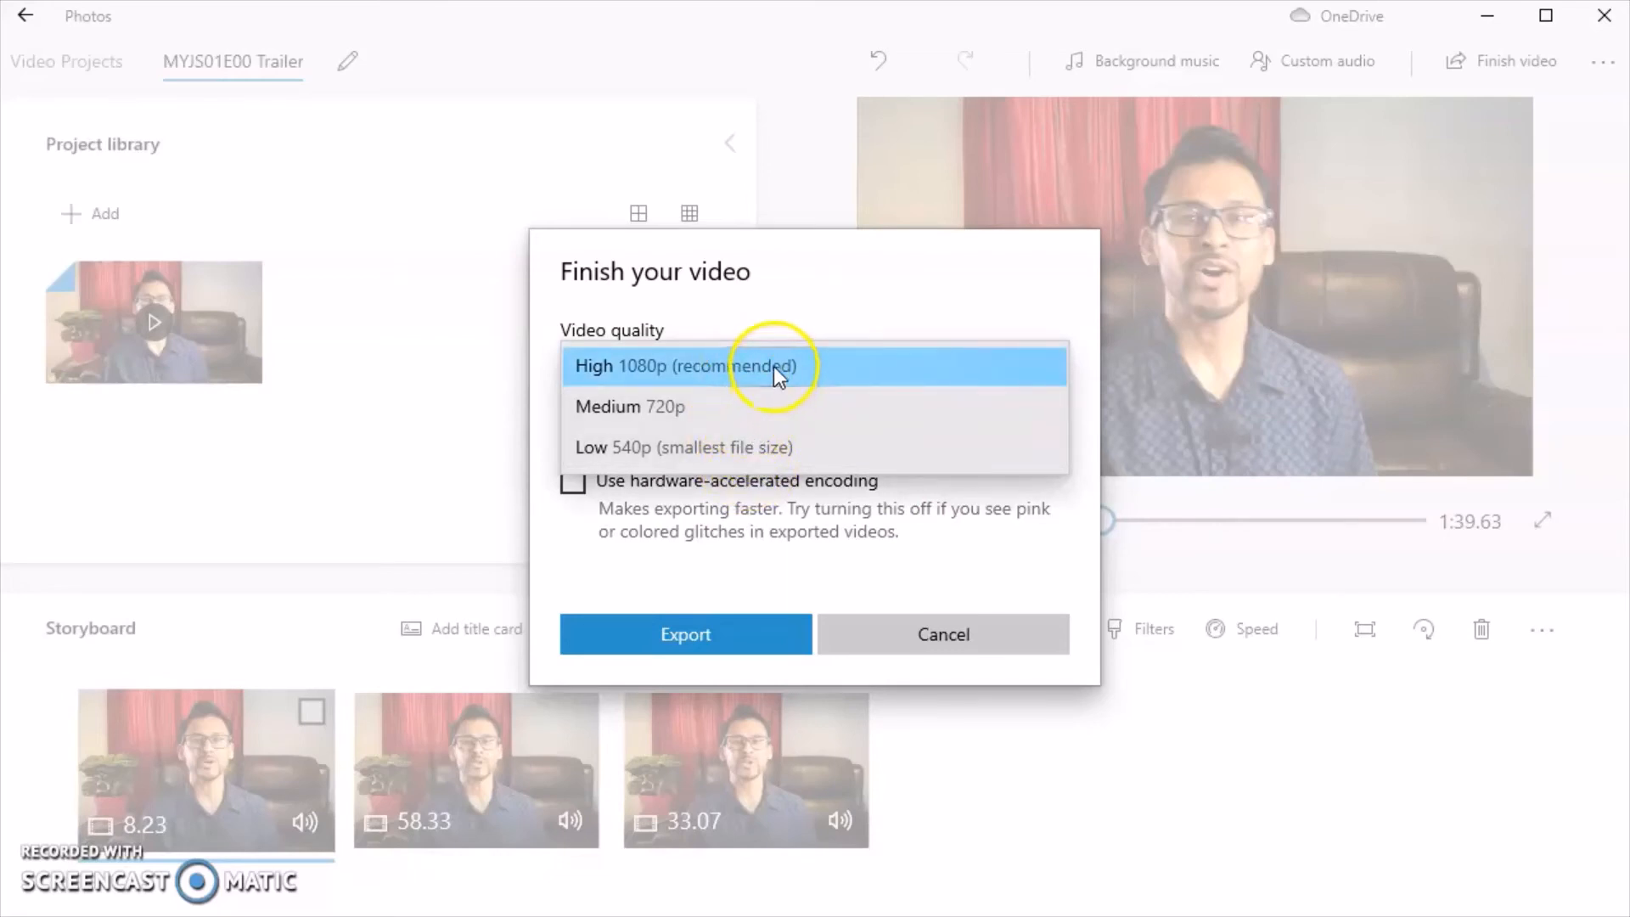
{"action": "mouse_move", "coordinate": [788, 388]}
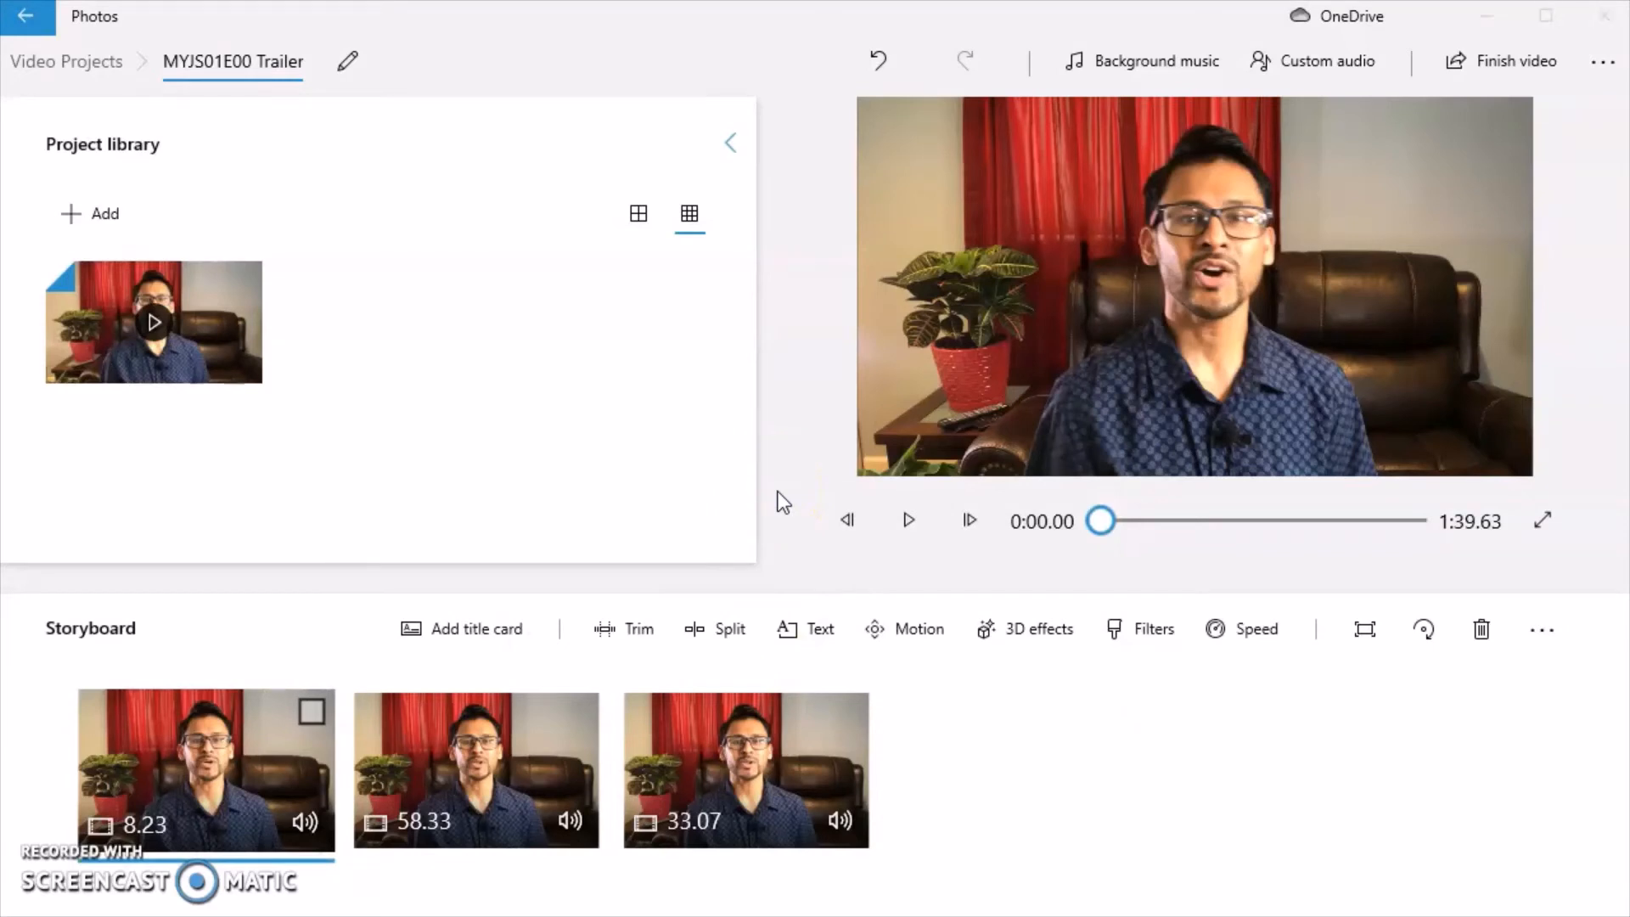
- Export the trailer as 'MYJS01E00 Trailer FINAL' into the MYJ S01E00 Trailer folder
{"action": "left_click", "coordinate": [1513, 60]}
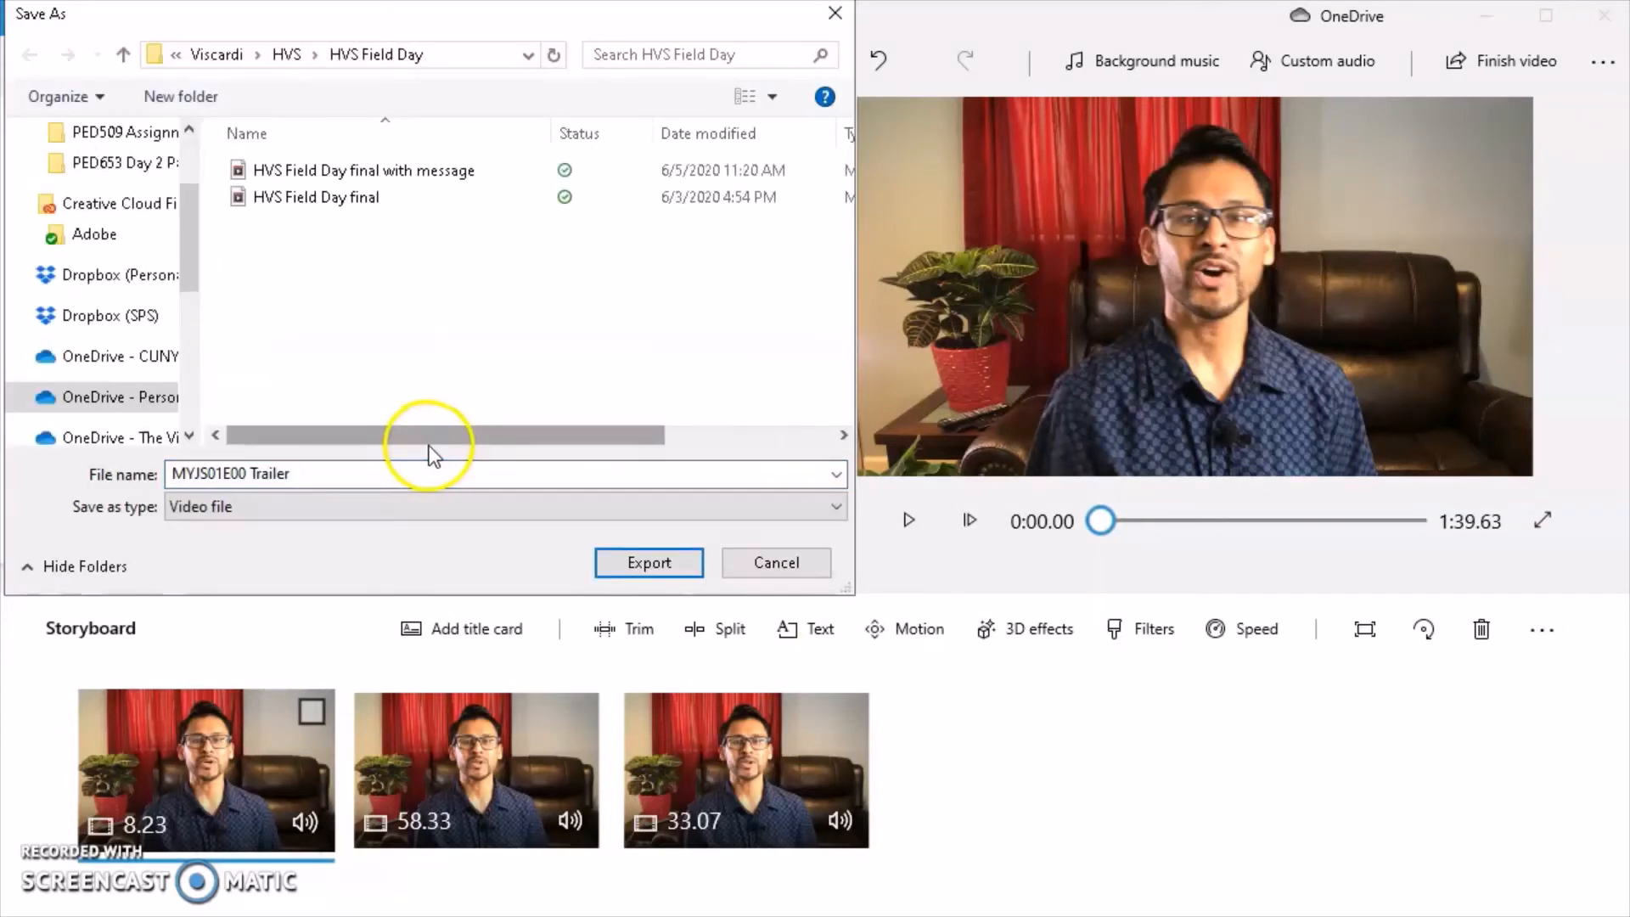
{"action": "mouse_move", "coordinate": [208, 218]}
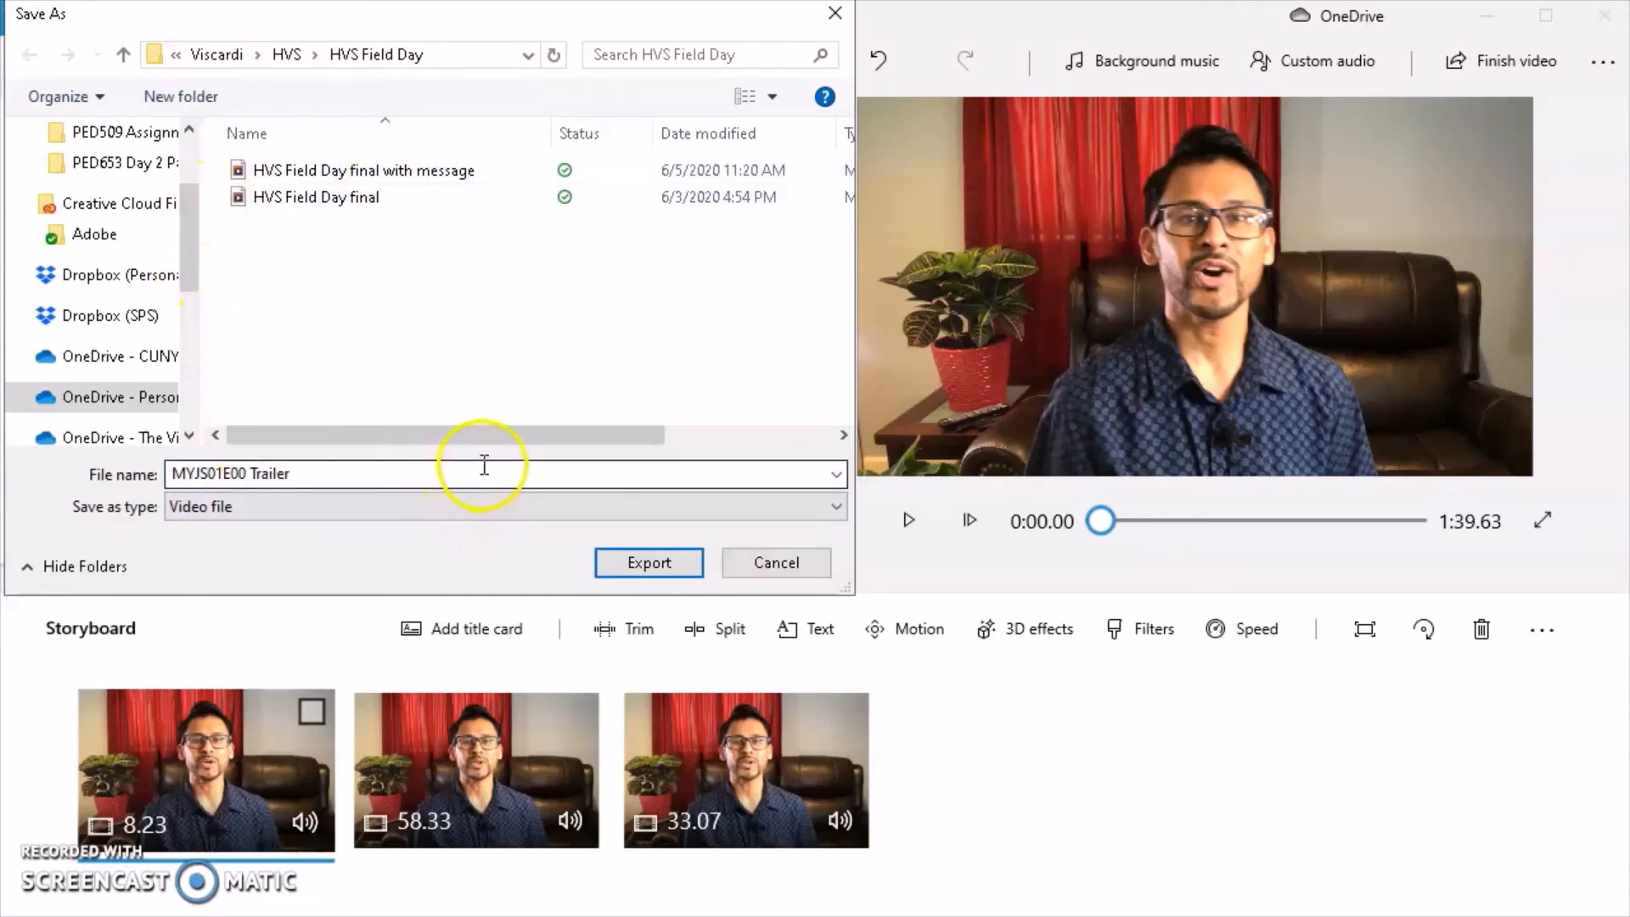
{"action": "mouse_move", "coordinate": [274, 472]}
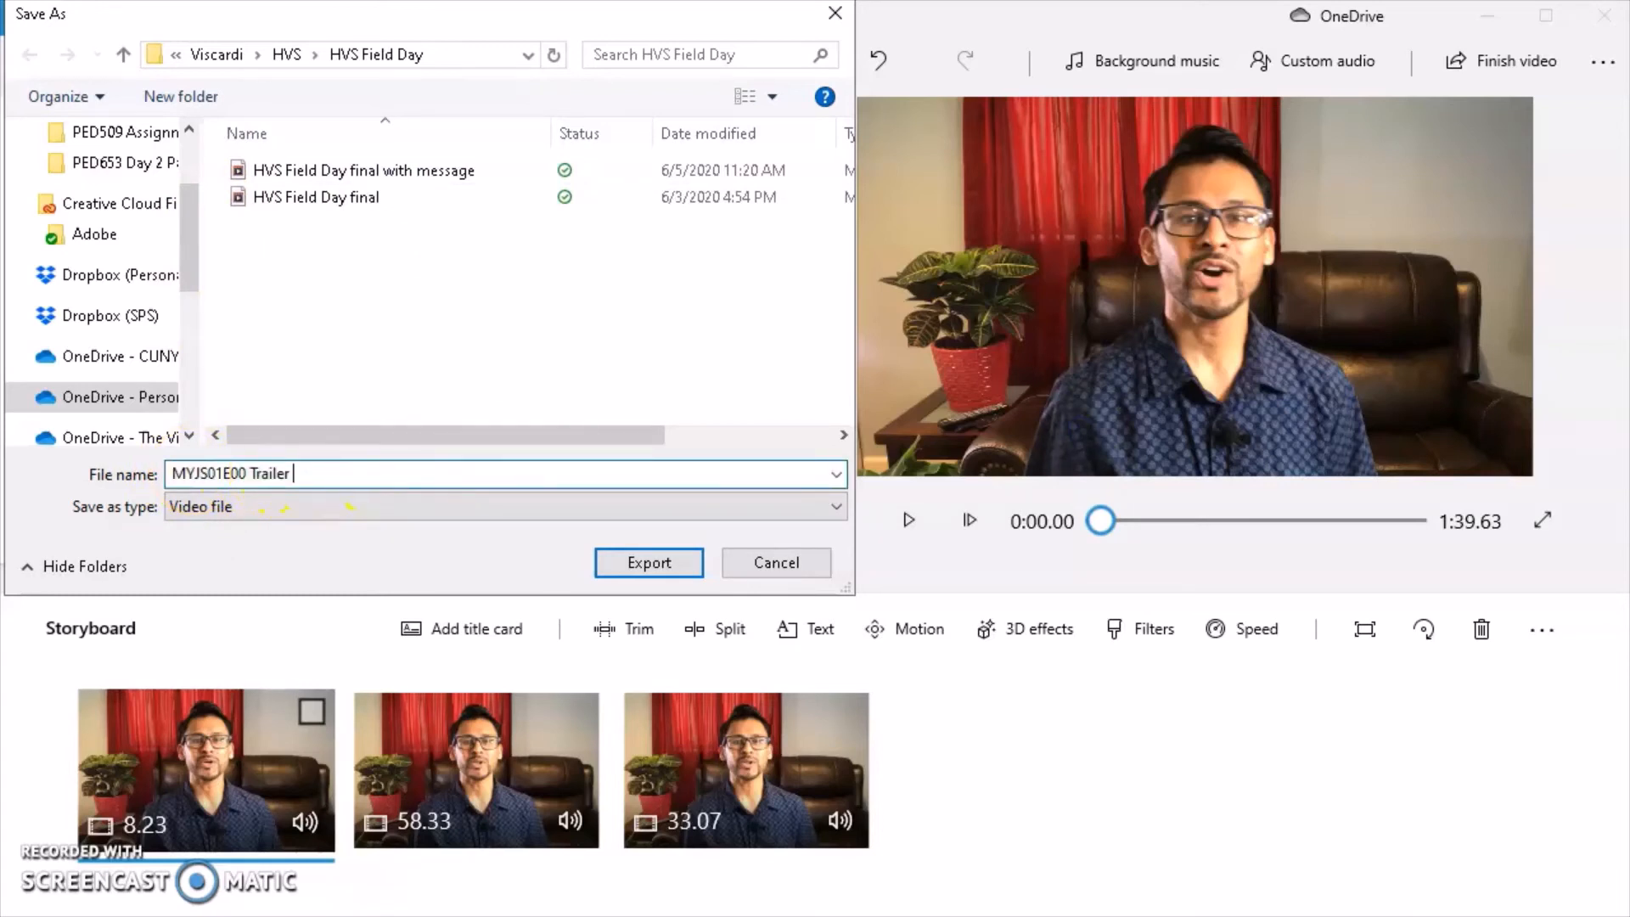
{"action": "type", "text": "FINAL"}
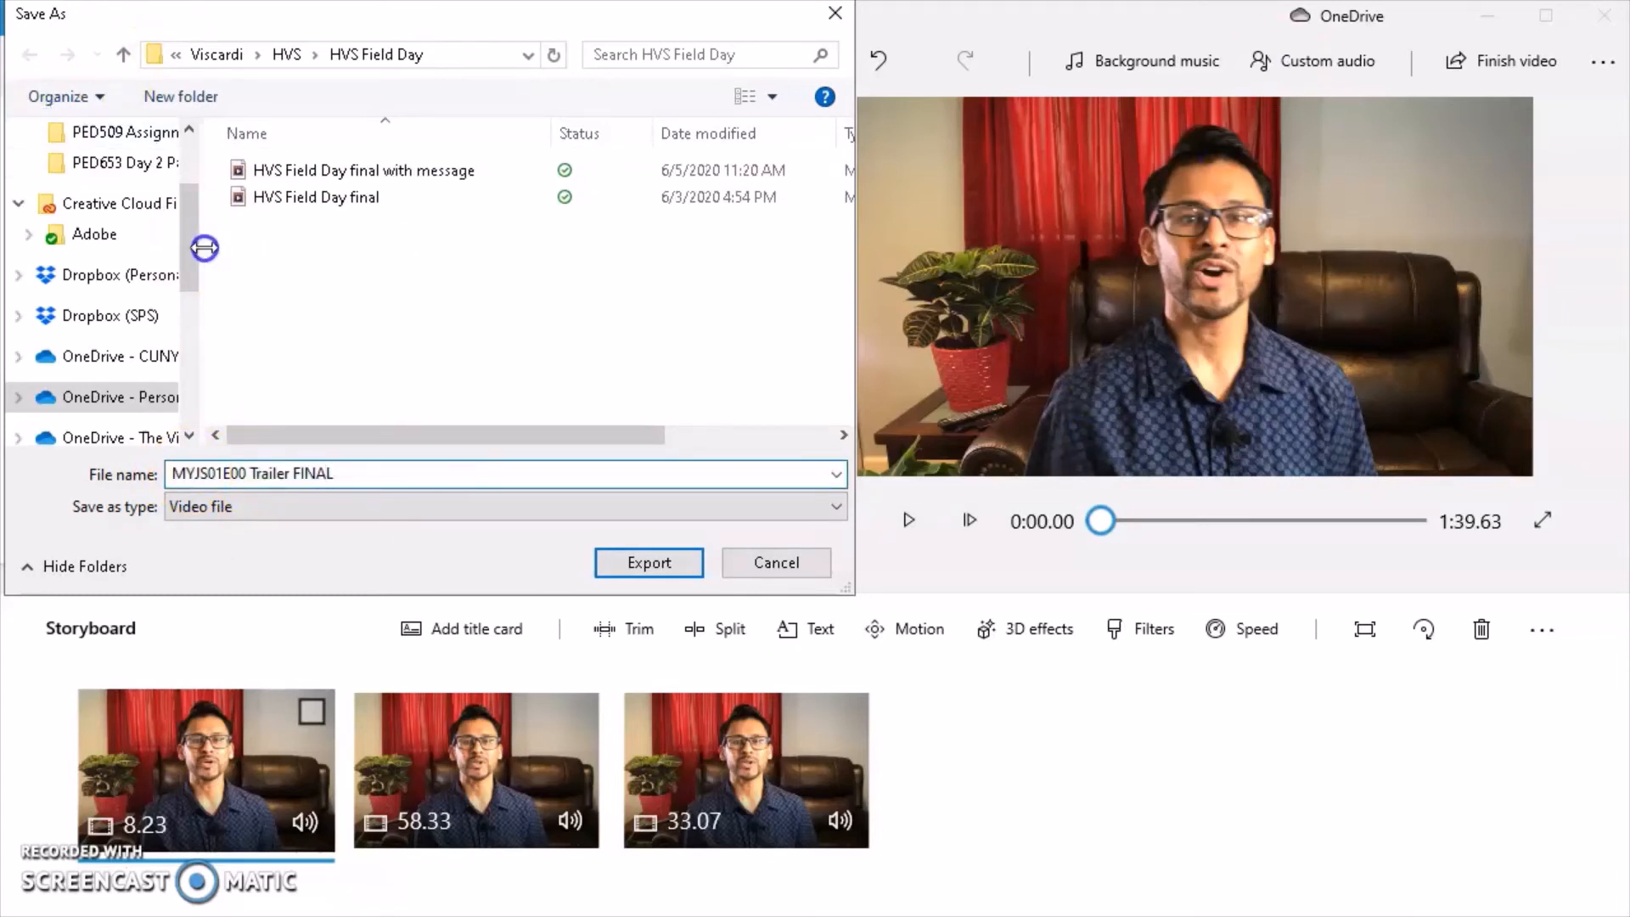
{"action": "scroll", "scroll_direction": "up", "scroll_amount": 3}
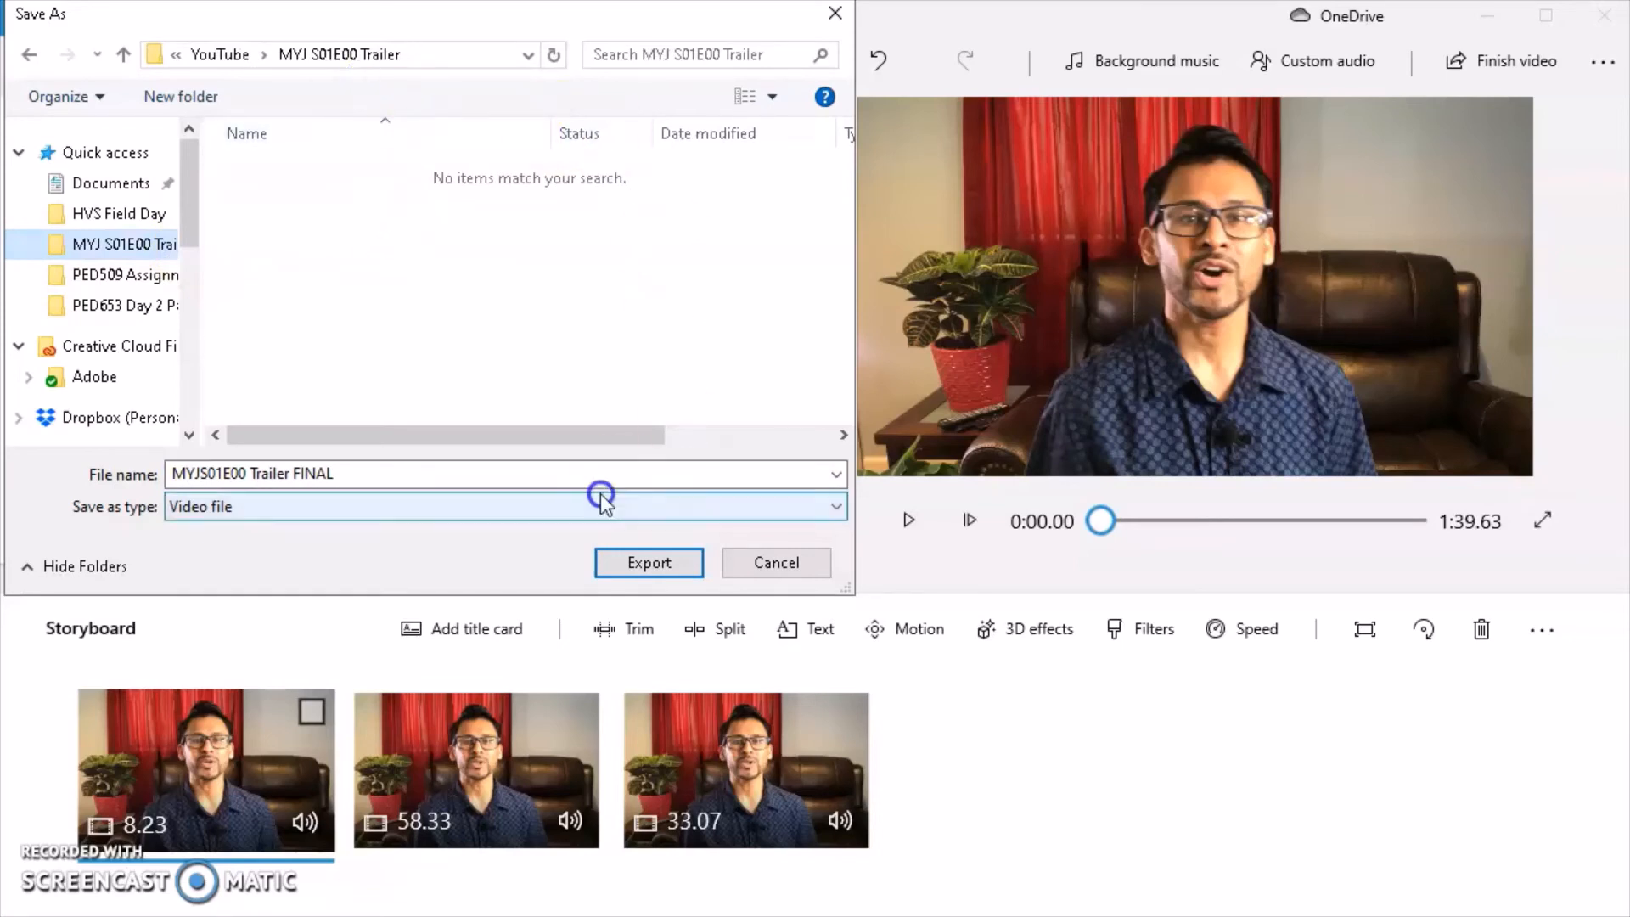
{"action": "left_click", "coordinate": [647, 562]}
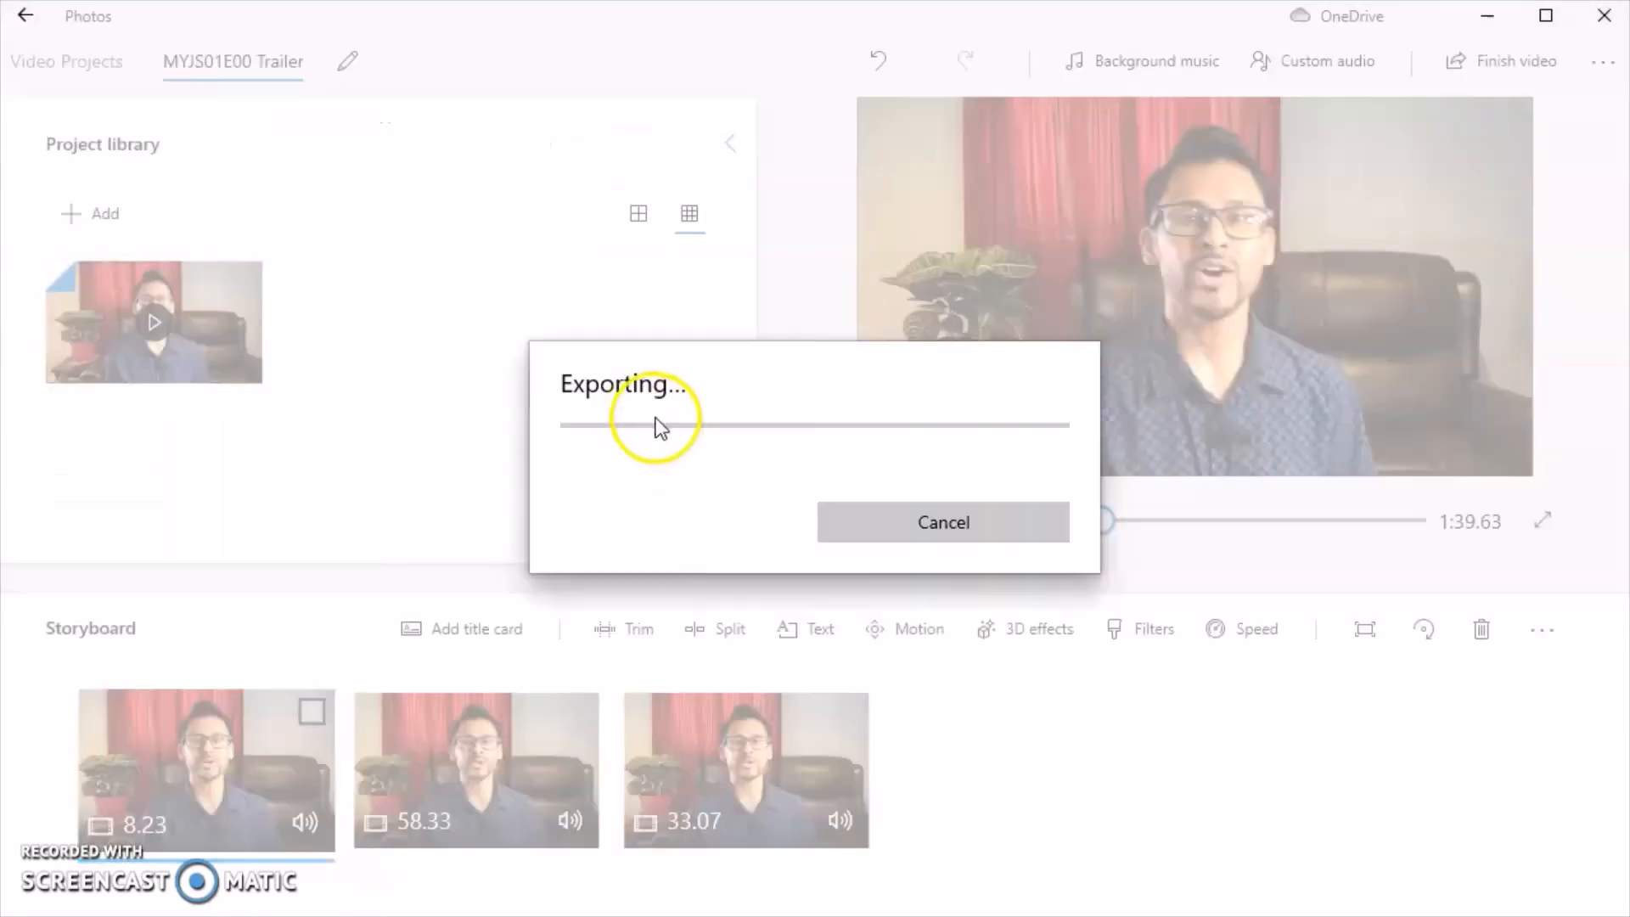
{"action": "mouse_move", "coordinate": [723, 497]}
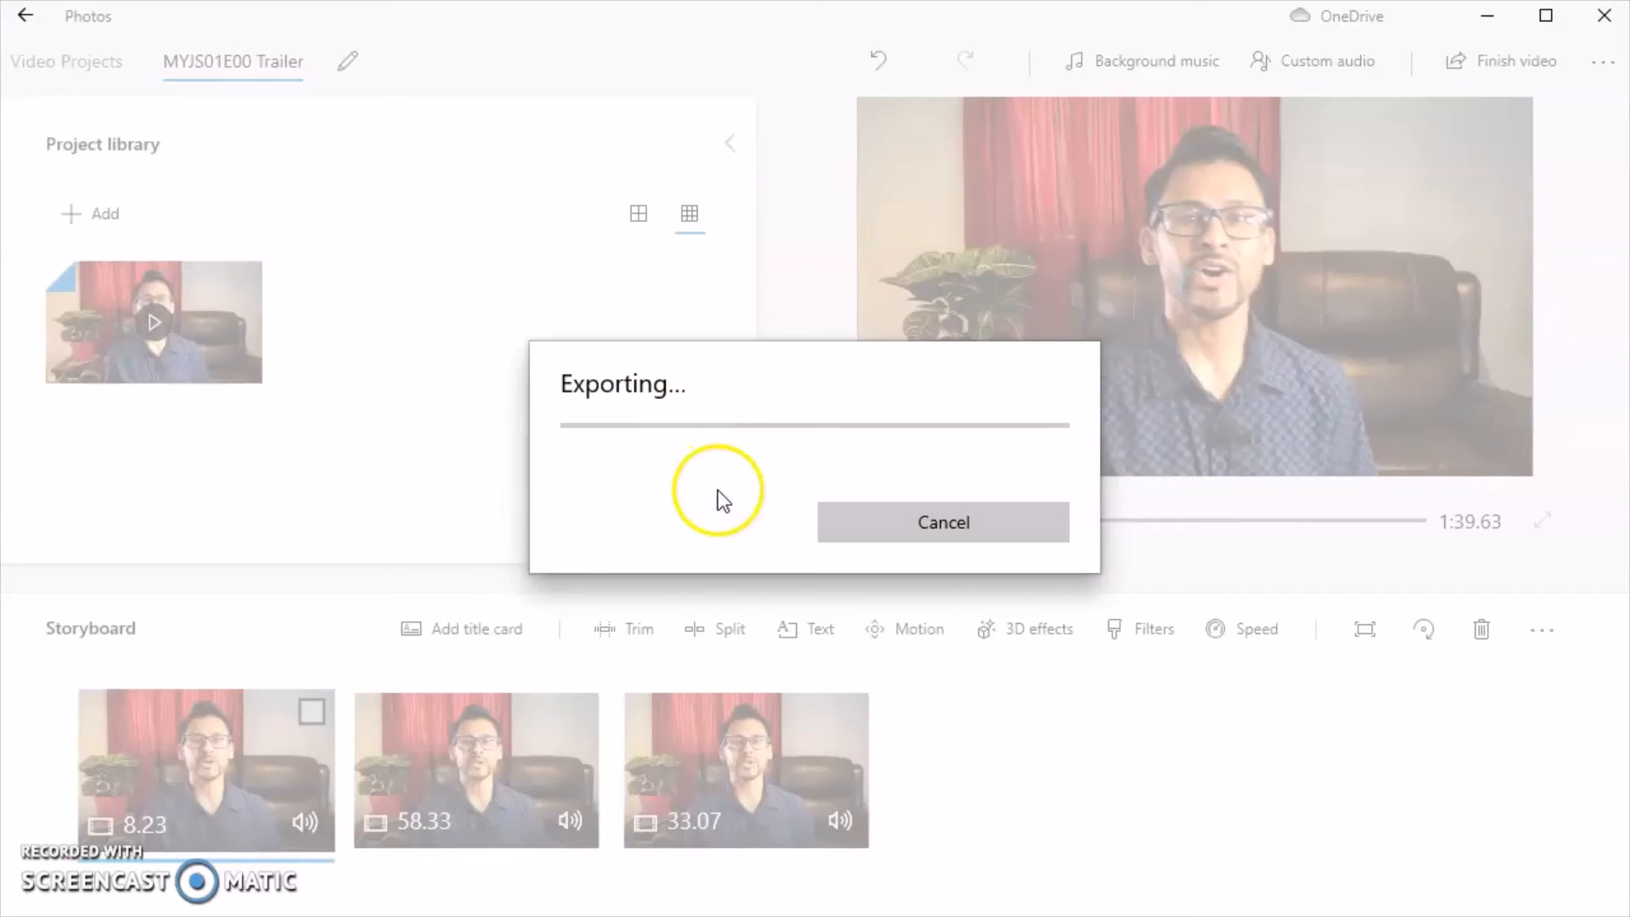
{"action": "mouse_move", "coordinate": [634, 483]}
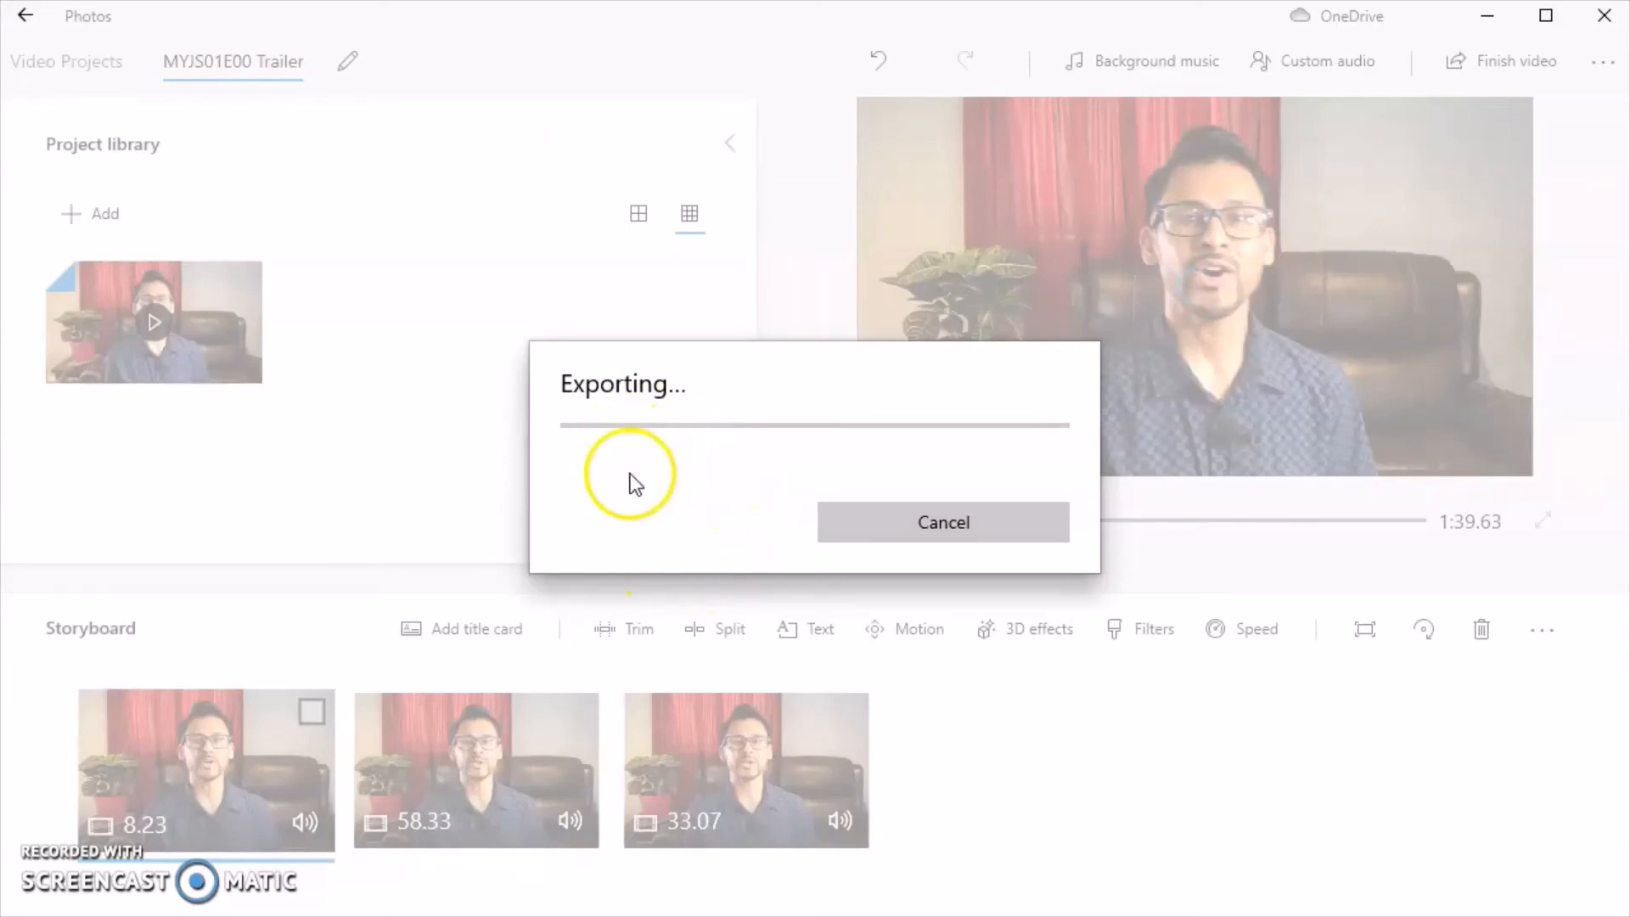
{"action": "mouse_move", "coordinate": [720, 582]}
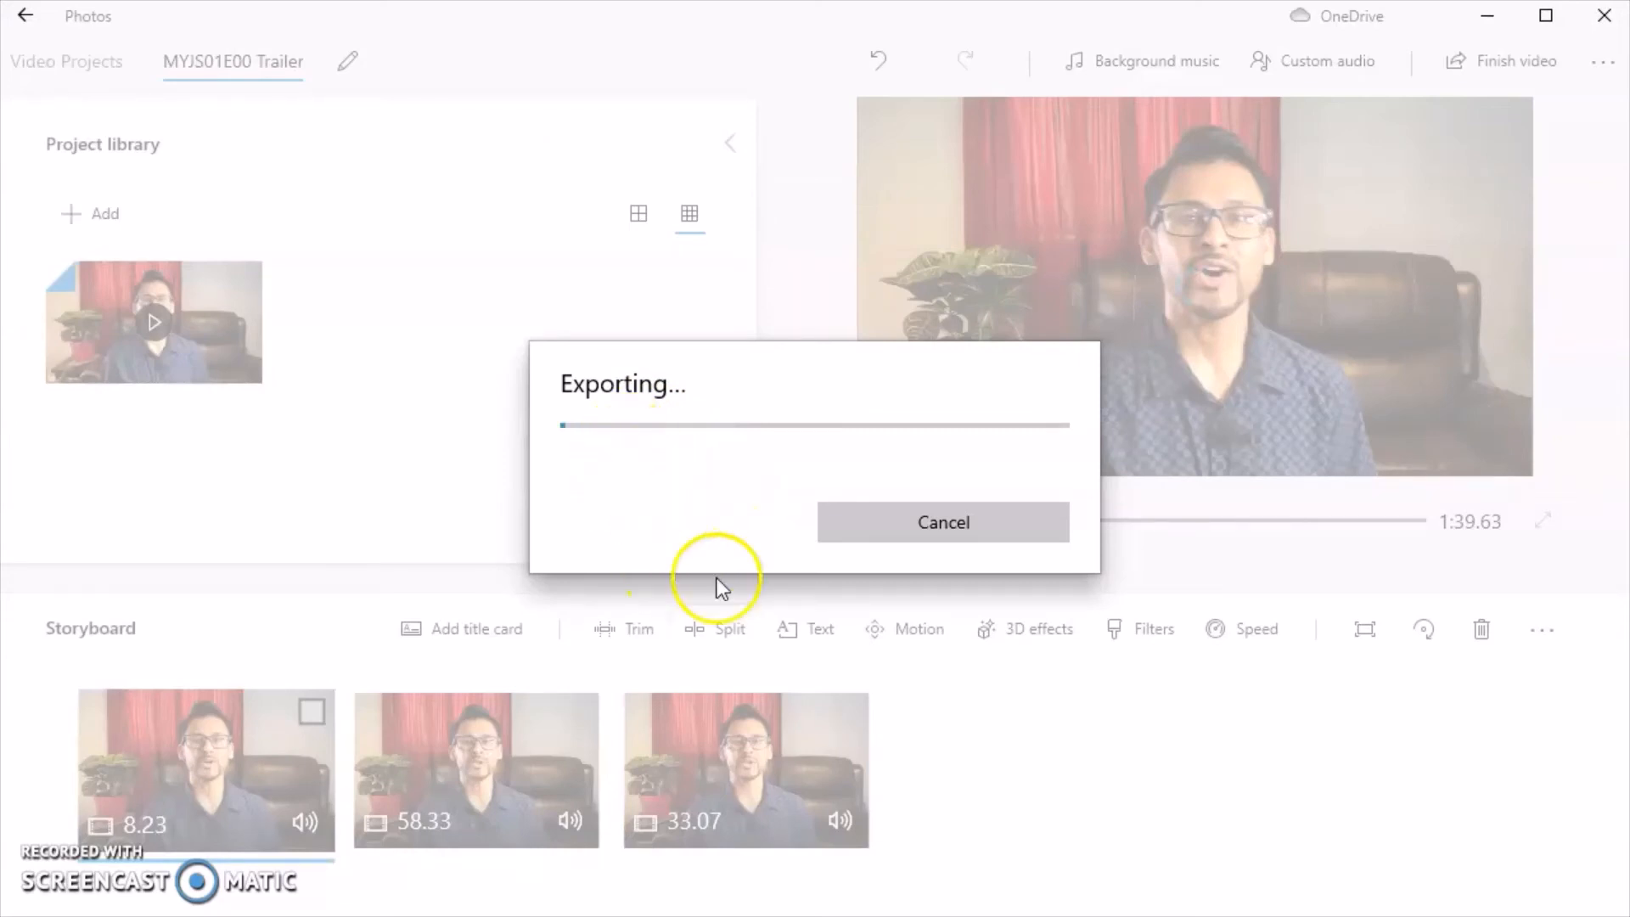
{"action": "mouse_move", "coordinate": [691, 444]}
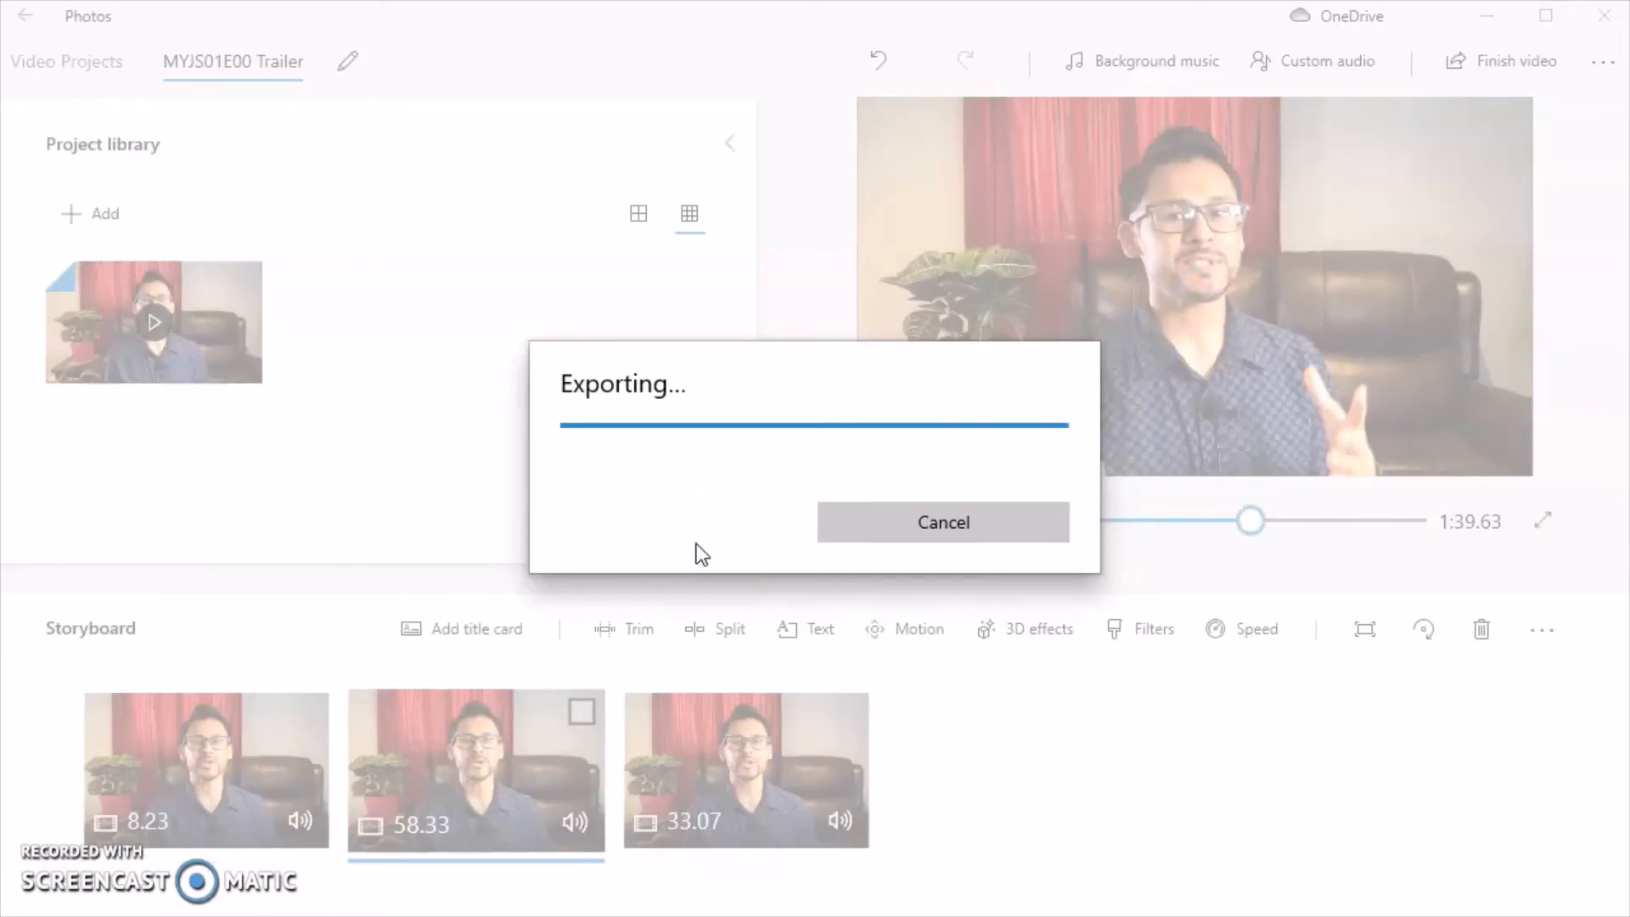
- Wait for the export to complete and the MP4 to play in Photos
{"action": "left_click", "coordinate": [942, 522]}
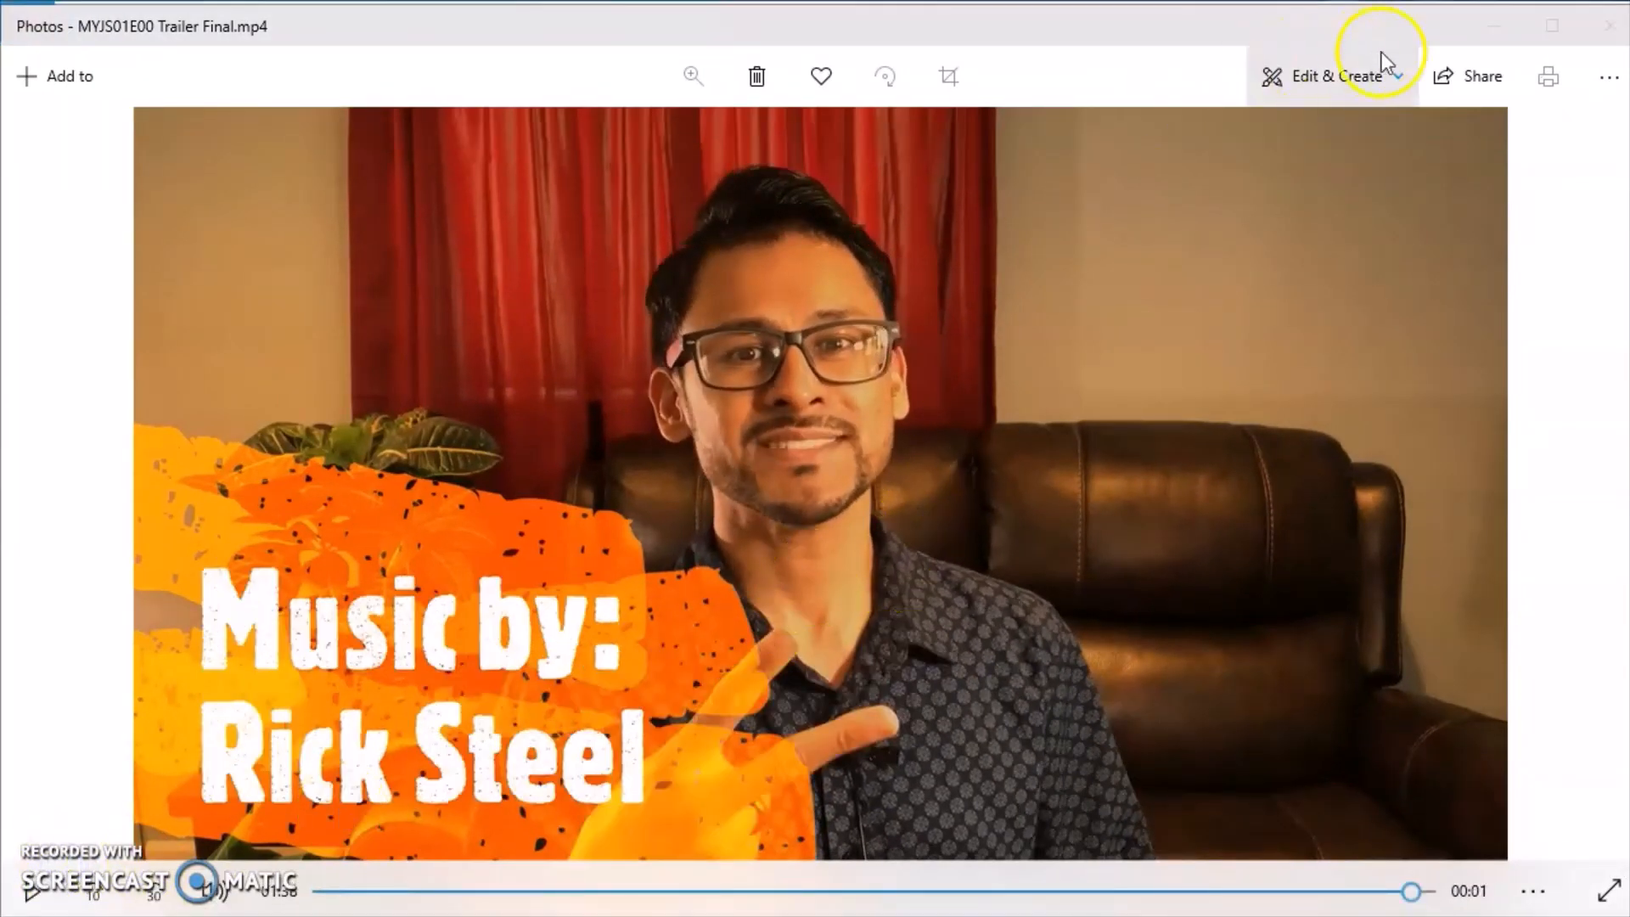
{"action": "mouse_move", "coordinate": [1500, 96]}
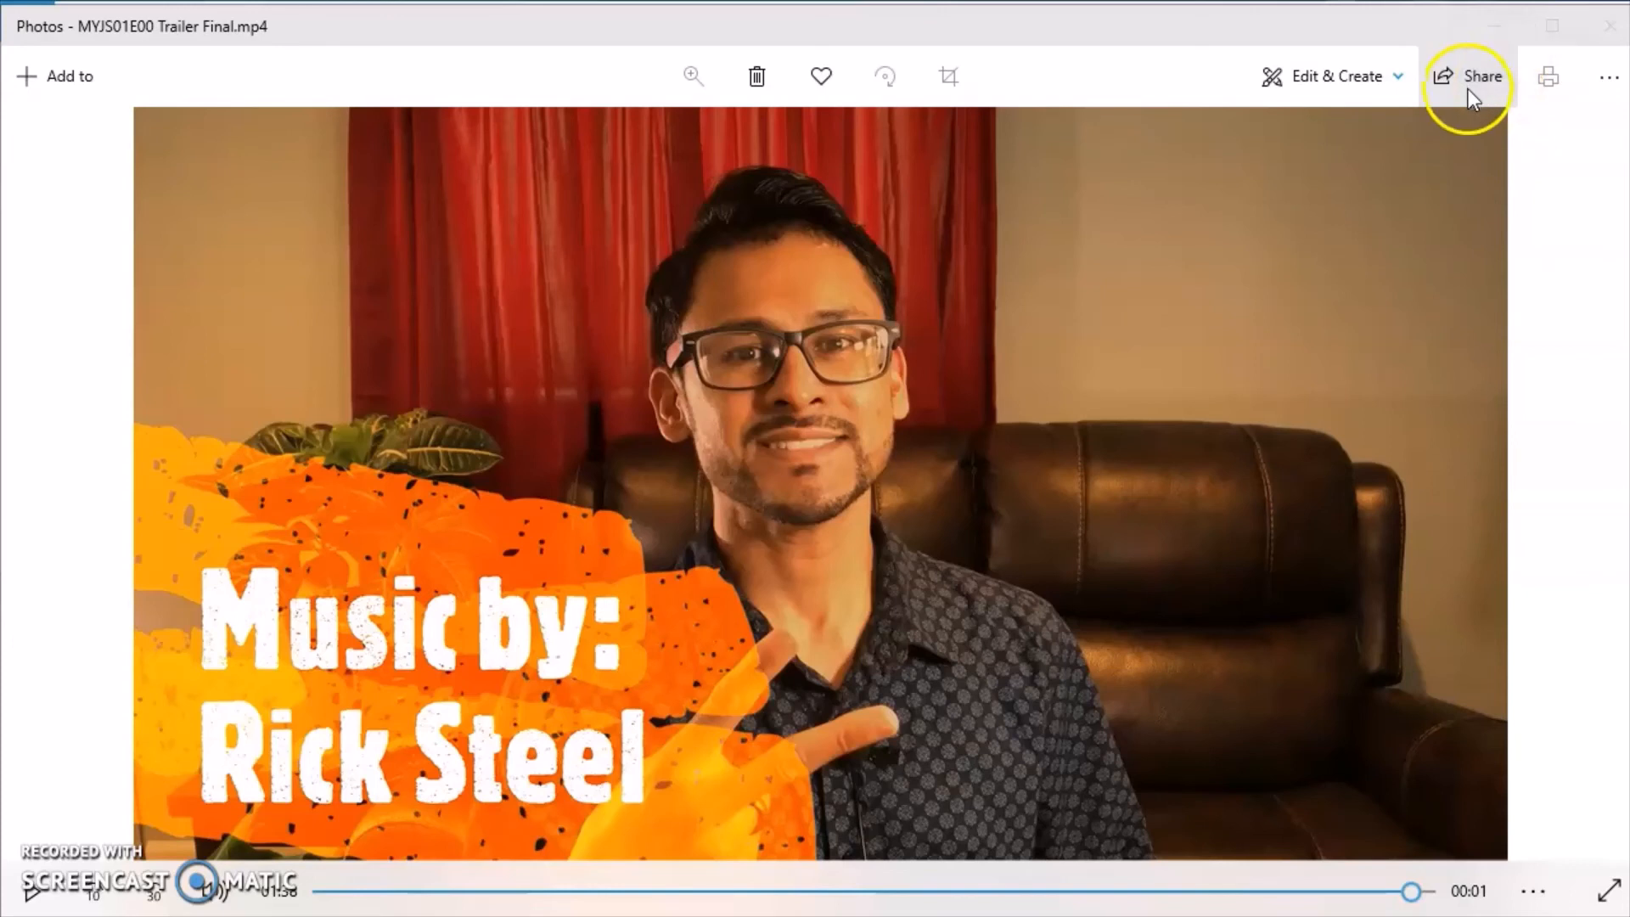
{"action": "mouse_move", "coordinate": [1496, 96]}
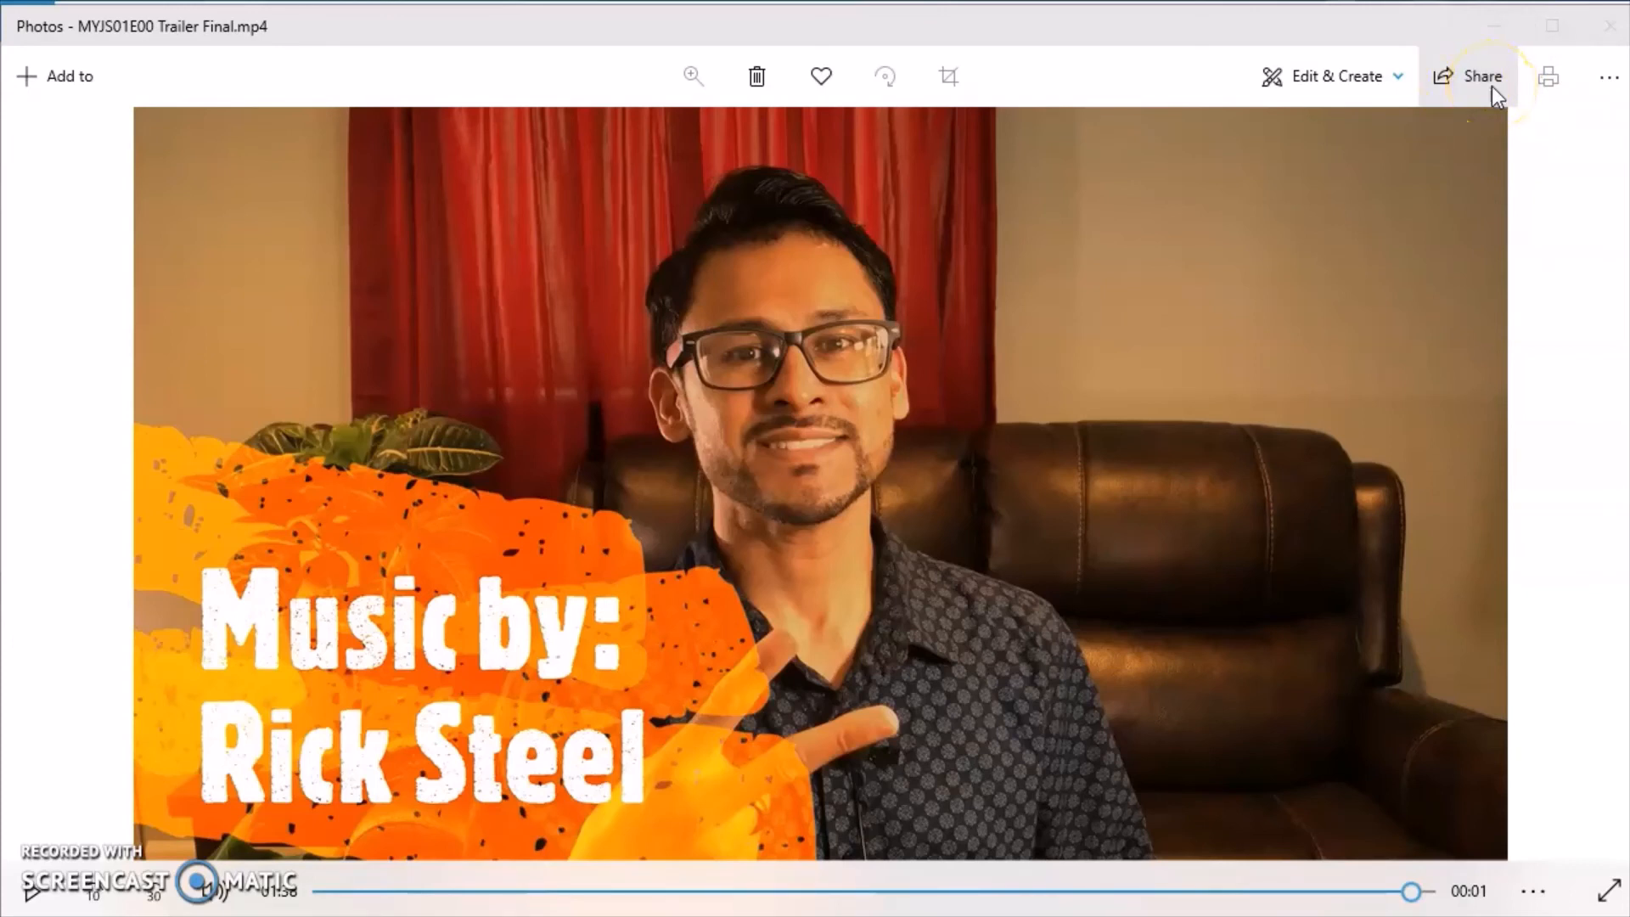